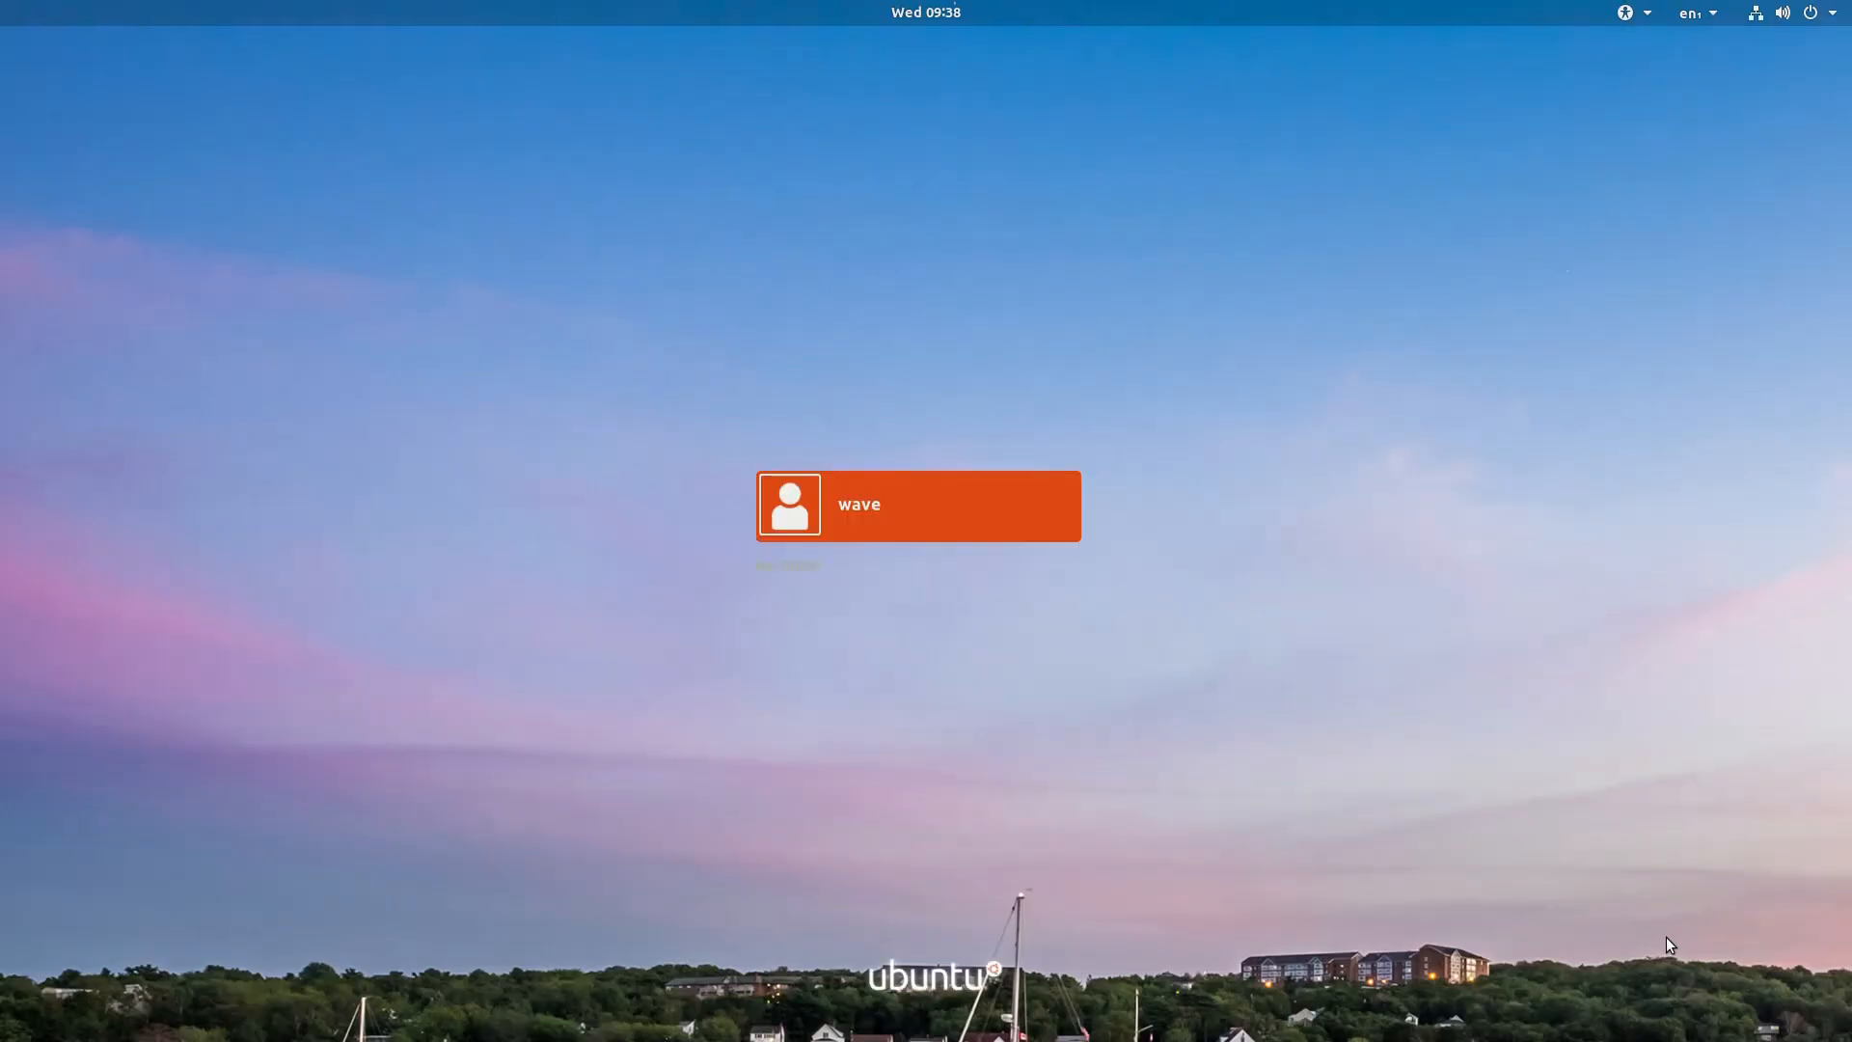
# - Select the wave user and unlock the session with its password to reach the Wisenet desktop
pyautogui.click(916, 505)
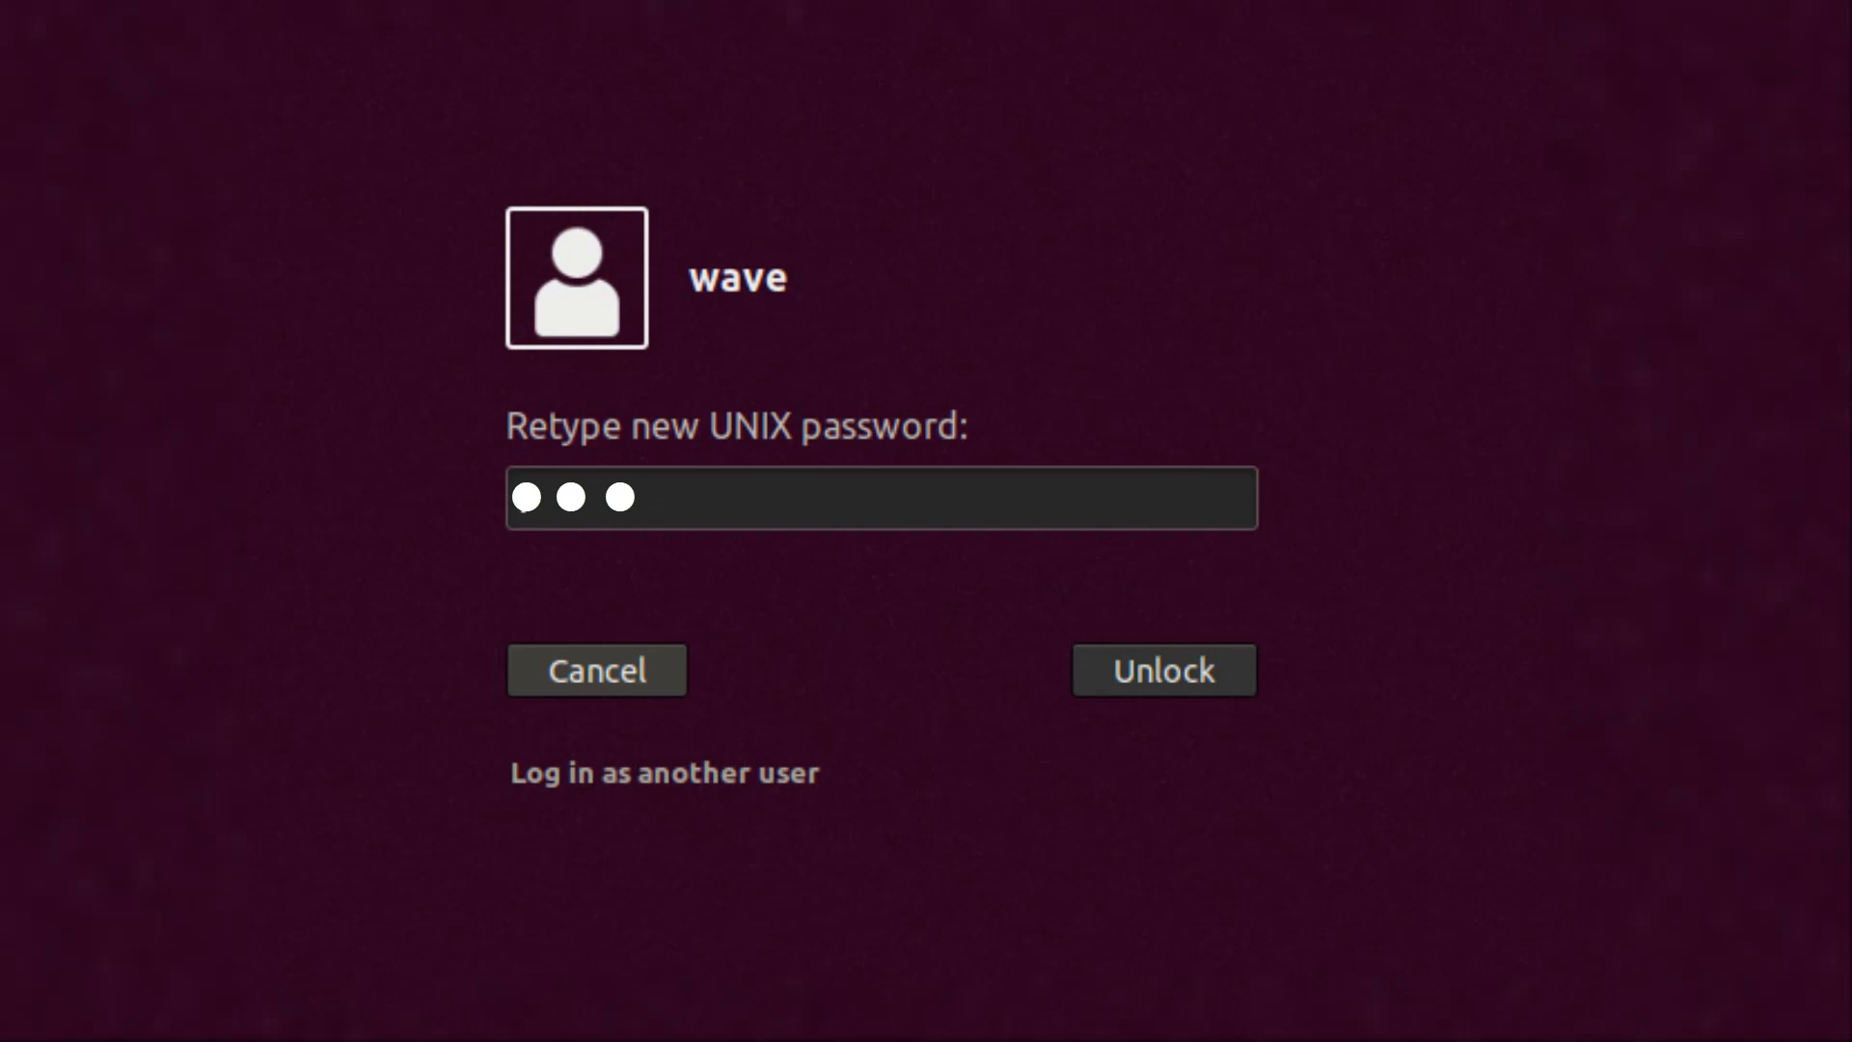
pyautogui.click(1161, 669)
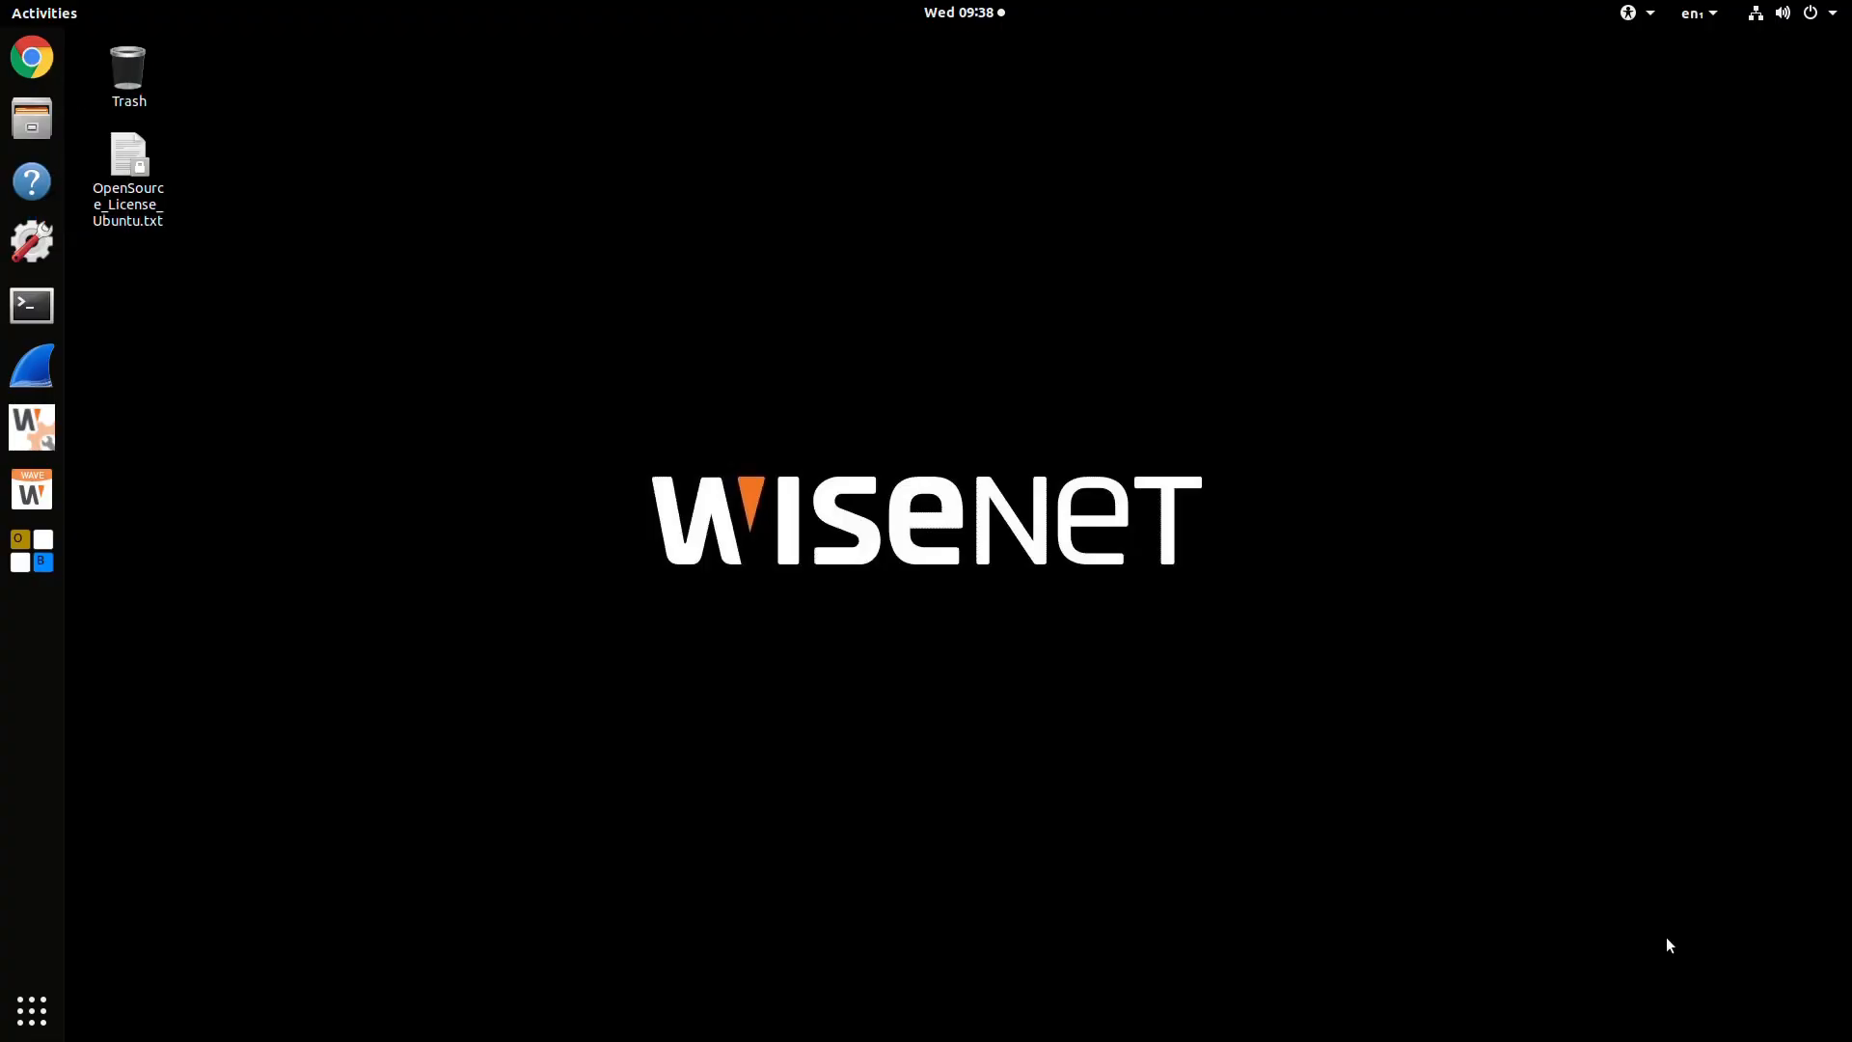
pyautogui.moveTo(1499, 967)
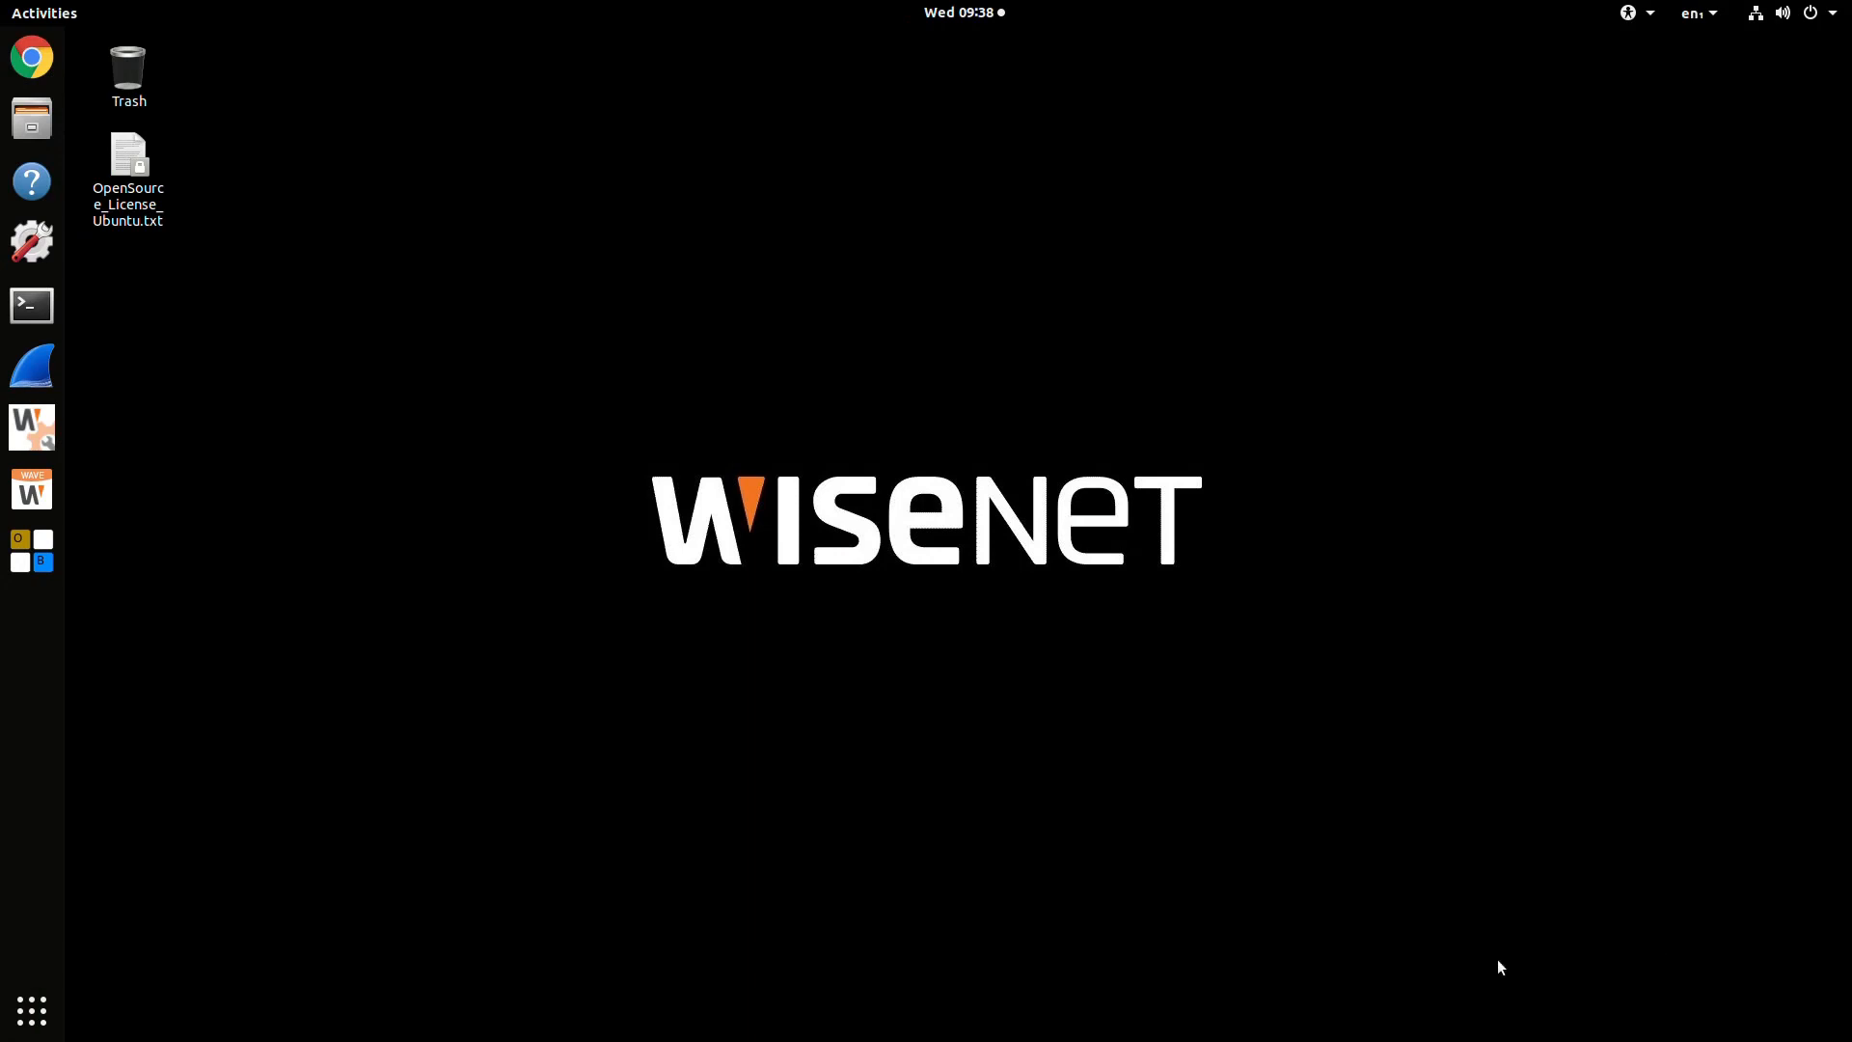
pyautogui.moveTo(1409, 883)
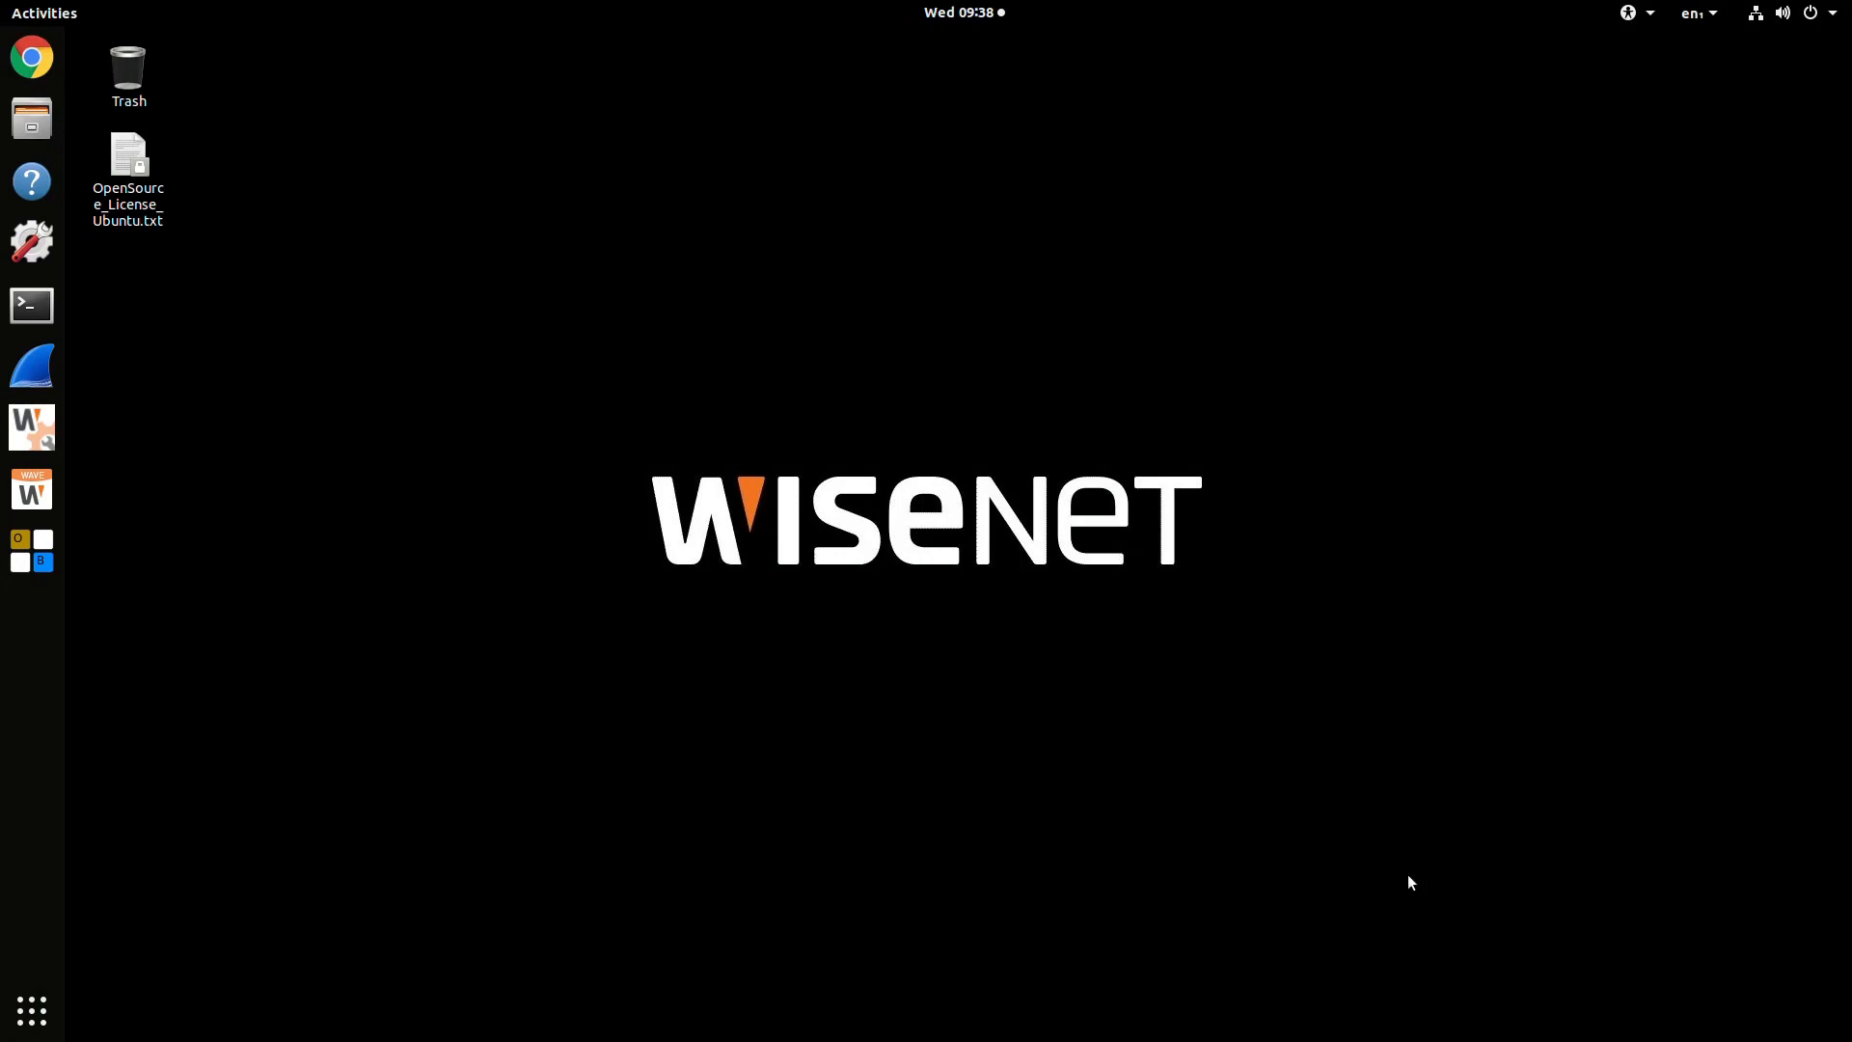
# - Open GNOME Settings from the top-bar system menu to view PCI and USB Ethernet connections
pyautogui.click(30, 426)
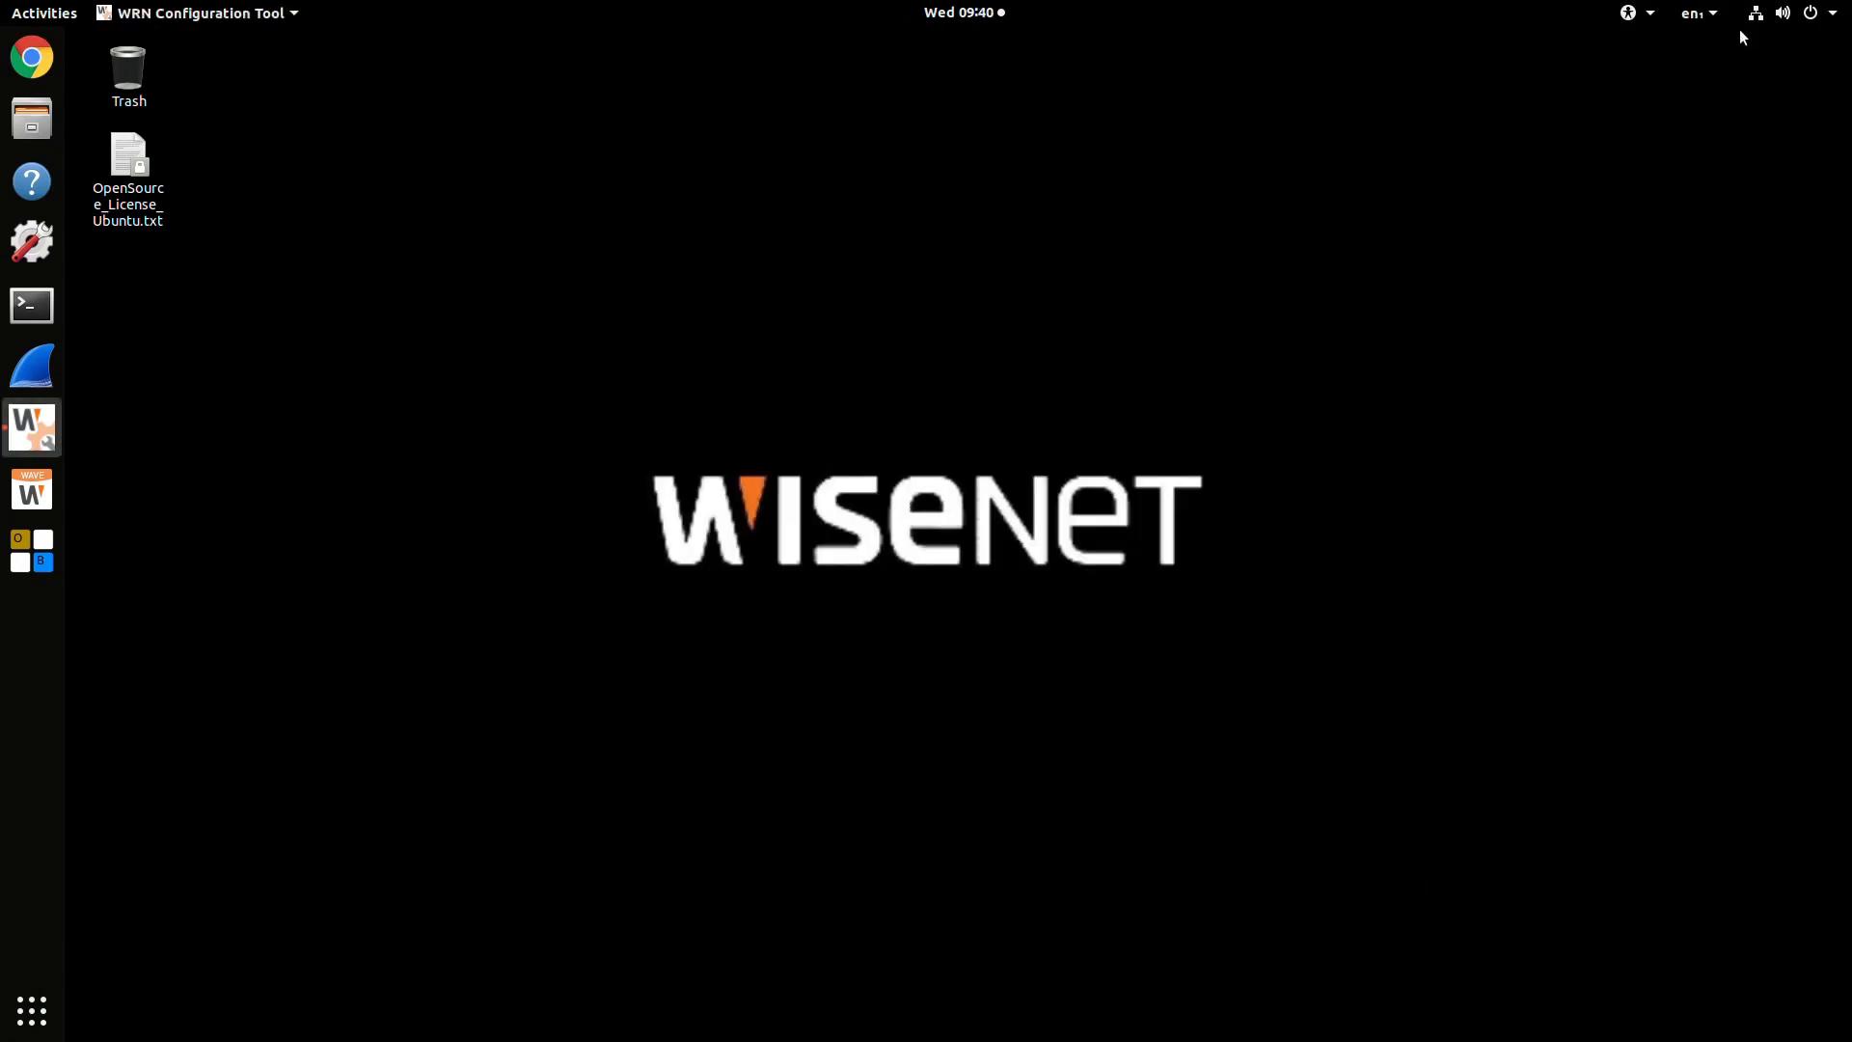
pyautogui.click(1694, 12)
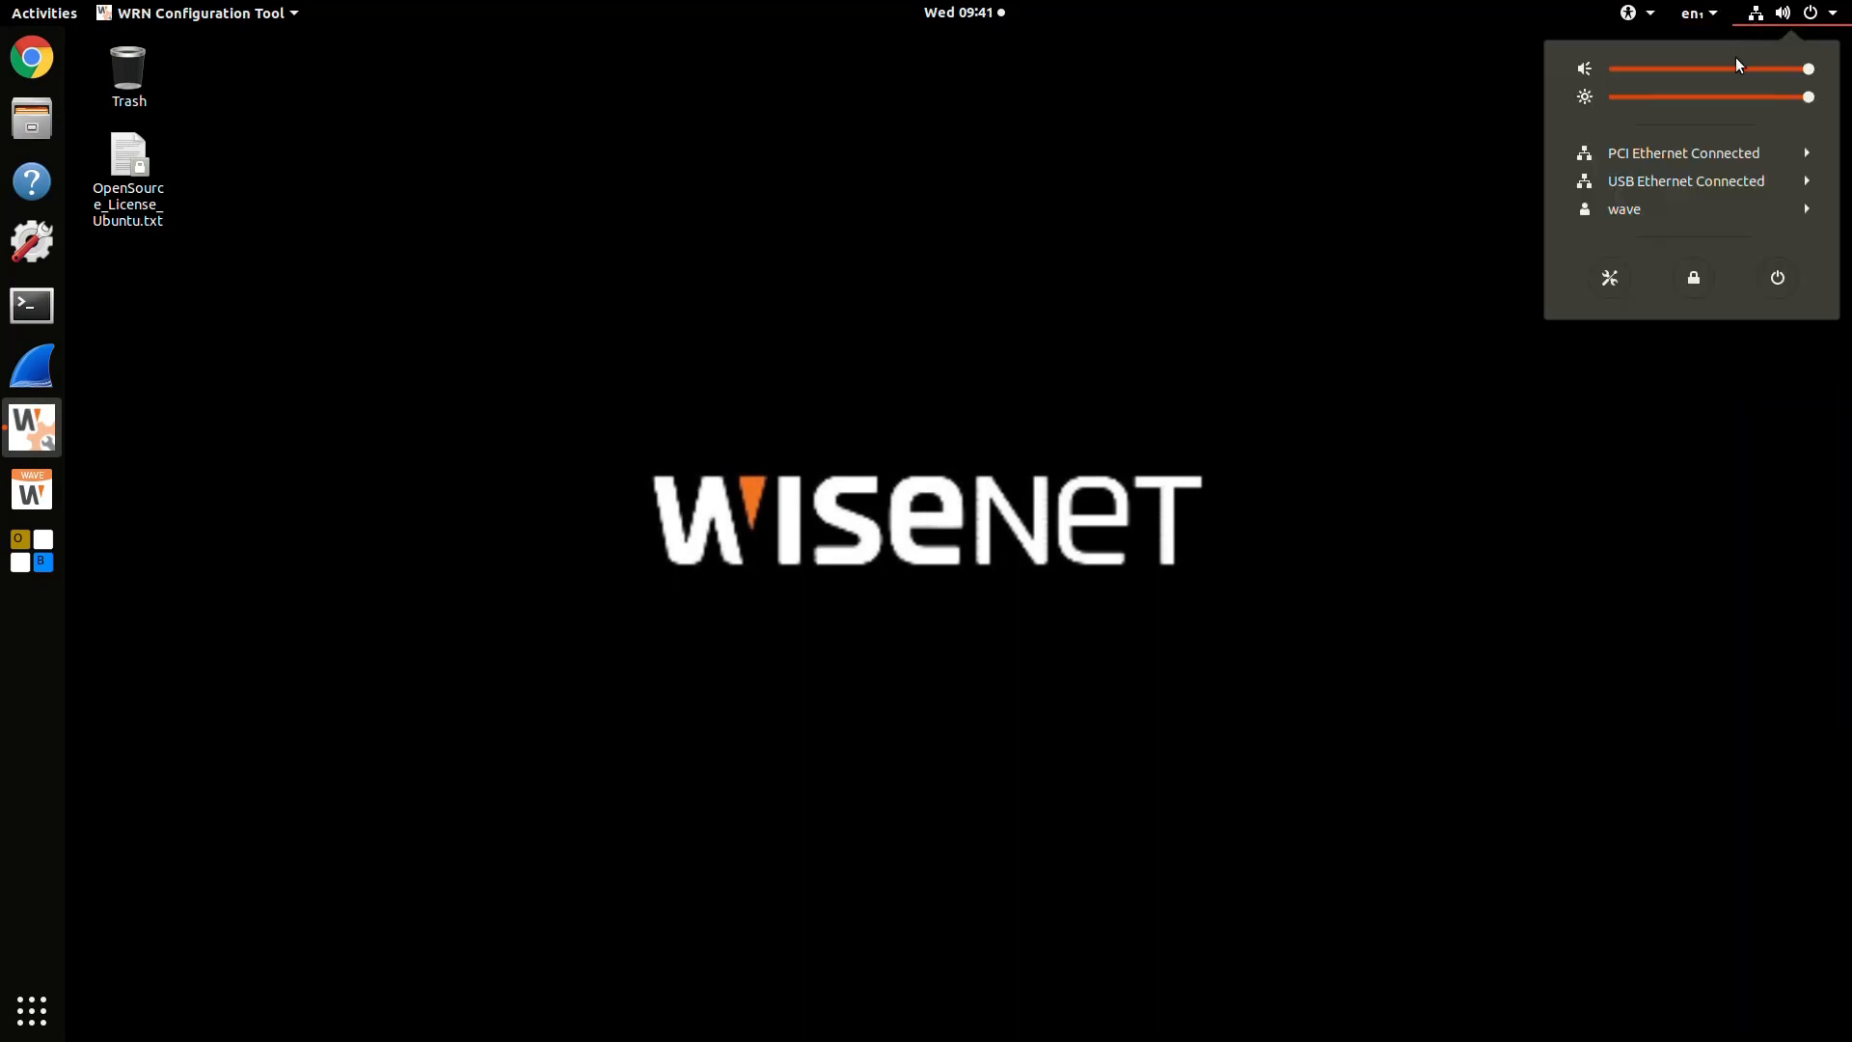
pyautogui.click(1682, 153)
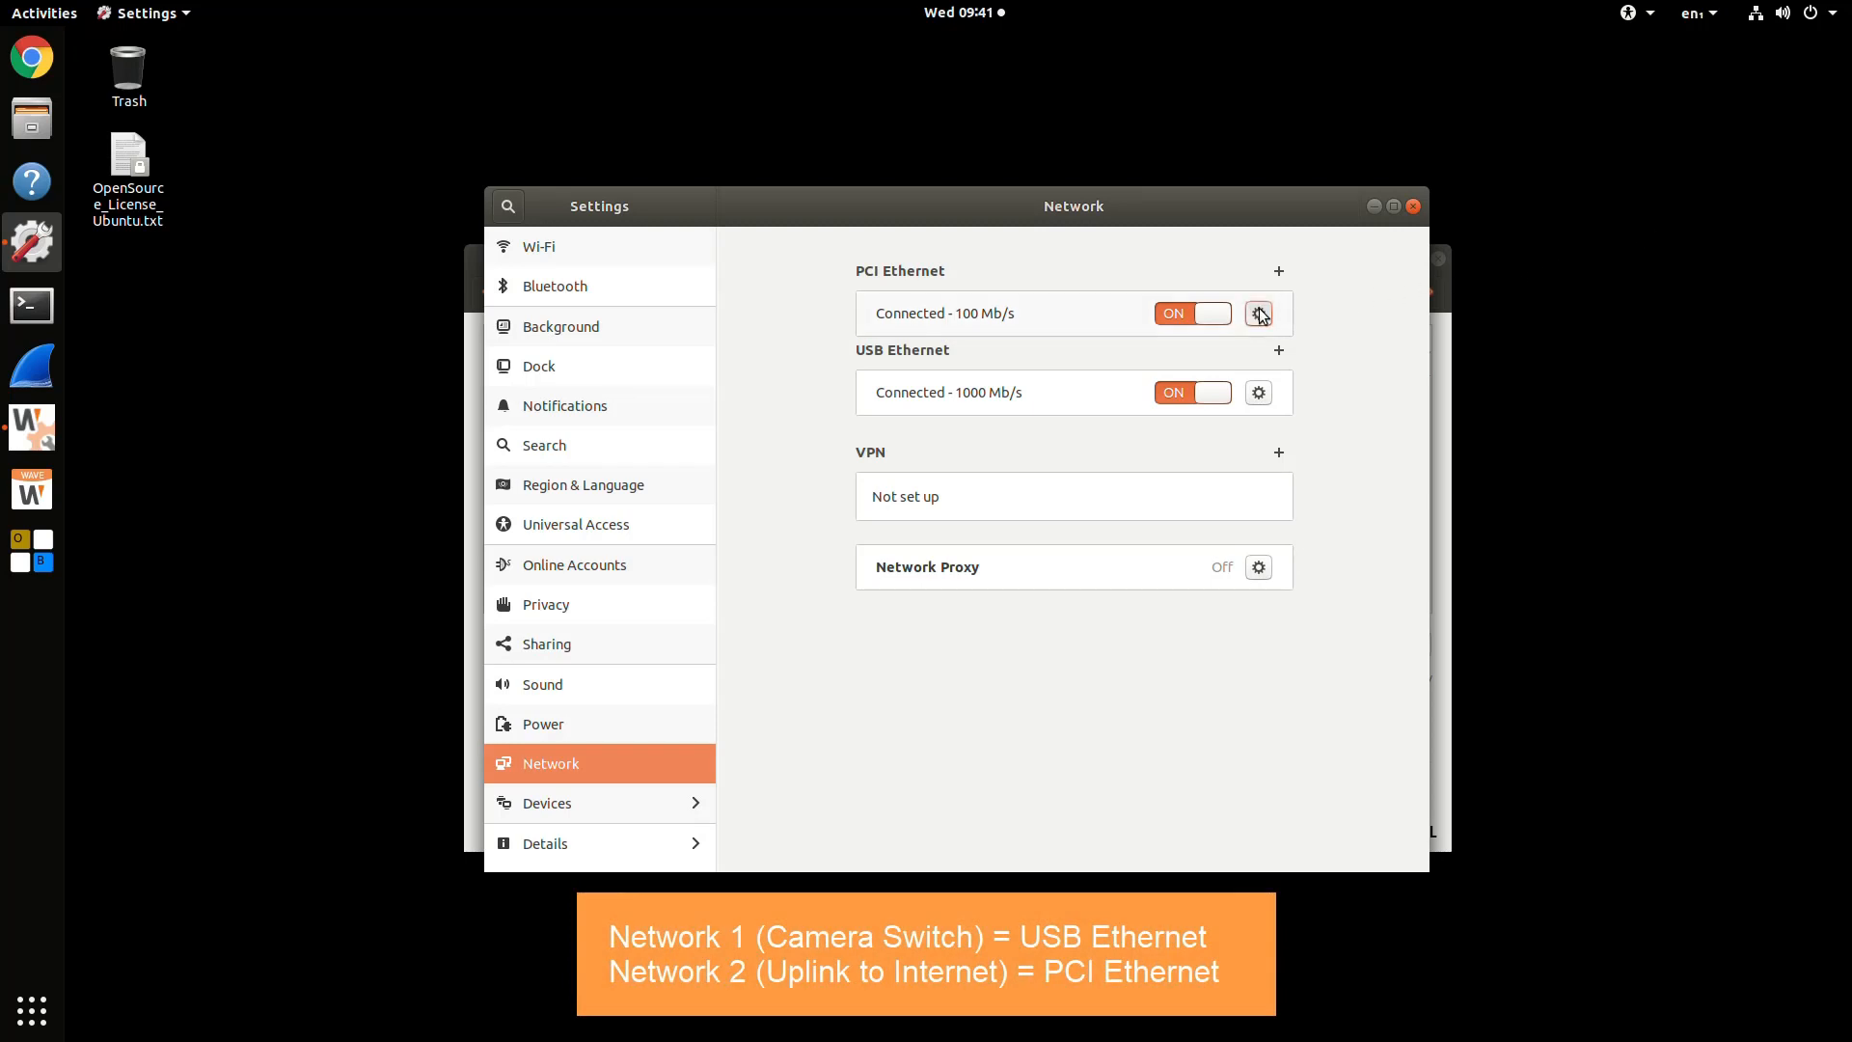
# - Open the PCI Ethernet connection's IPv4 settings and switch the method to Manual
pyautogui.click(1258, 312)
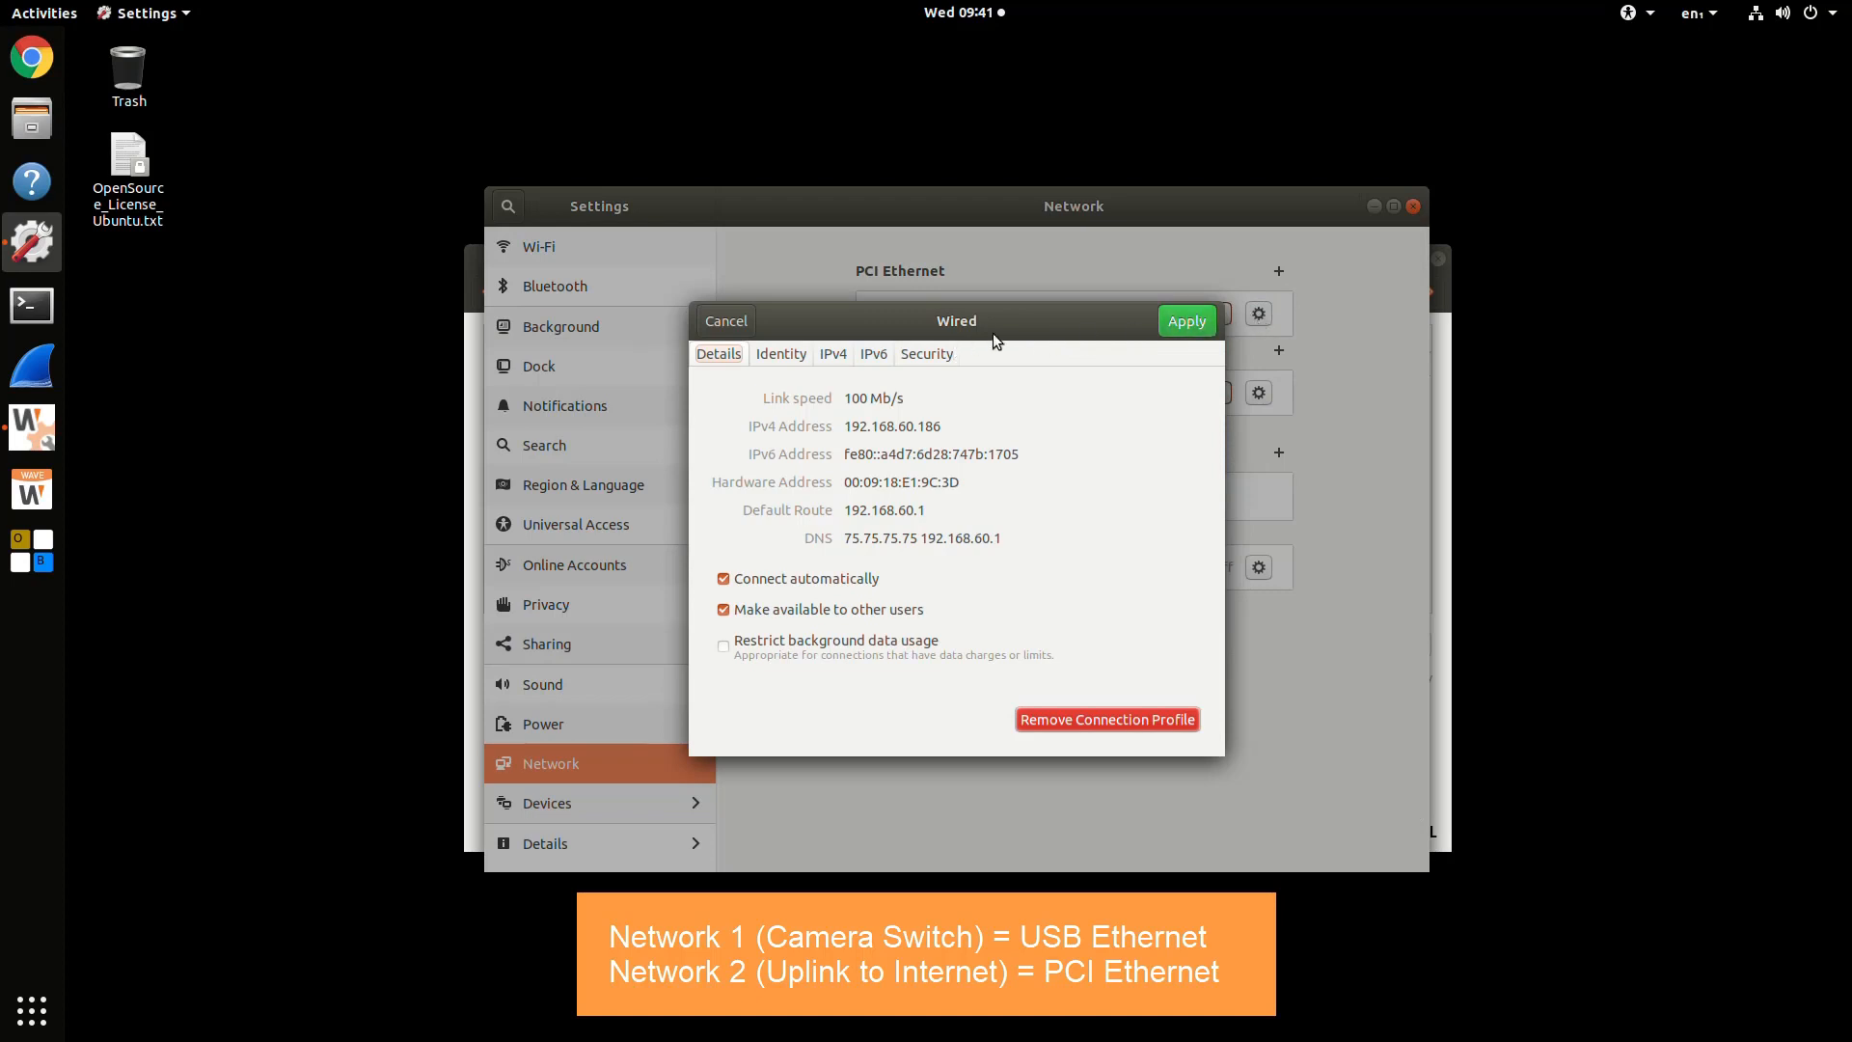
pyautogui.moveTo(781, 363)
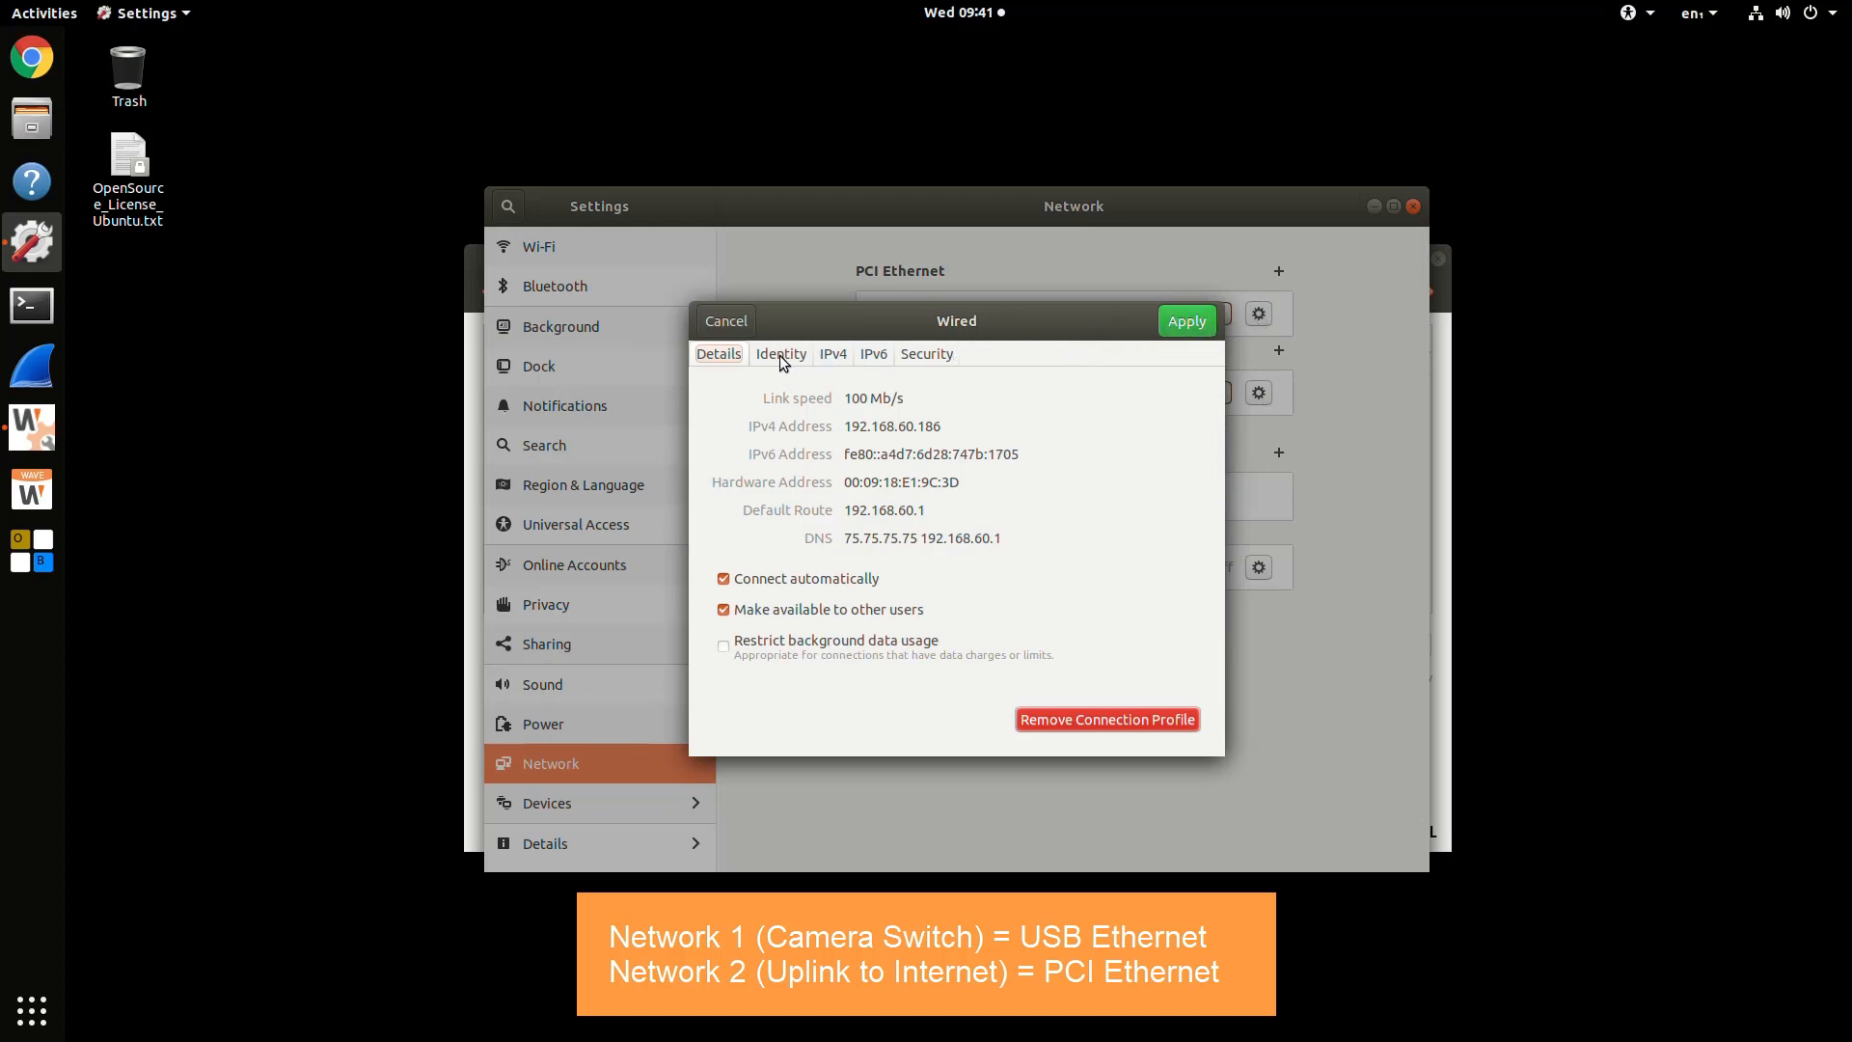
pyautogui.click(779, 353)
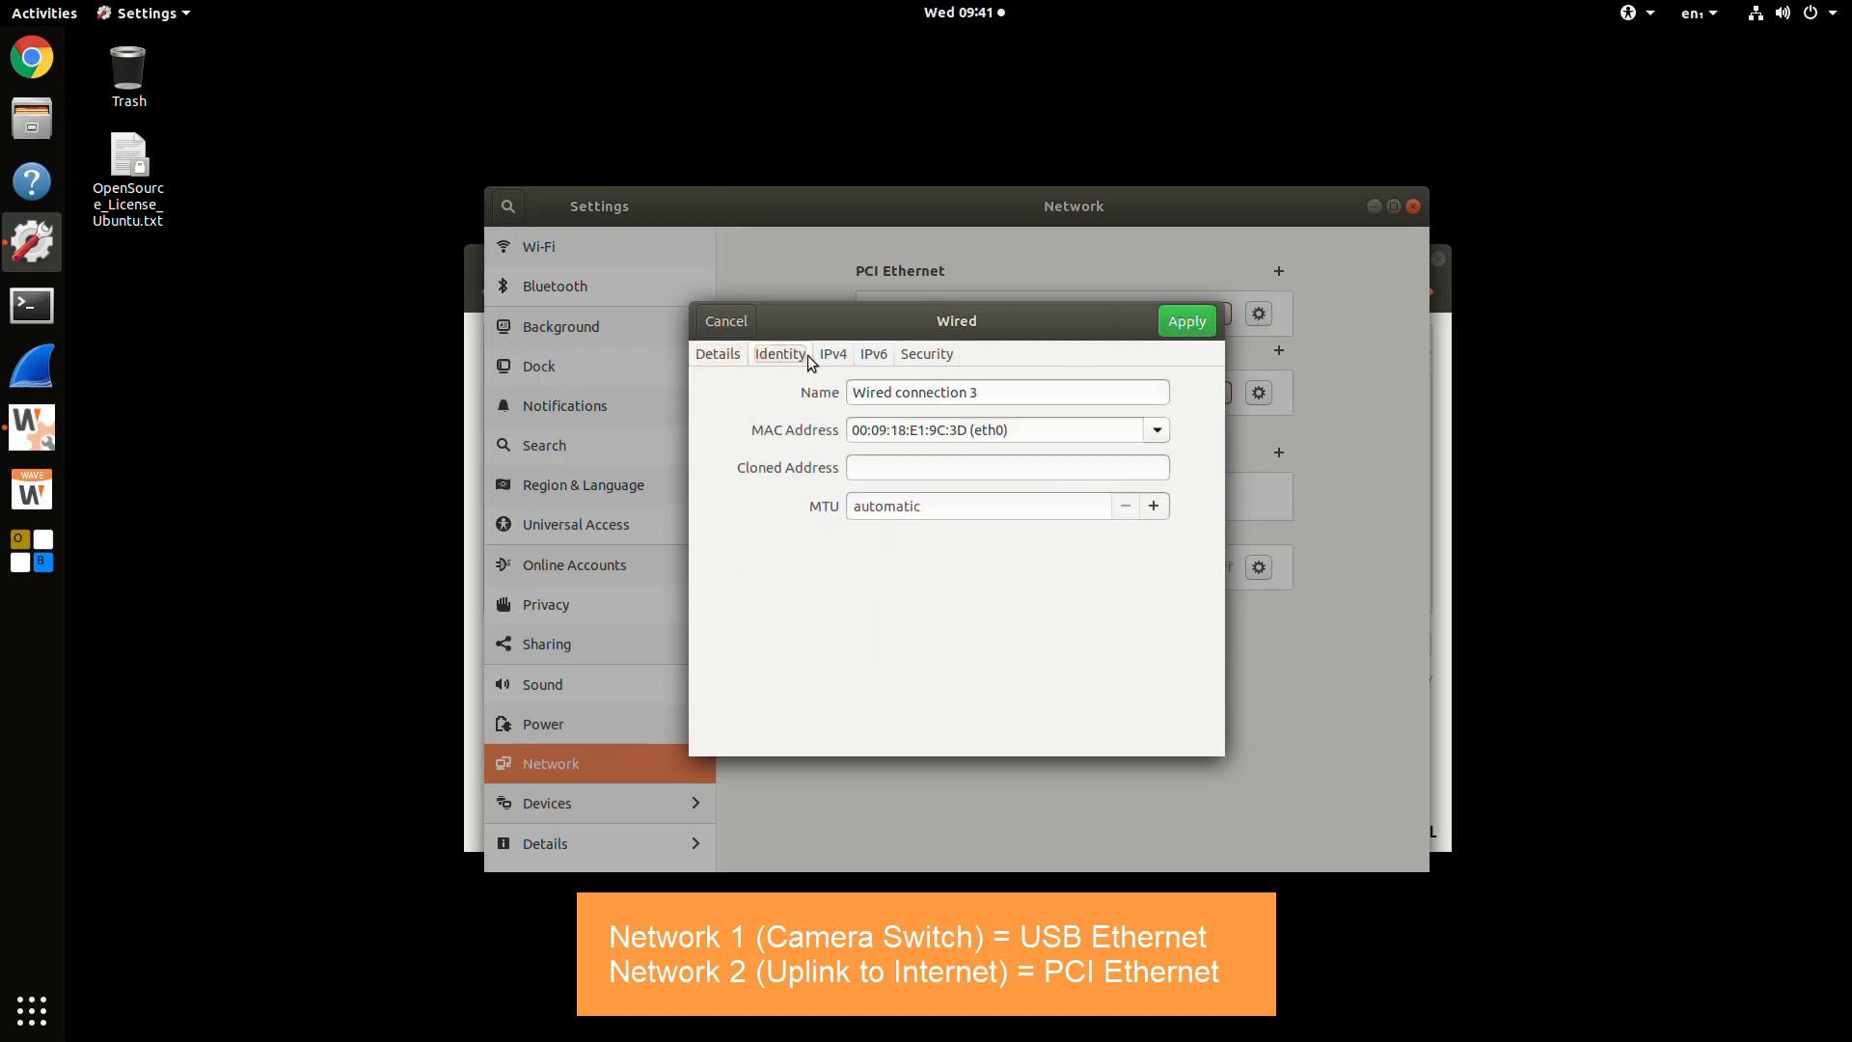
pyautogui.click(831, 353)
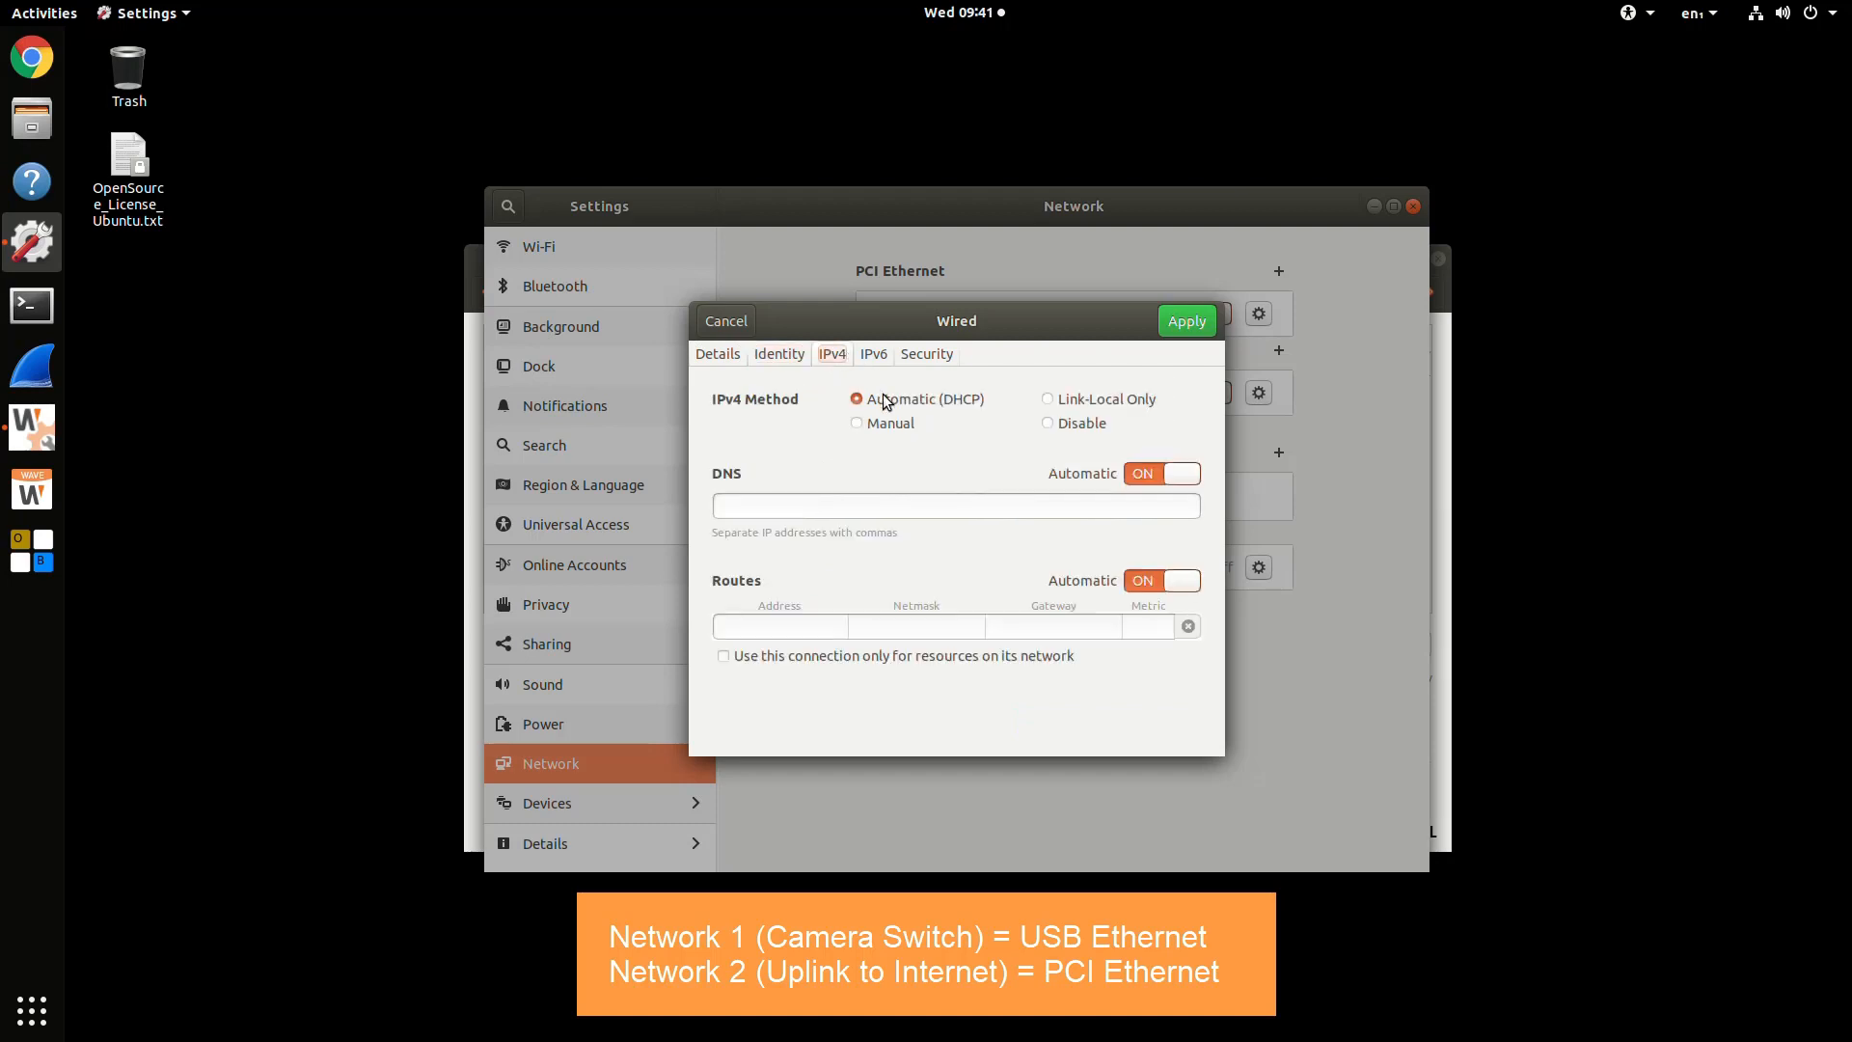
pyautogui.click(857, 423)
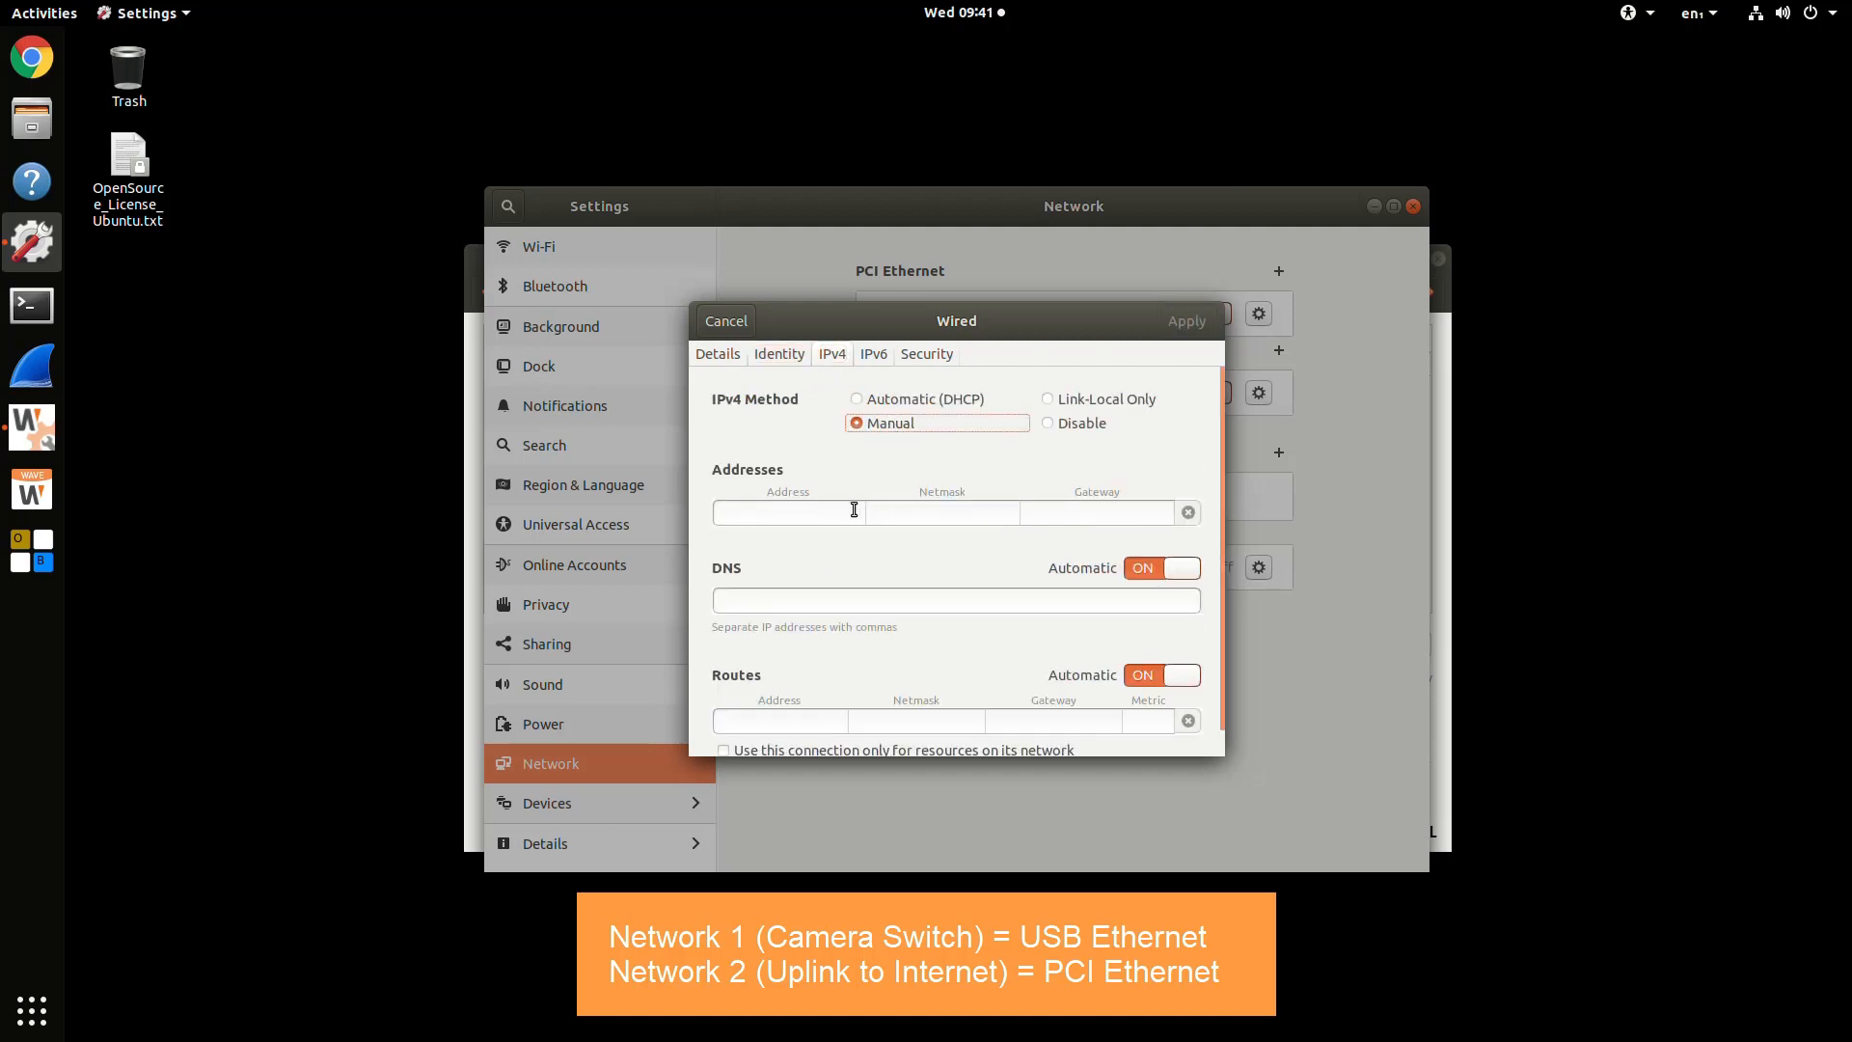
# - Try static 192.168.60.101, netmask 255.255.255.0, gateway 192.168.60.1, then revert to Automatic (DHCP)
pyautogui.click(787, 511)
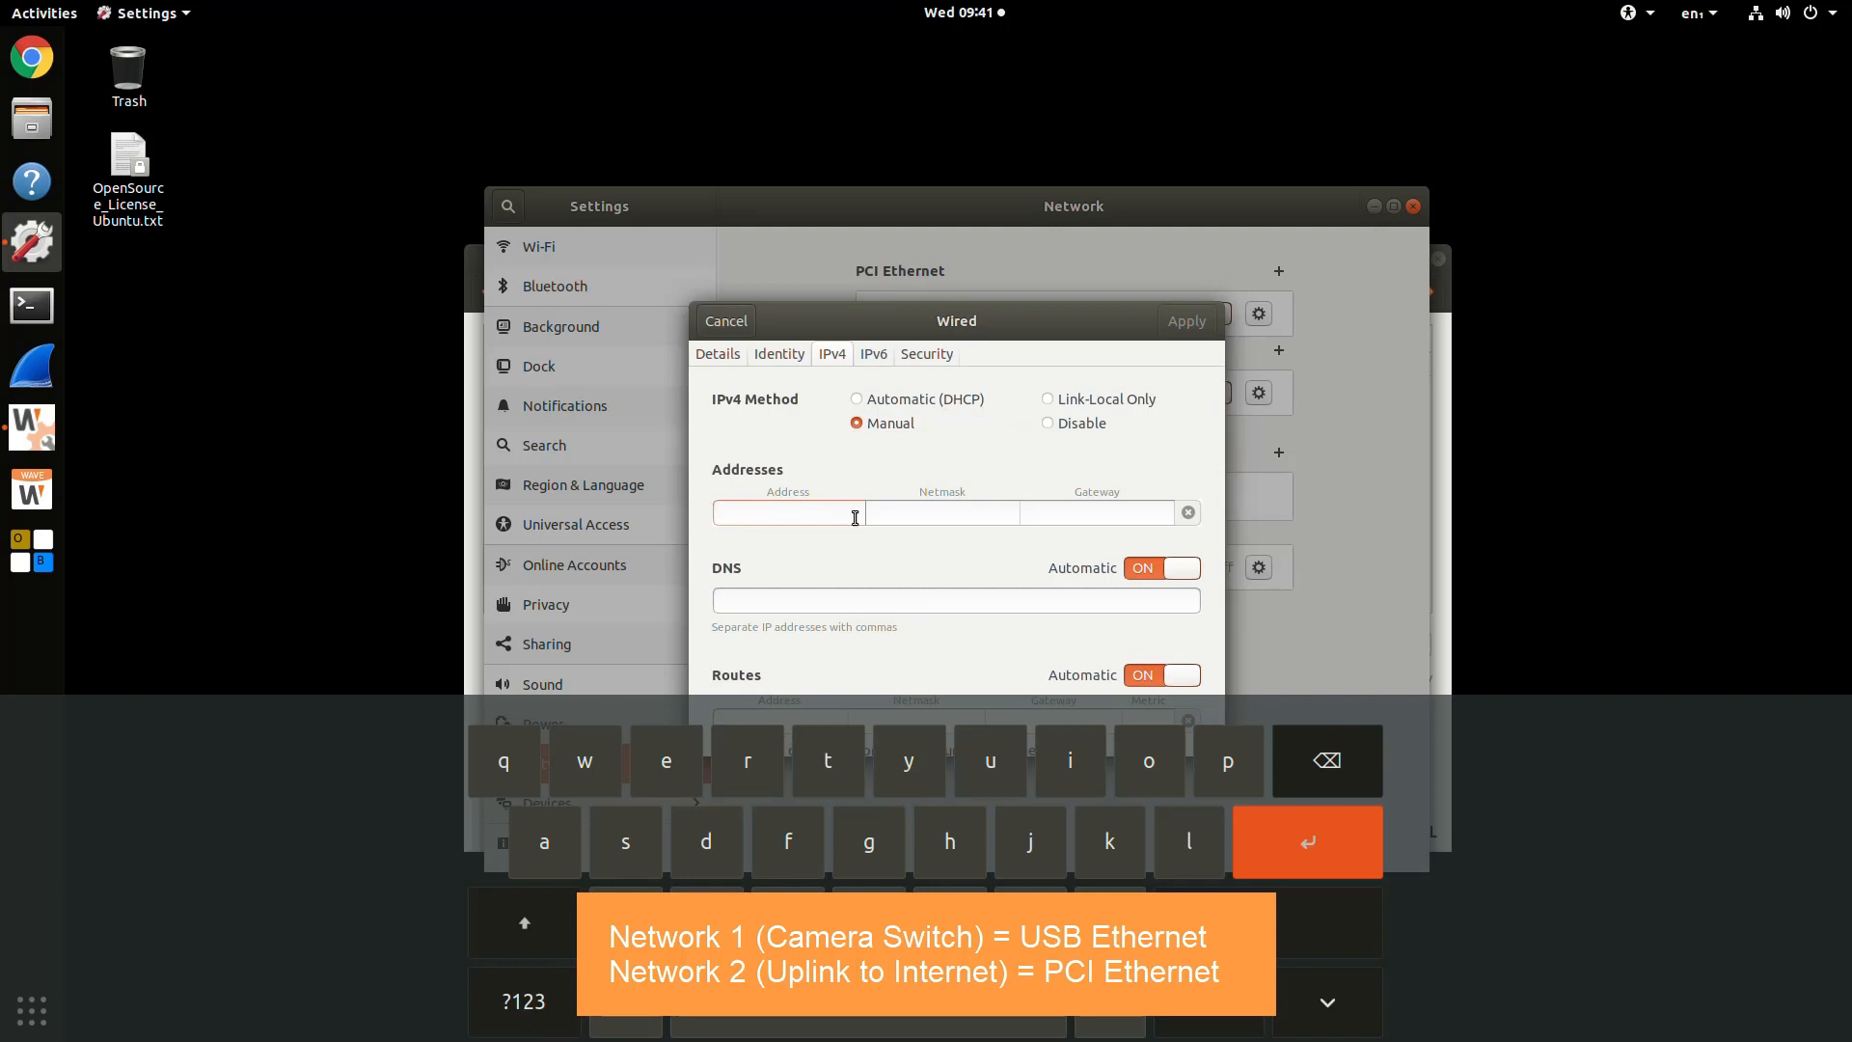
pyautogui.click(785, 513)
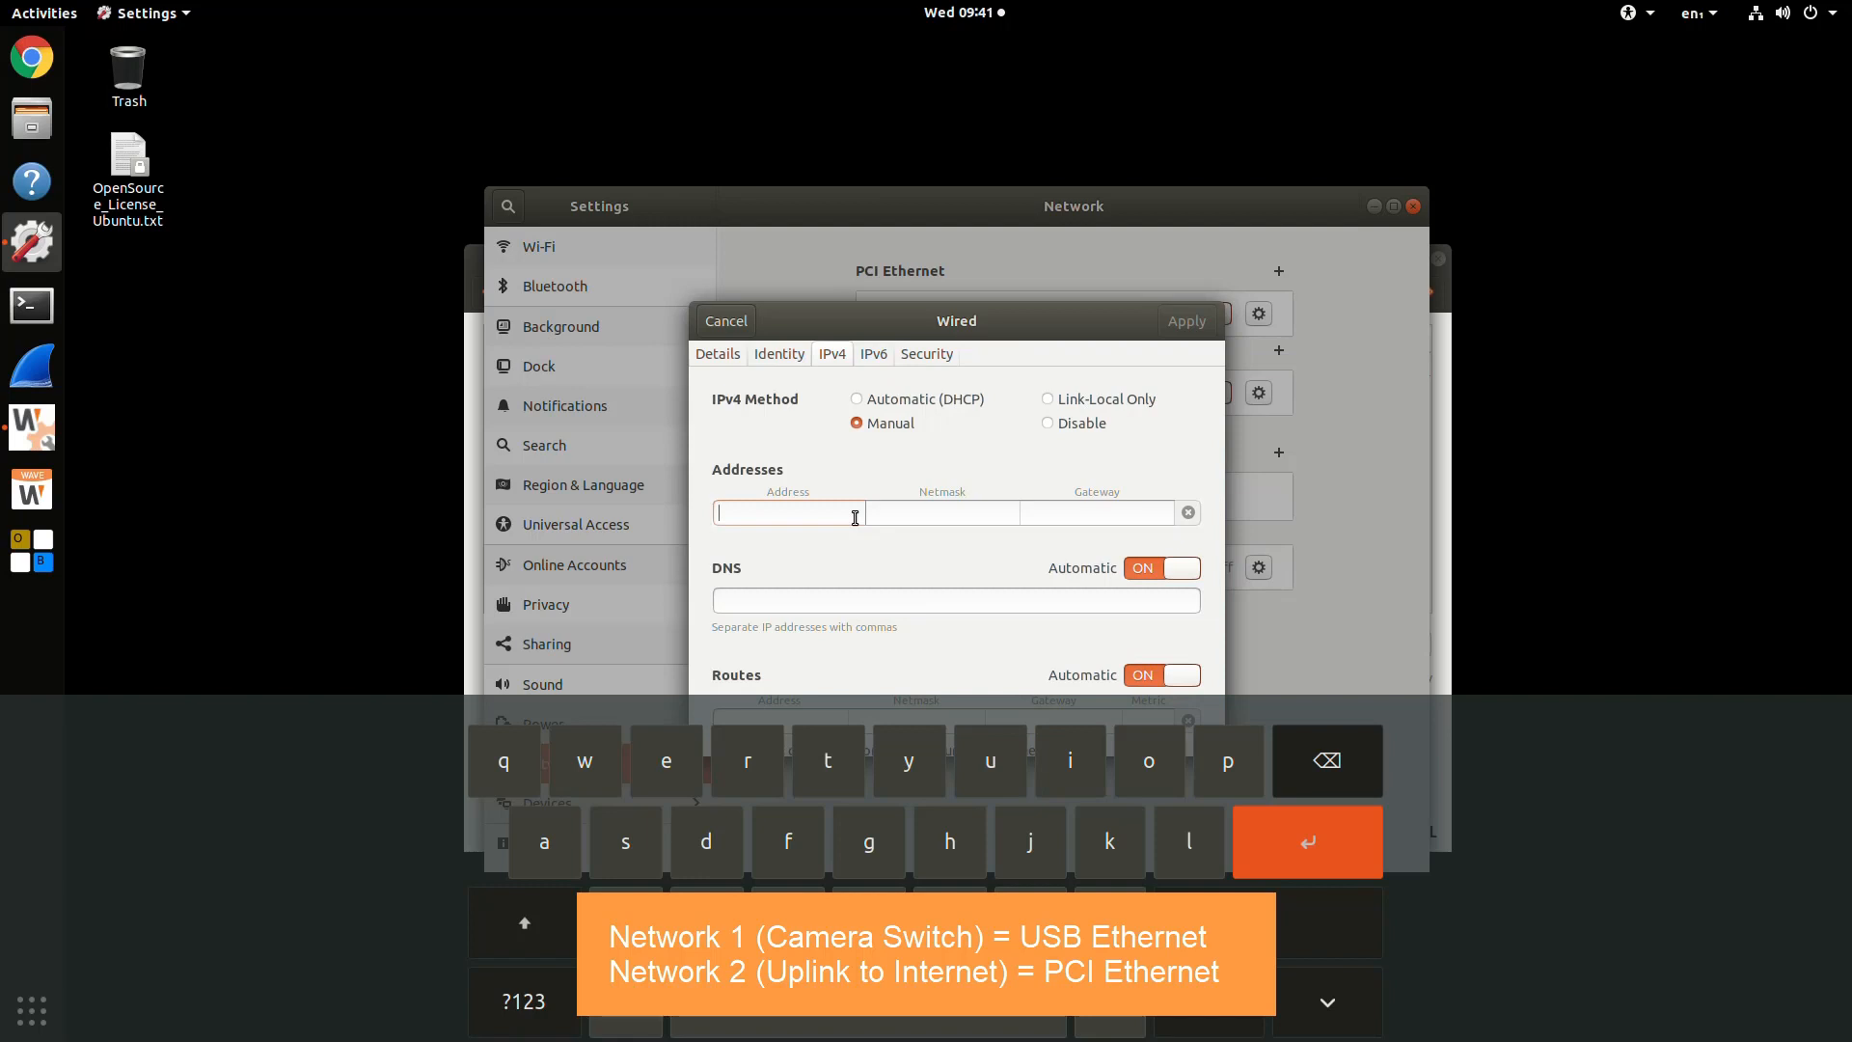
pyautogui.write('192.168.60.101')
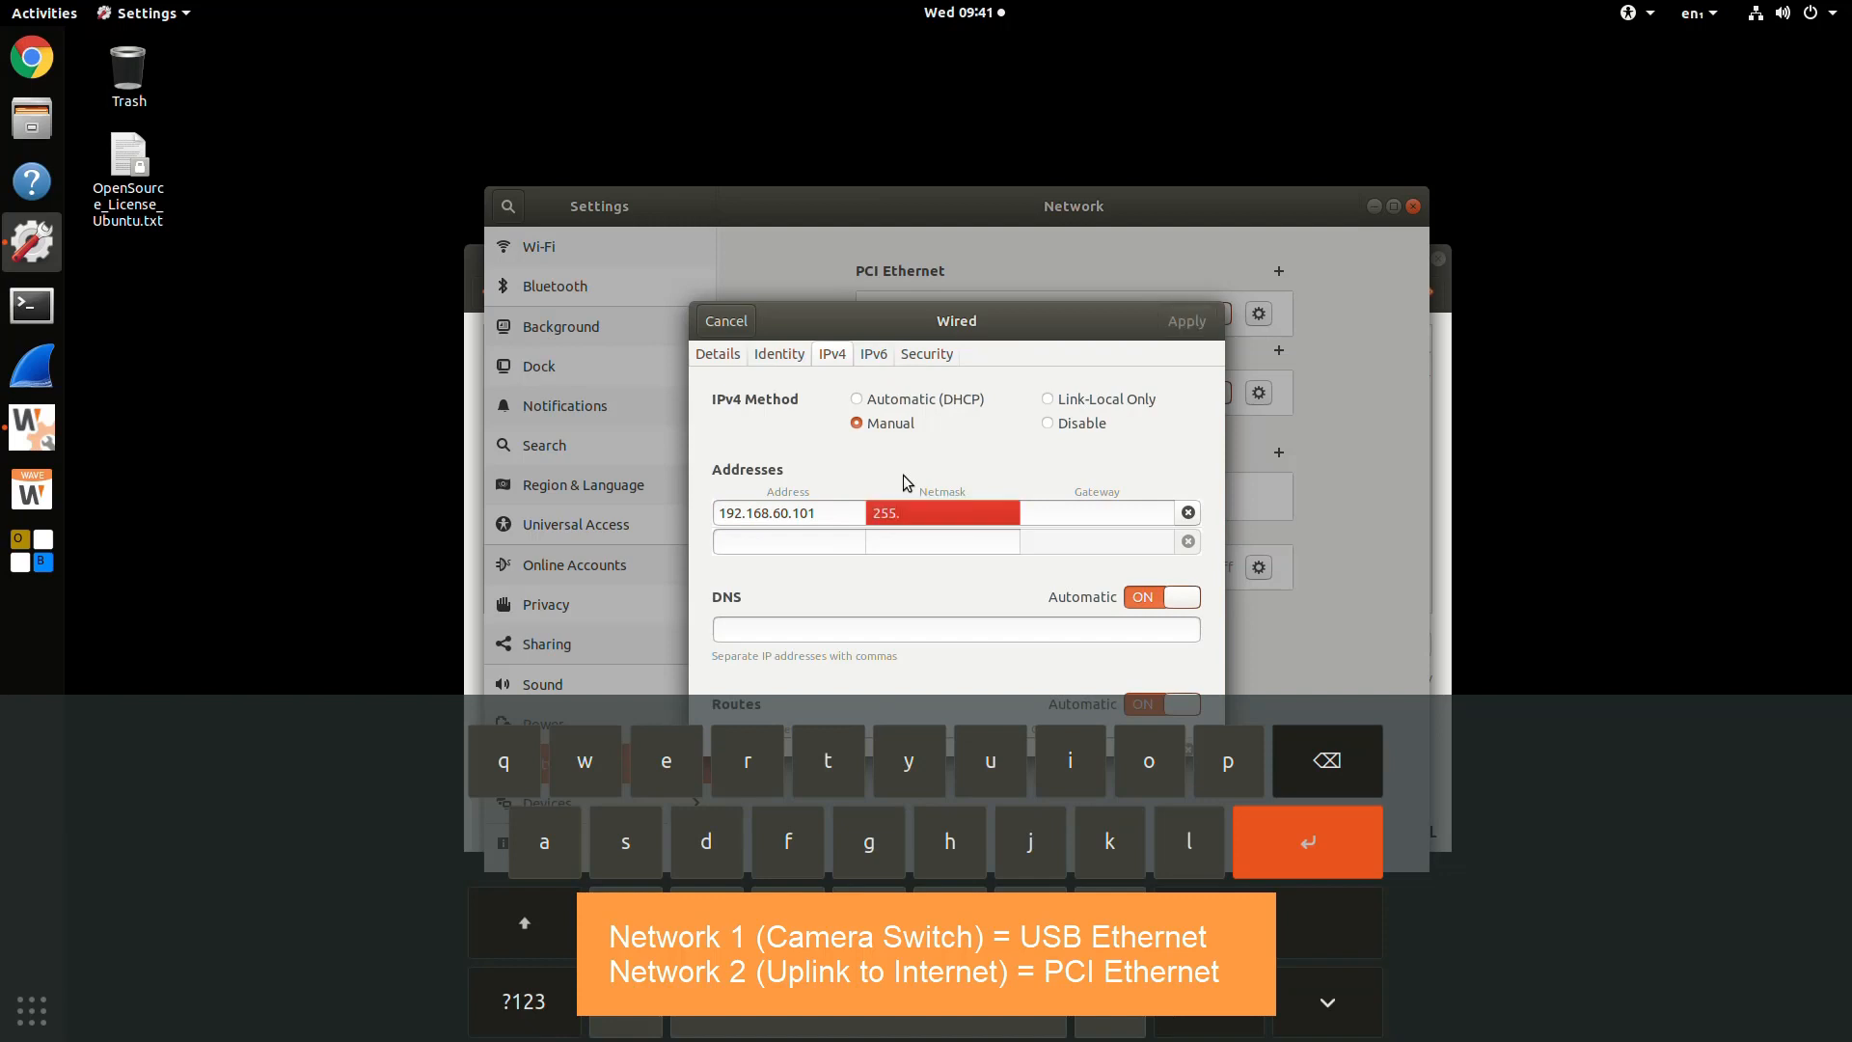
pyautogui.write('255.255.255.0')
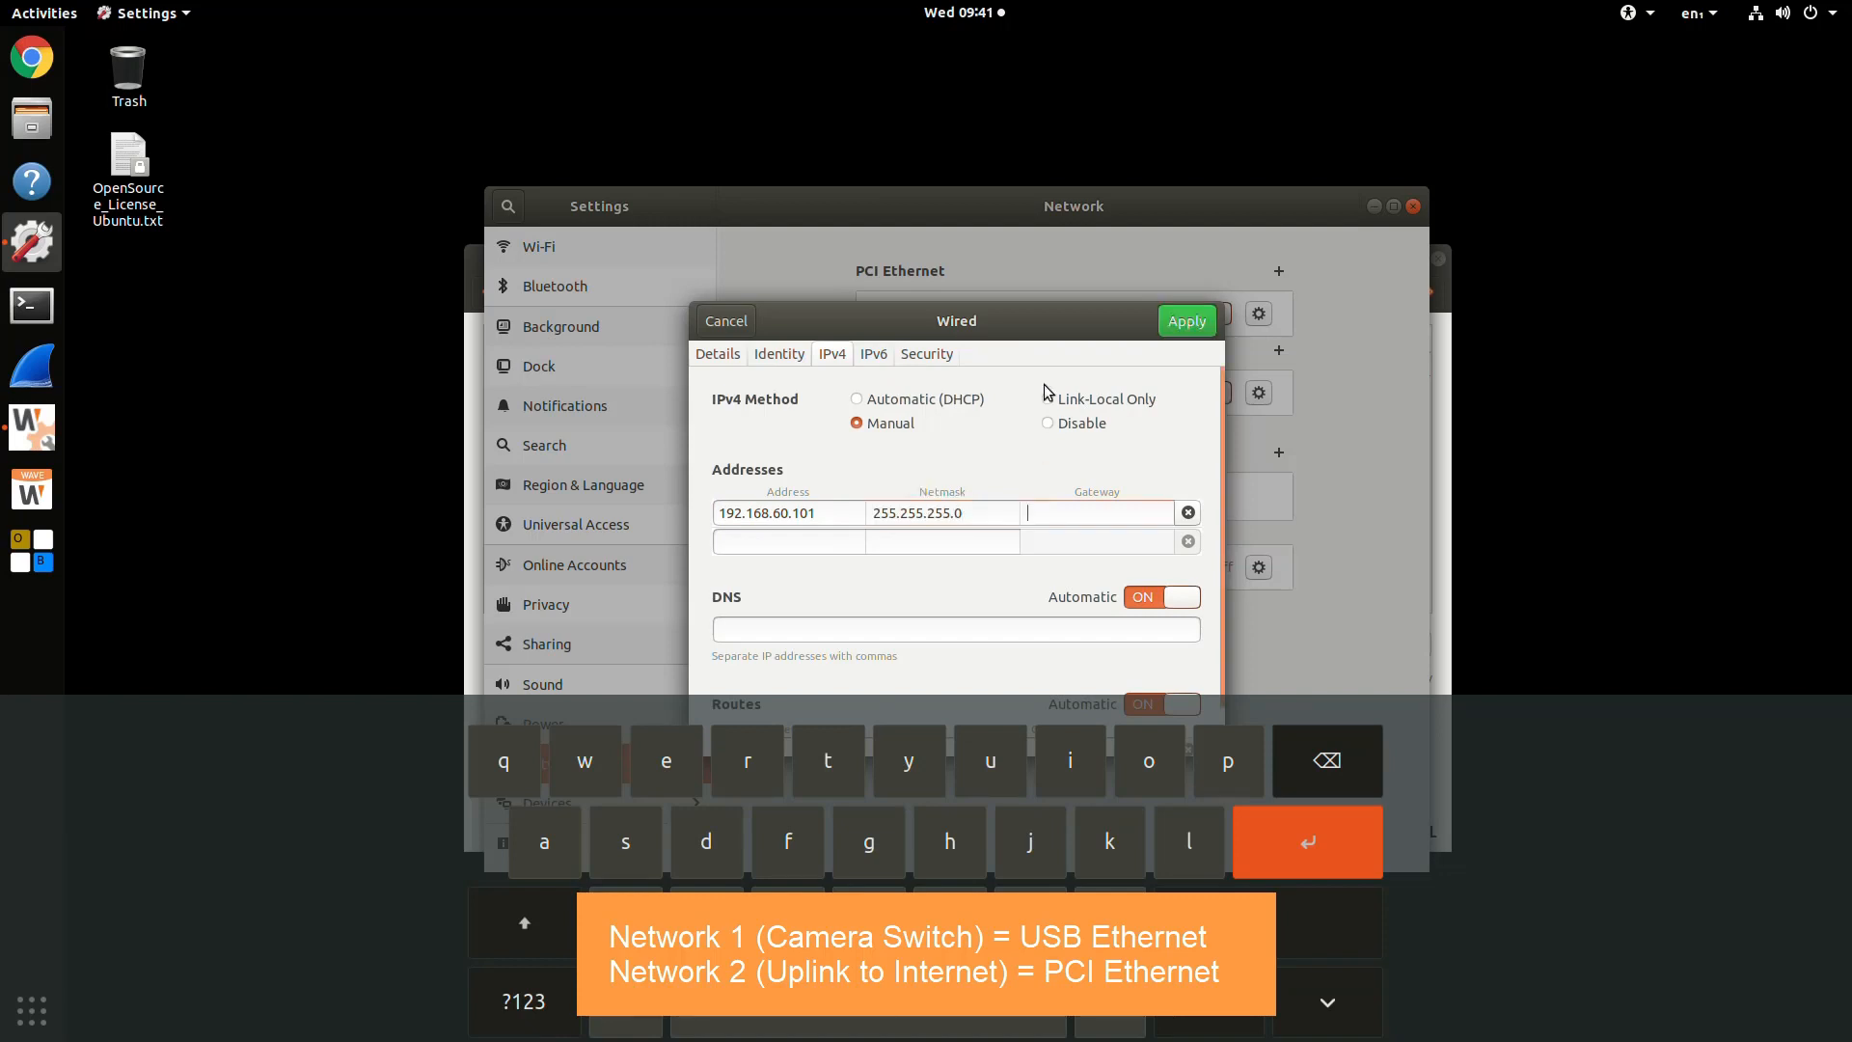
pyautogui.write('192.168.60.1')
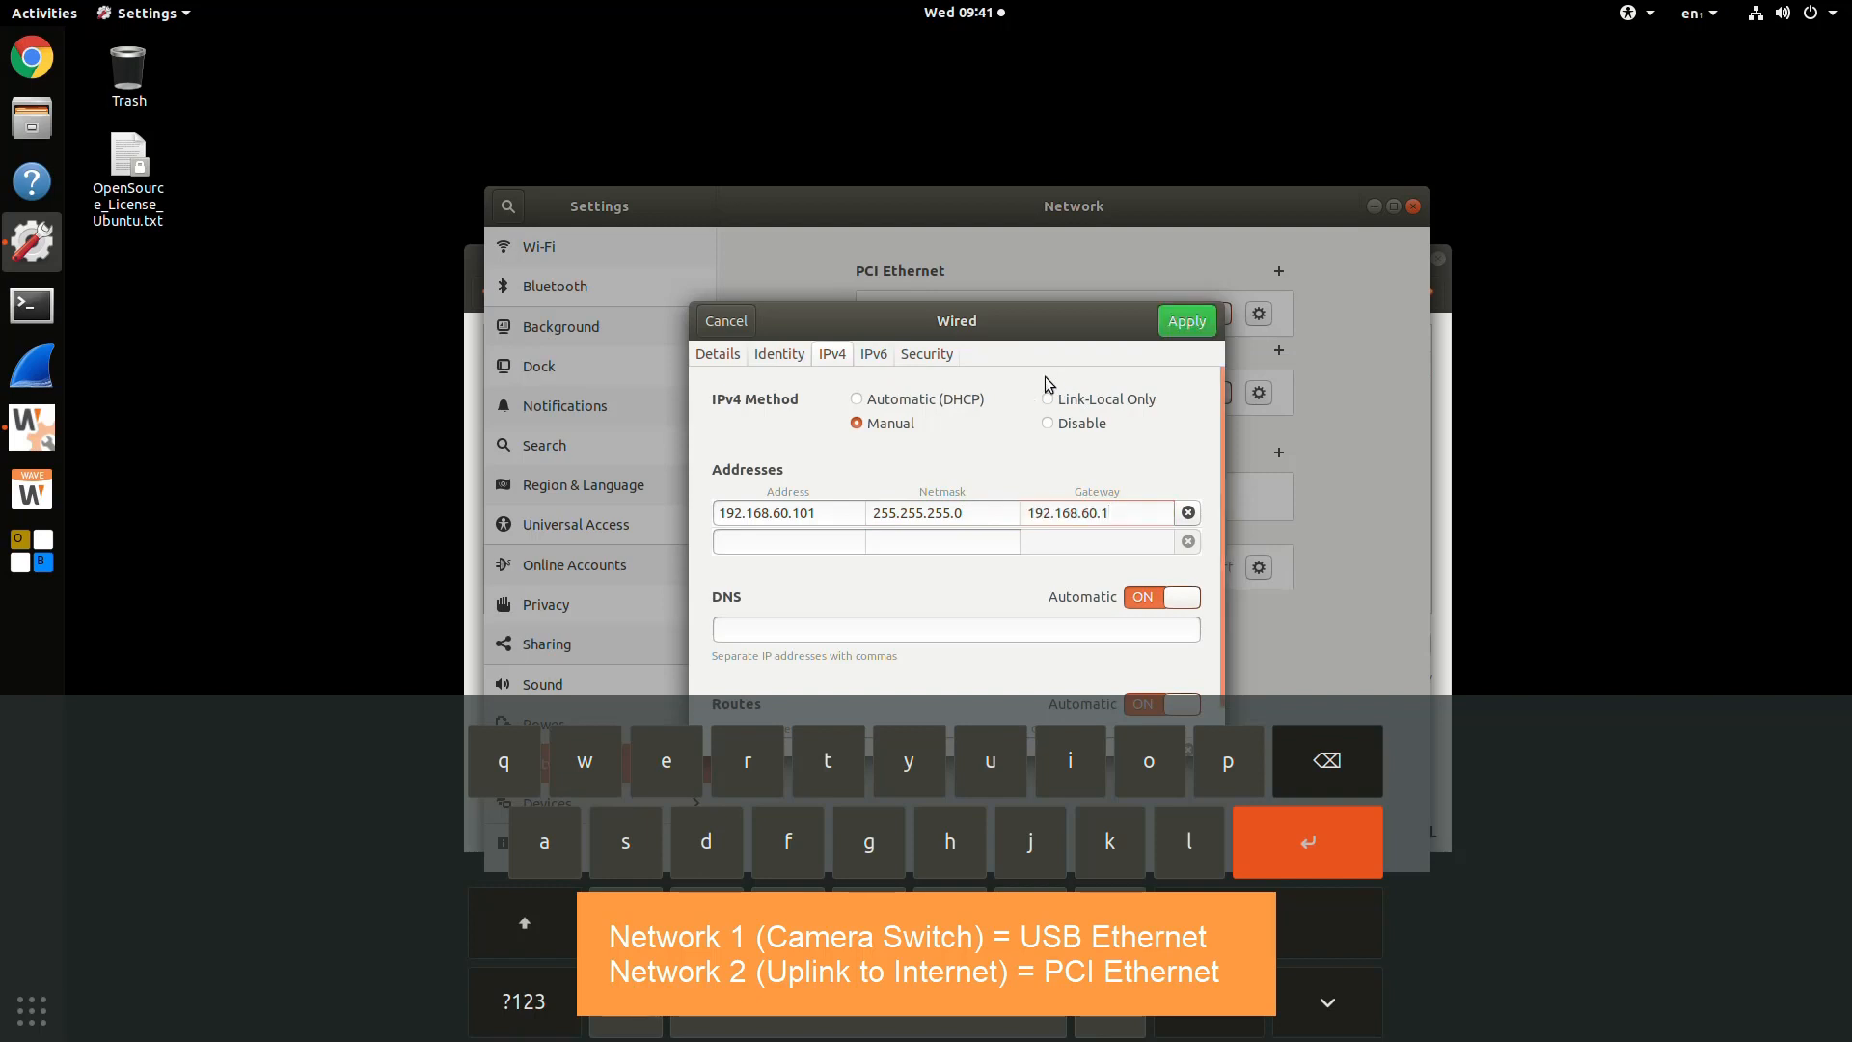
pyautogui.click(856, 399)
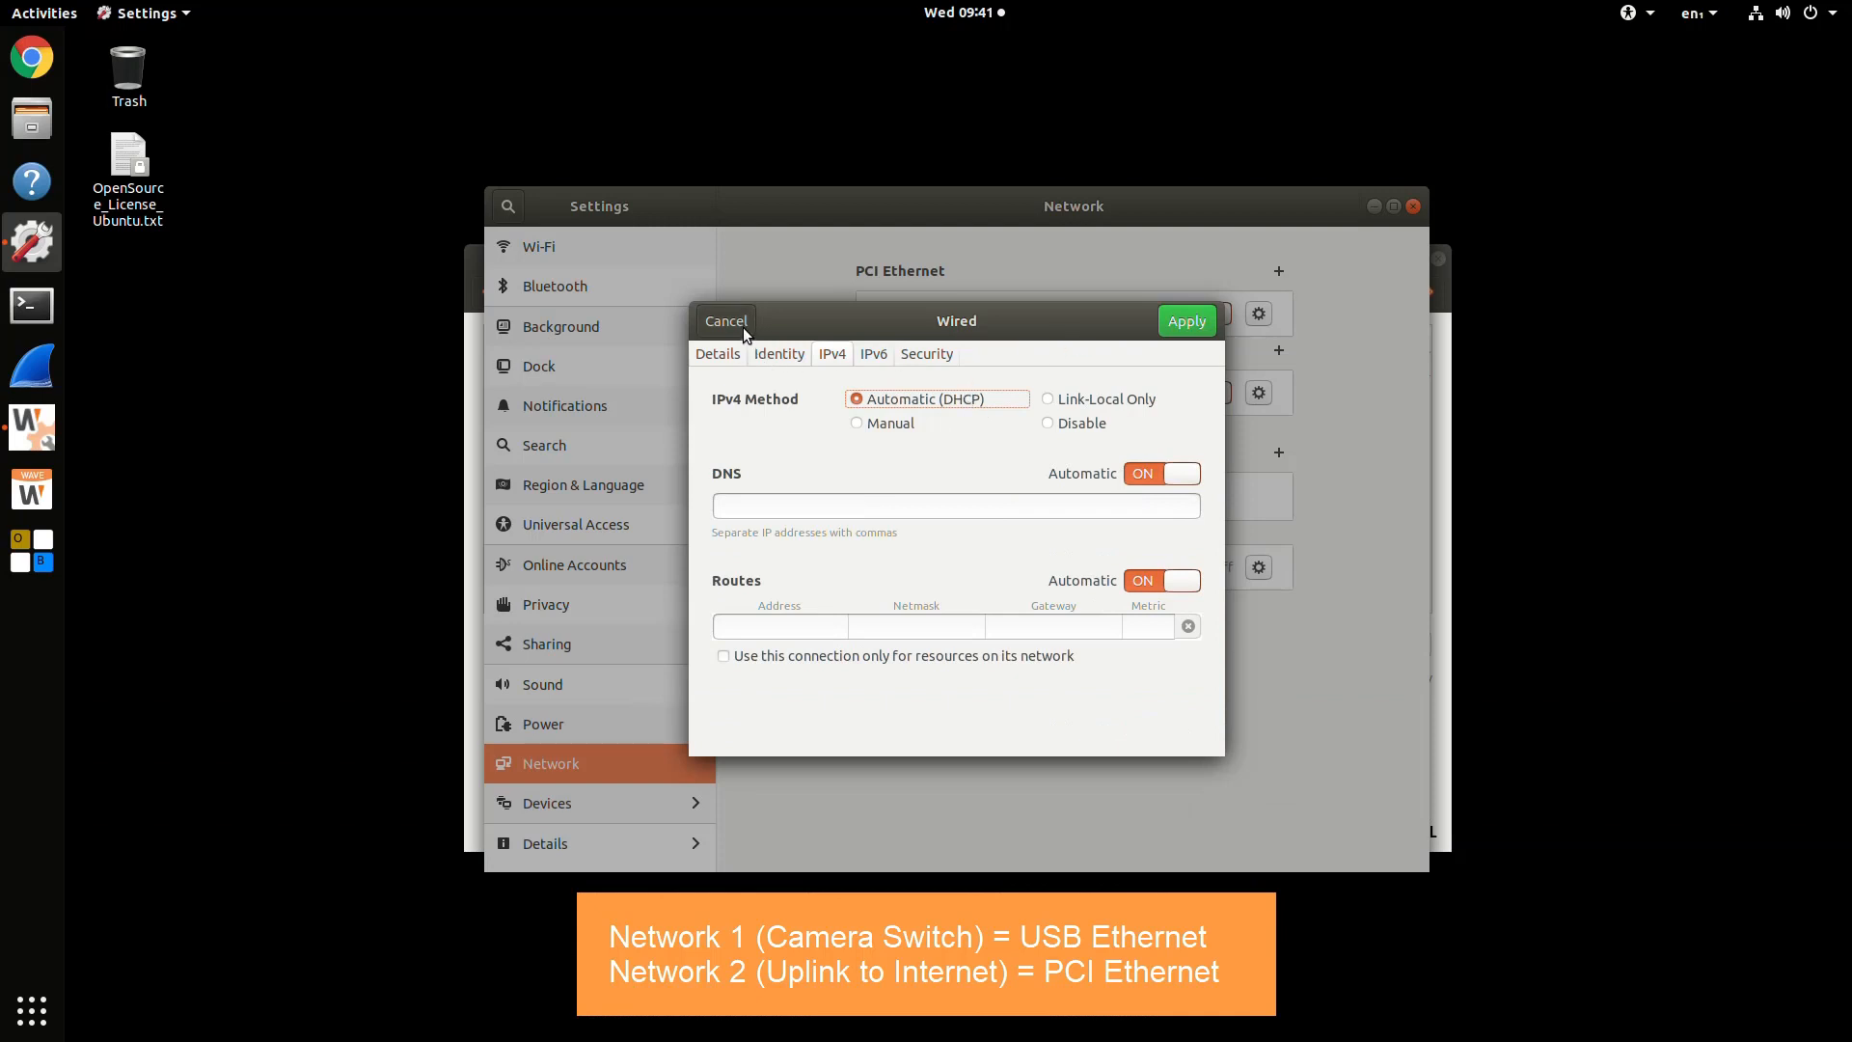
# - Discard PCI changes, verify USB Ethernet is static 192.168.2.200, and toggle PCI Ethernet off and on
pyautogui.click(722, 320)
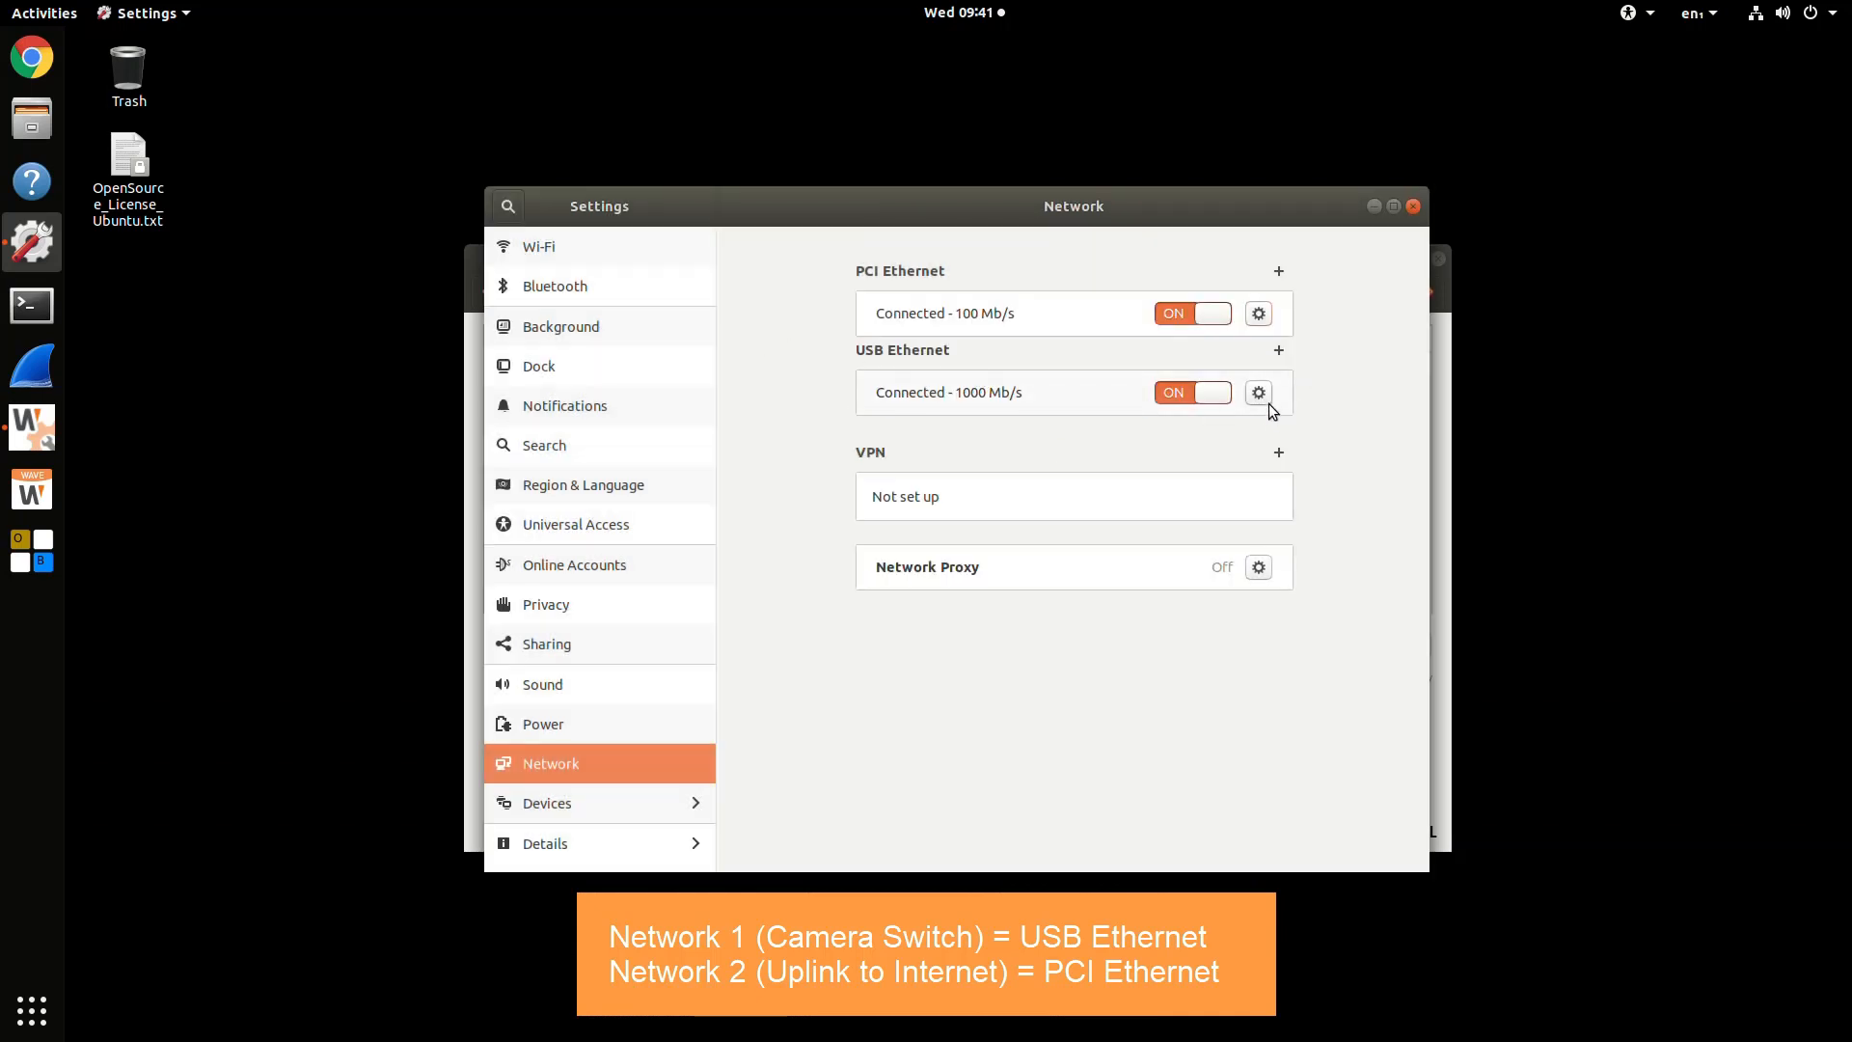
pyautogui.click(1256, 393)
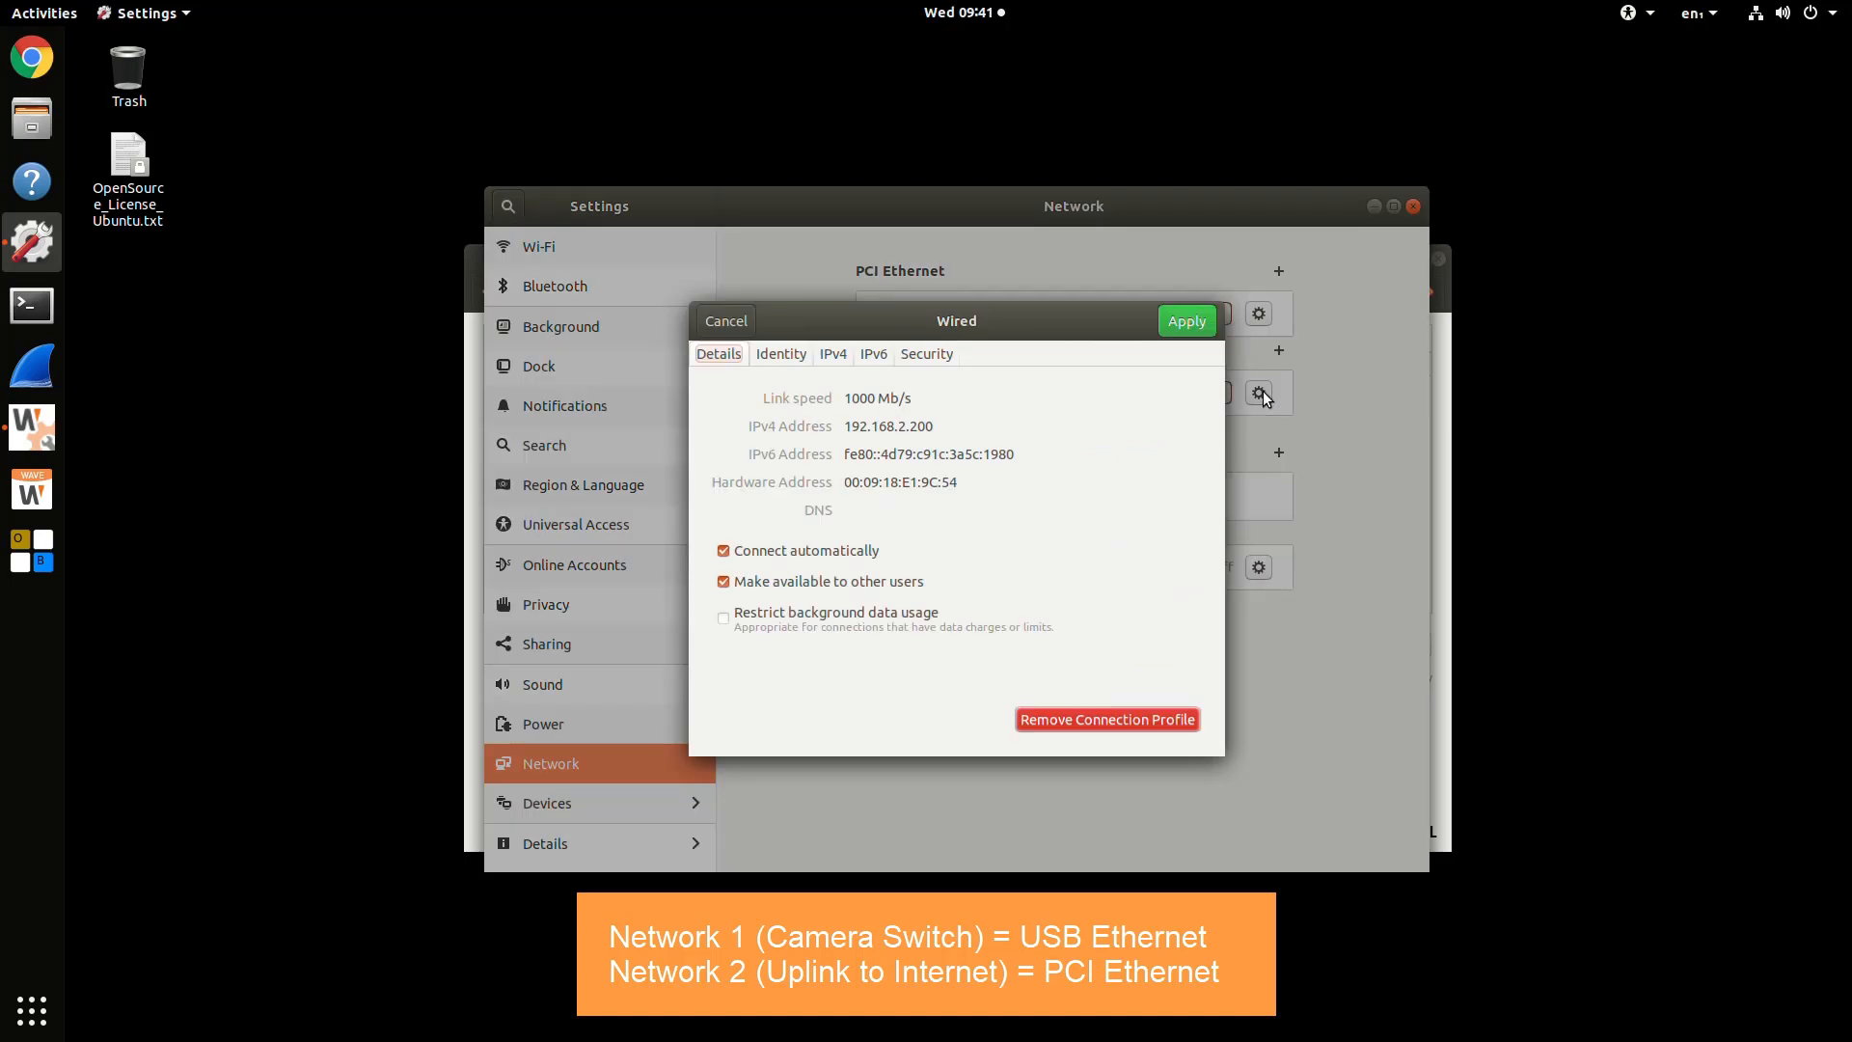
pyautogui.click(831, 353)
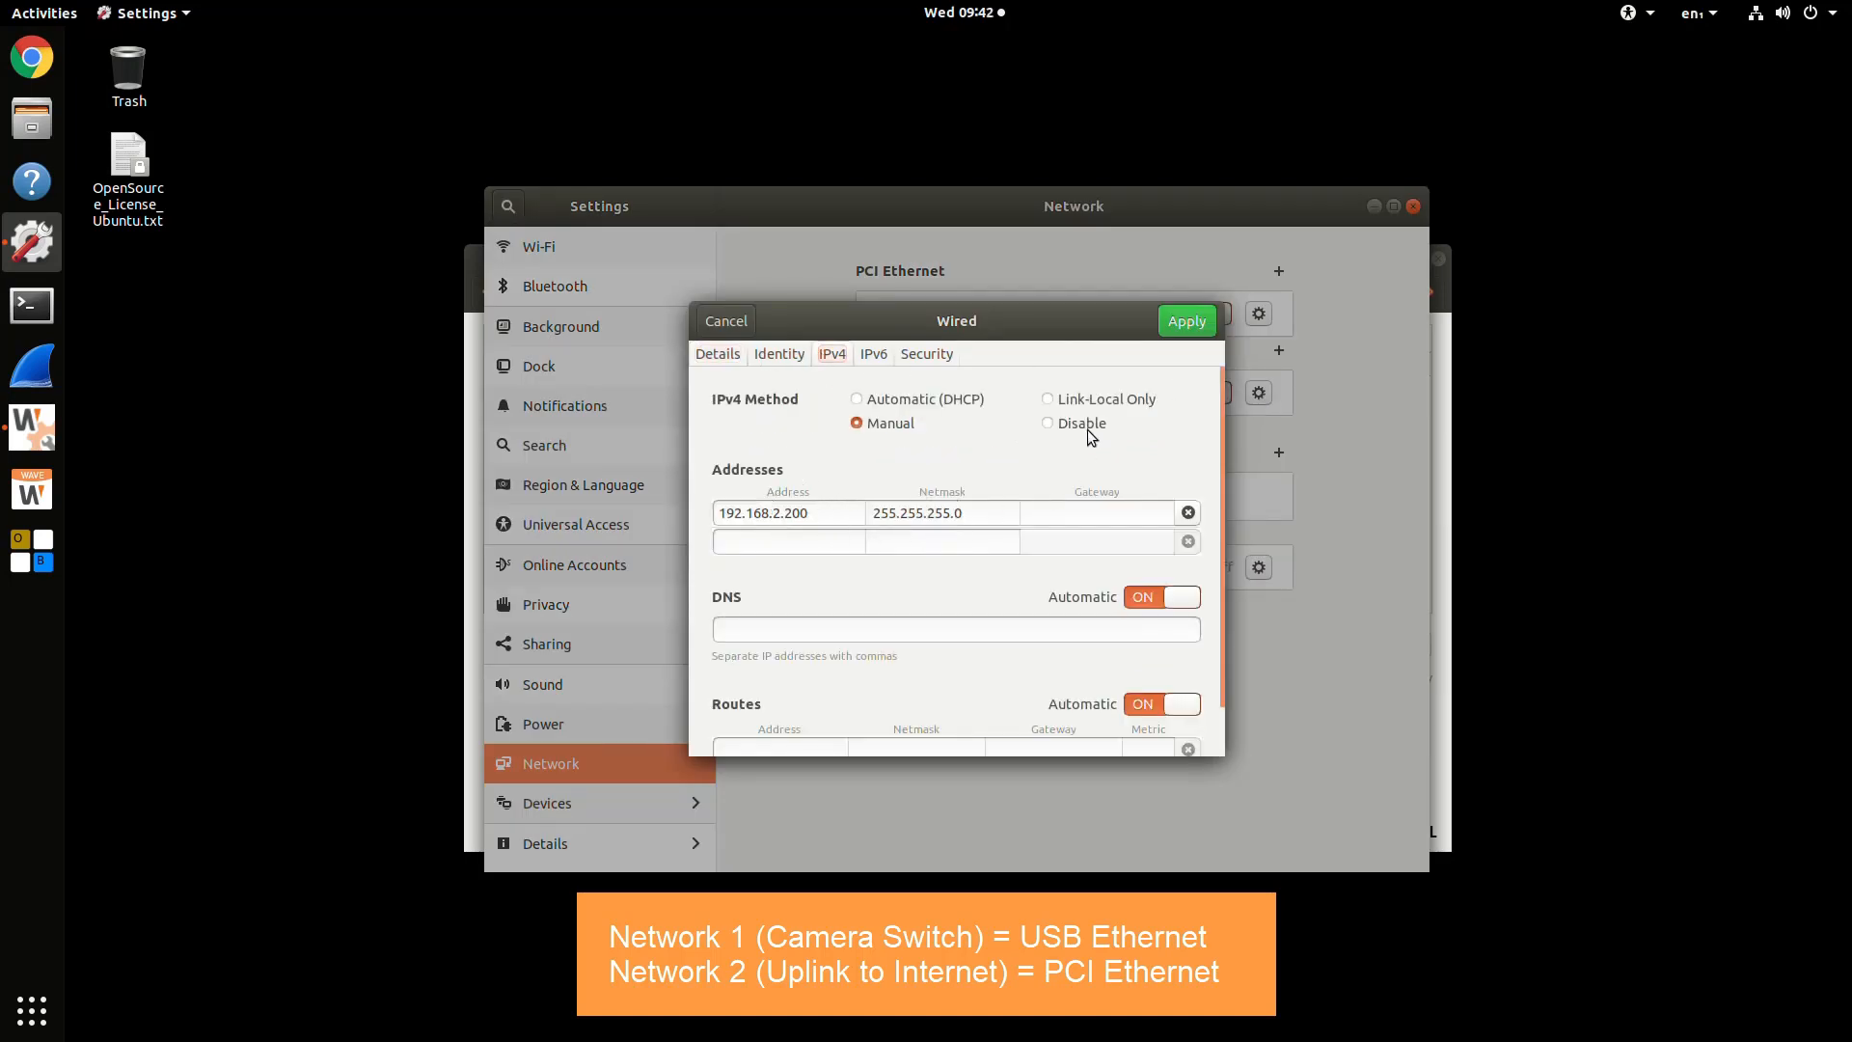
pyautogui.click(1185, 320)
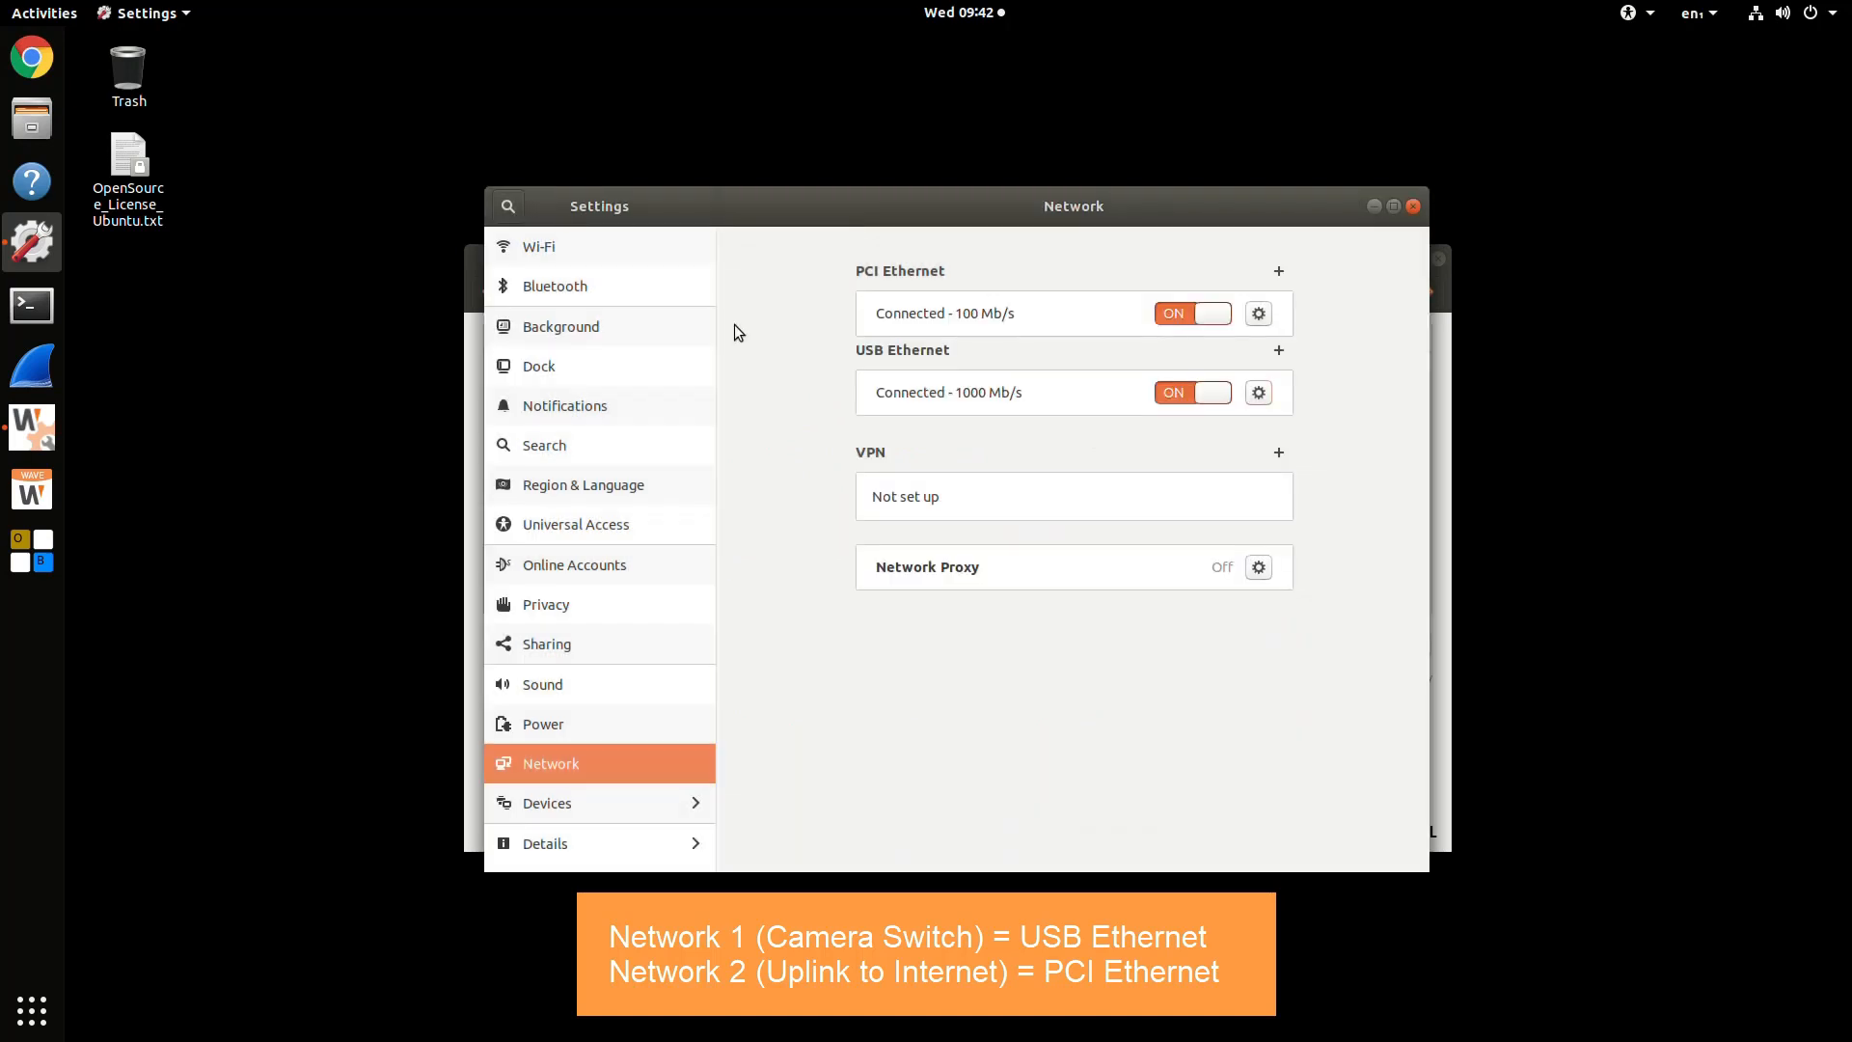
pyautogui.click(1192, 313)
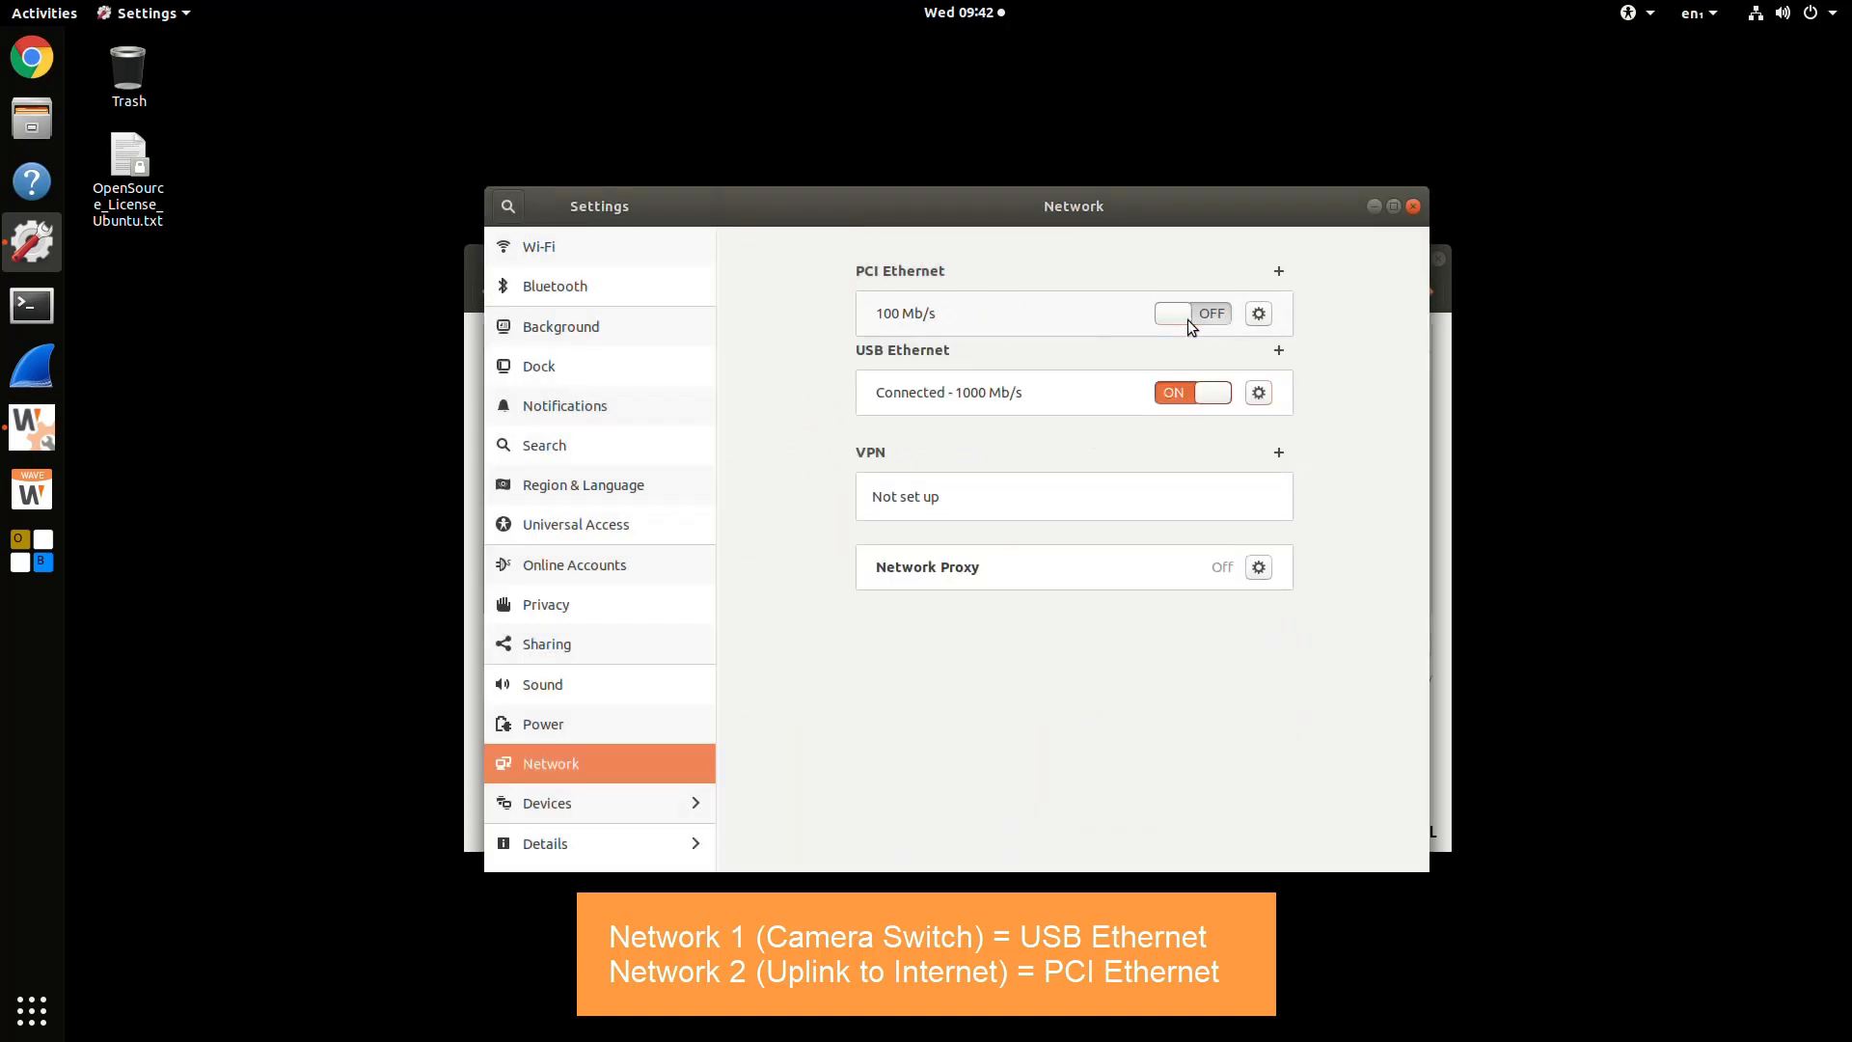
pyautogui.click(1193, 312)
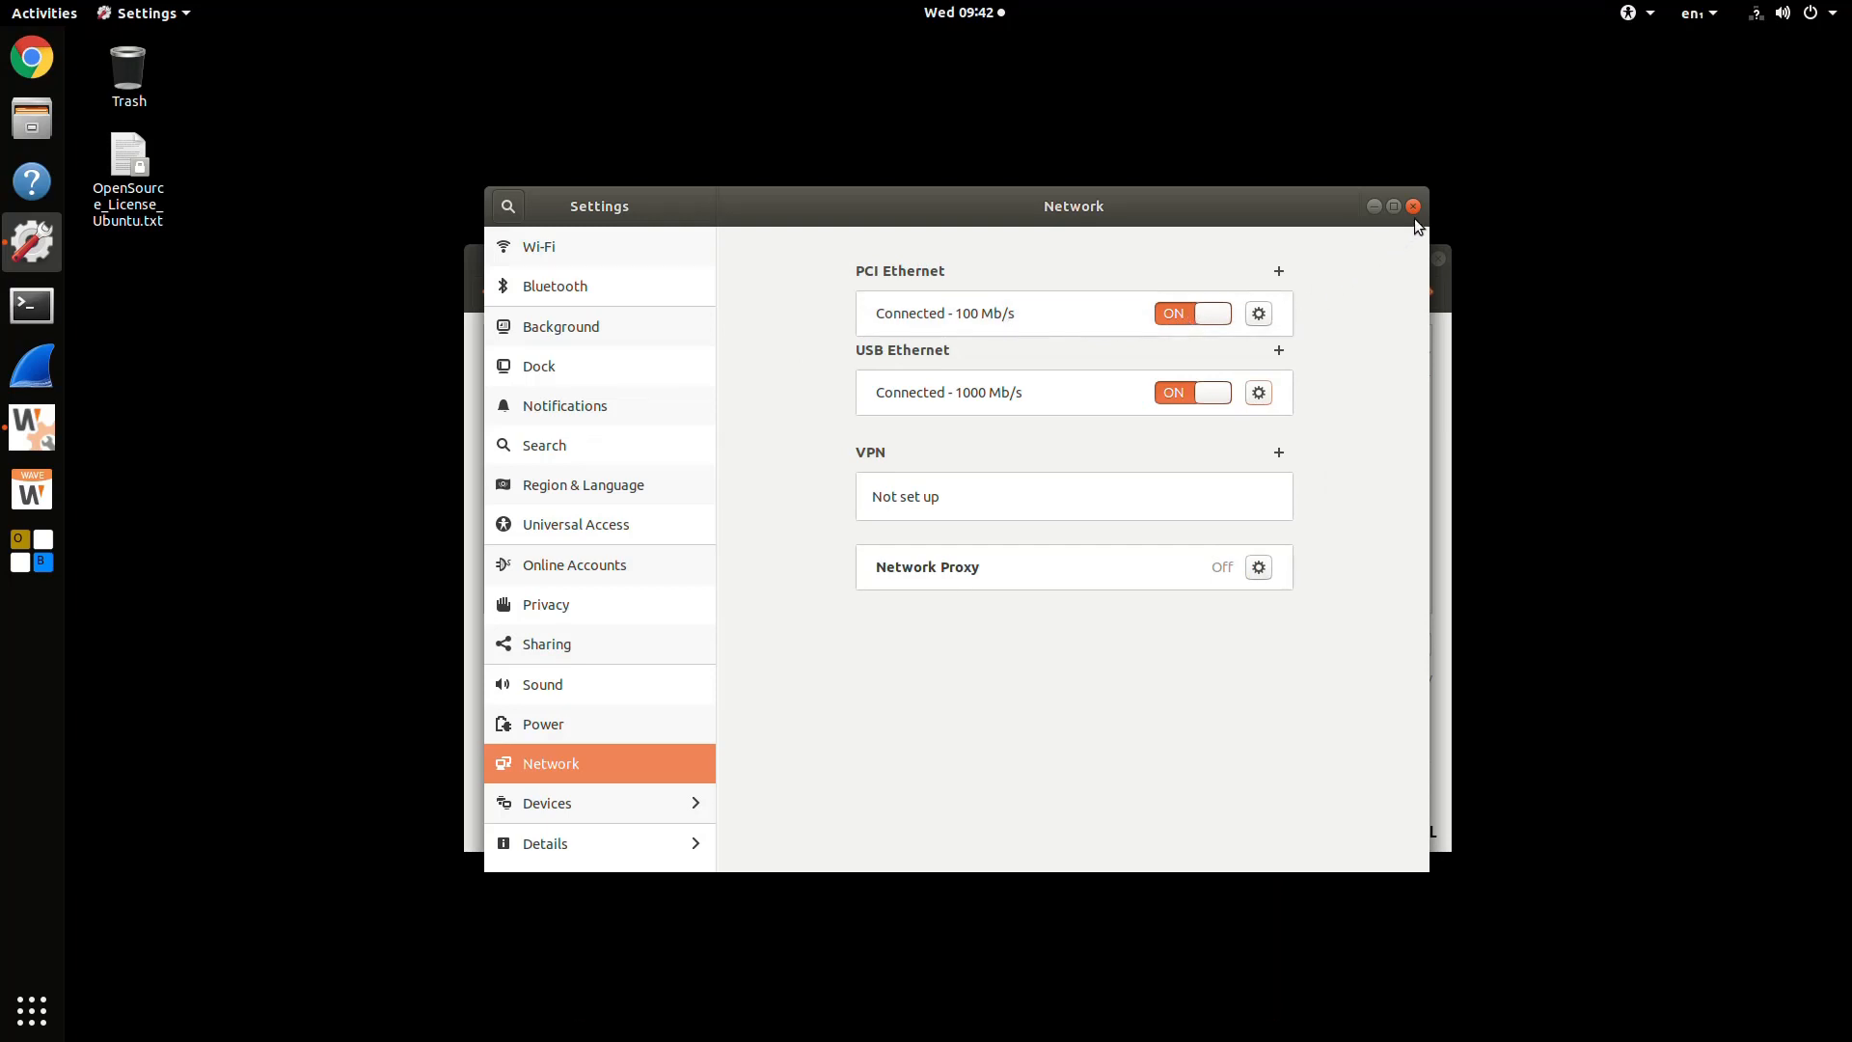
# - Close Settings and launch WRN Configuration Tool from the dock with the sudo password
pyautogui.click(1411, 206)
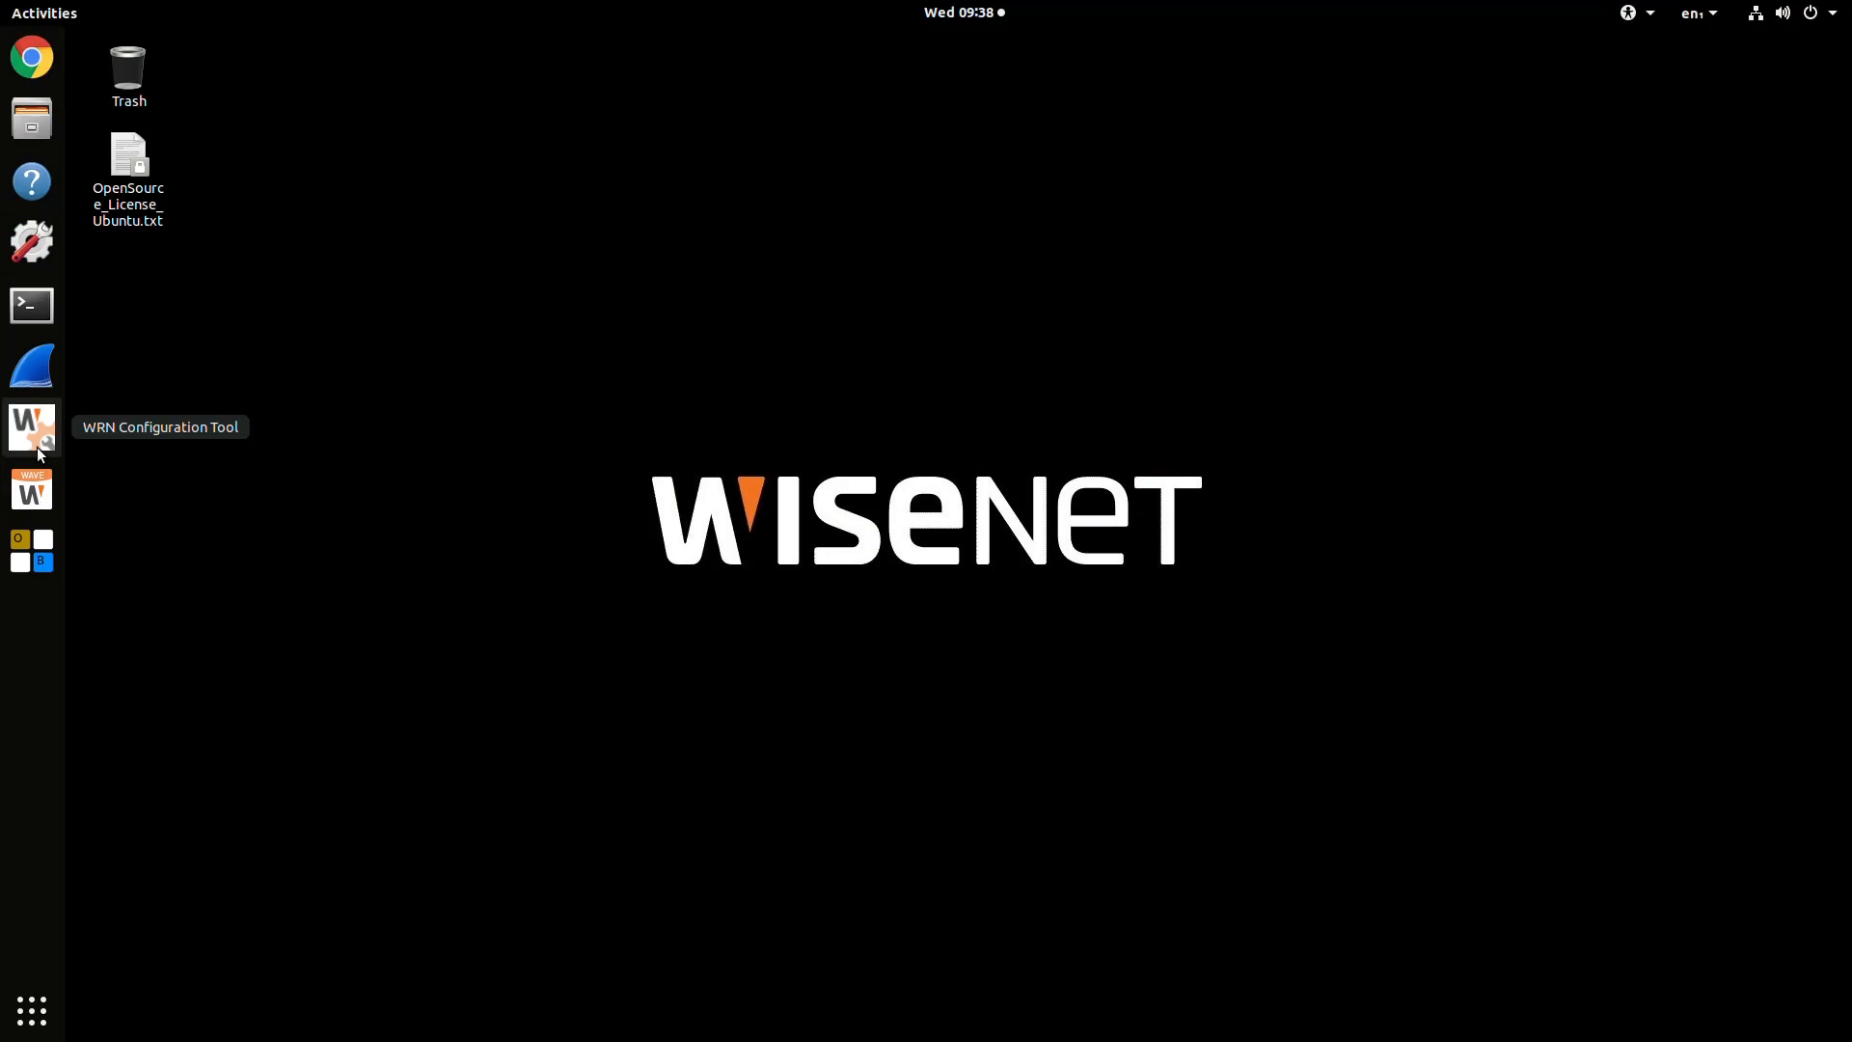
pyautogui.click(30, 426)
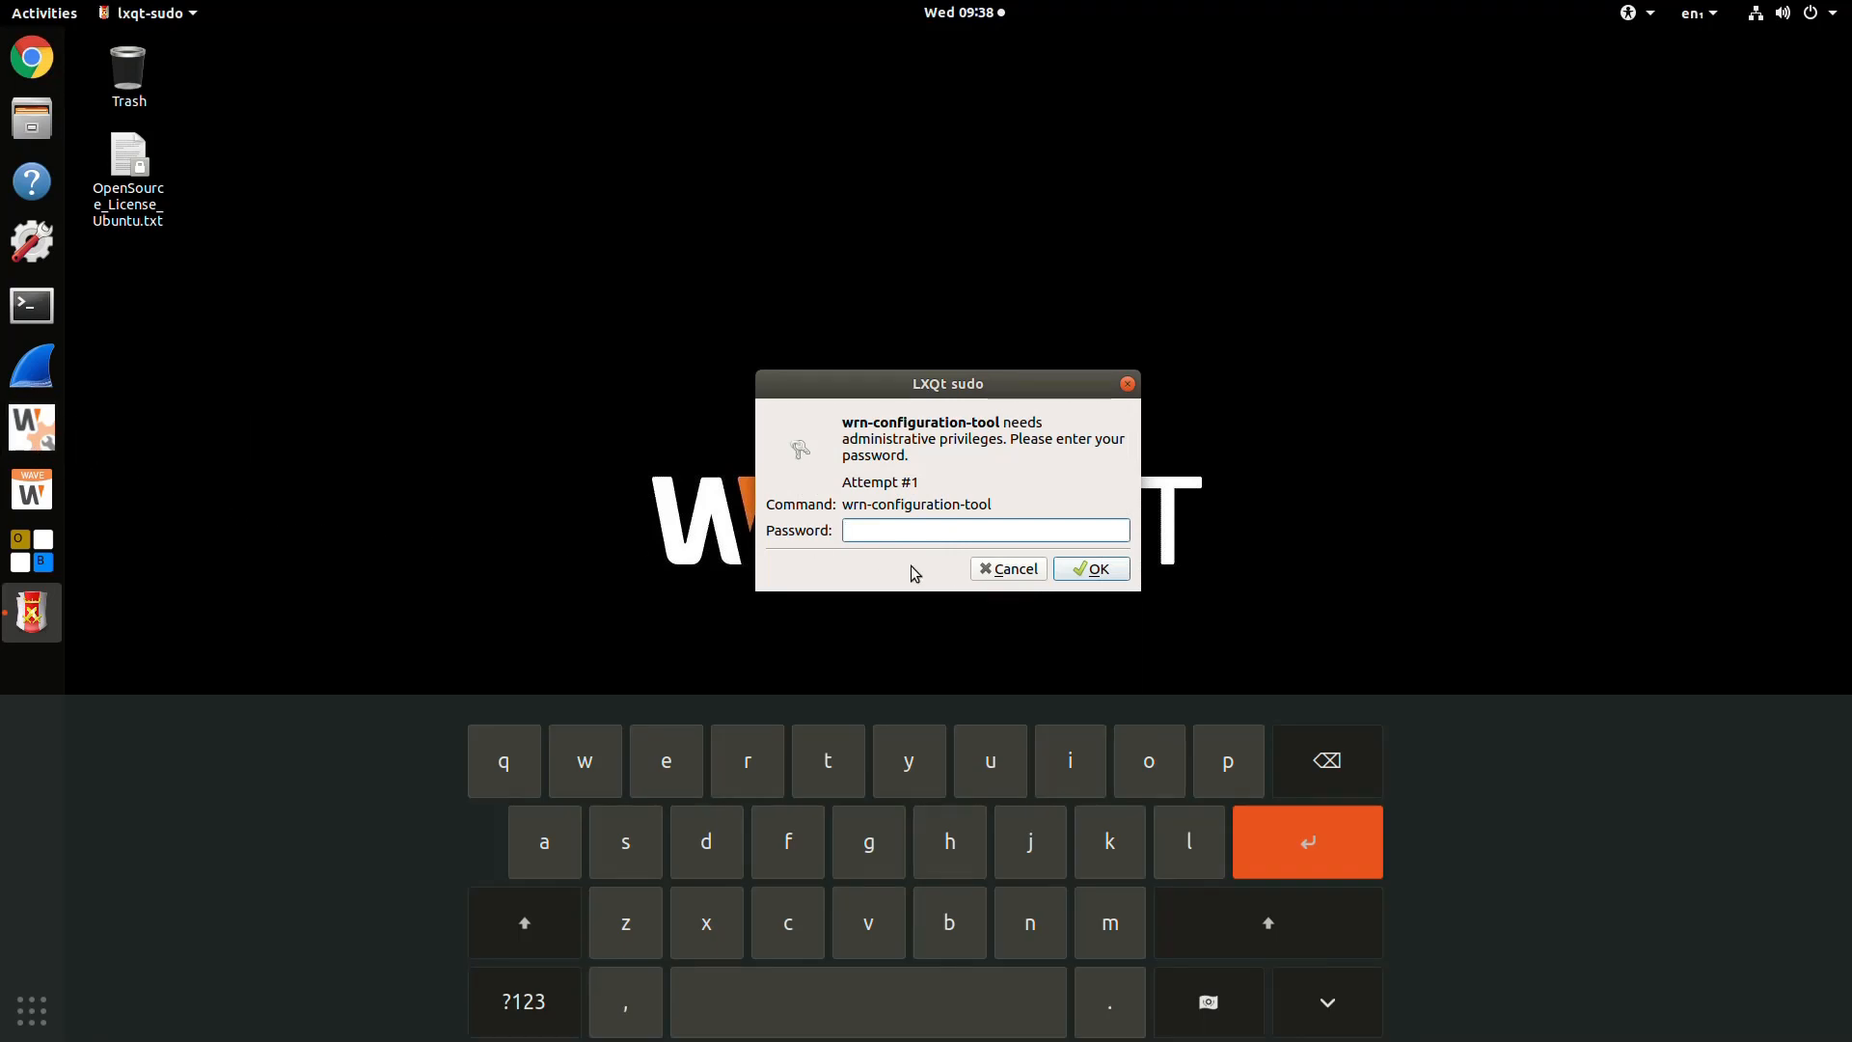
pyautogui.click(984, 530)
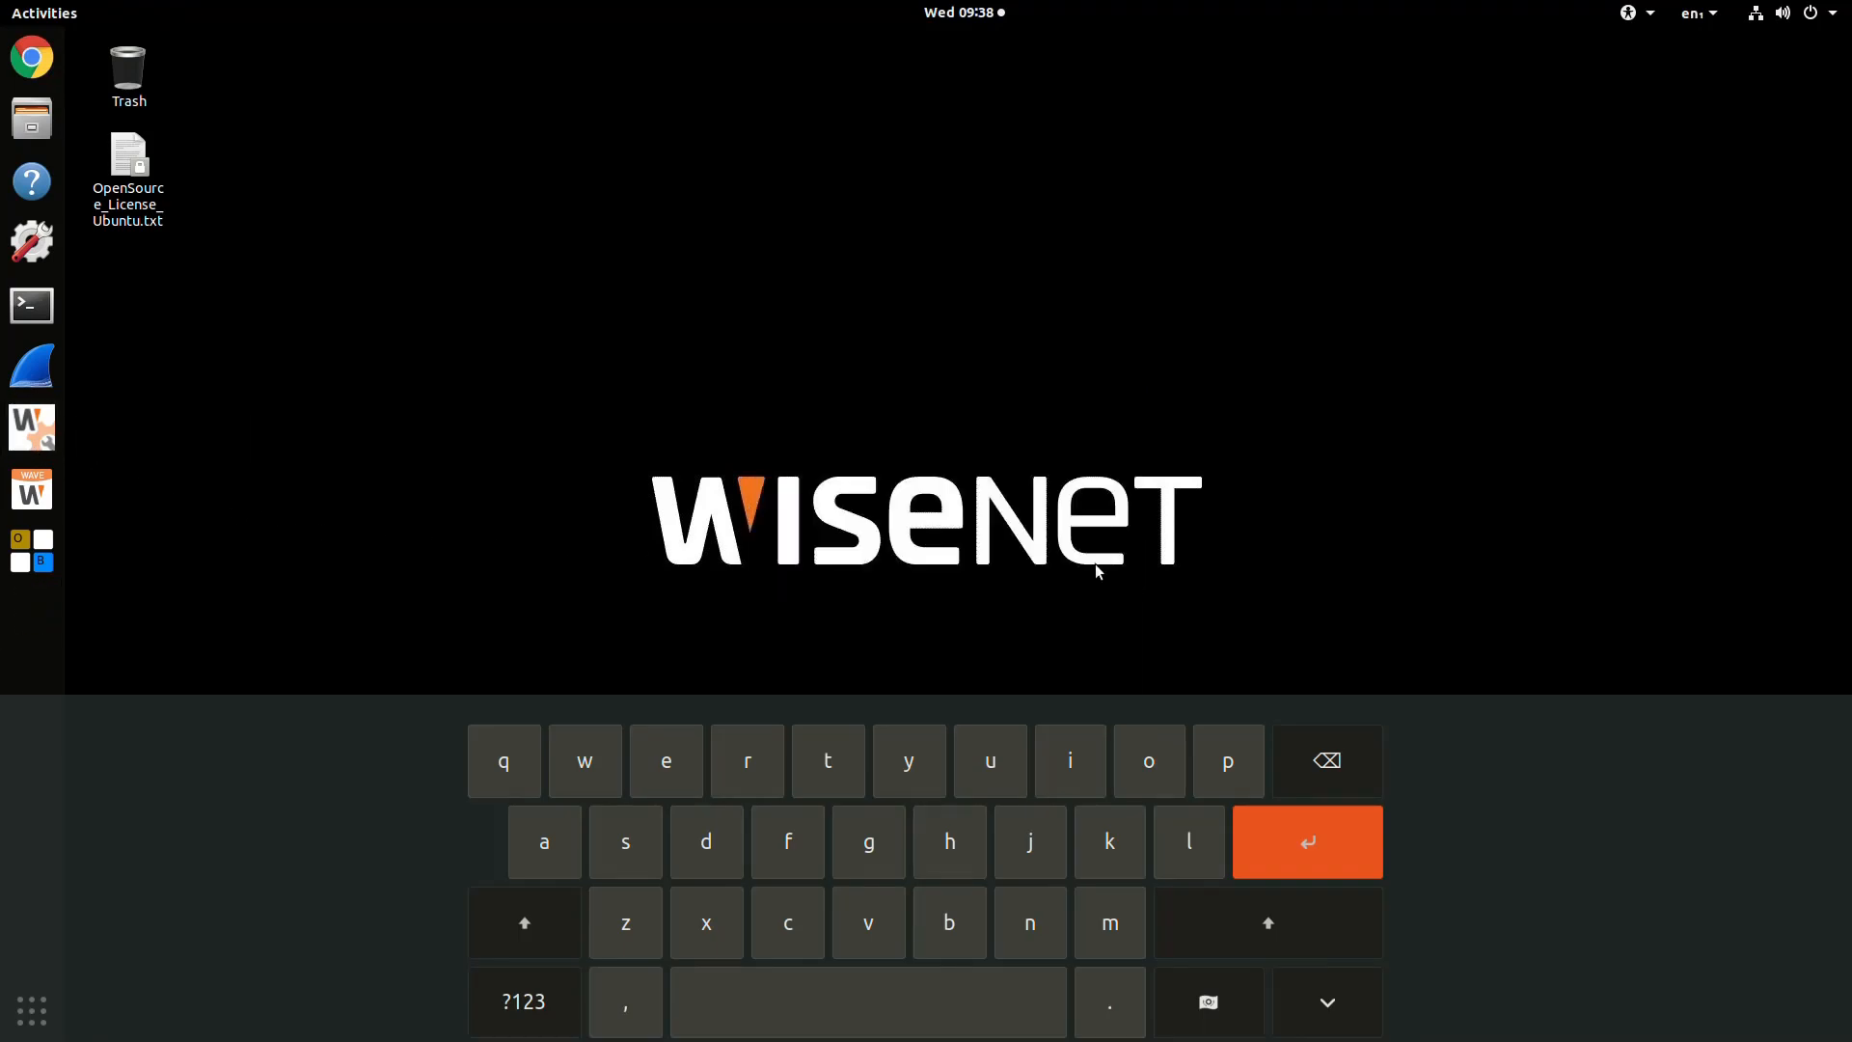
pyautogui.click(32, 427)
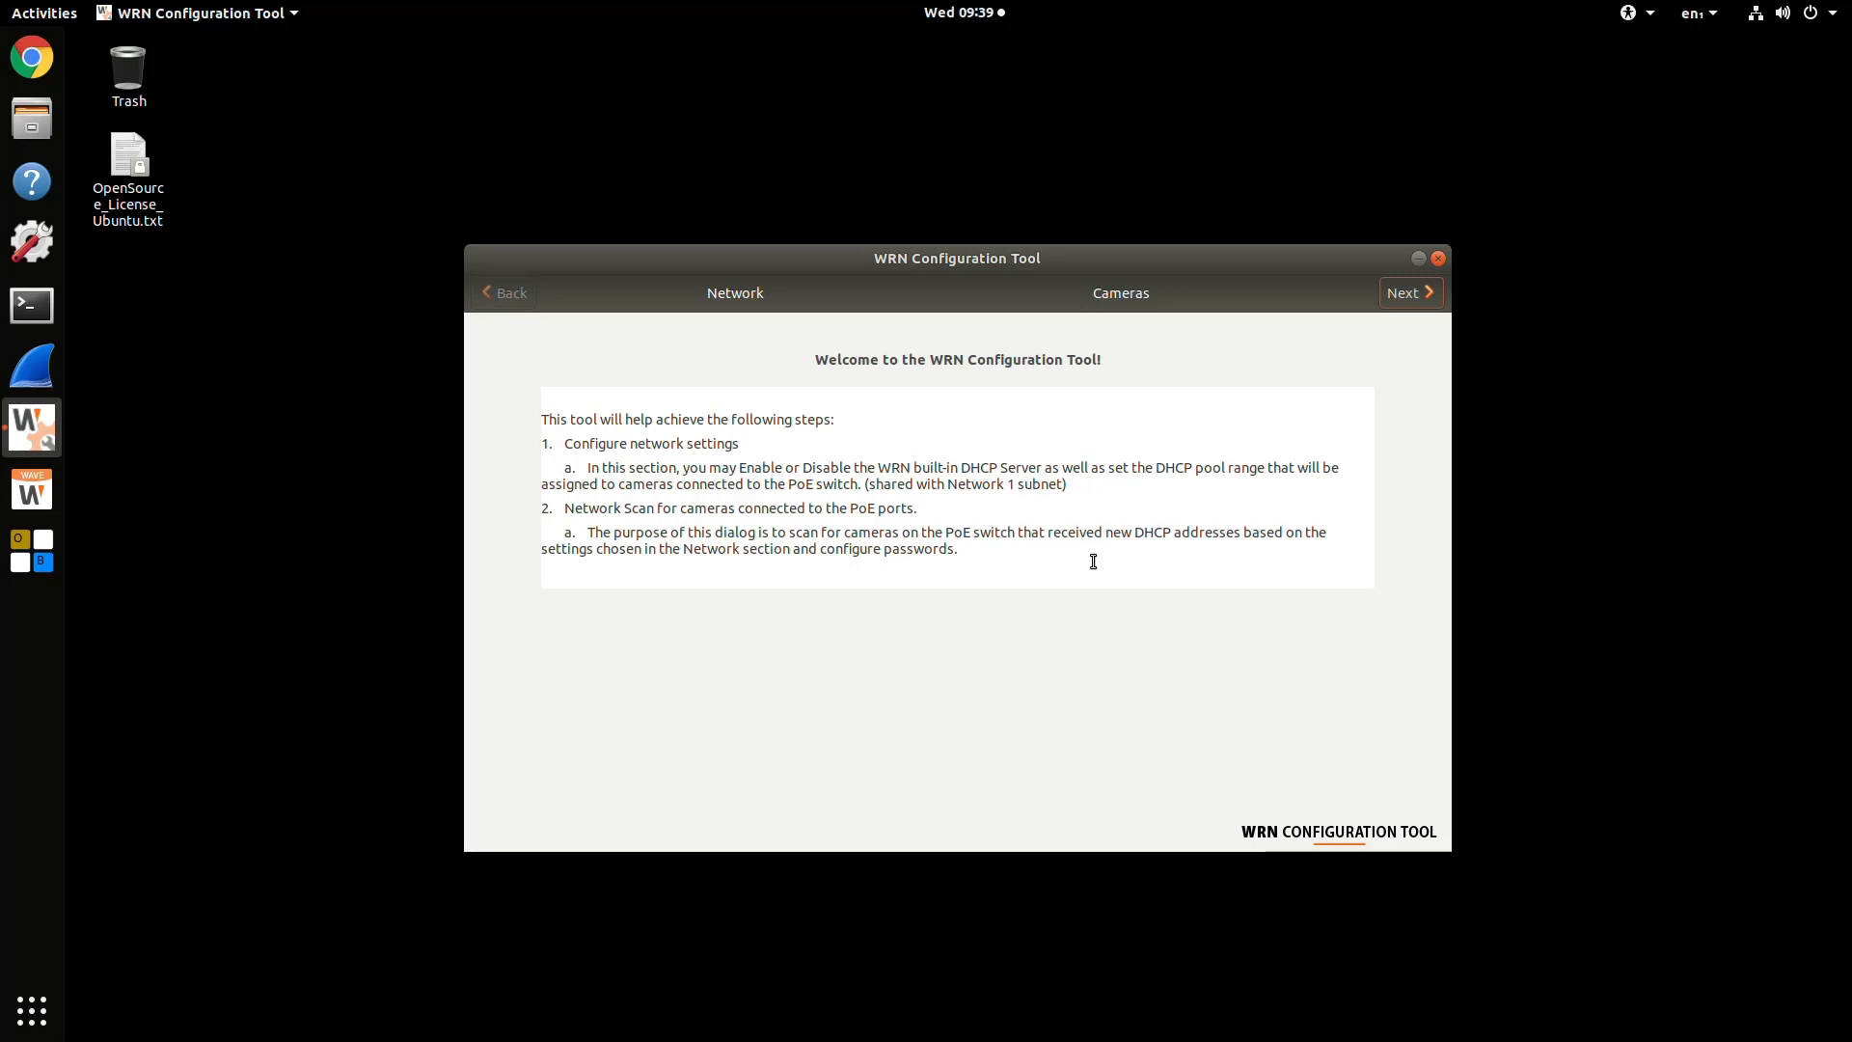
# - Enable PoE DHCP for 192.168.2.101–192.168.2.200 with 50 max users and submit the page
pyautogui.click(1406, 291)
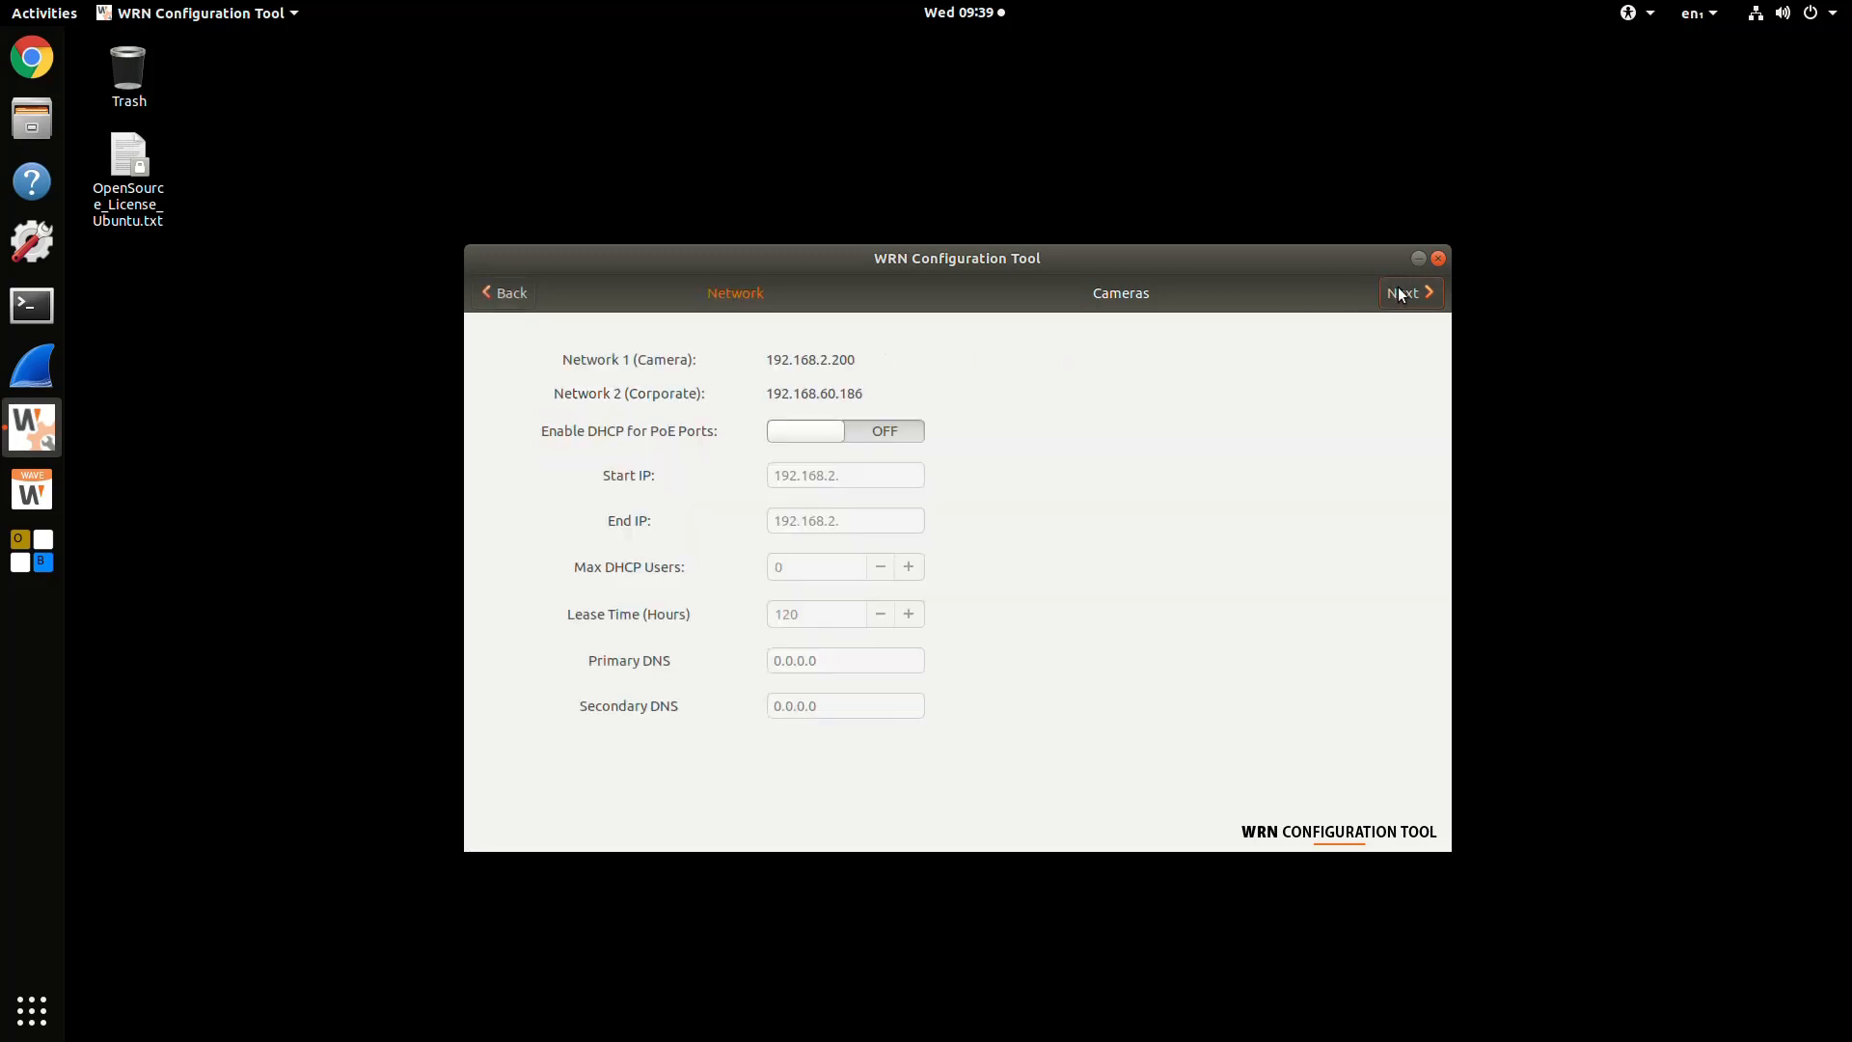
pyautogui.moveTo(808, 368)
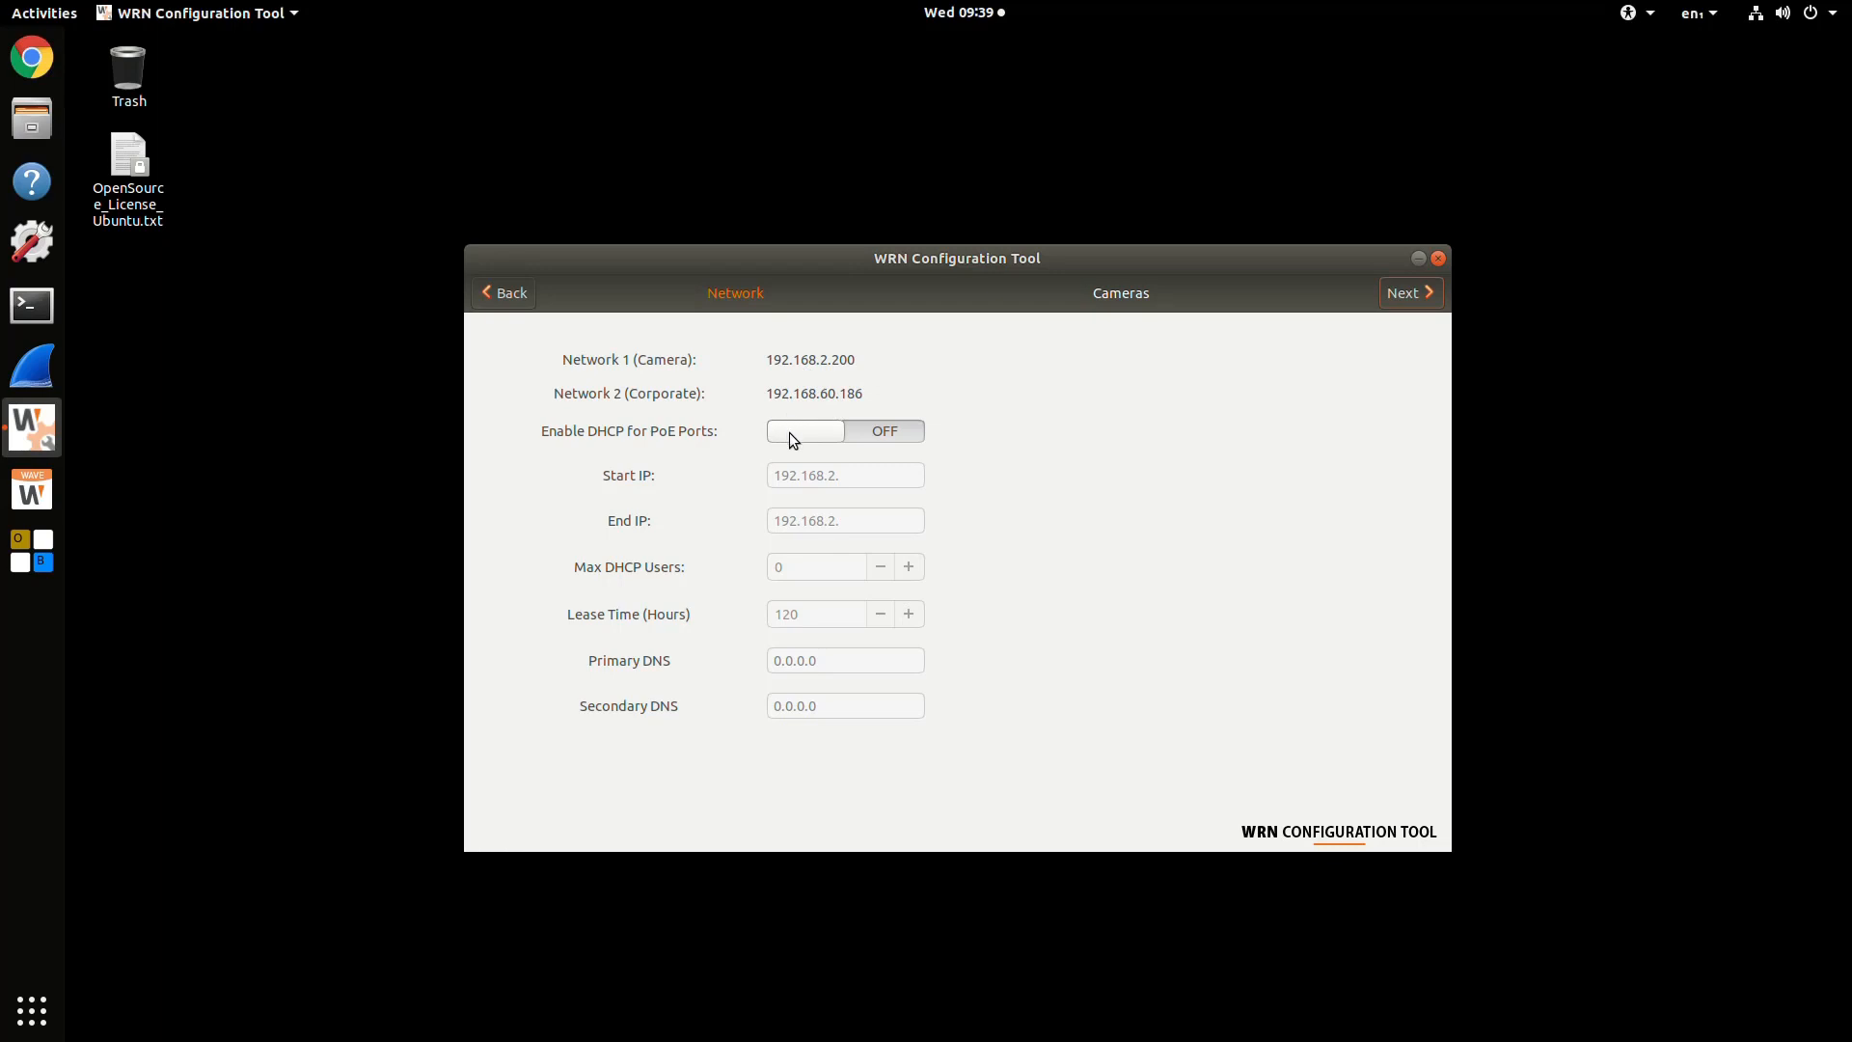
pyautogui.click(804, 430)
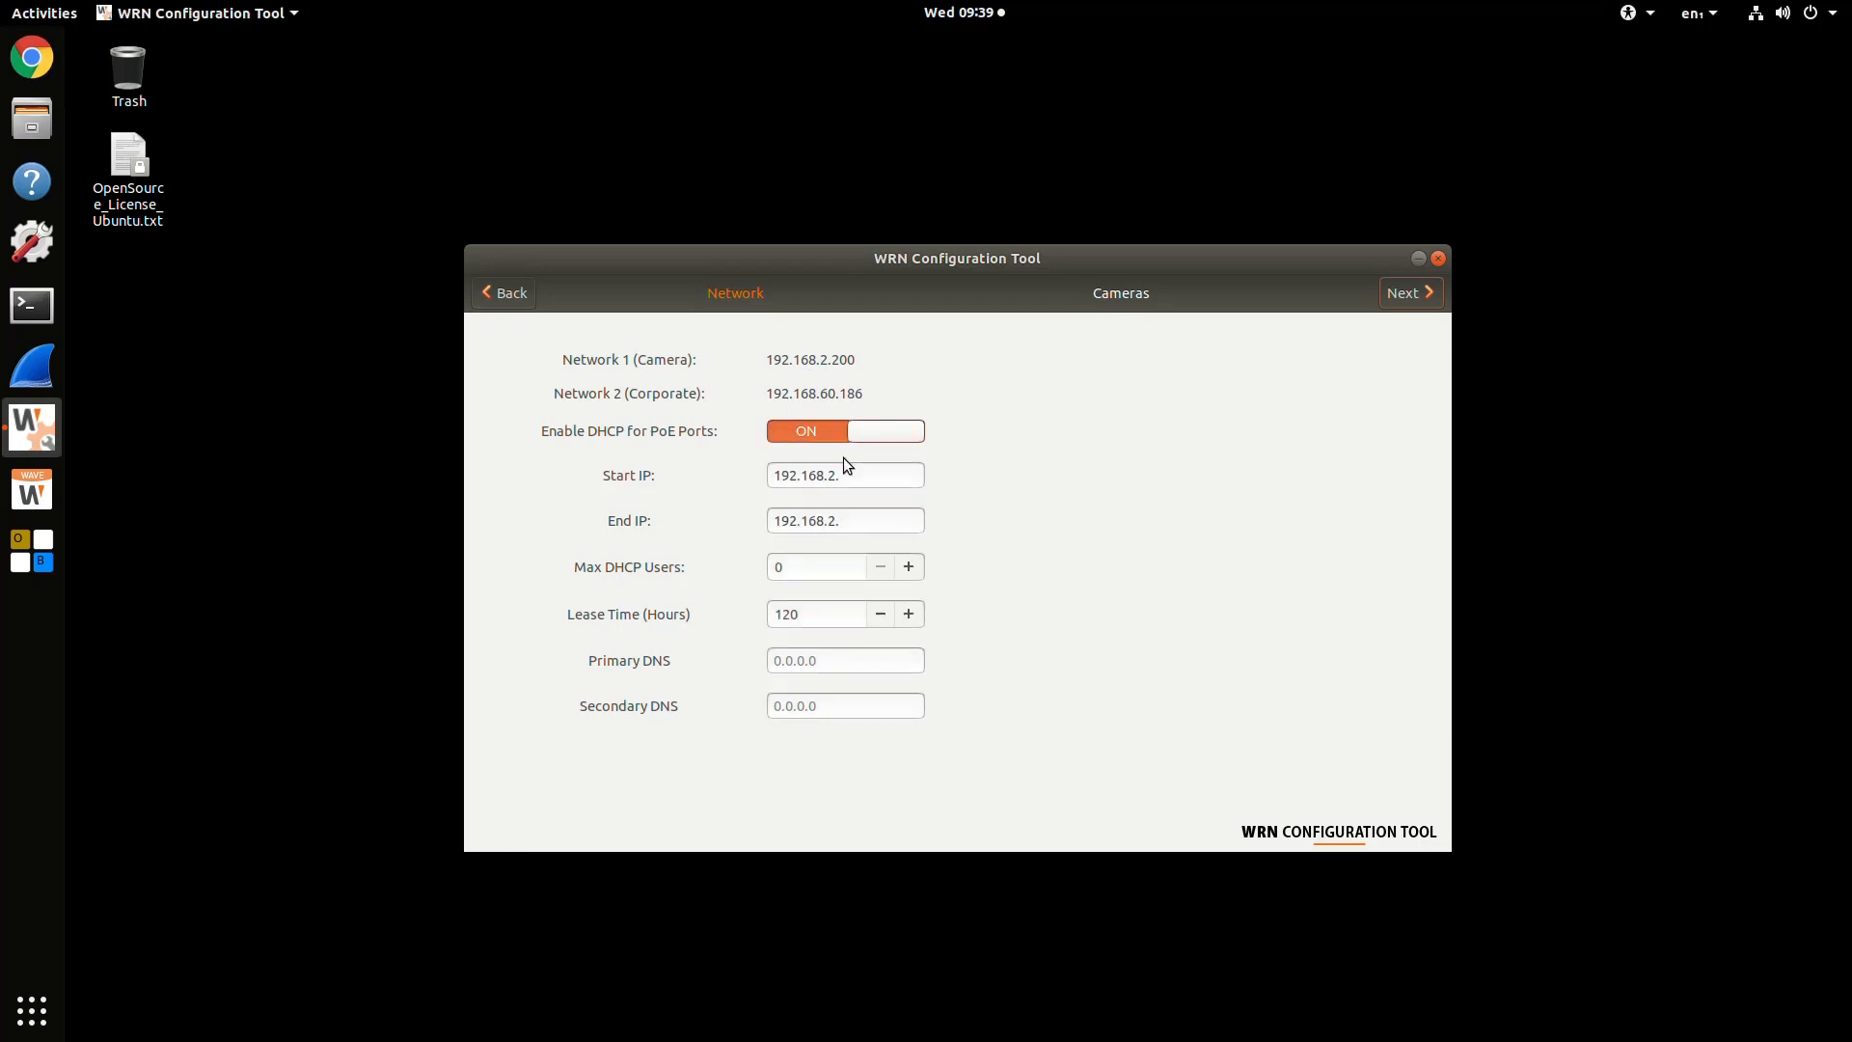
pyautogui.click(843, 475)
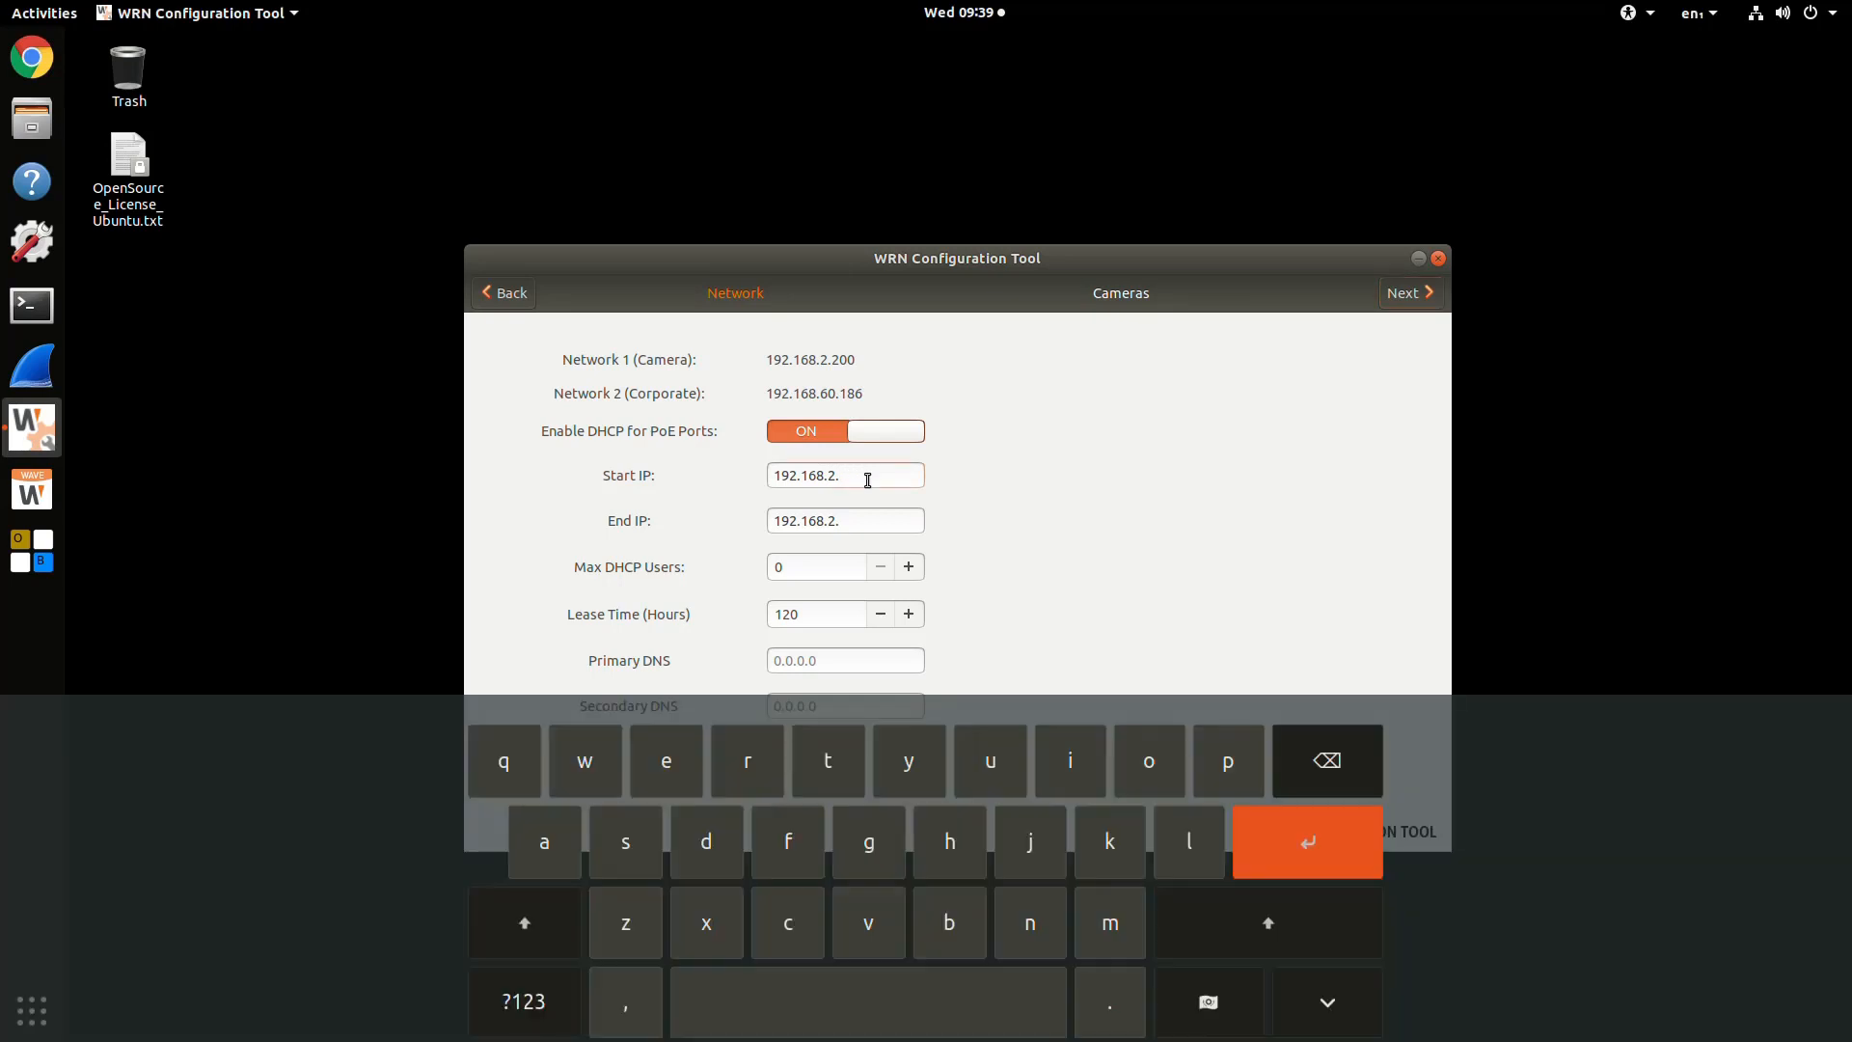
pyautogui.moveTo(860, 495)
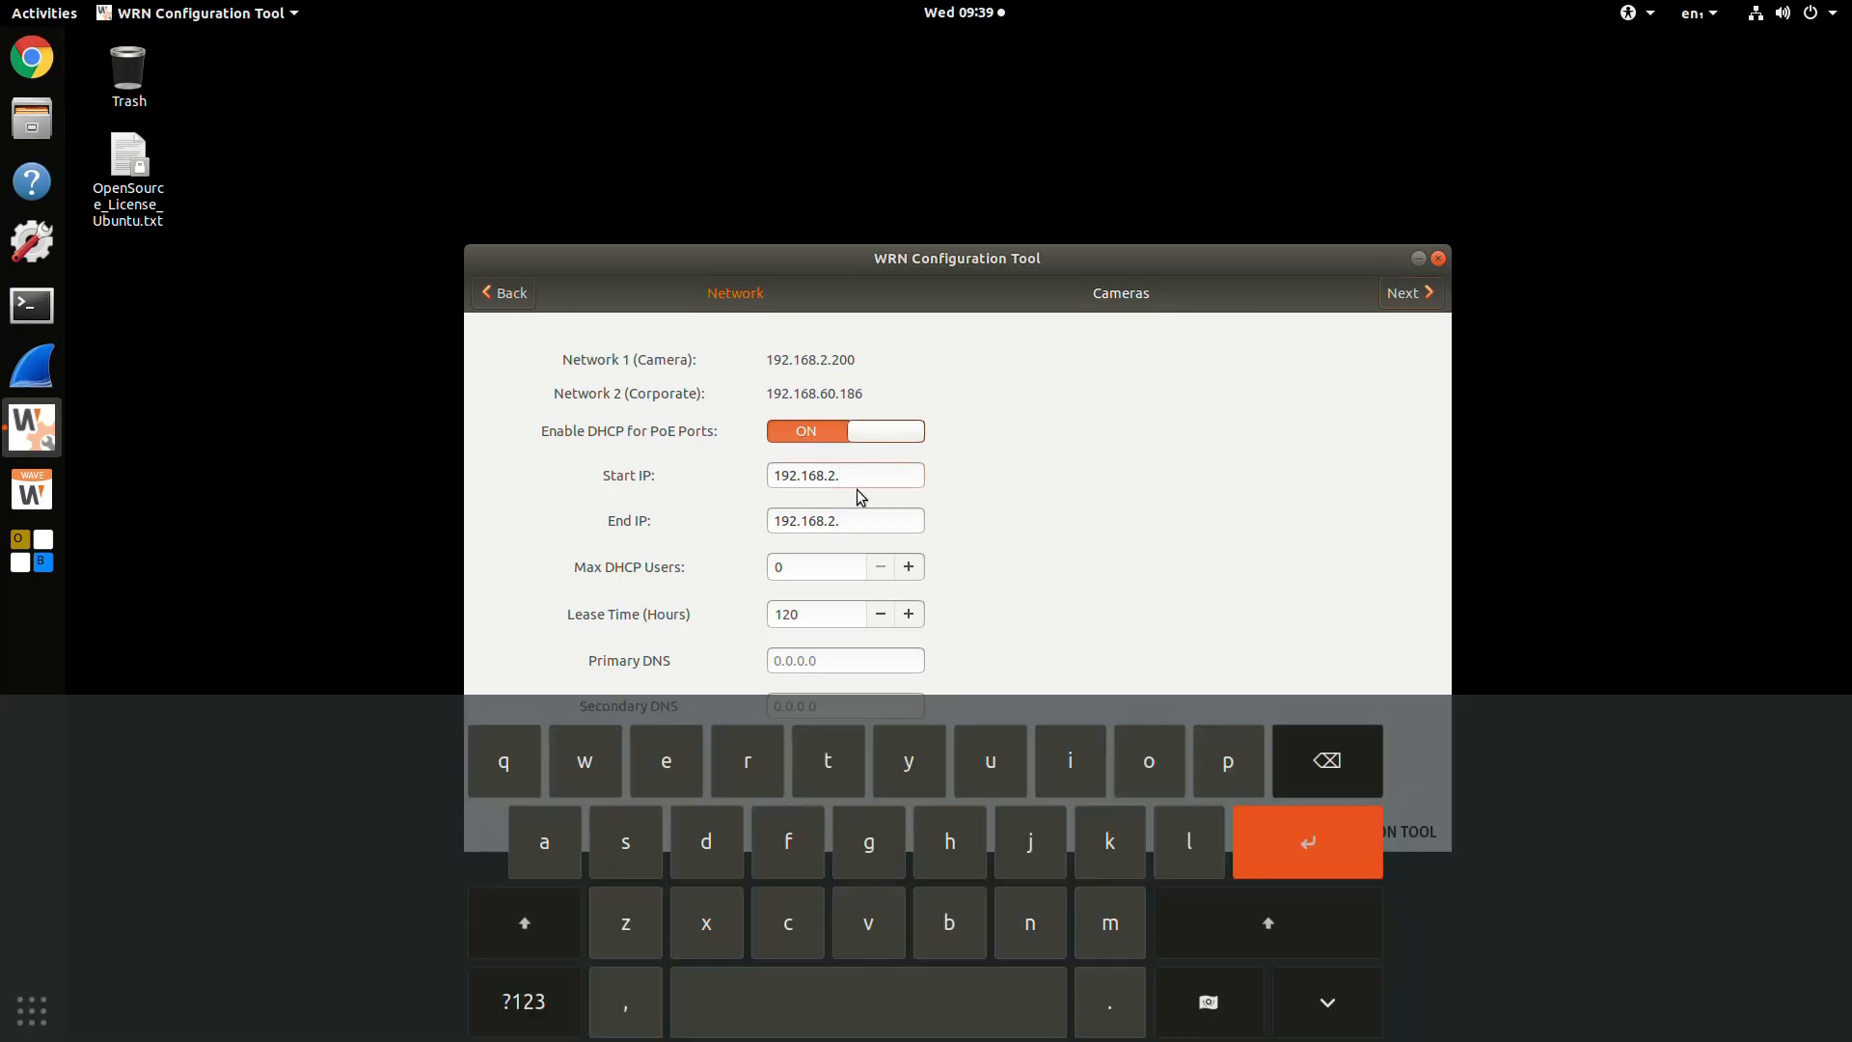
pyautogui.write('101')
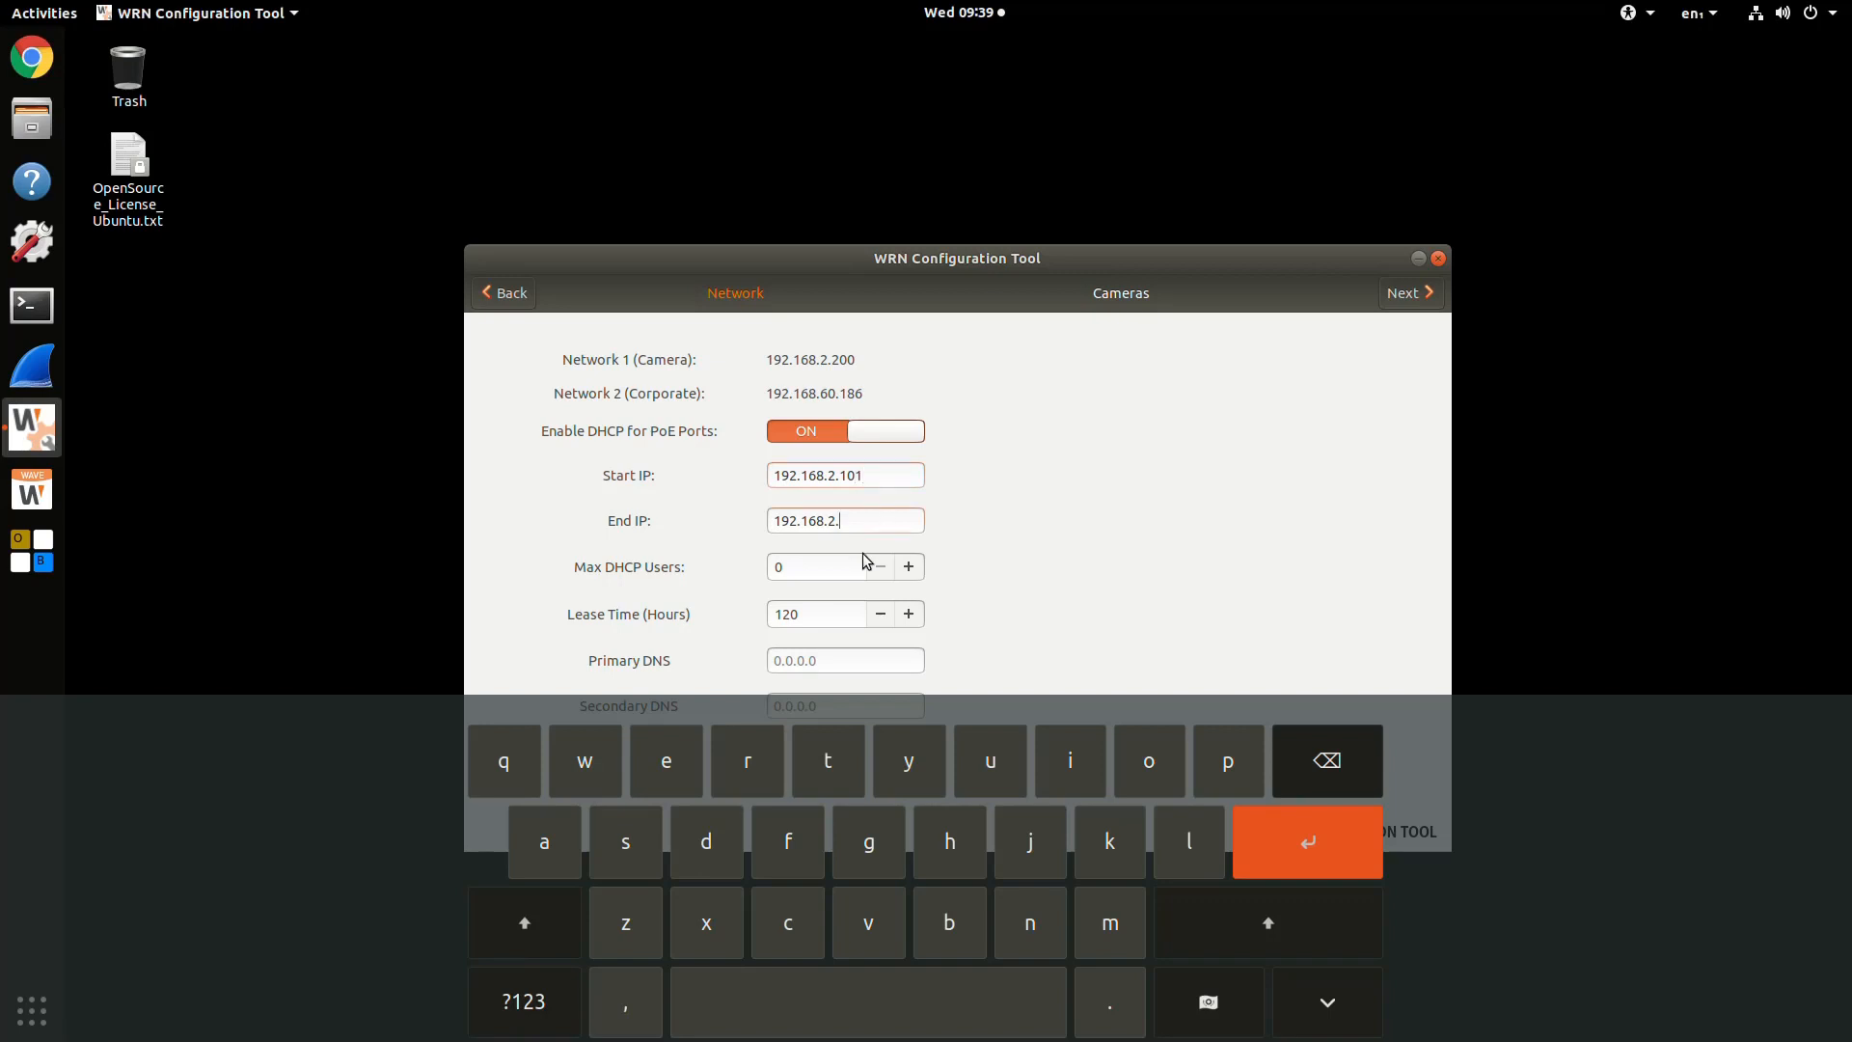
pyautogui.write('200')
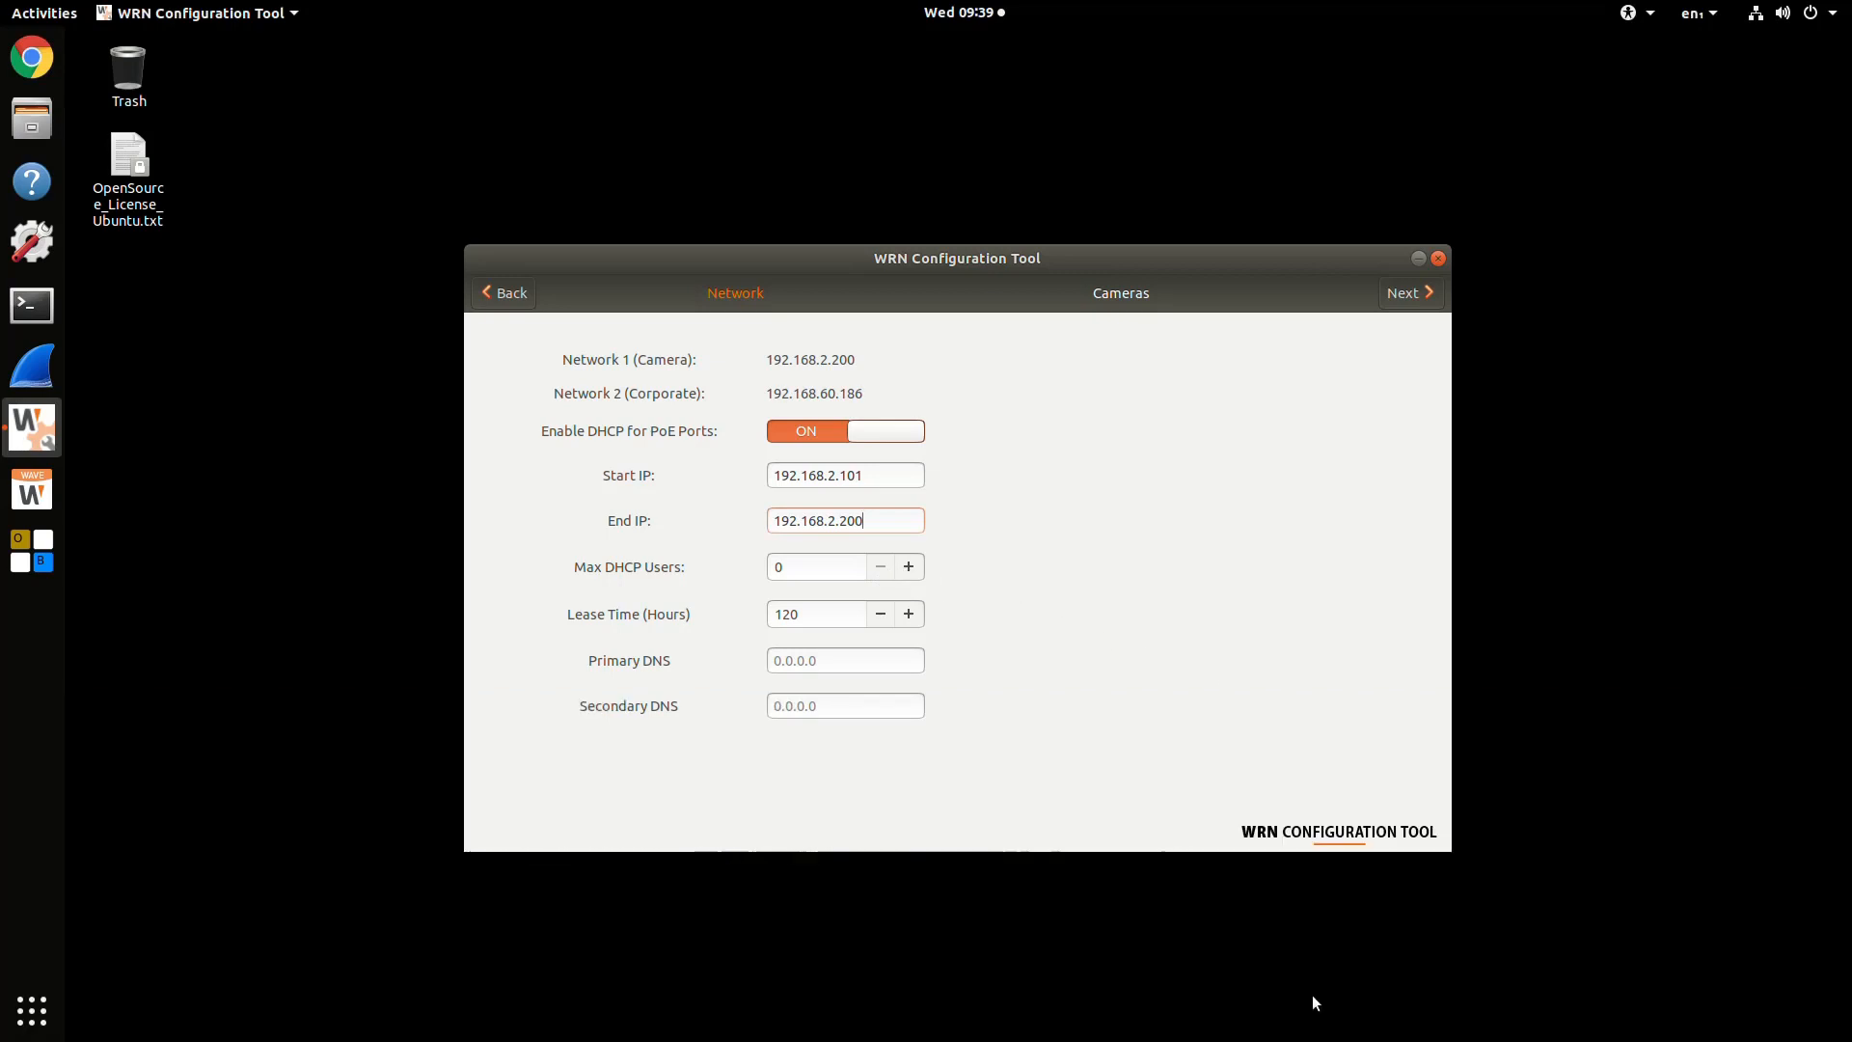
pyautogui.moveTo(1271, 858)
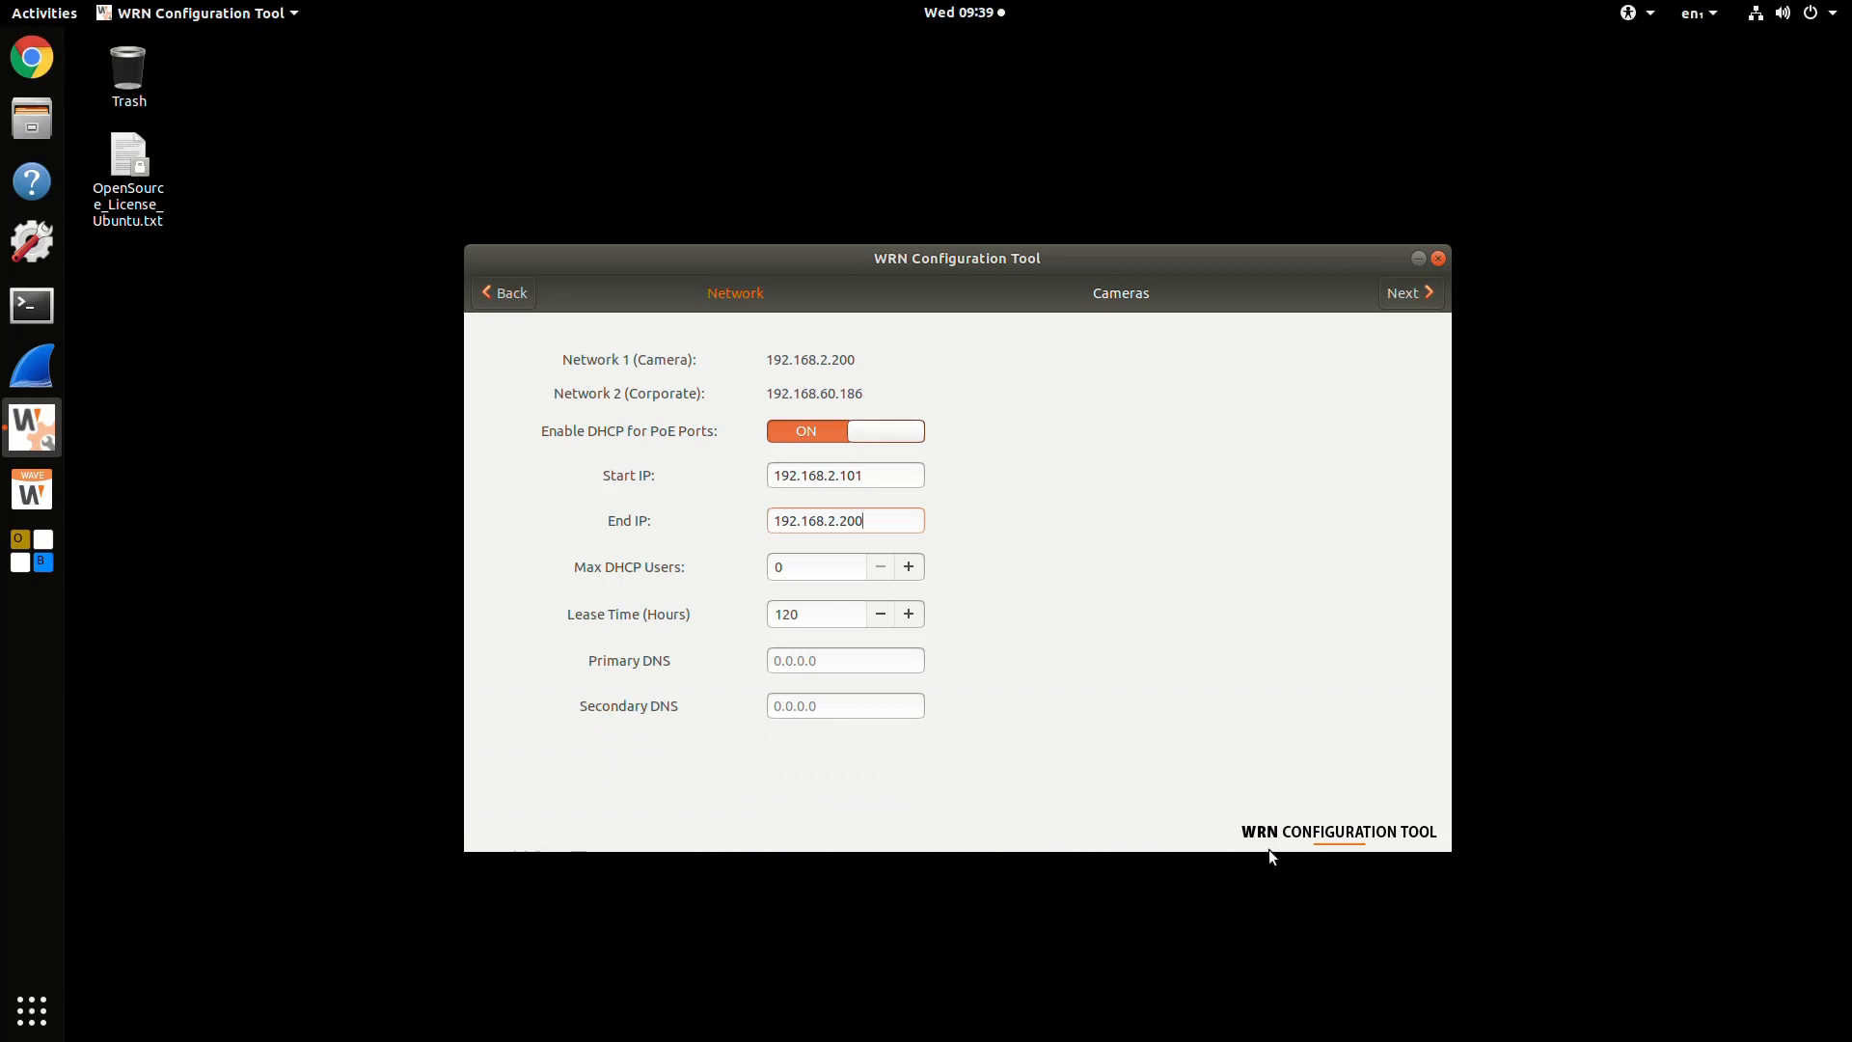
pyautogui.click(815, 567)
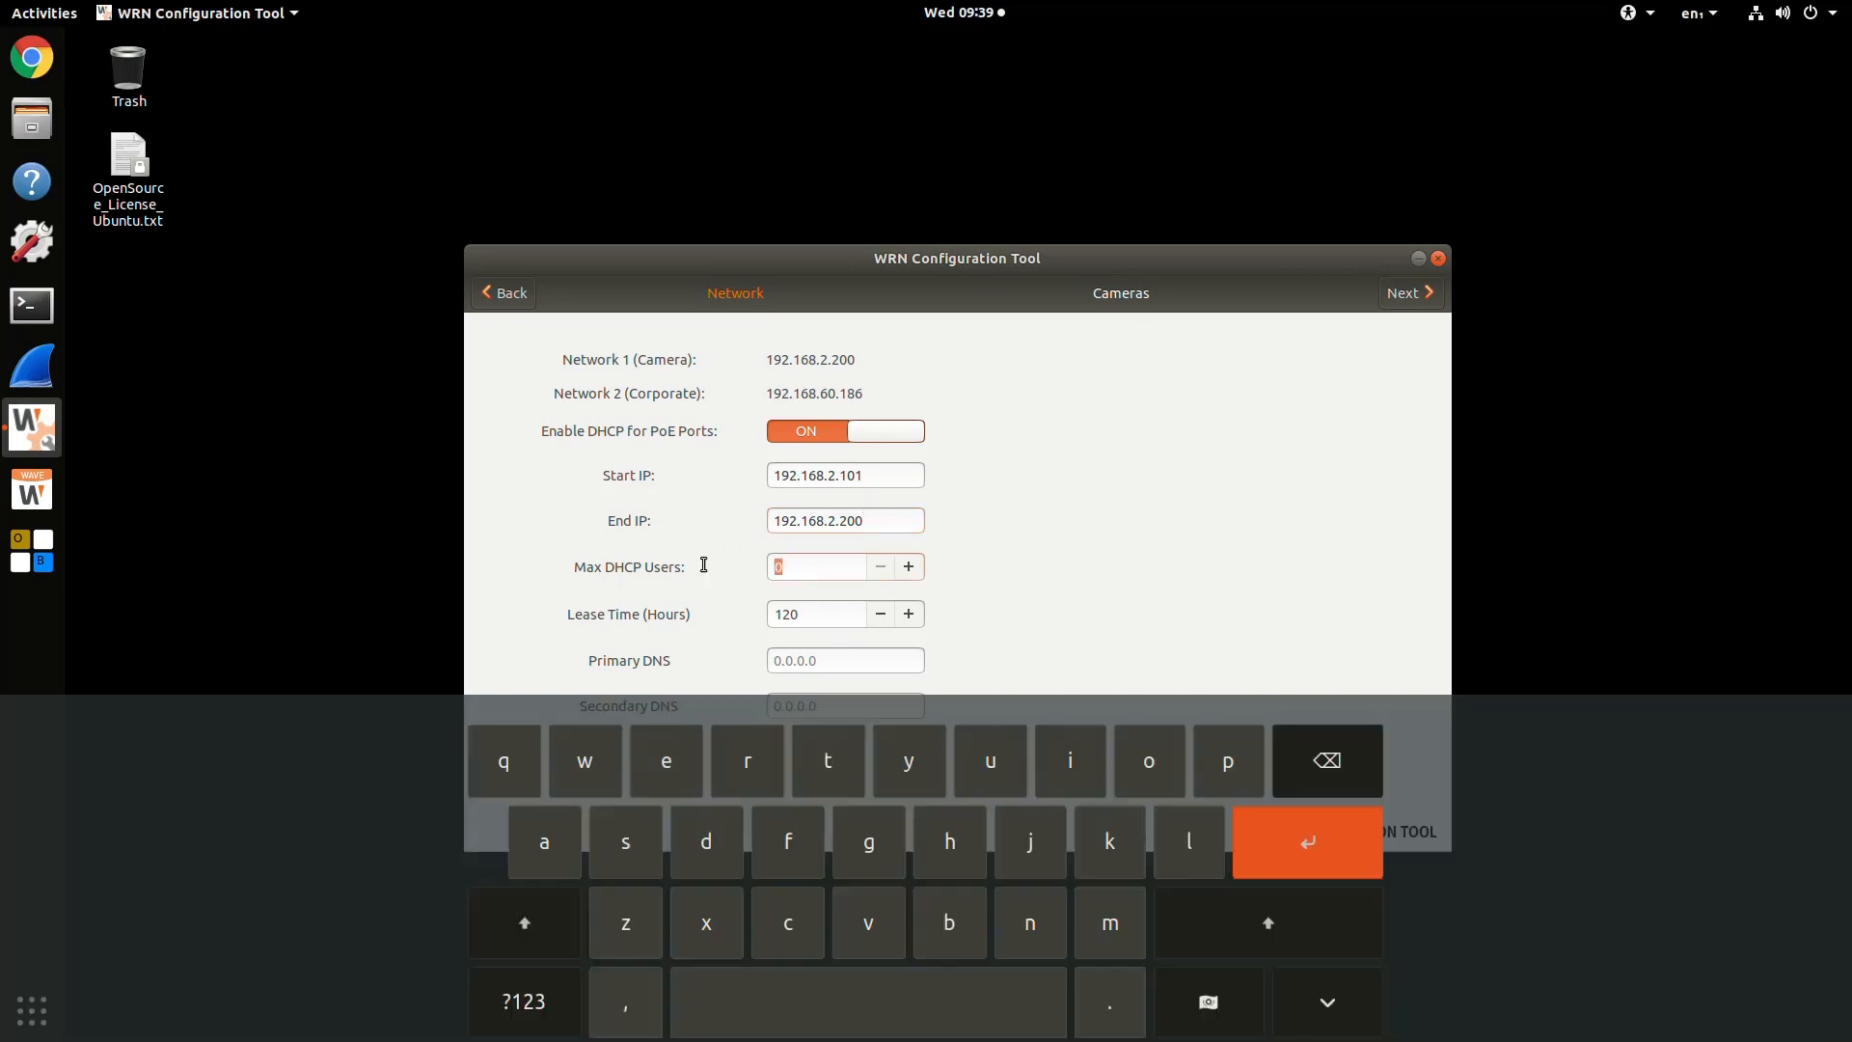
pyautogui.write('50')
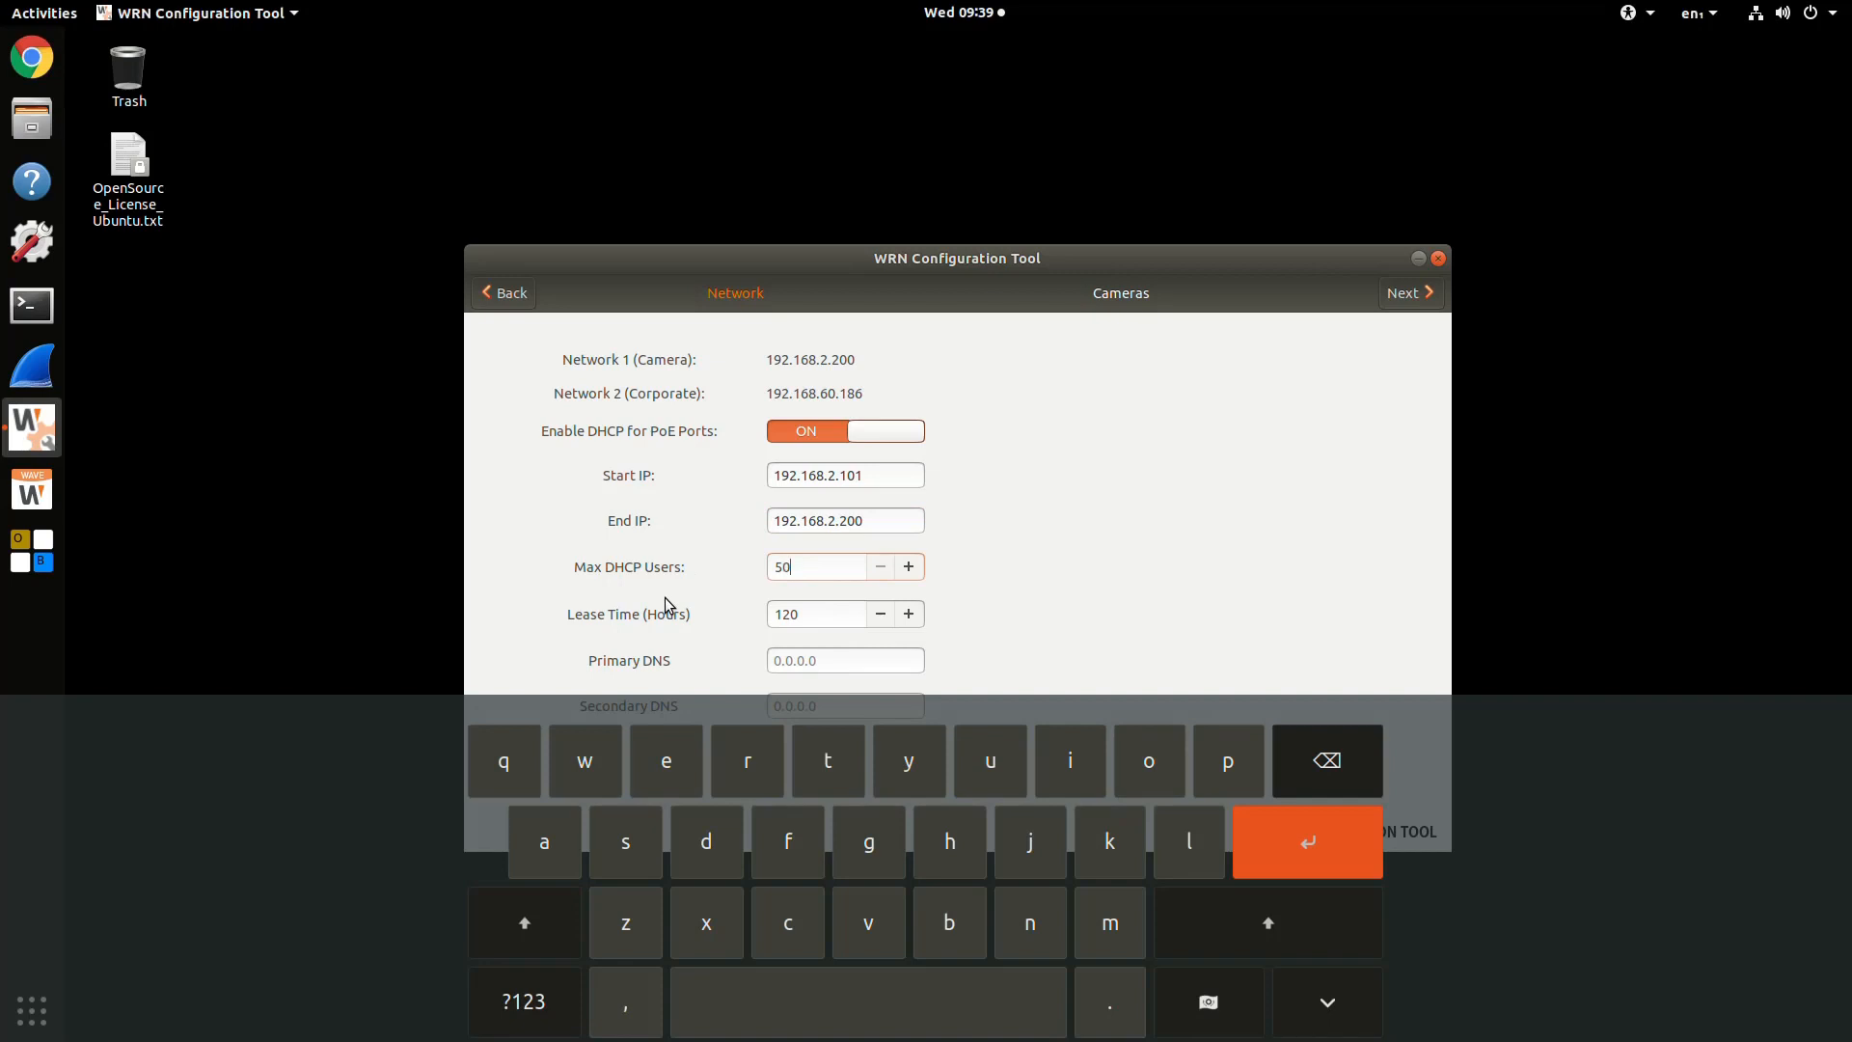
pyautogui.click(1326, 1001)
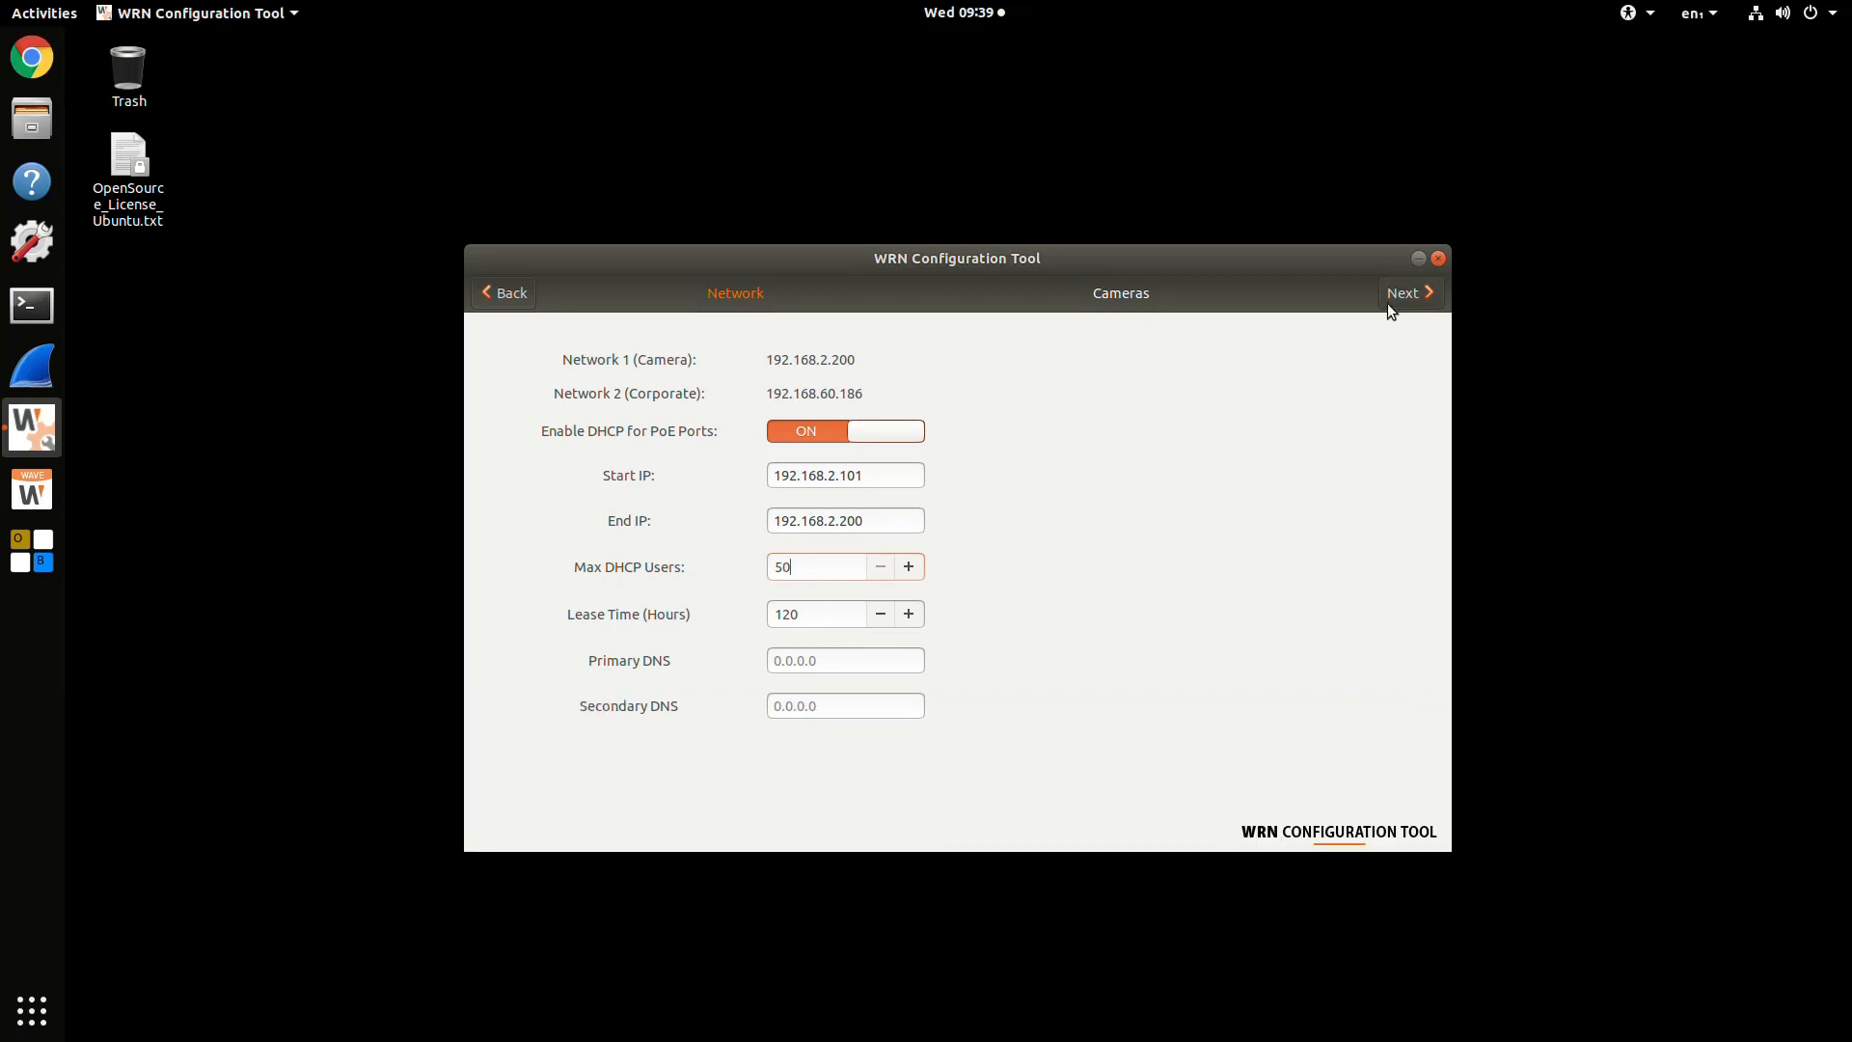
pyautogui.click(1404, 291)
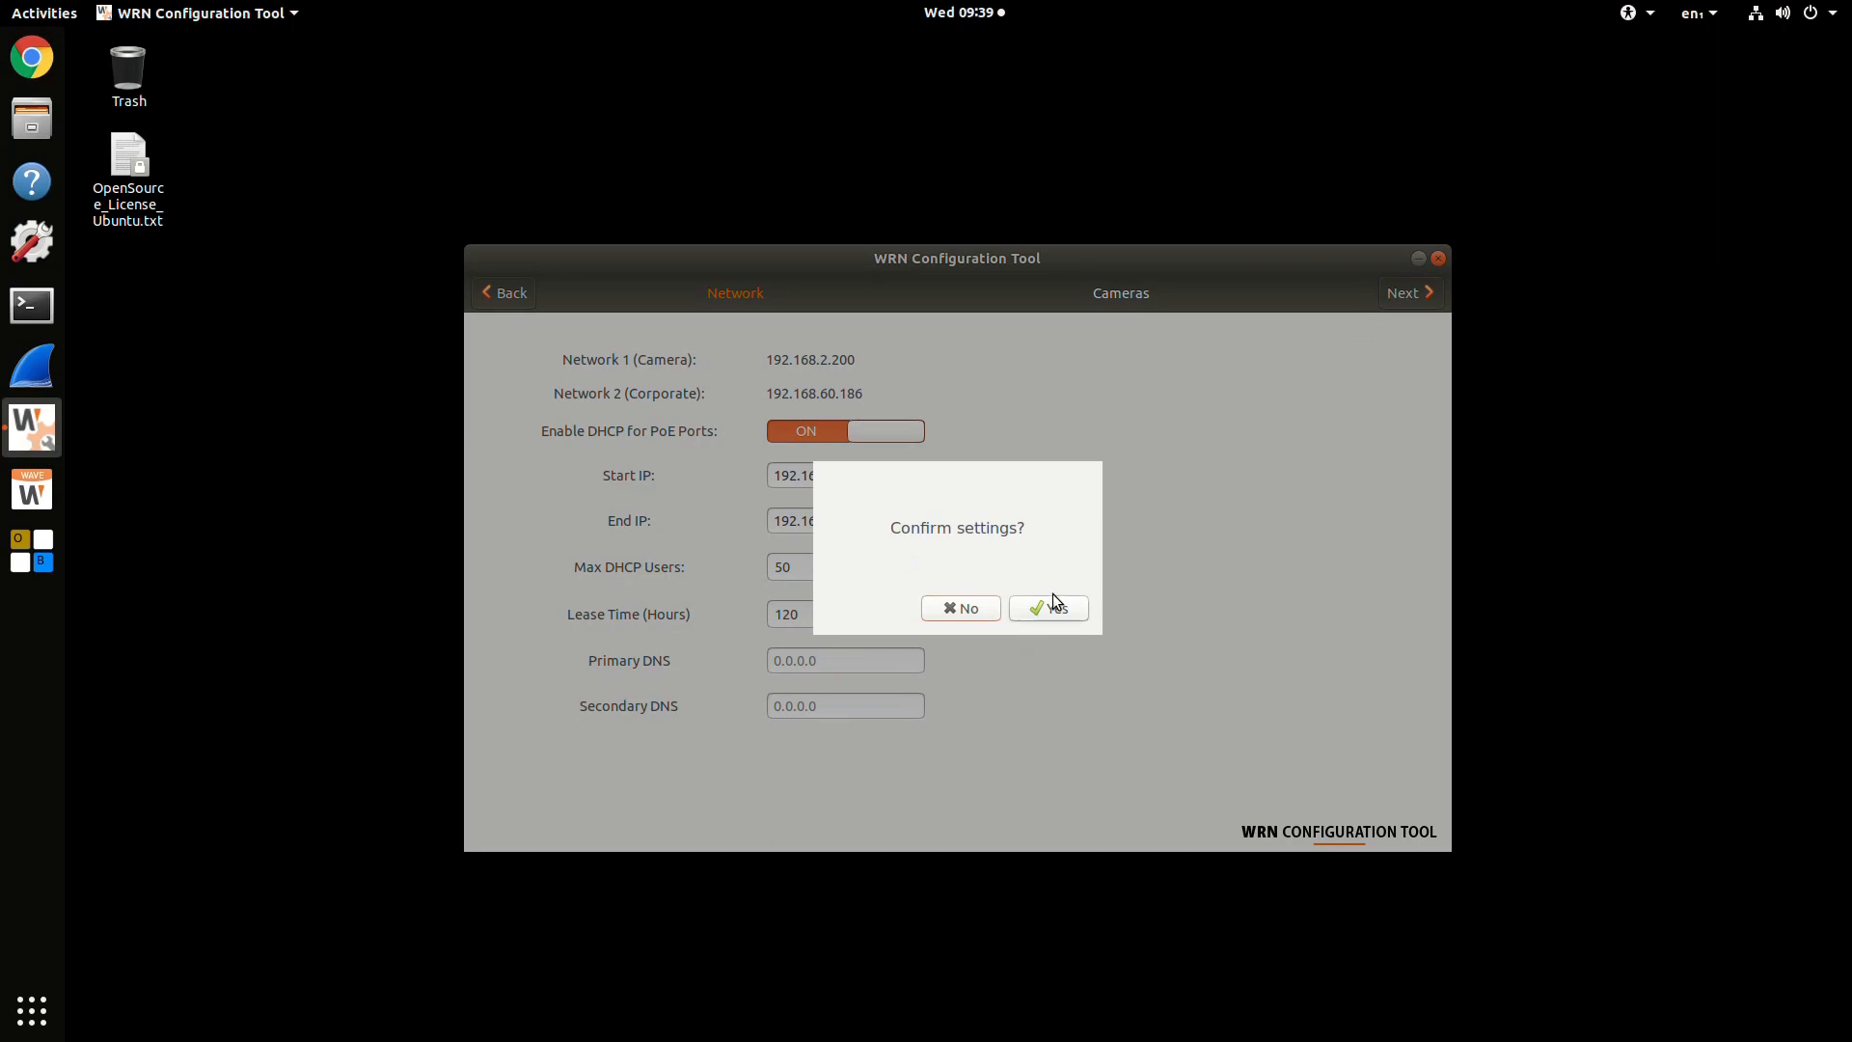
# - Confirm the network settings with Yes and let the scan find the XND-6081VZ at 192.168.2.101
pyautogui.click(1047, 606)
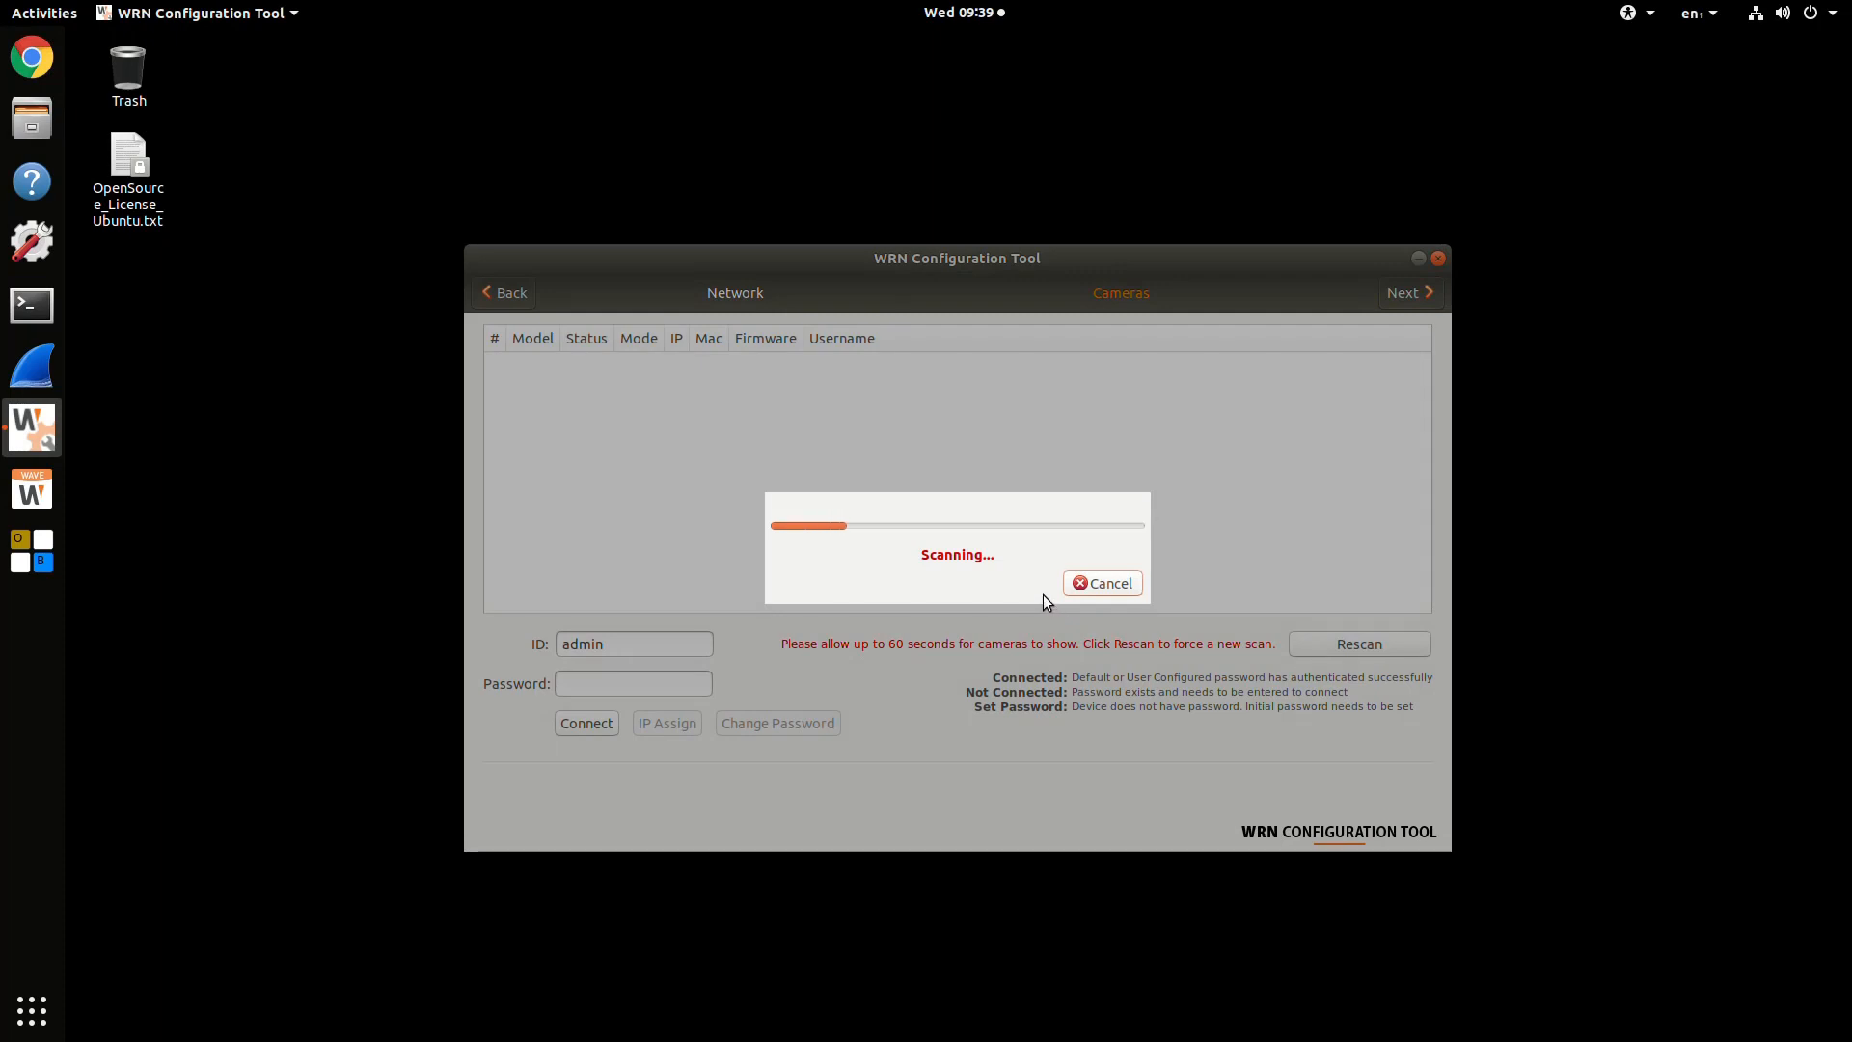
pyautogui.moveTo(1028, 589)
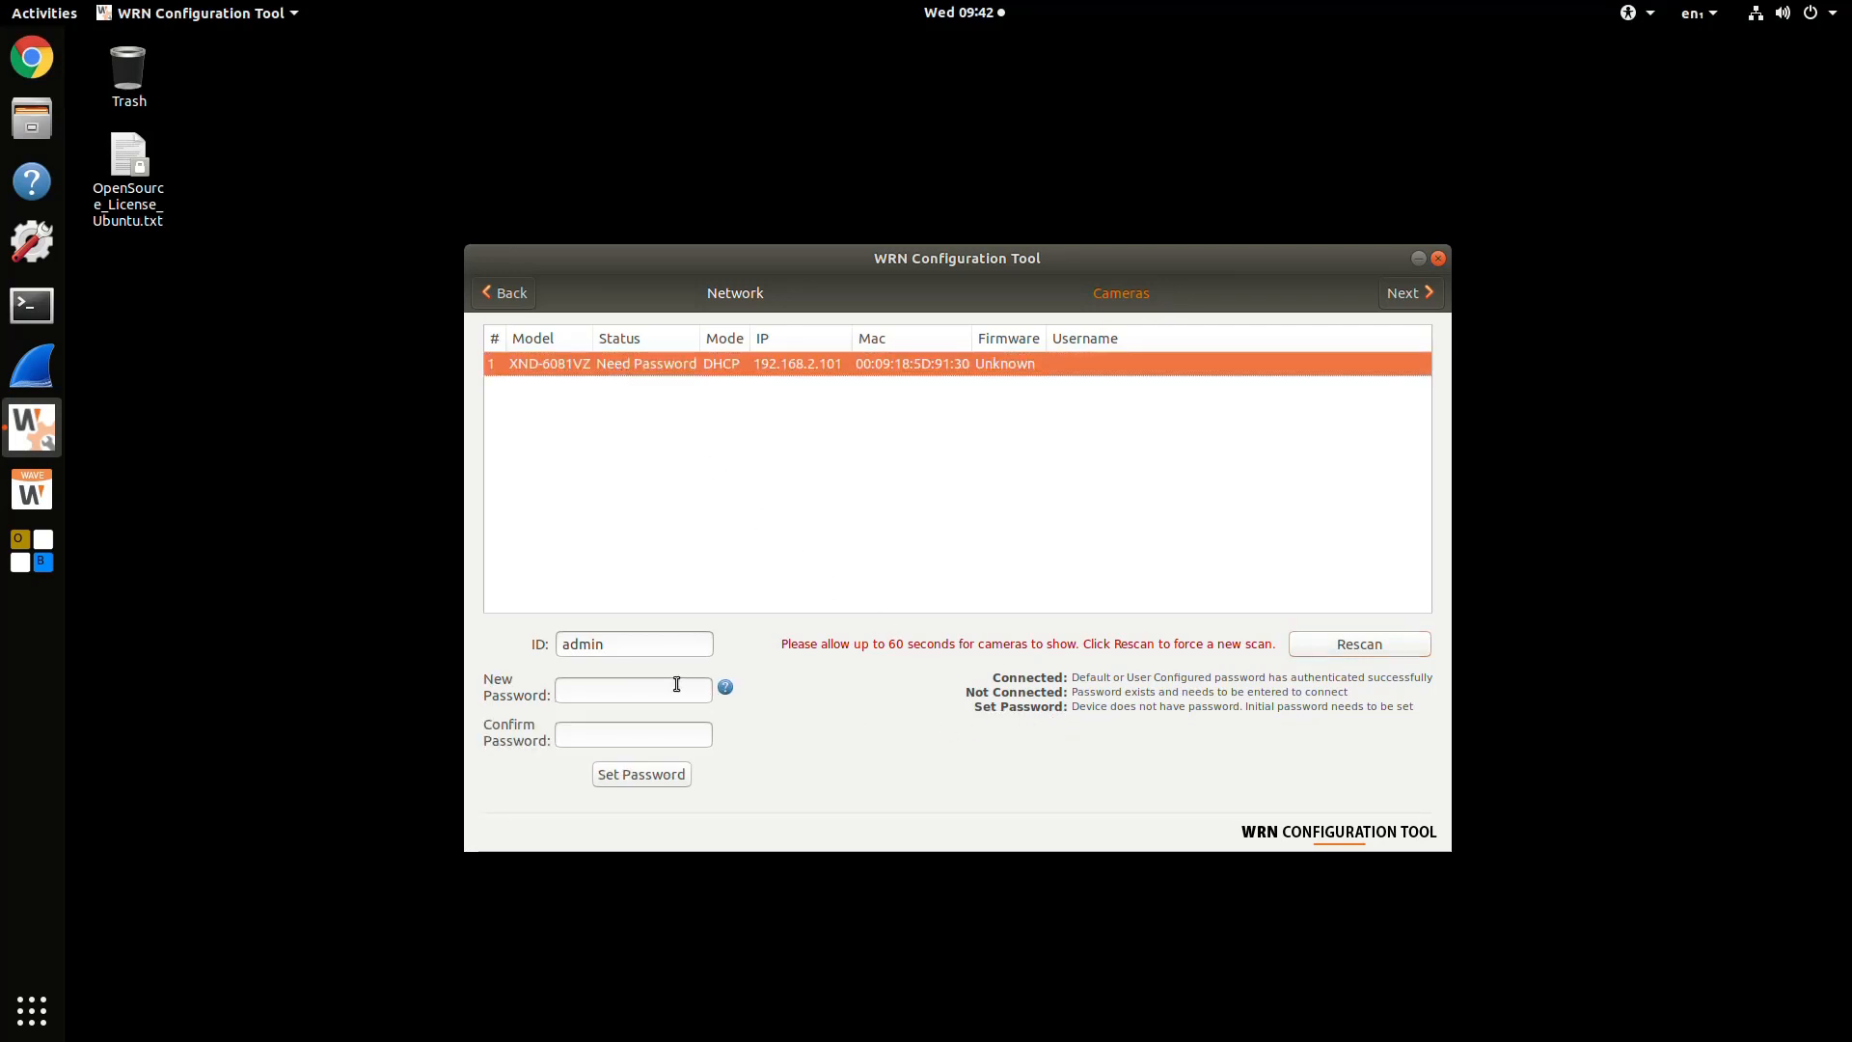
# - Enter and confirm a new admin password for the XND-6081VZ, then apply it
pyautogui.click(632, 690)
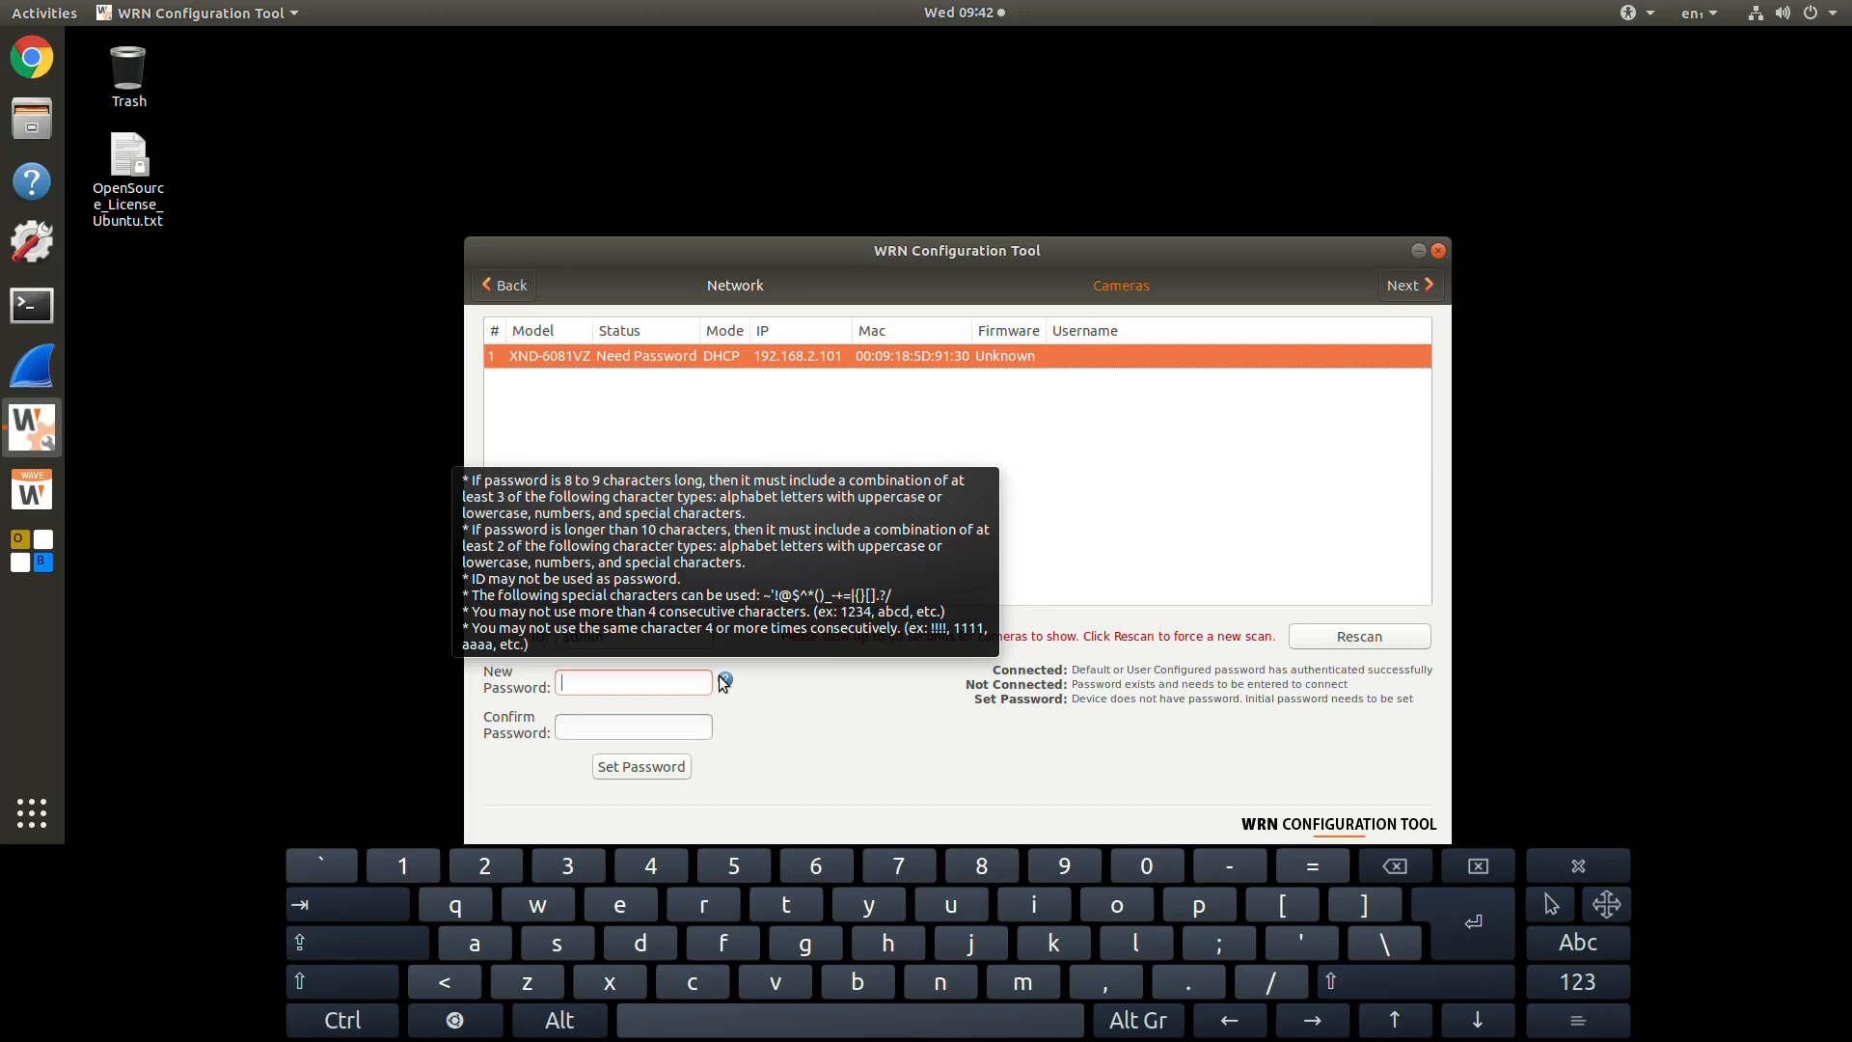
pyautogui.moveTo(890, 805)
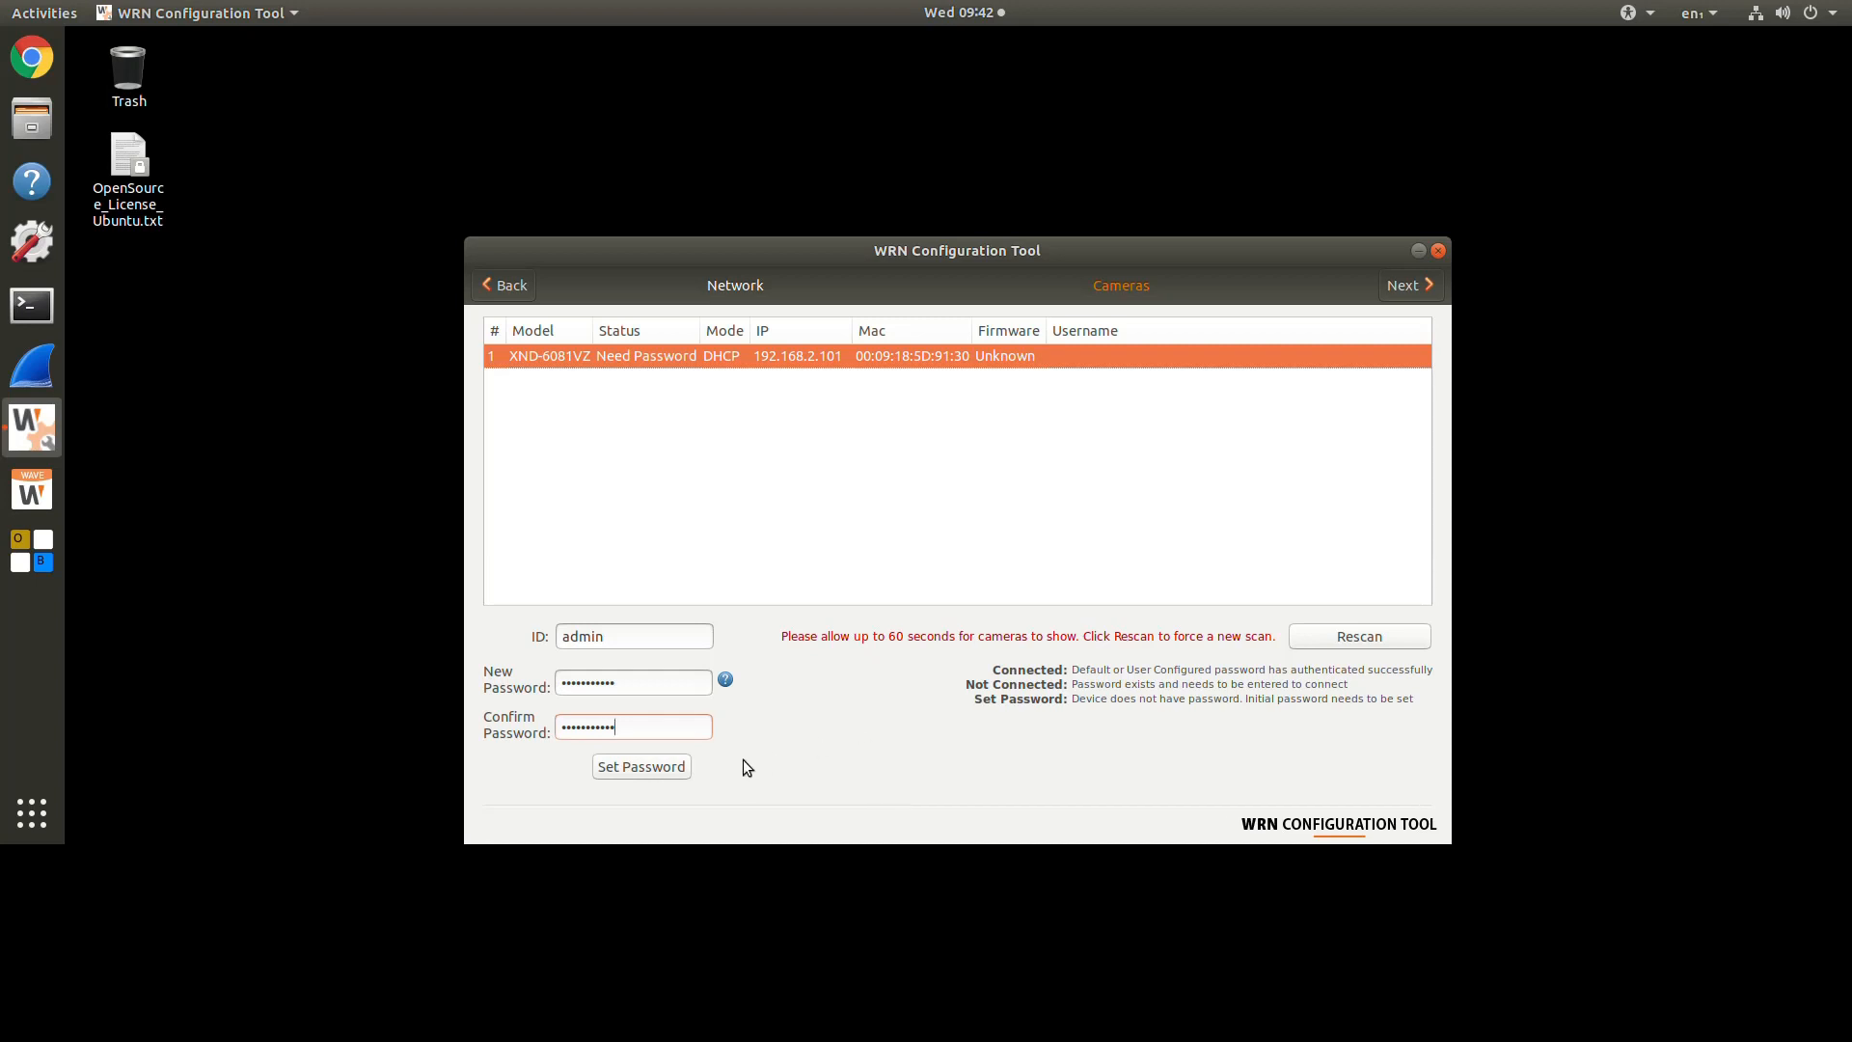
pyautogui.click(641, 765)
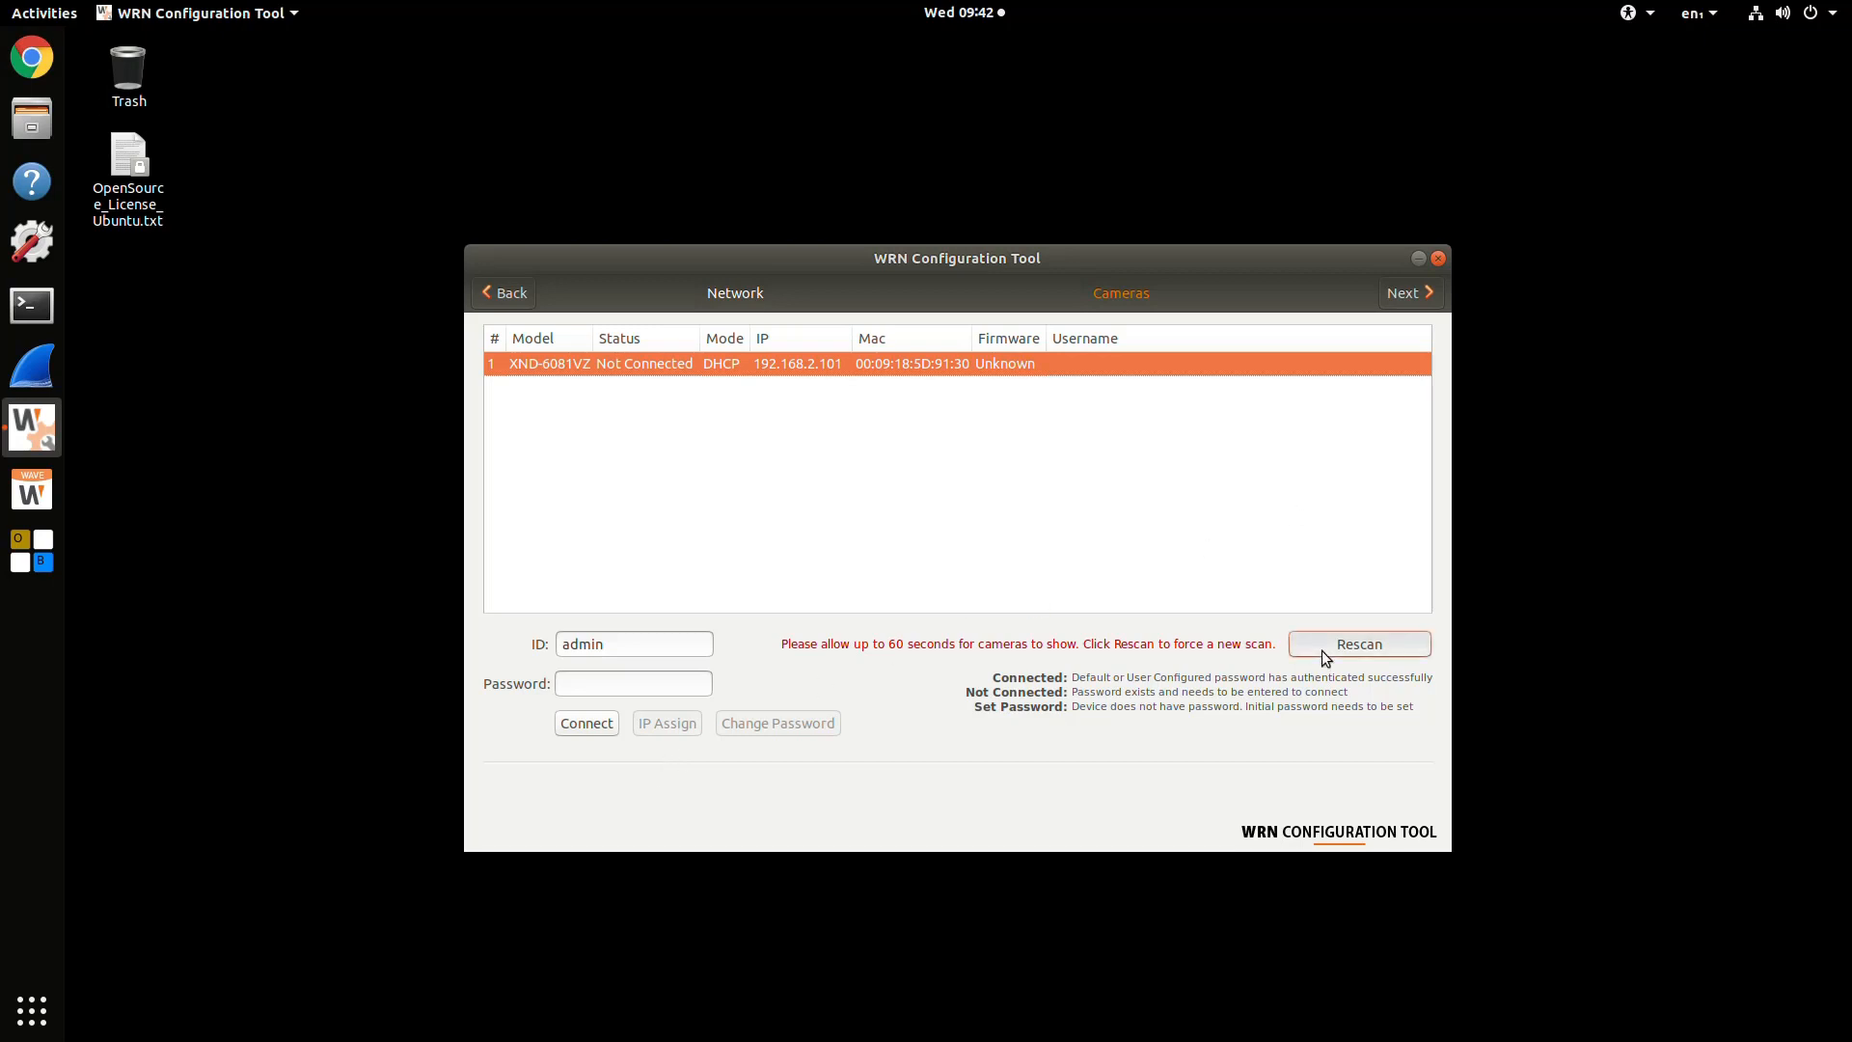
# - Rescan, select the XND-6081VZ row, and connect to it with the admin password
pyautogui.click(1357, 644)
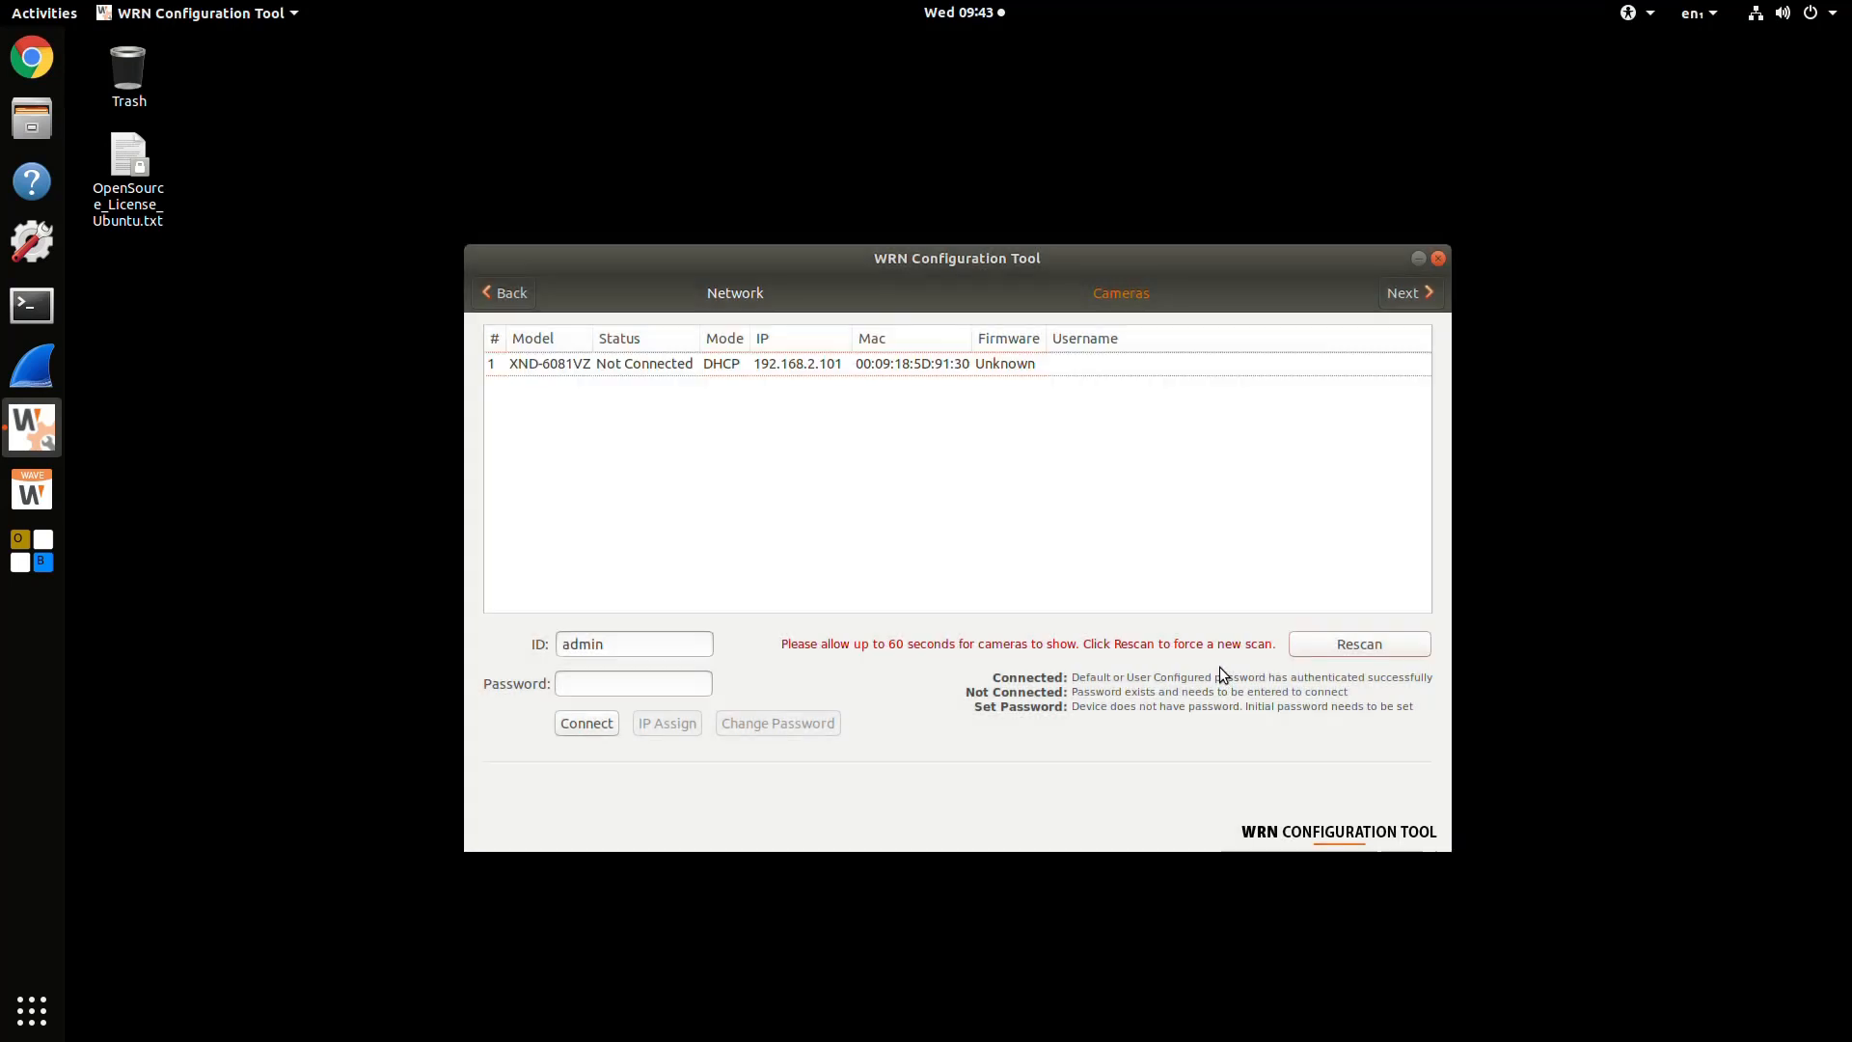
pyautogui.click(631, 683)
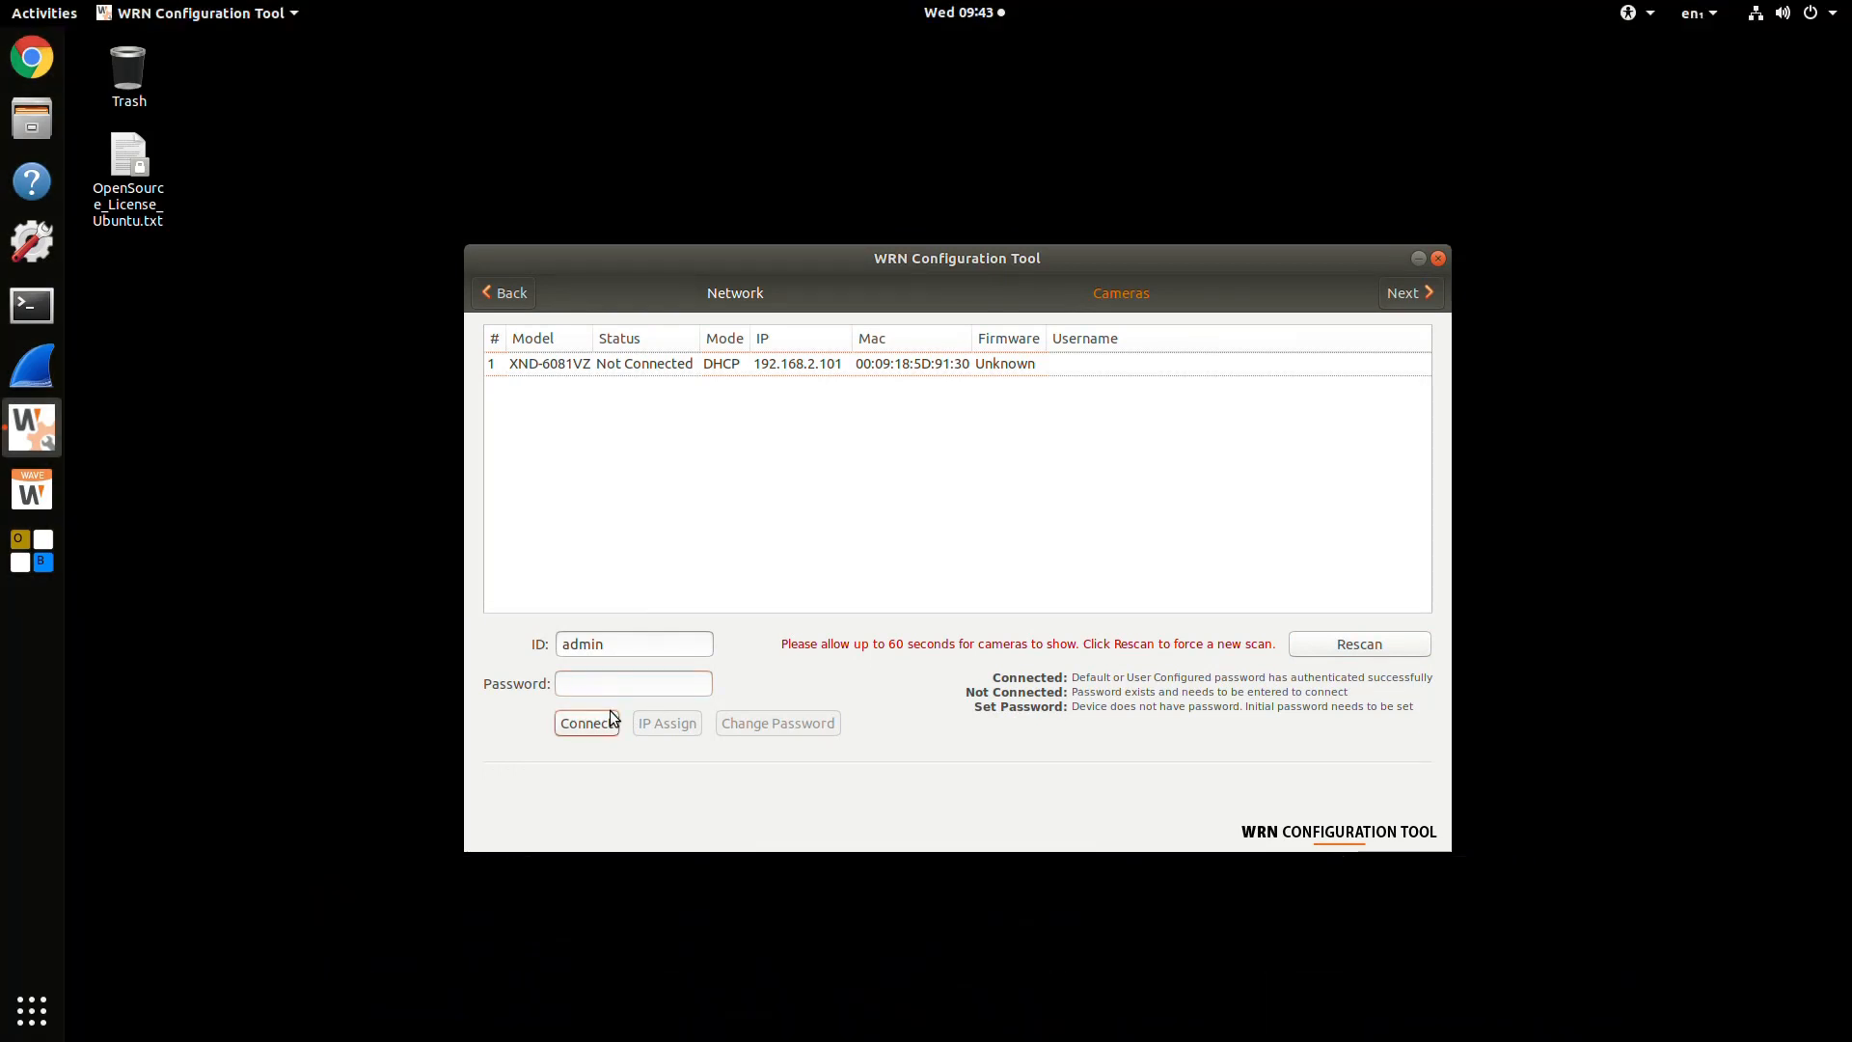
pyautogui.moveTo(624, 410)
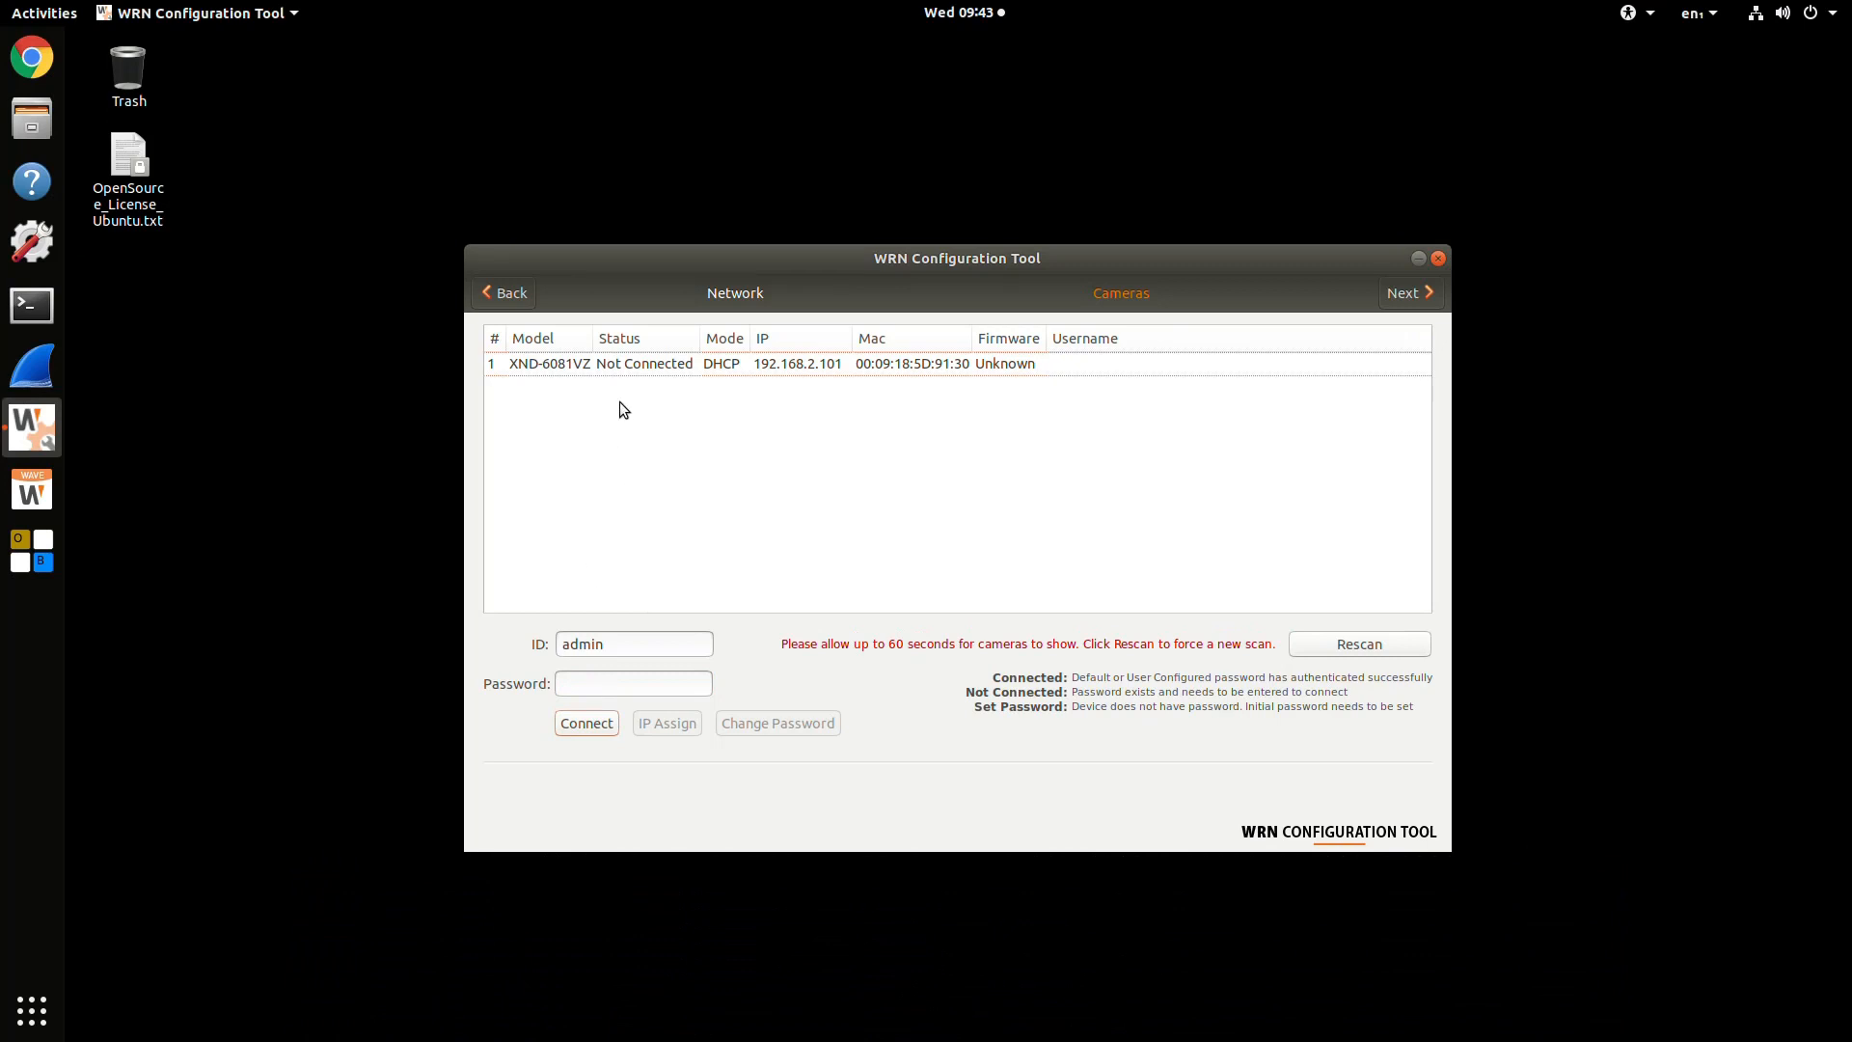
pyautogui.click(632, 683)
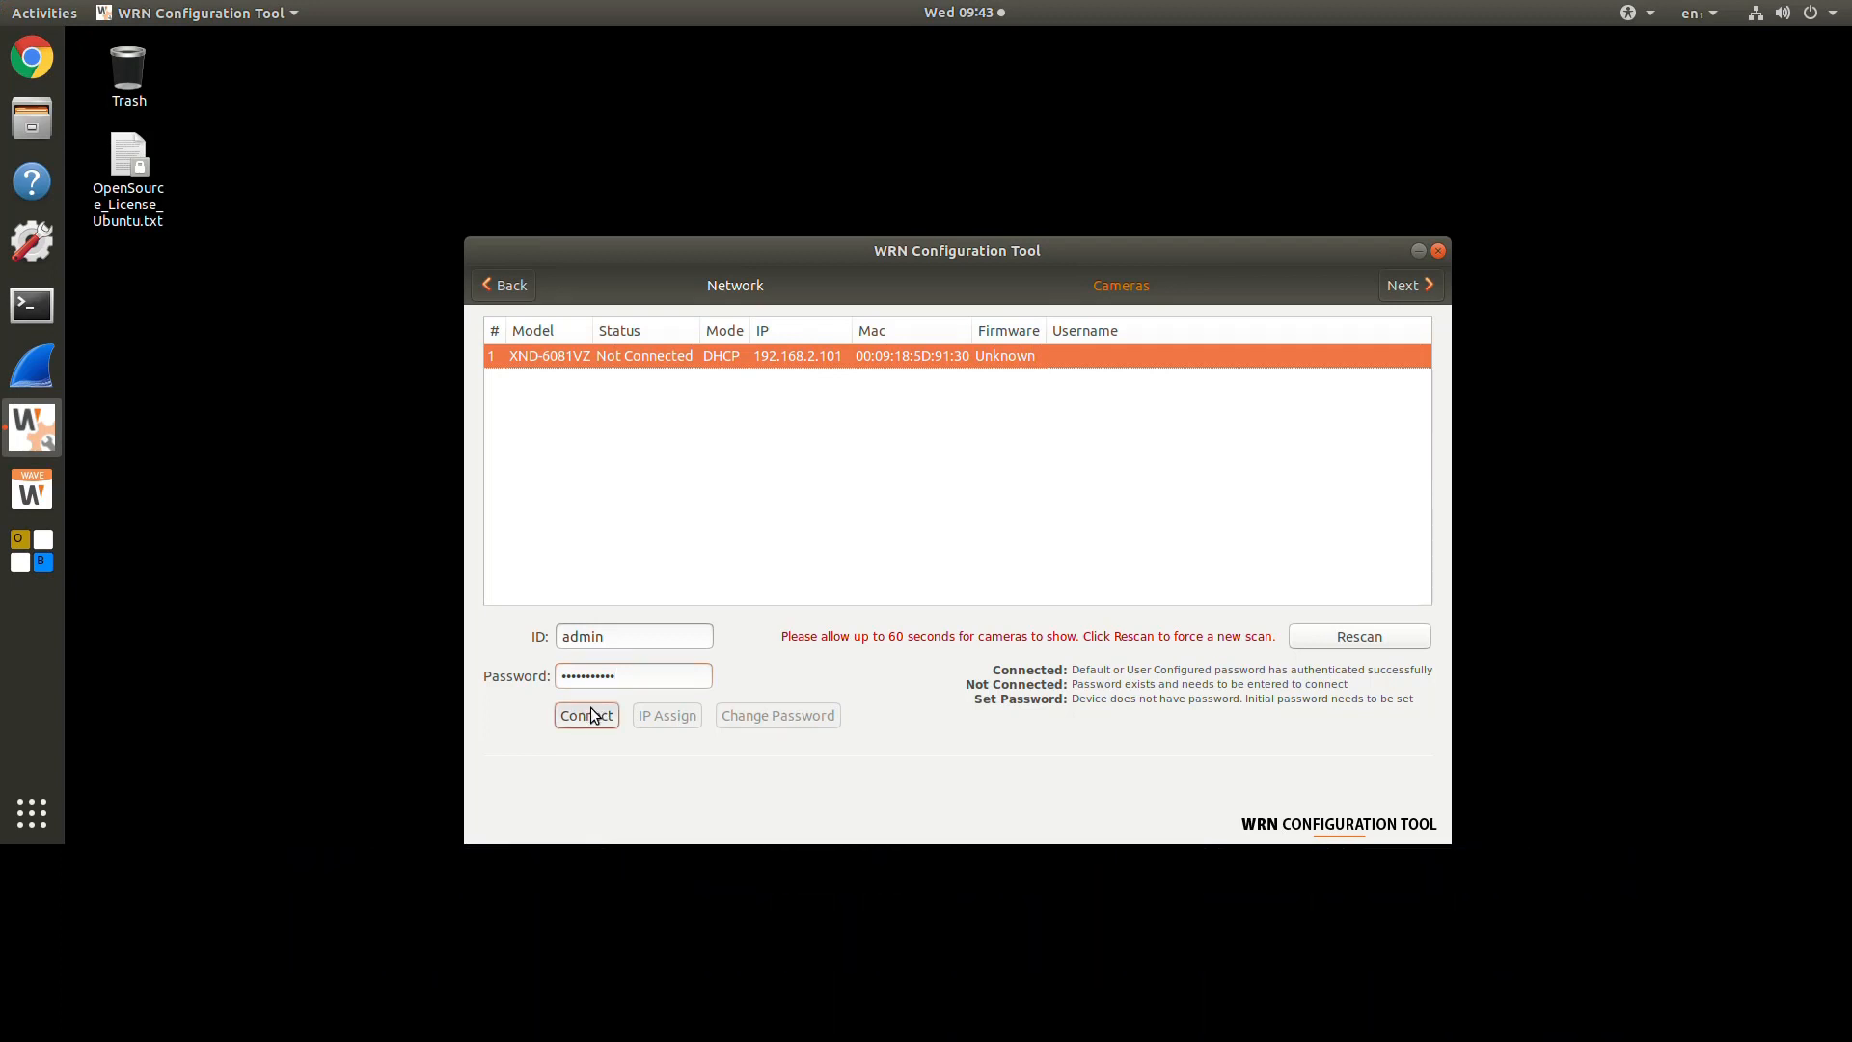
pyautogui.click(585, 715)
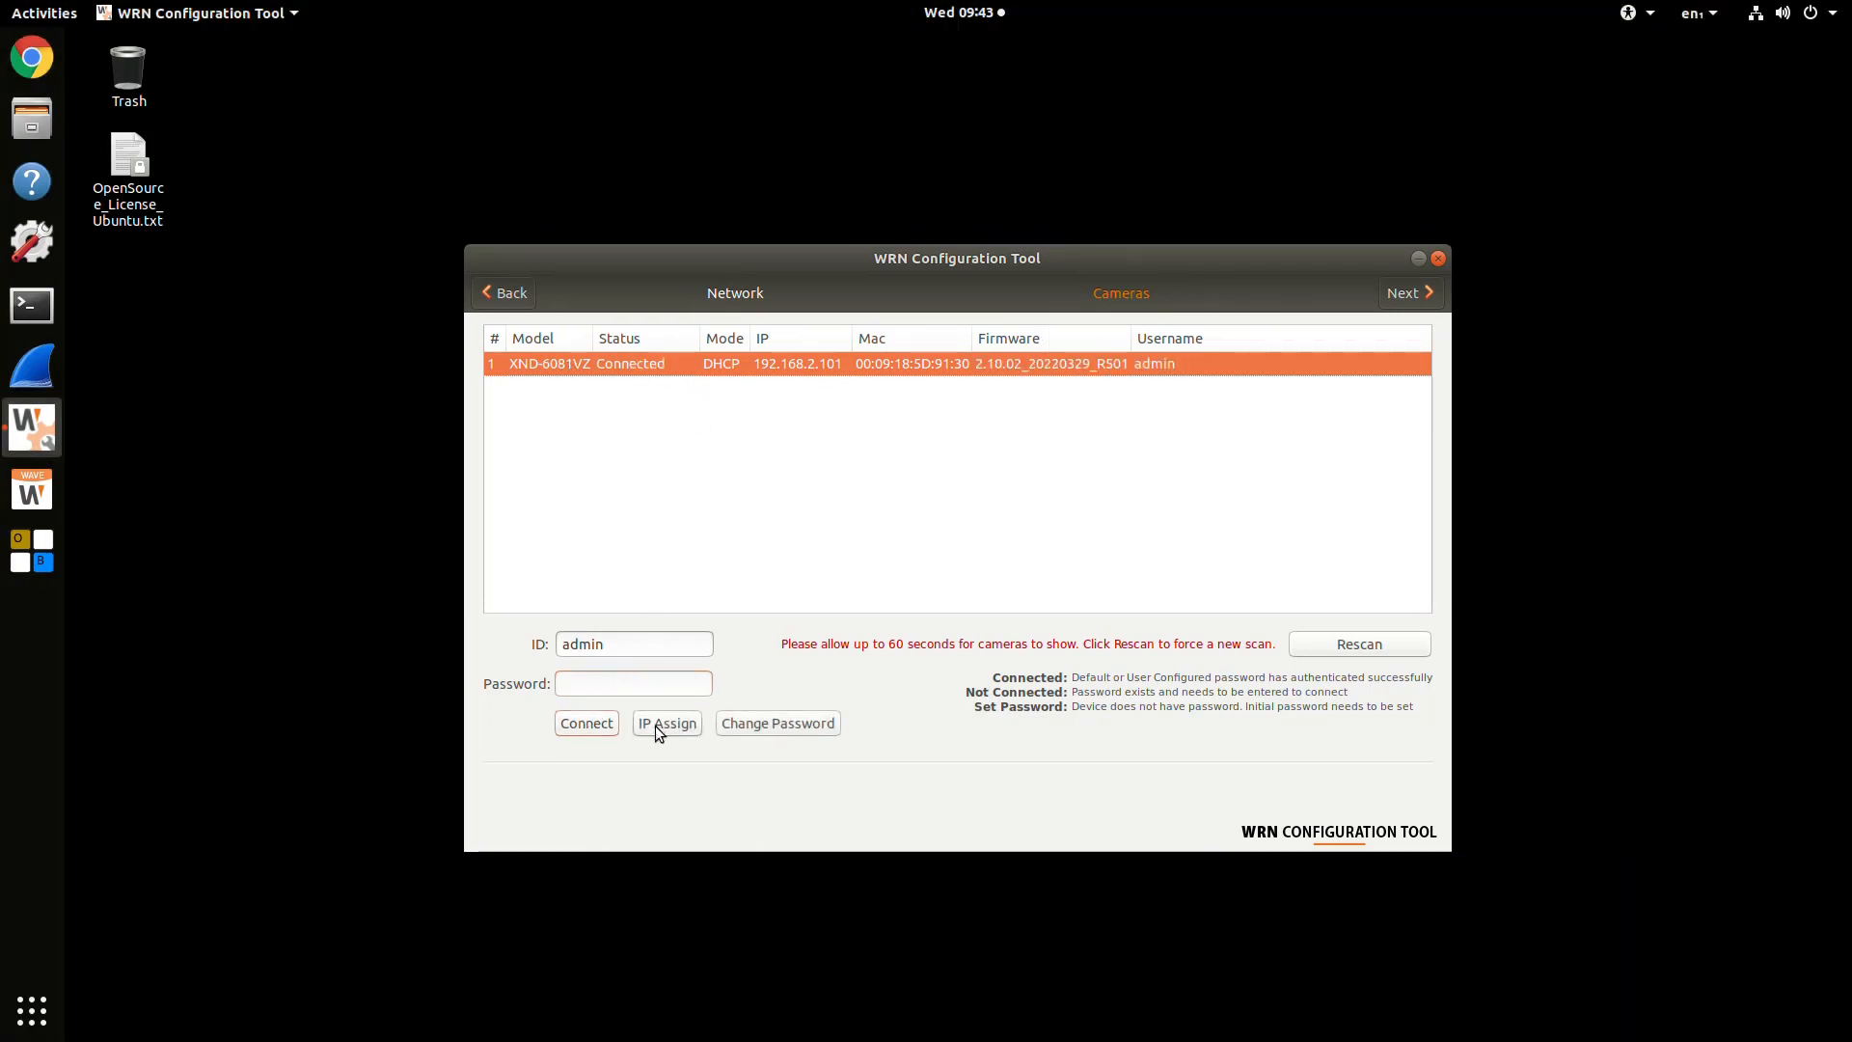
pyautogui.click(664, 722)
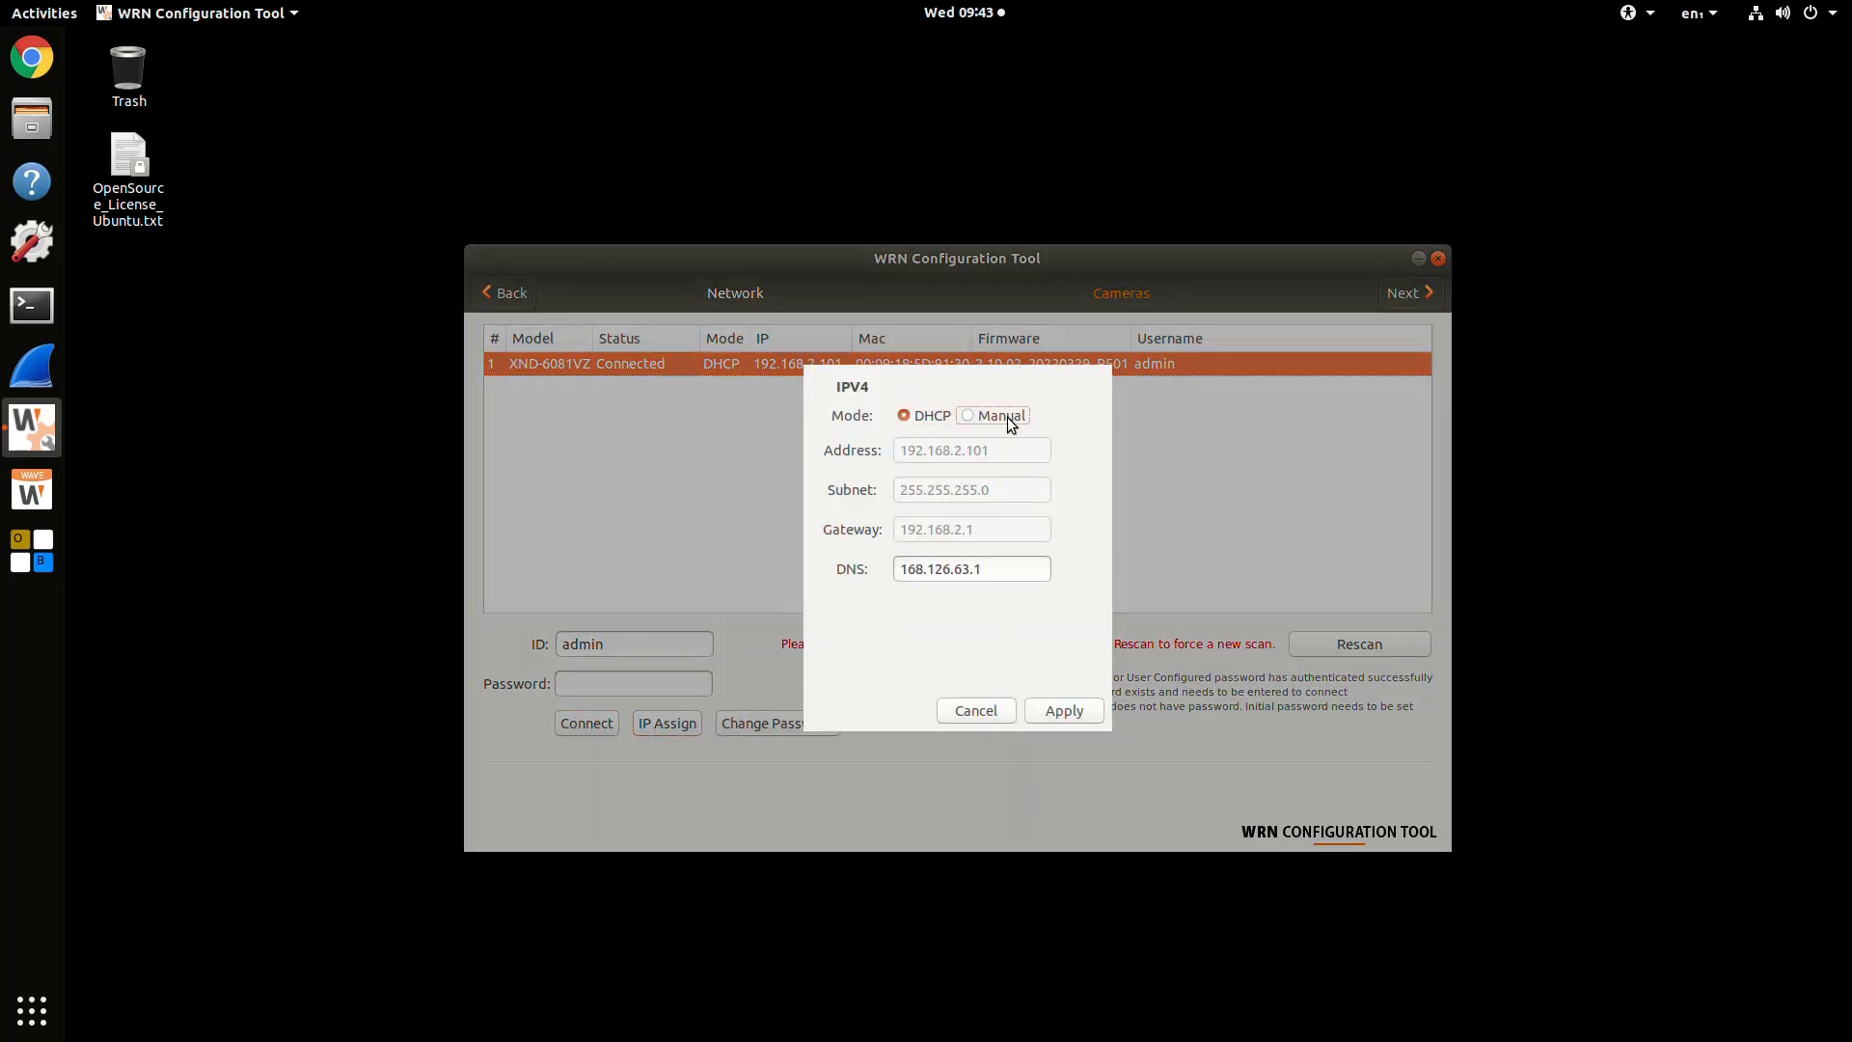
pyautogui.click(968, 415)
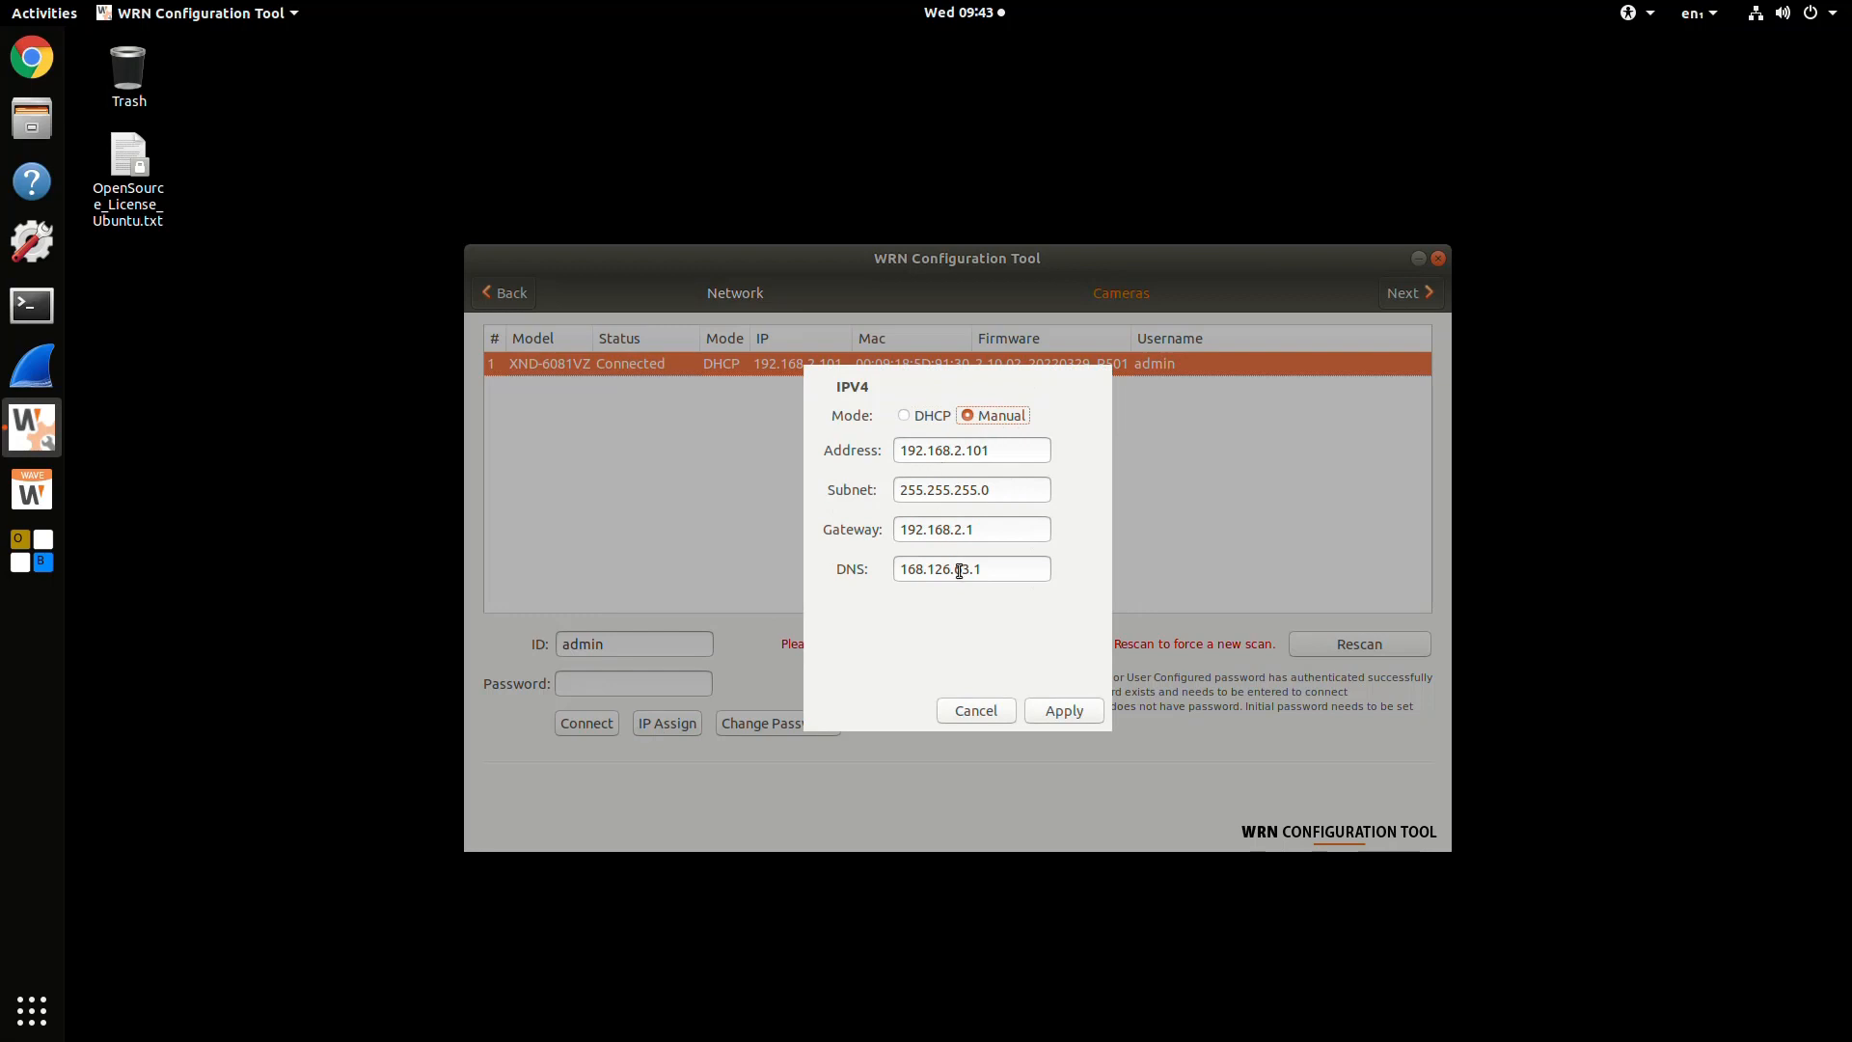
pyautogui.click(974, 710)
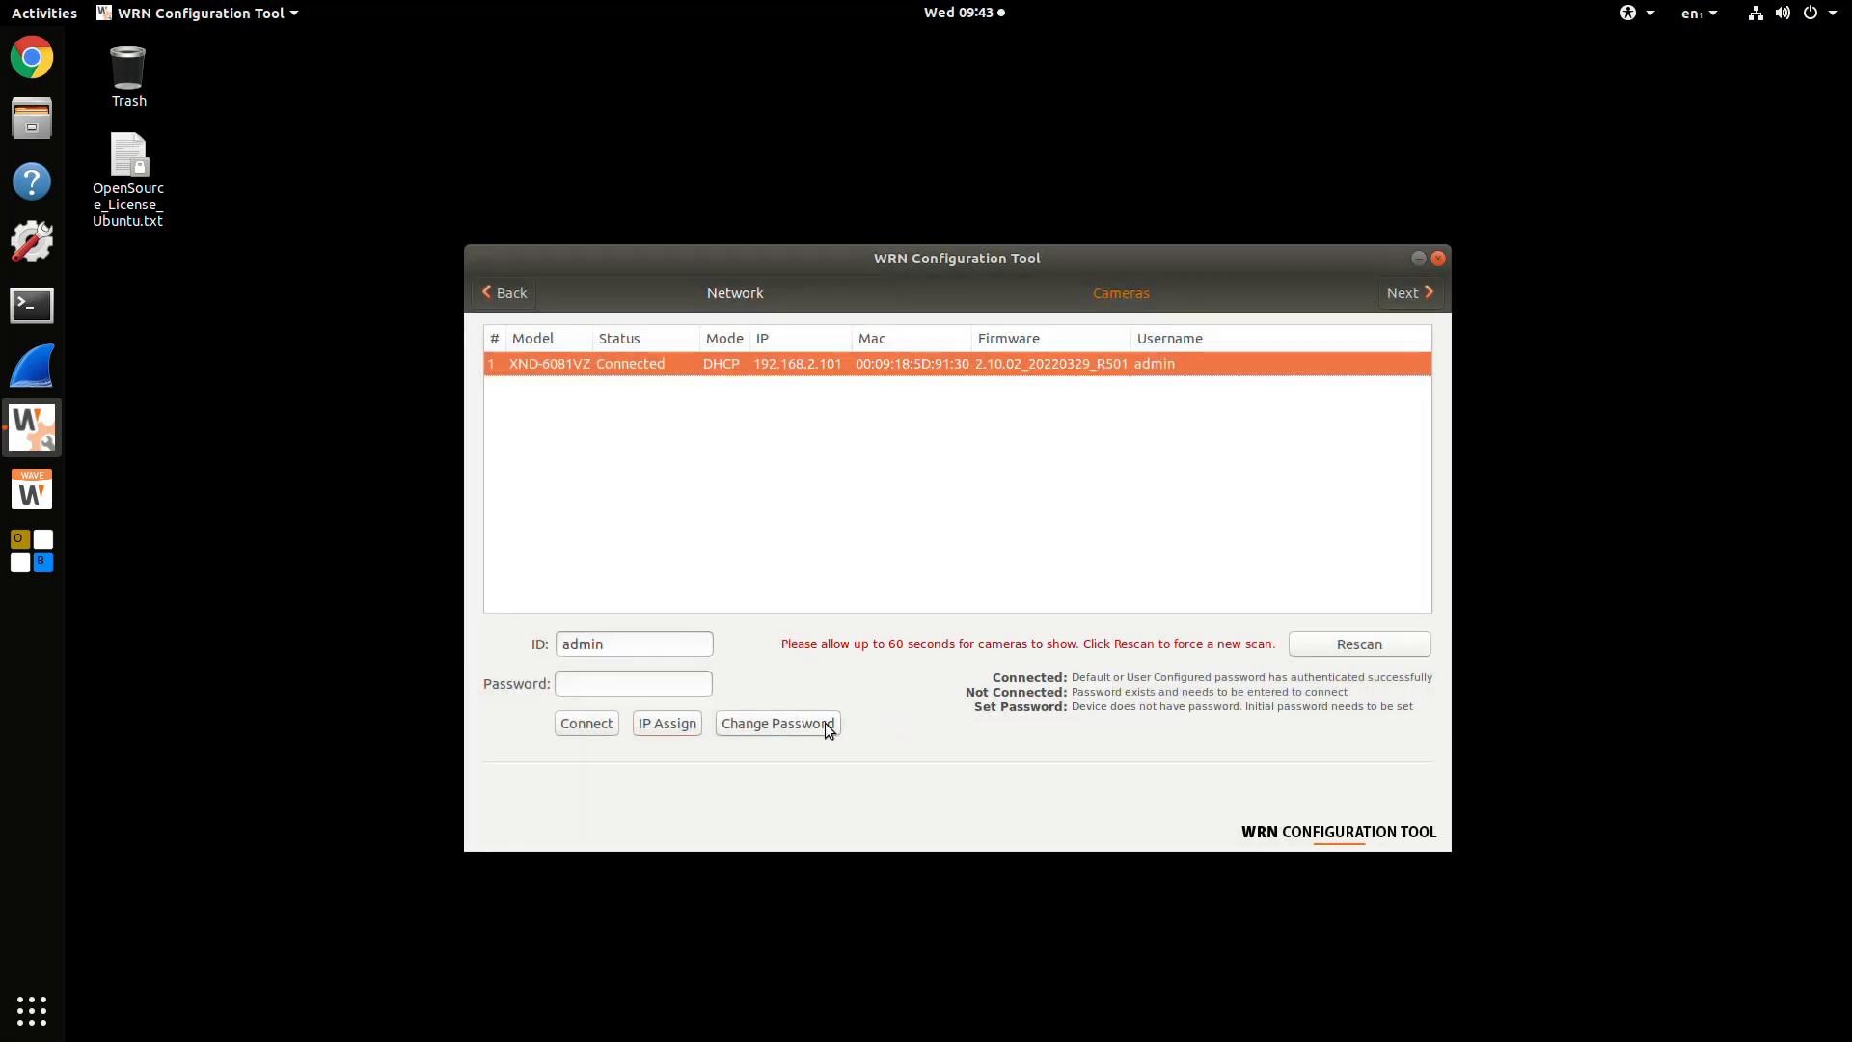
pyautogui.click(775, 722)
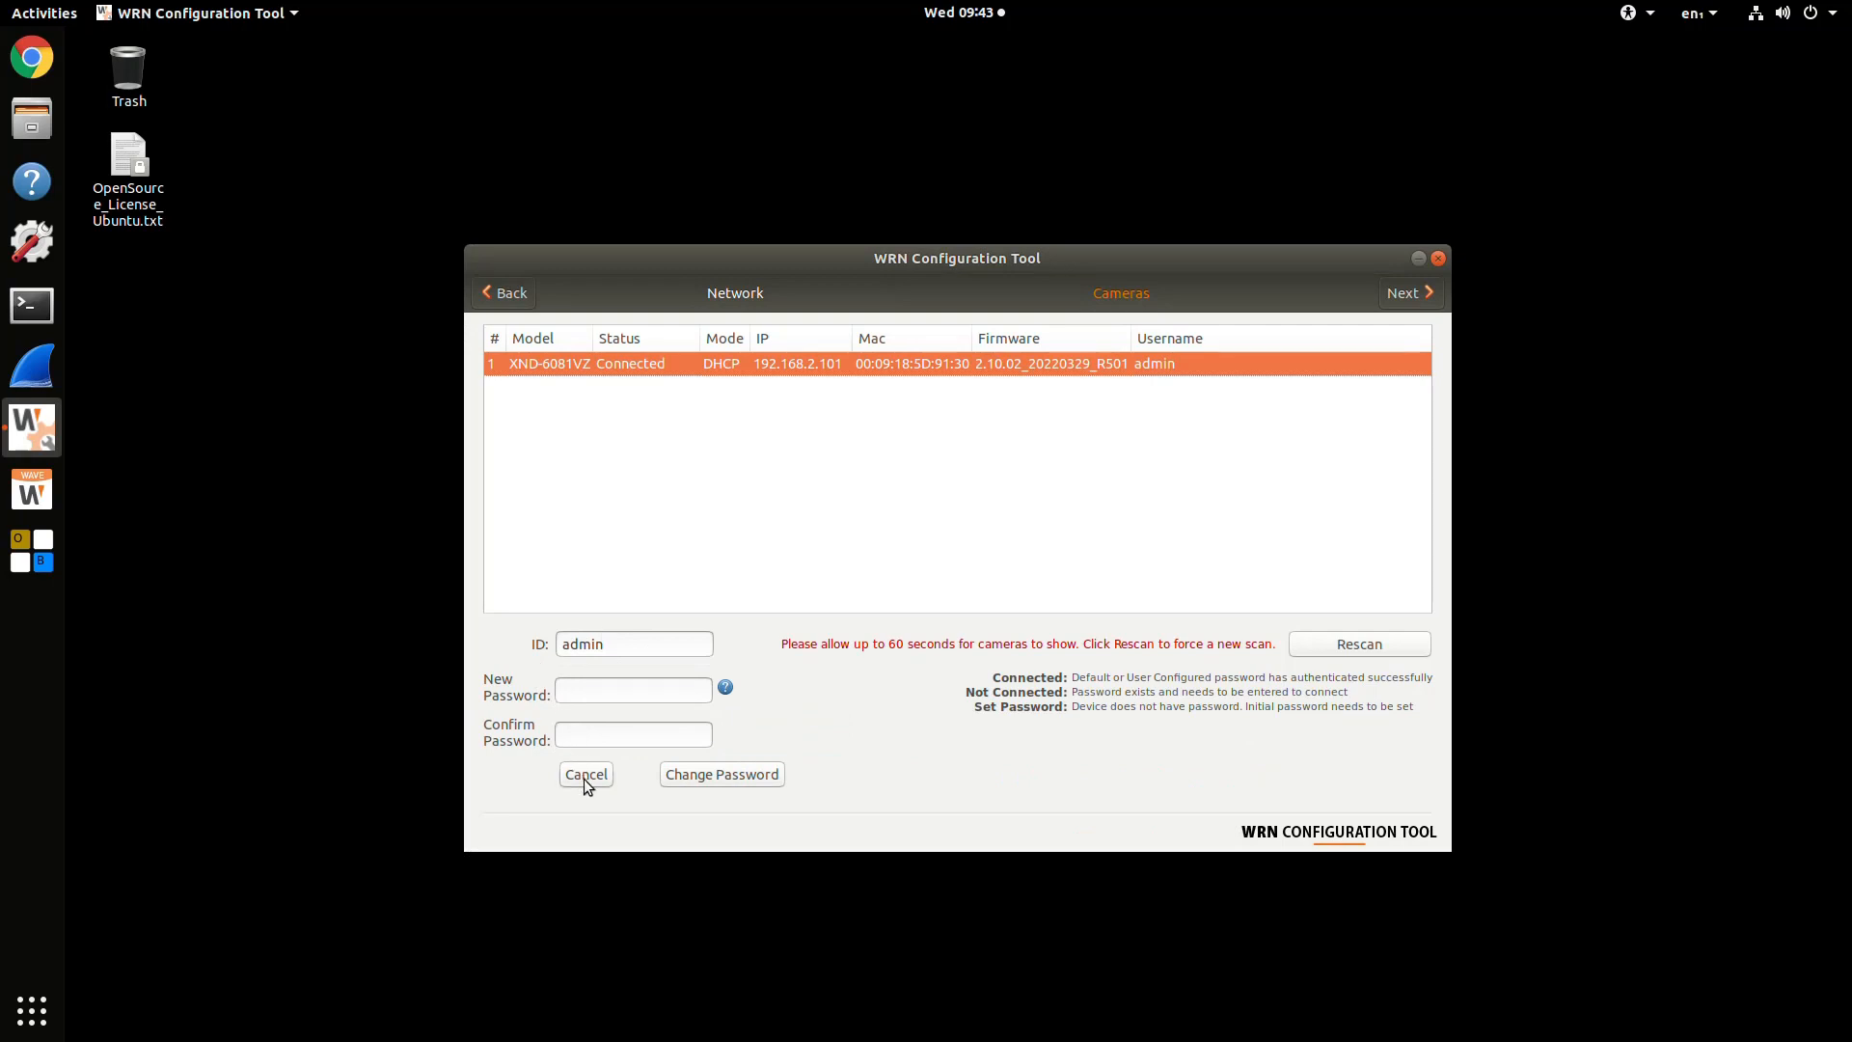
pyautogui.click(585, 773)
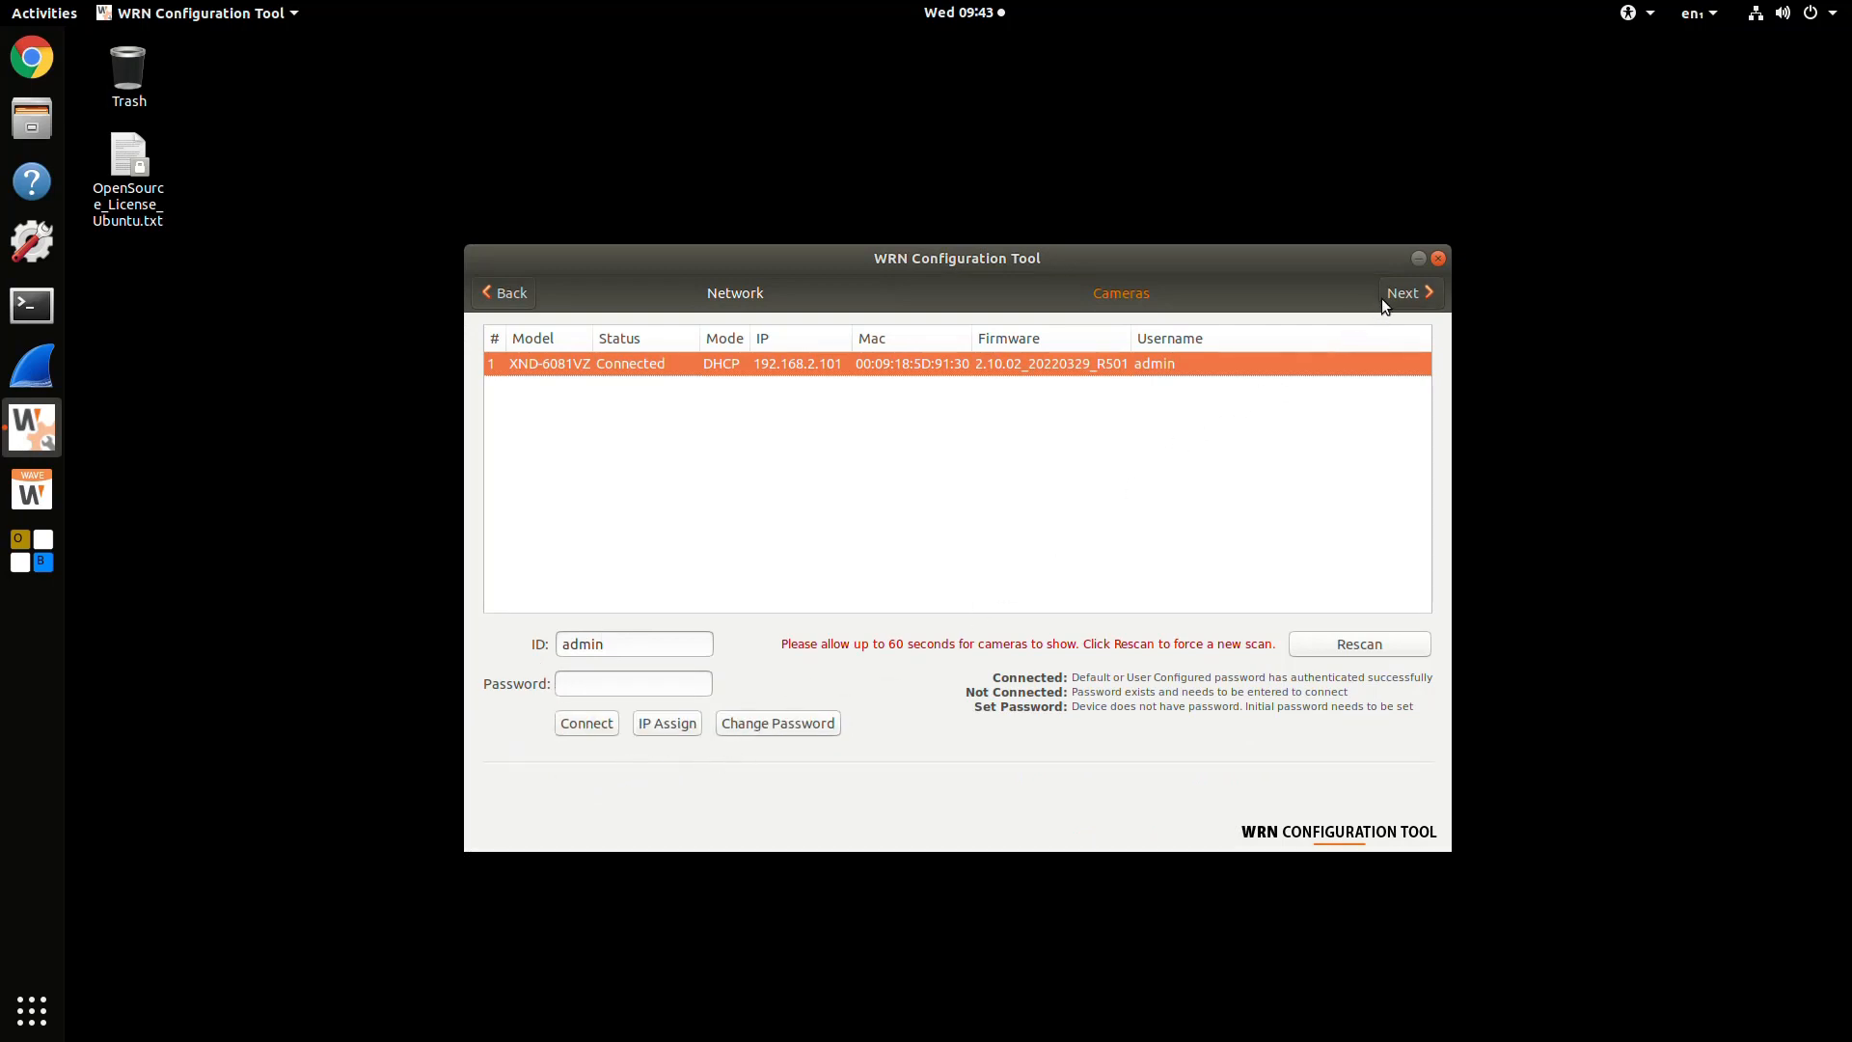
# - Advance past the camera list and final step, answering Yes to both confirmation prompts
pyautogui.click(1404, 293)
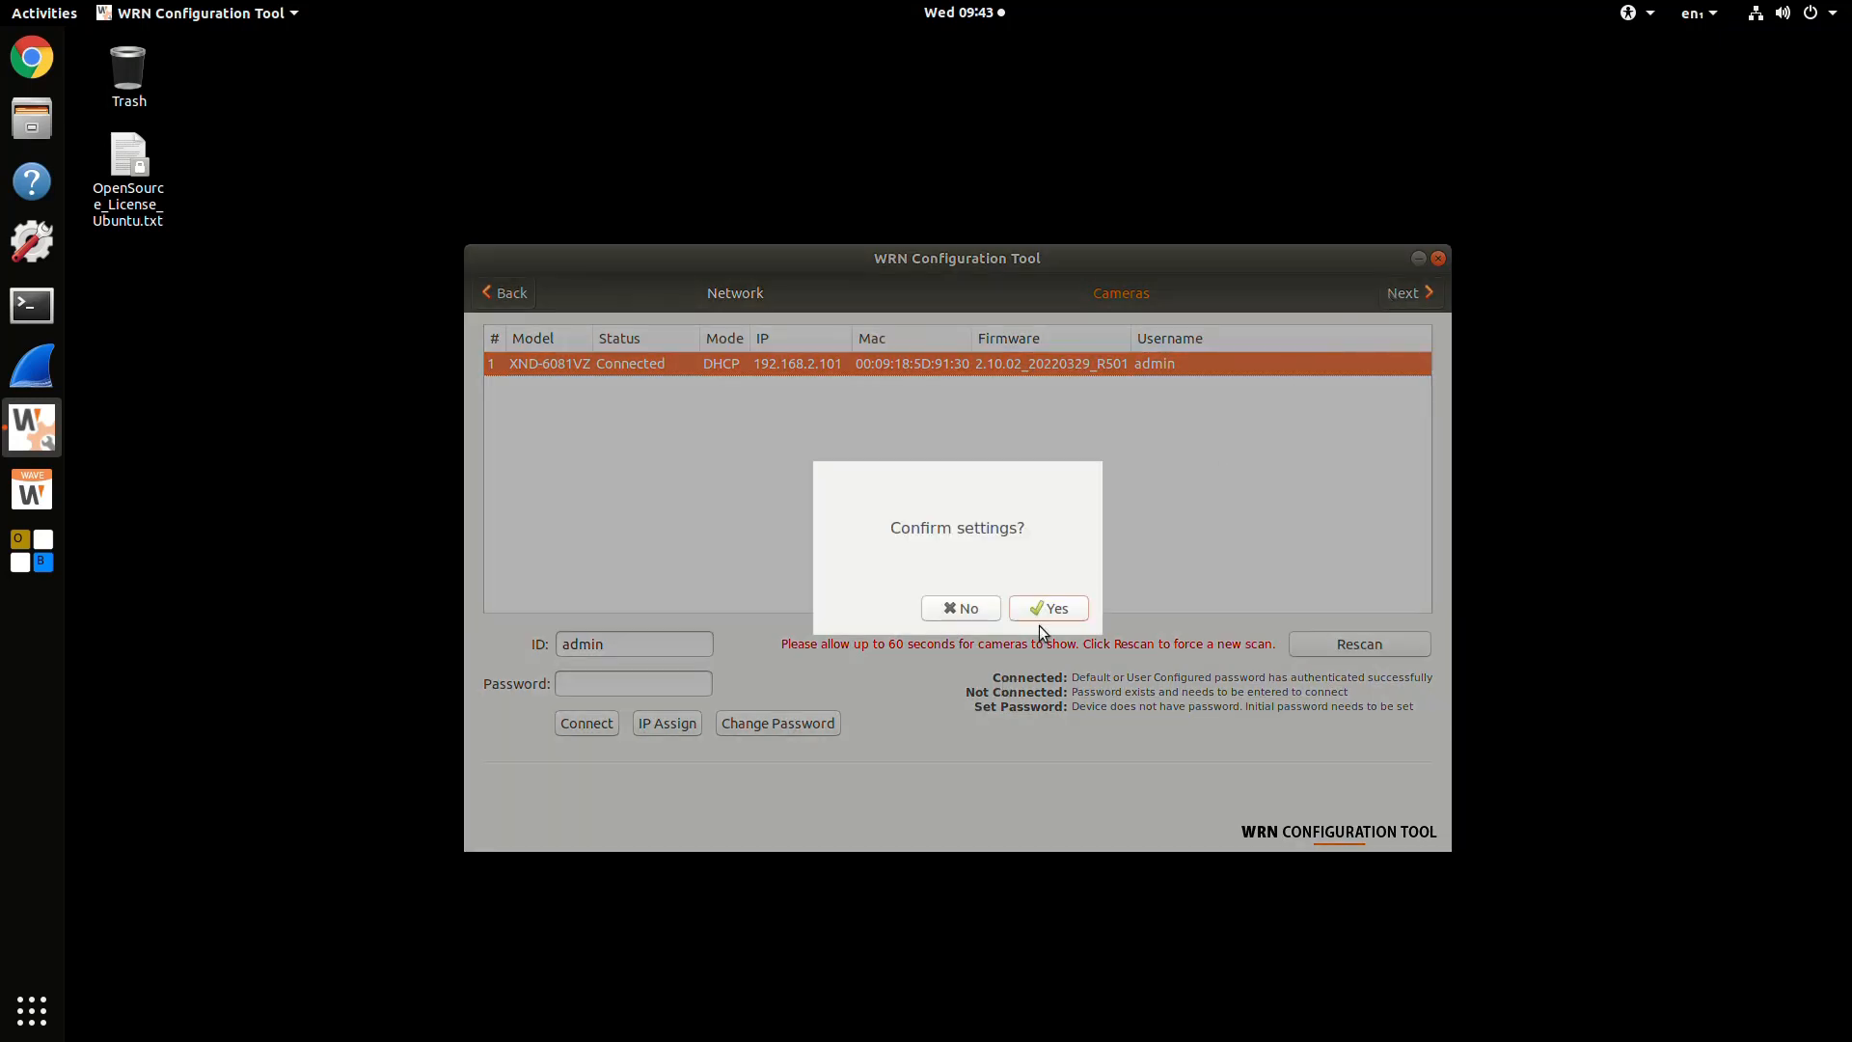
pyautogui.click(1046, 608)
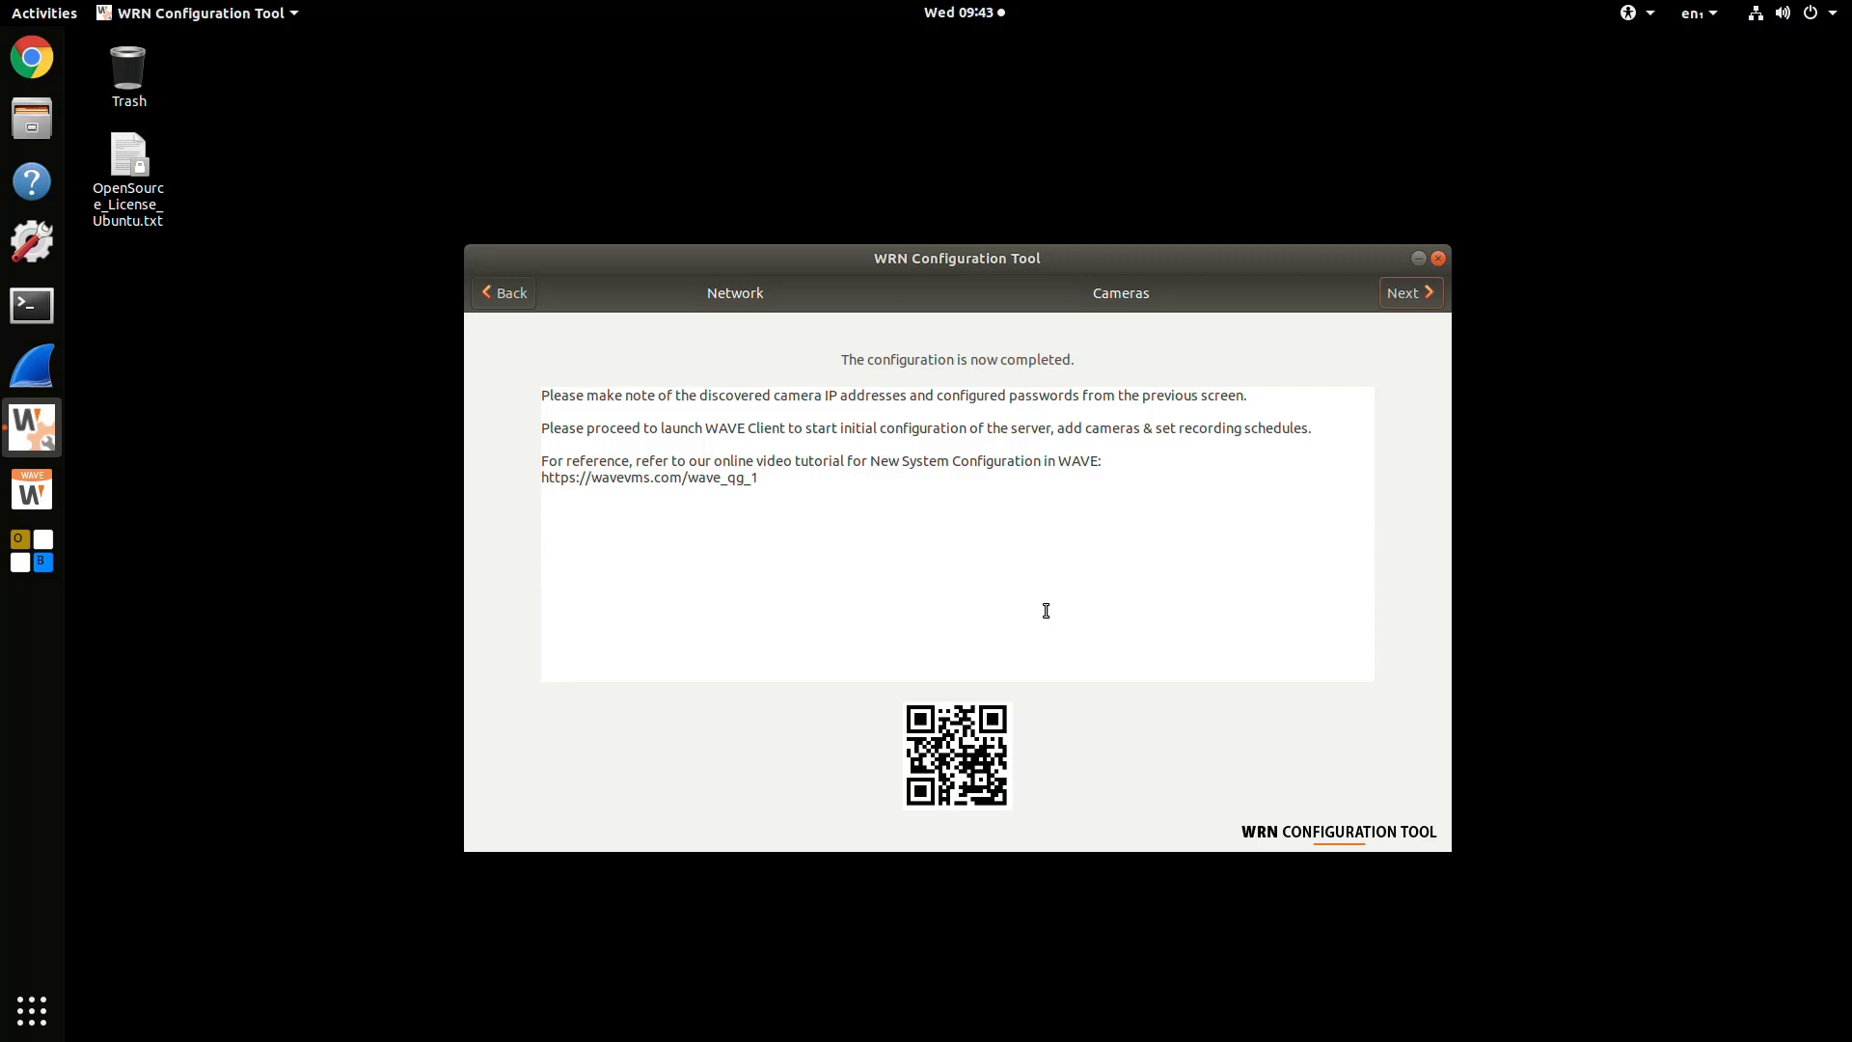
pyautogui.moveTo(1124, 500)
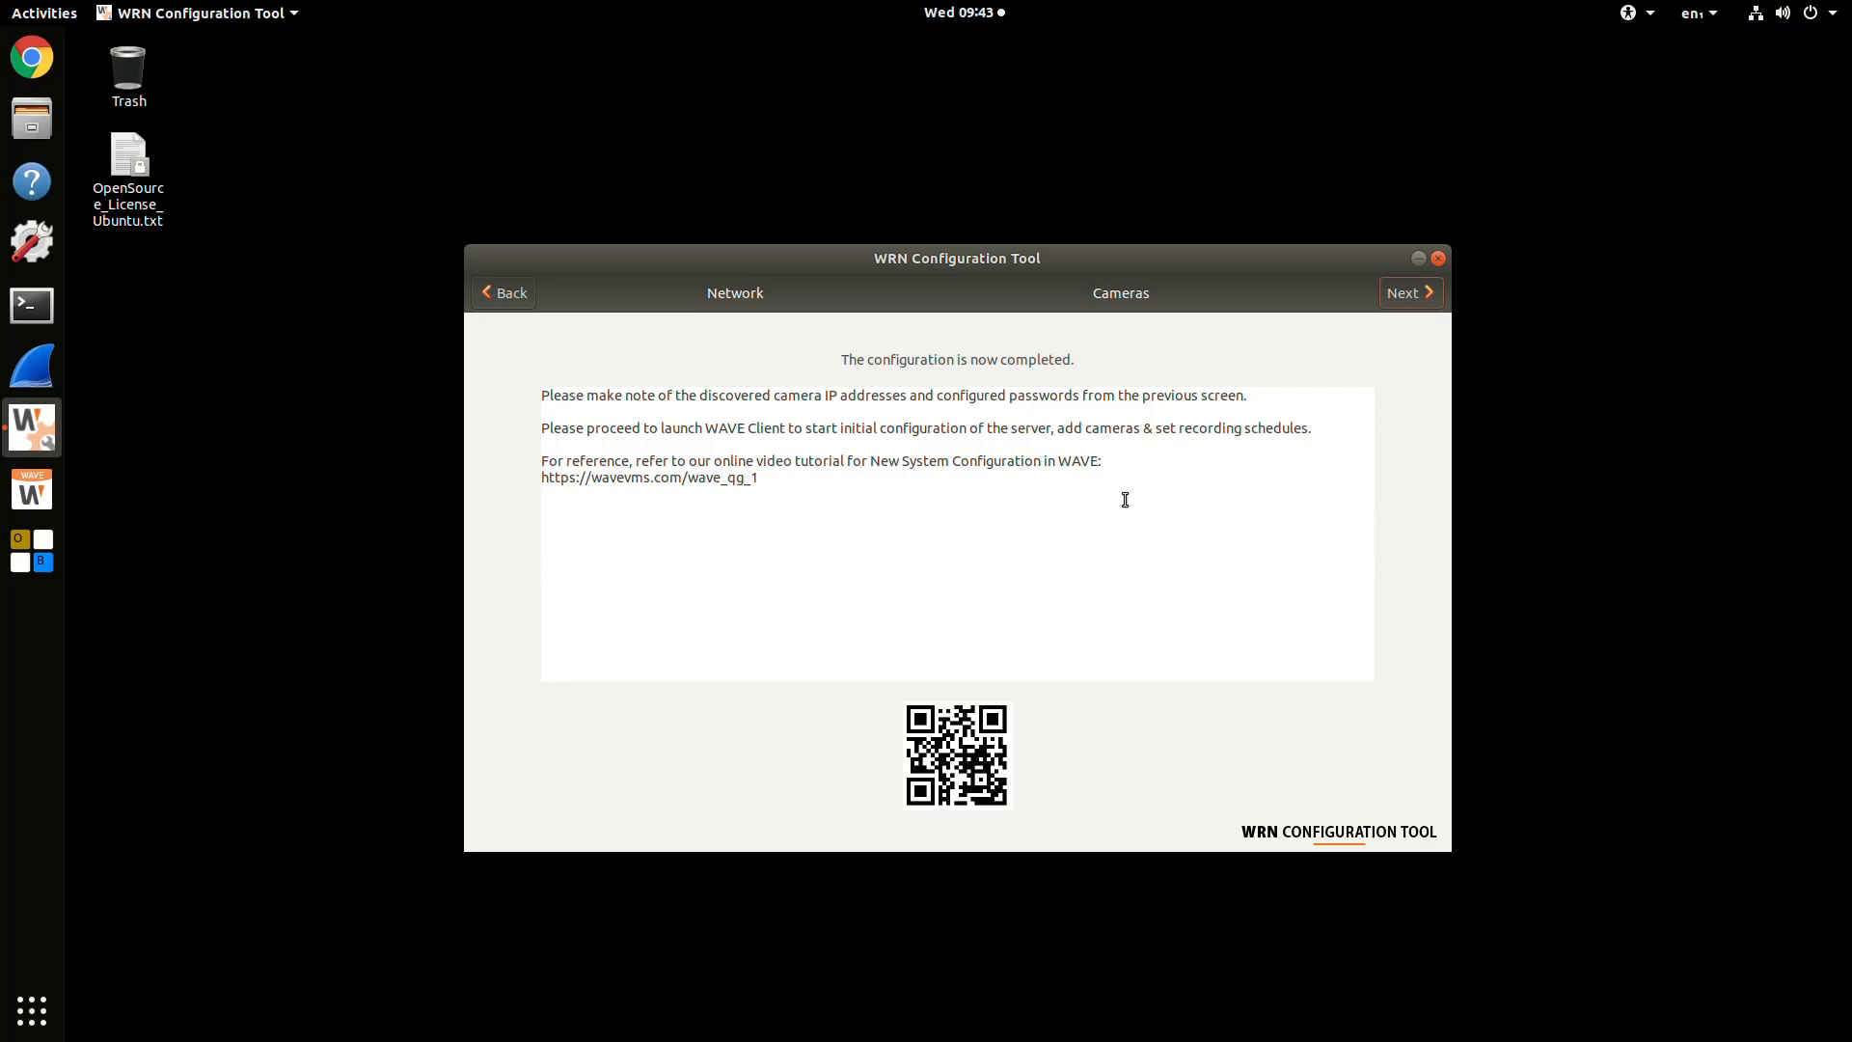
pyautogui.click(1408, 291)
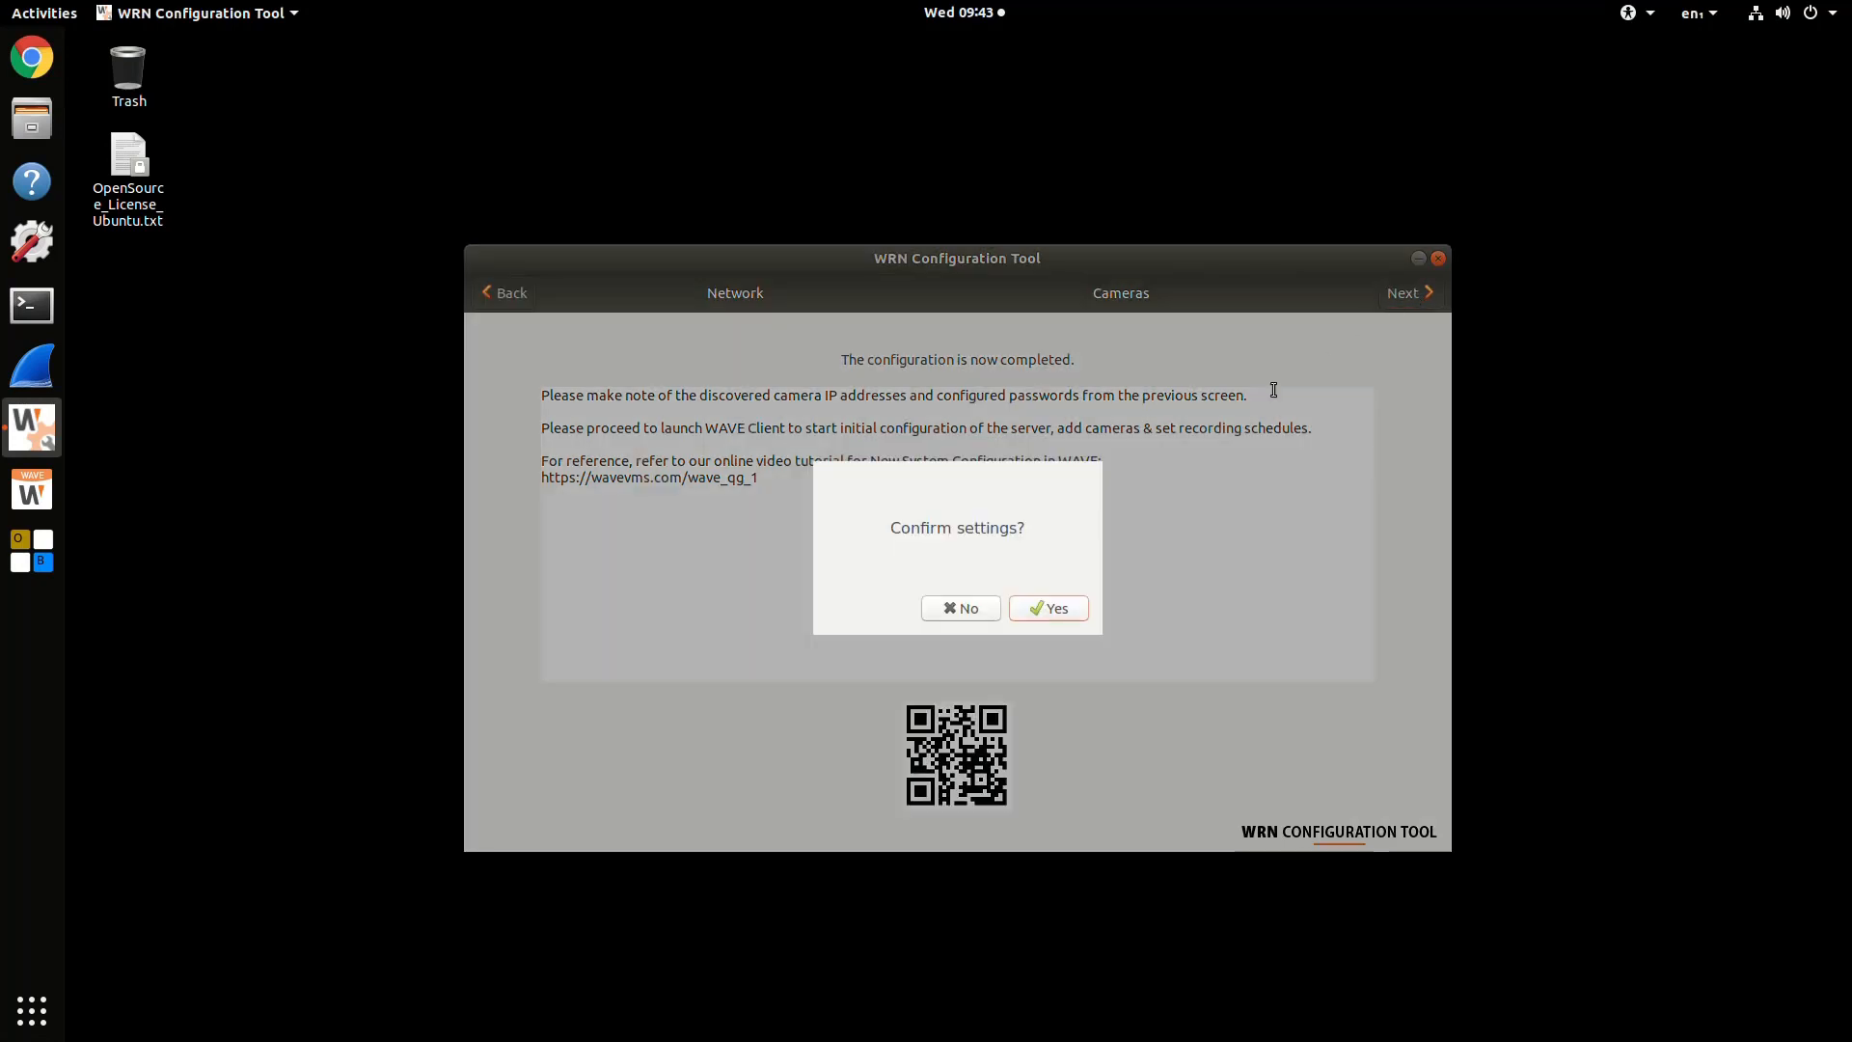
pyautogui.click(1047, 606)
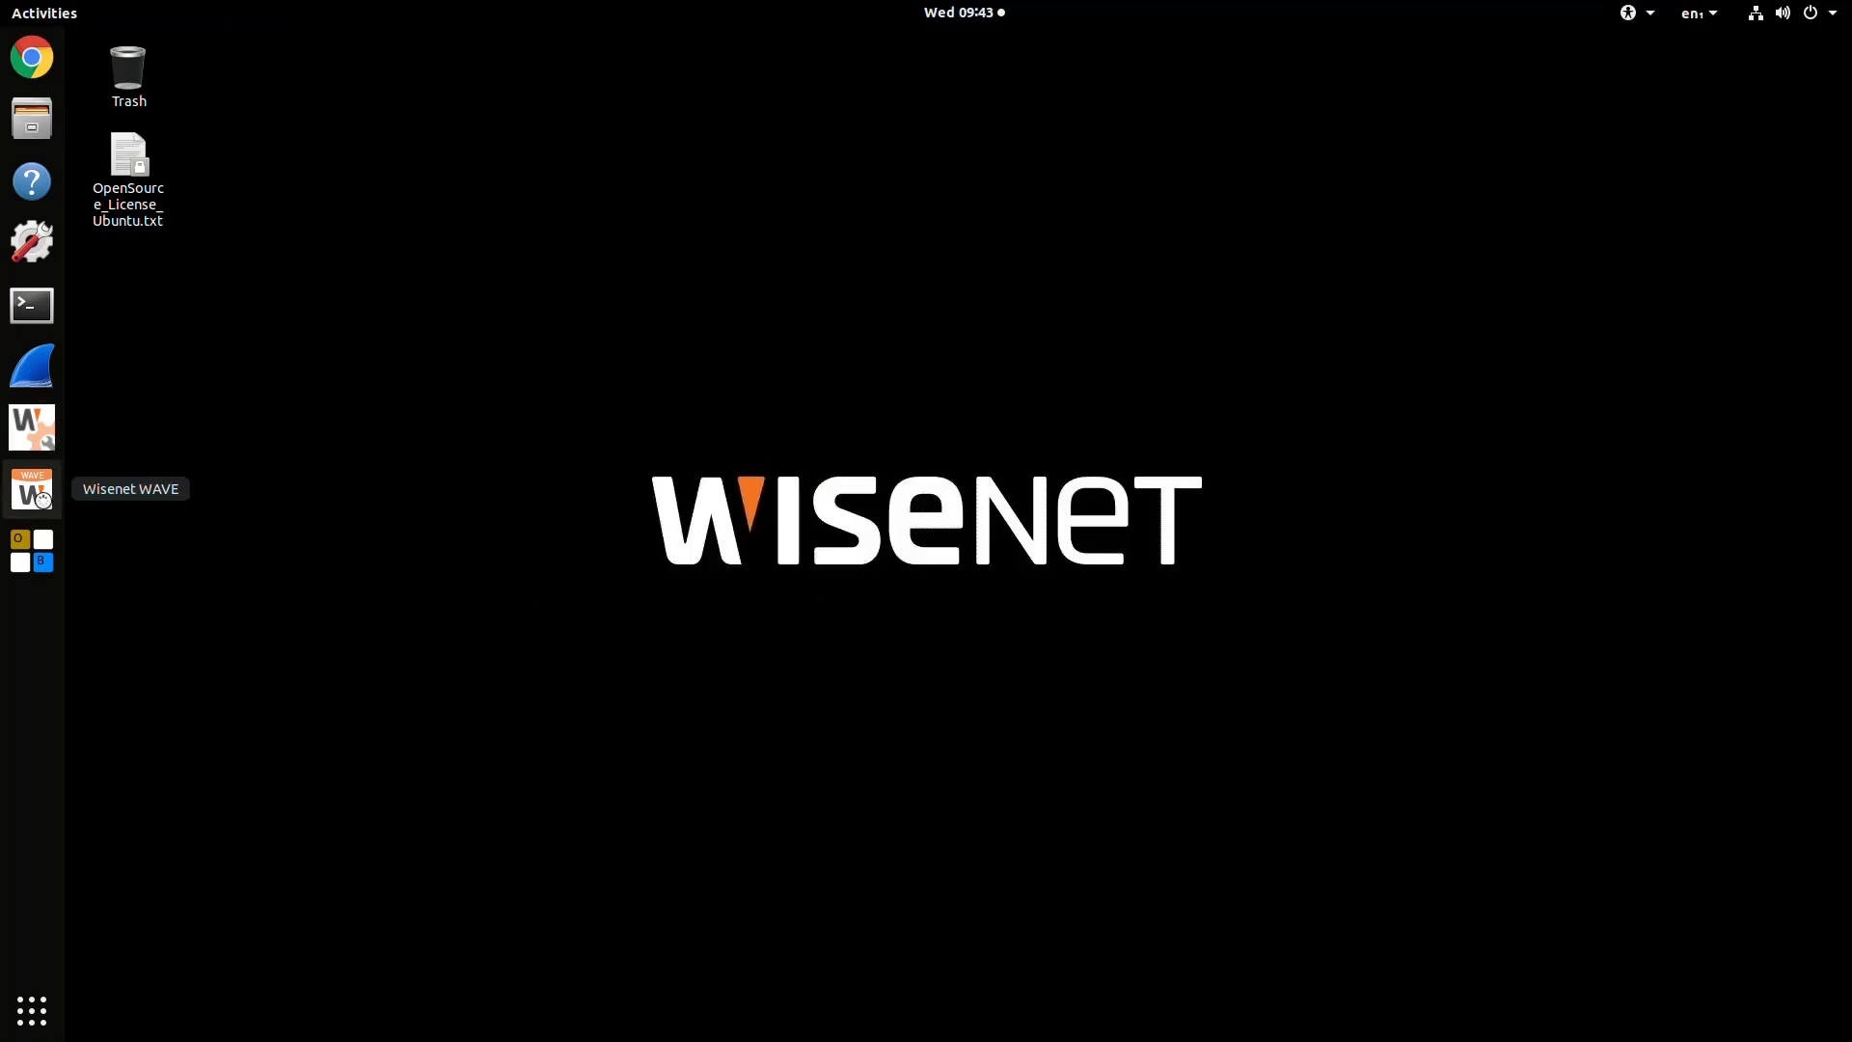
# - Start setup of the New Server at 192.168.2.200 and enter 'wrn' as the system name
pyautogui.click(31, 489)
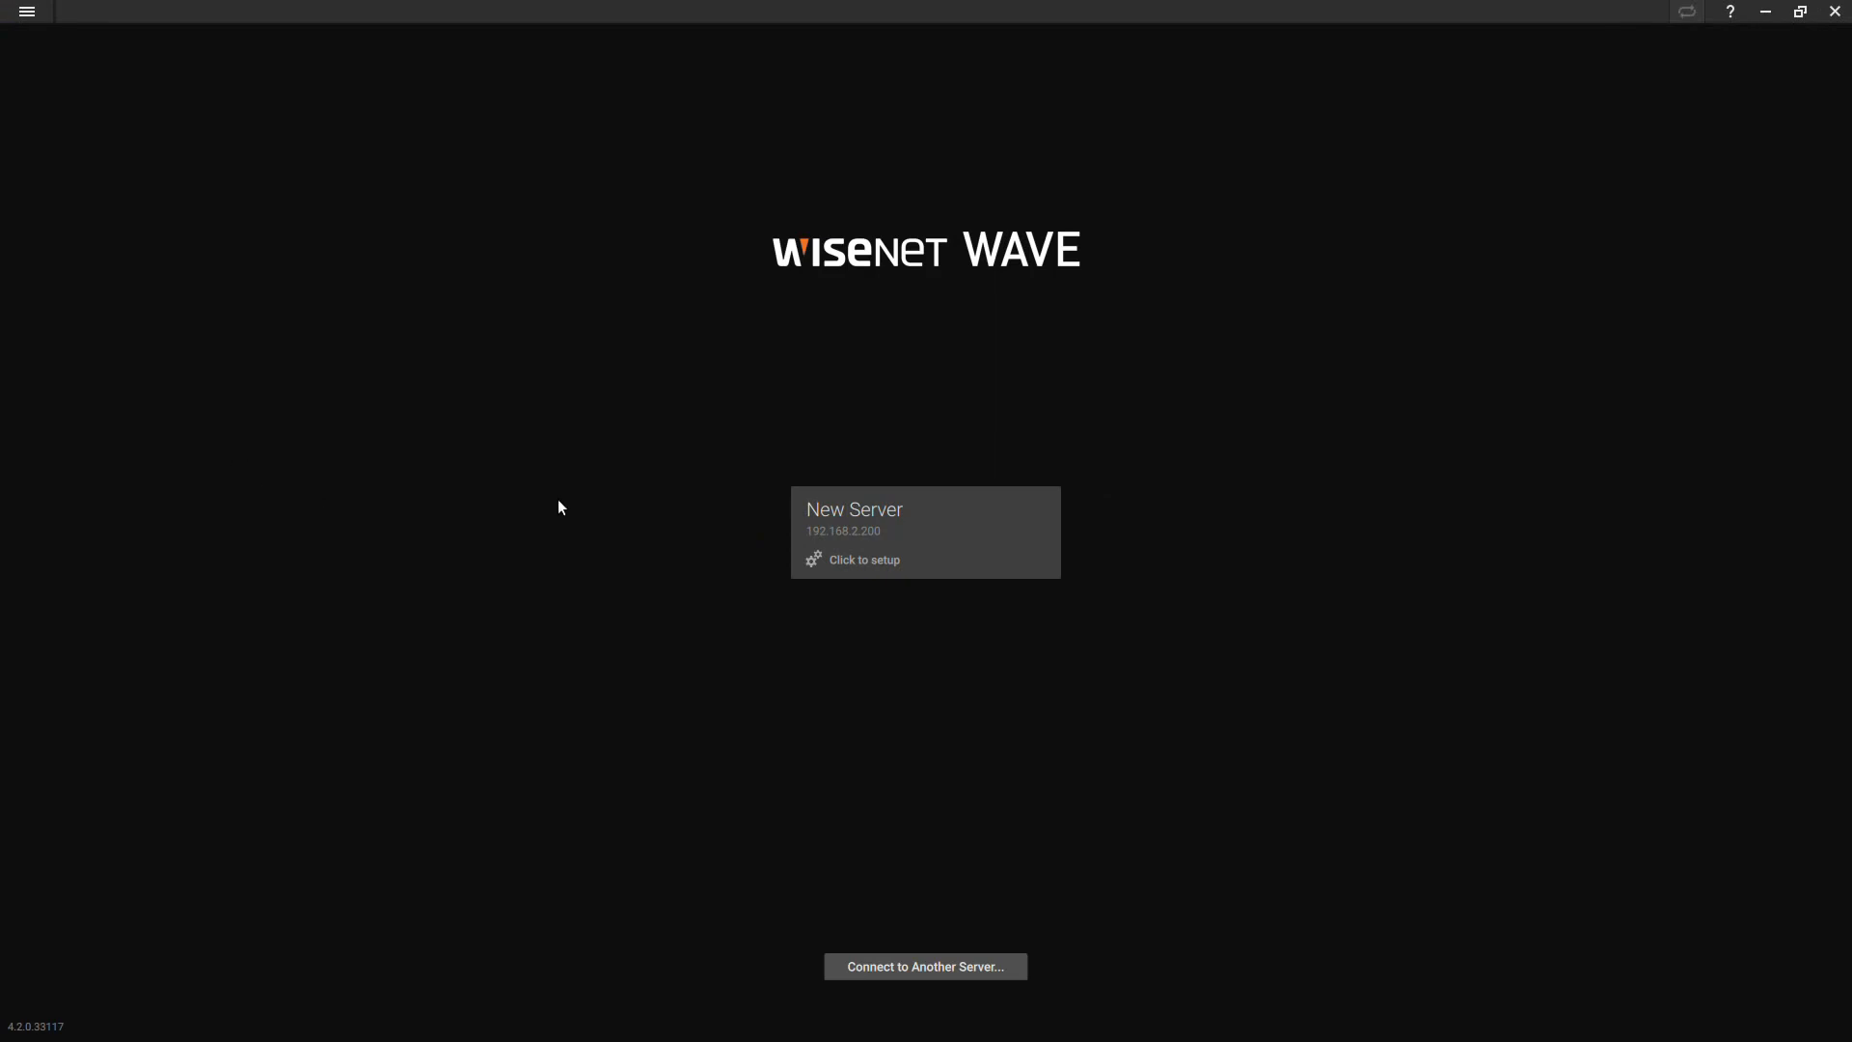
pyautogui.write('wrn')
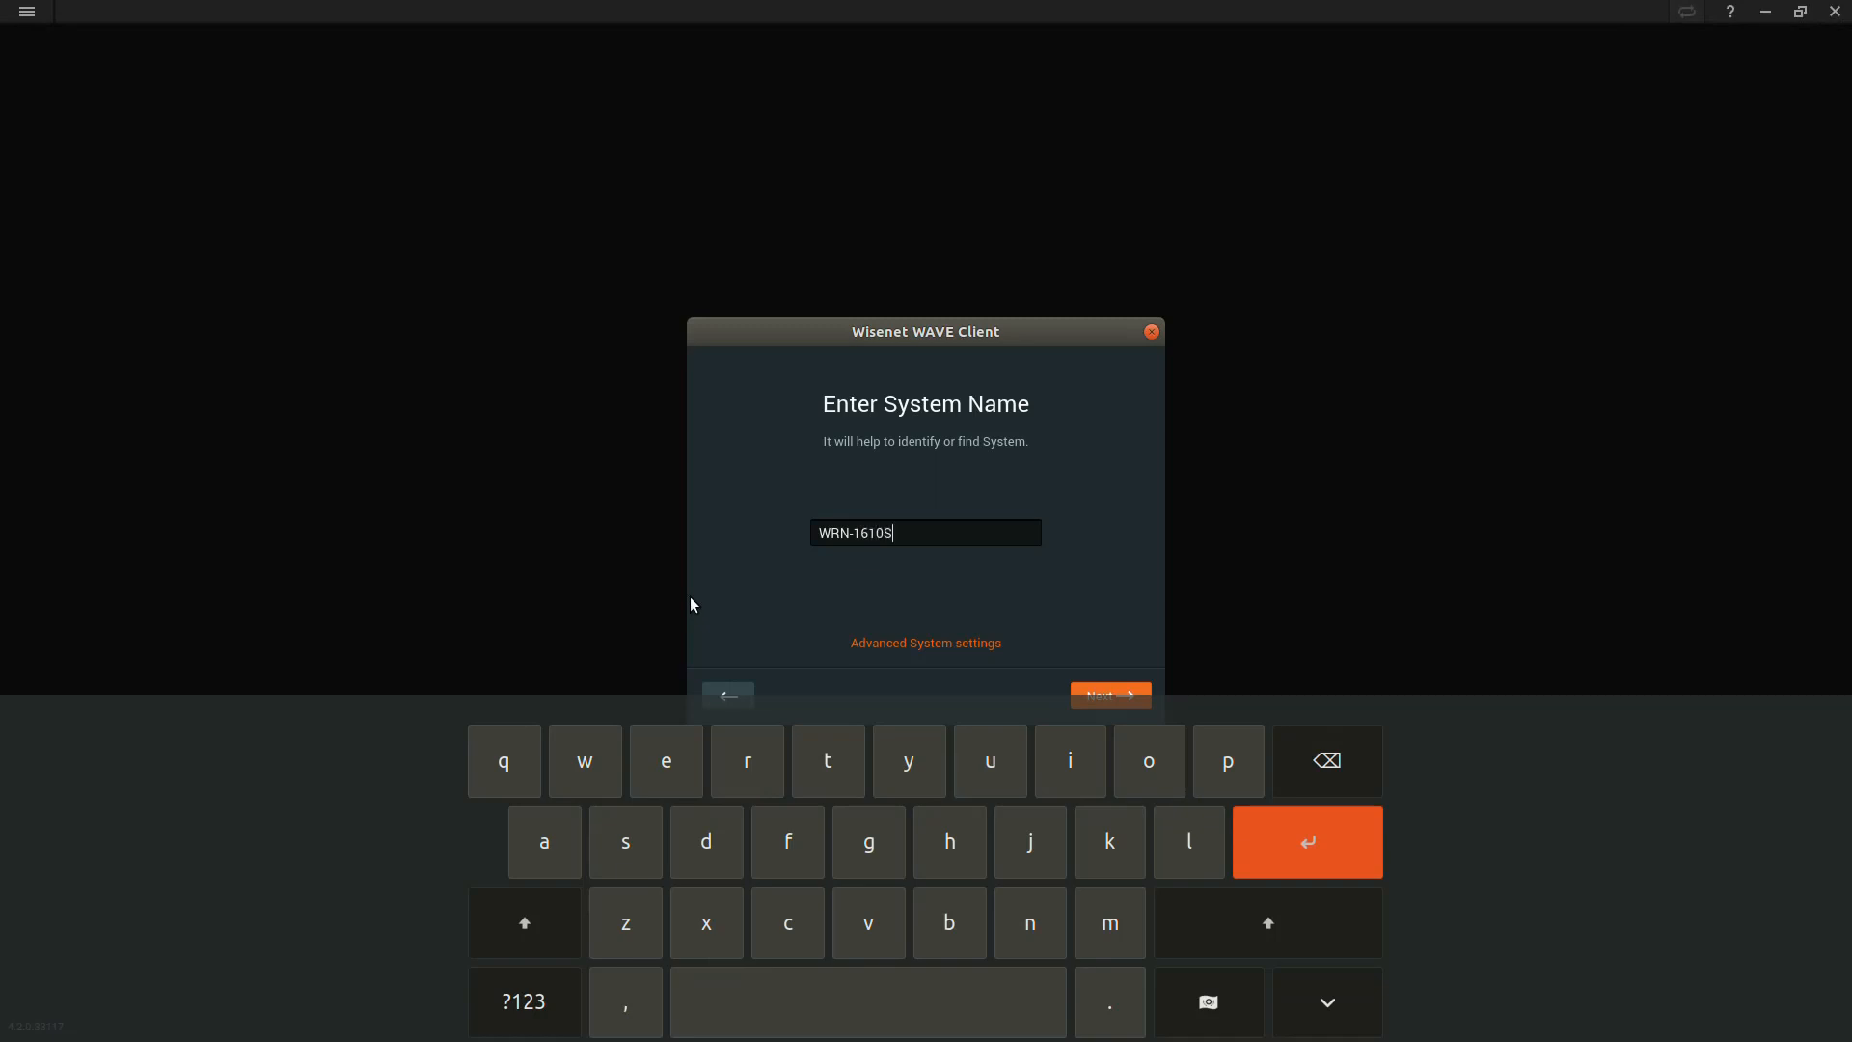
# - Extend the system name to 'WRN-1610S-Demo' and review the advanced system settings
pyautogui.write('-Demo')
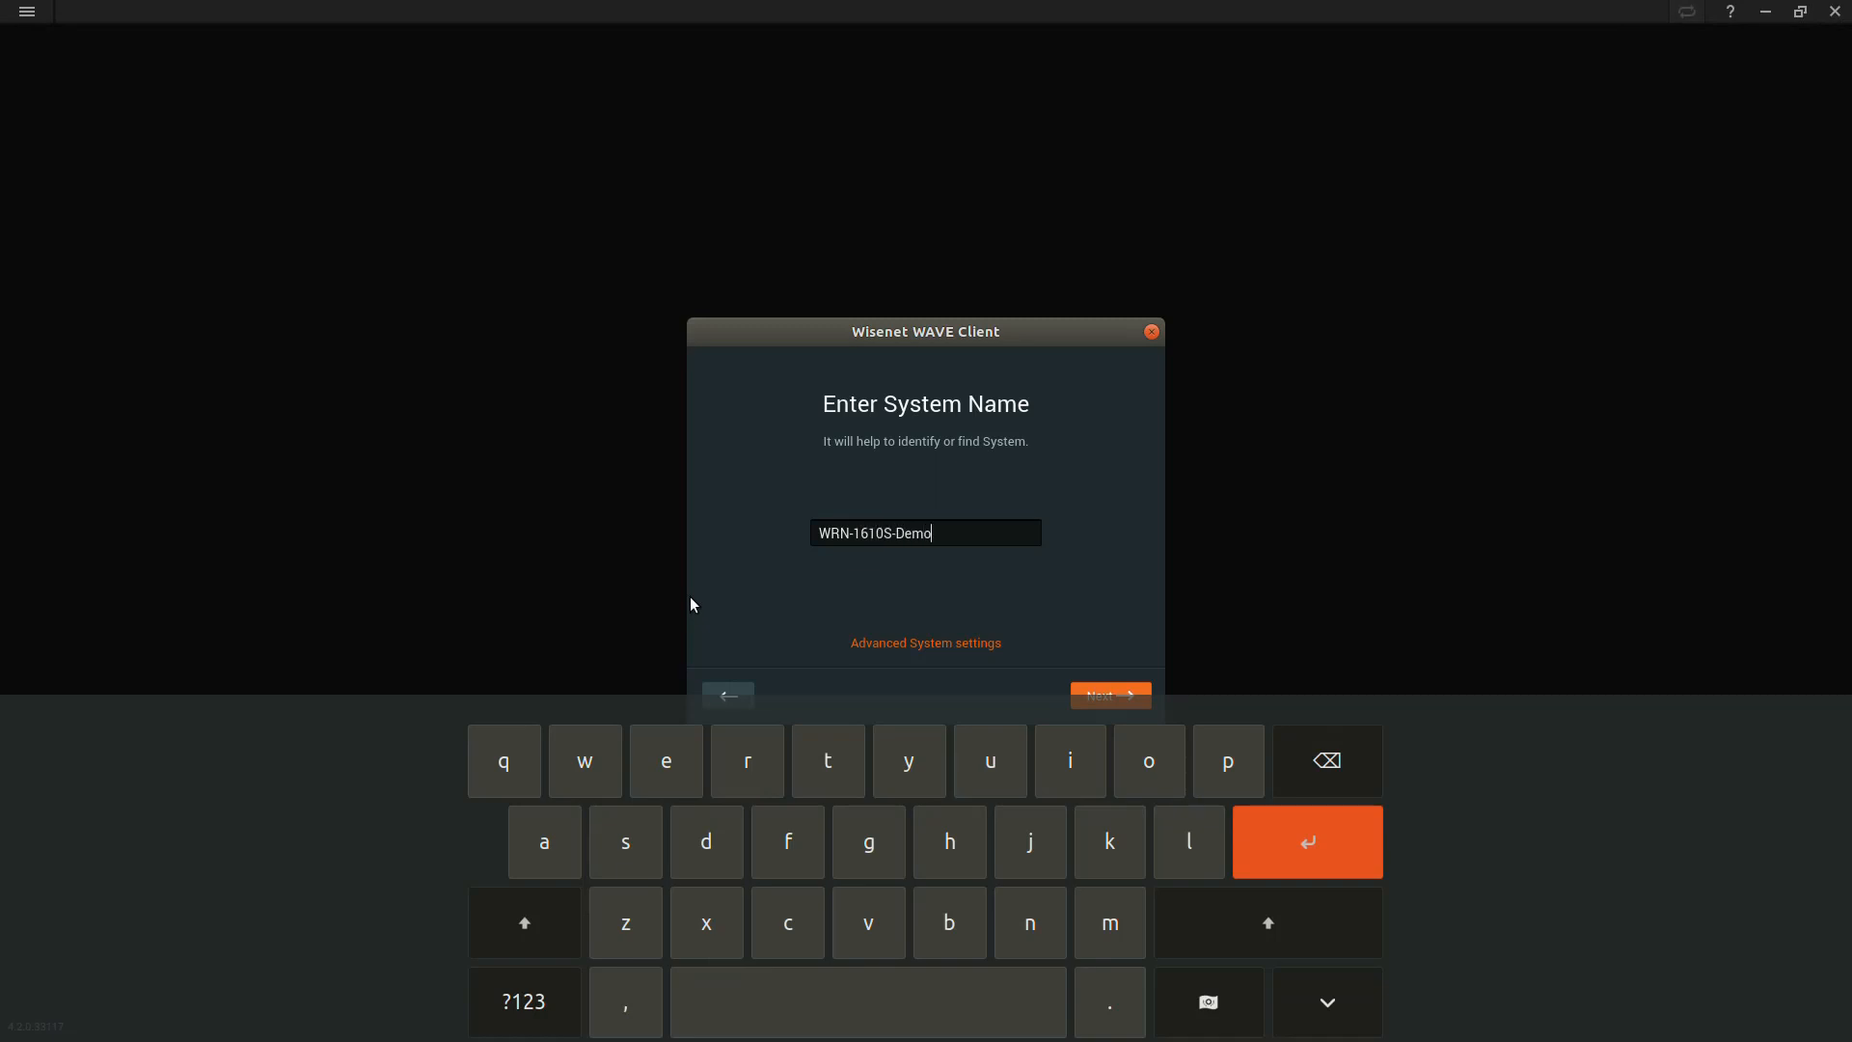
pyautogui.click(926, 642)
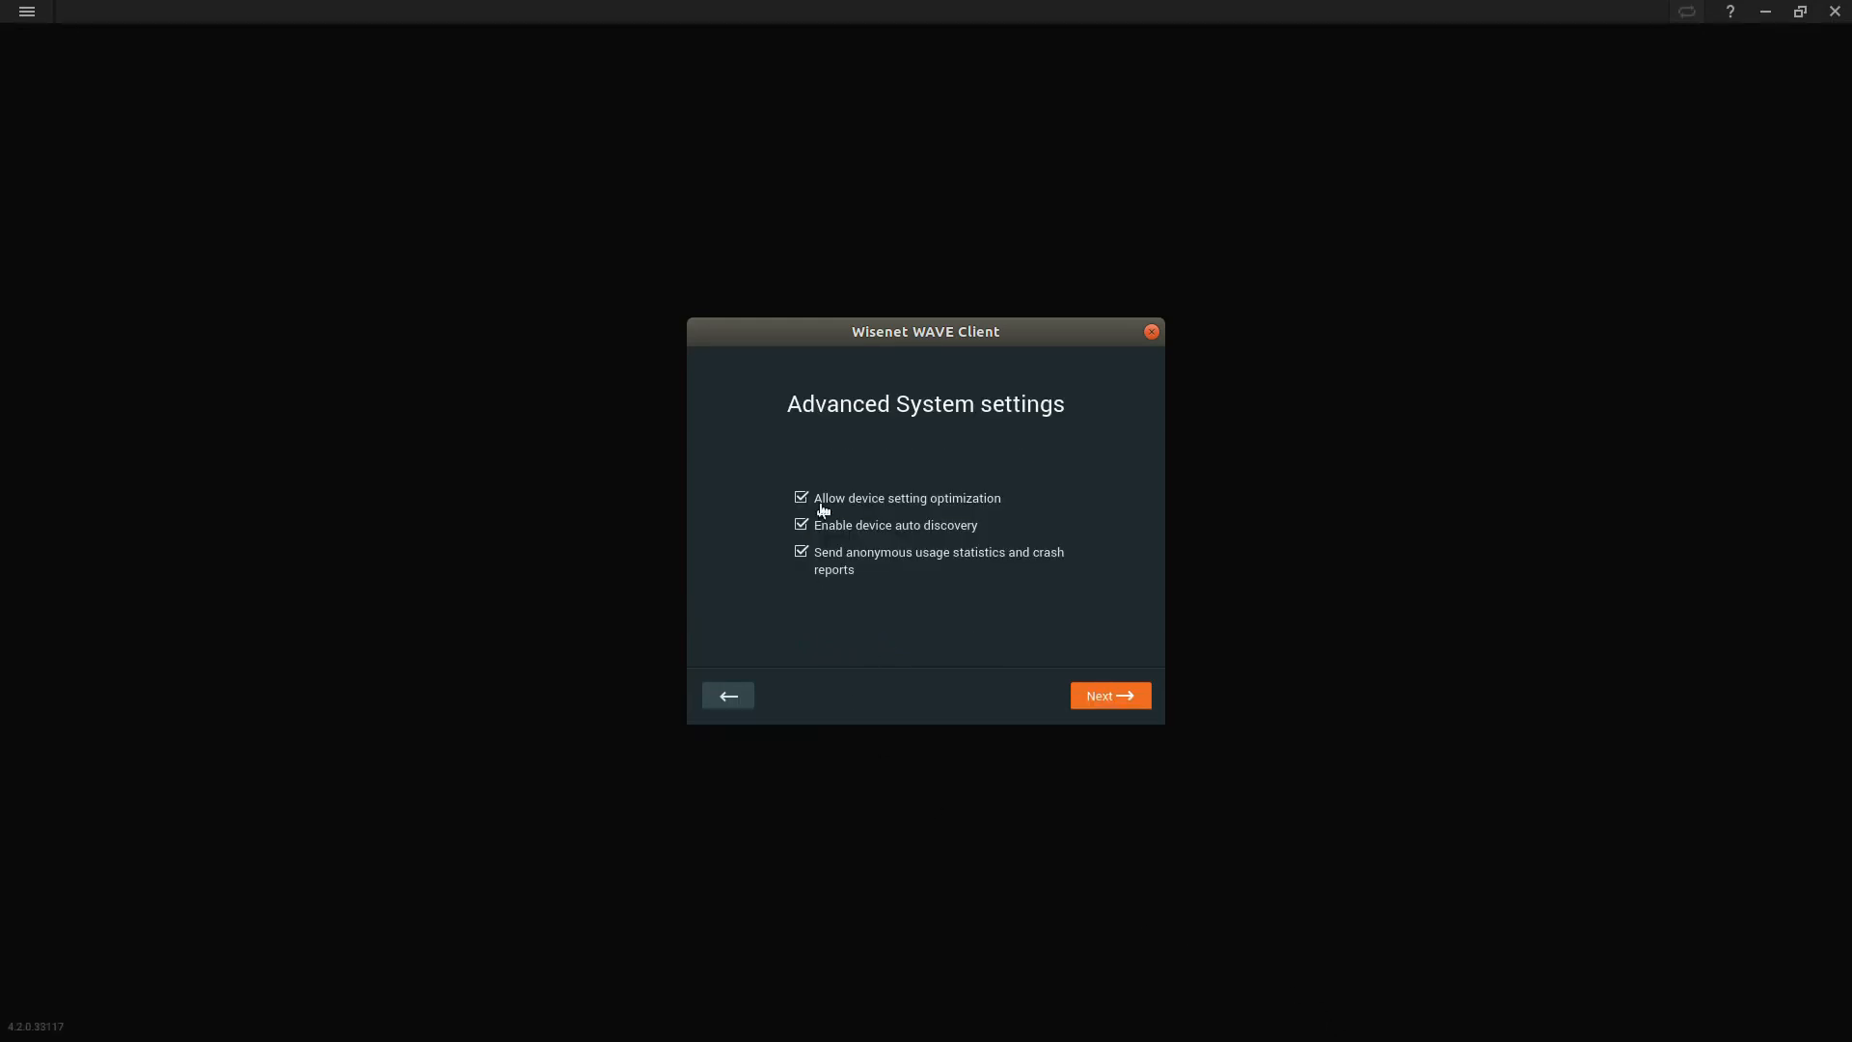
pyautogui.moveTo(983, 651)
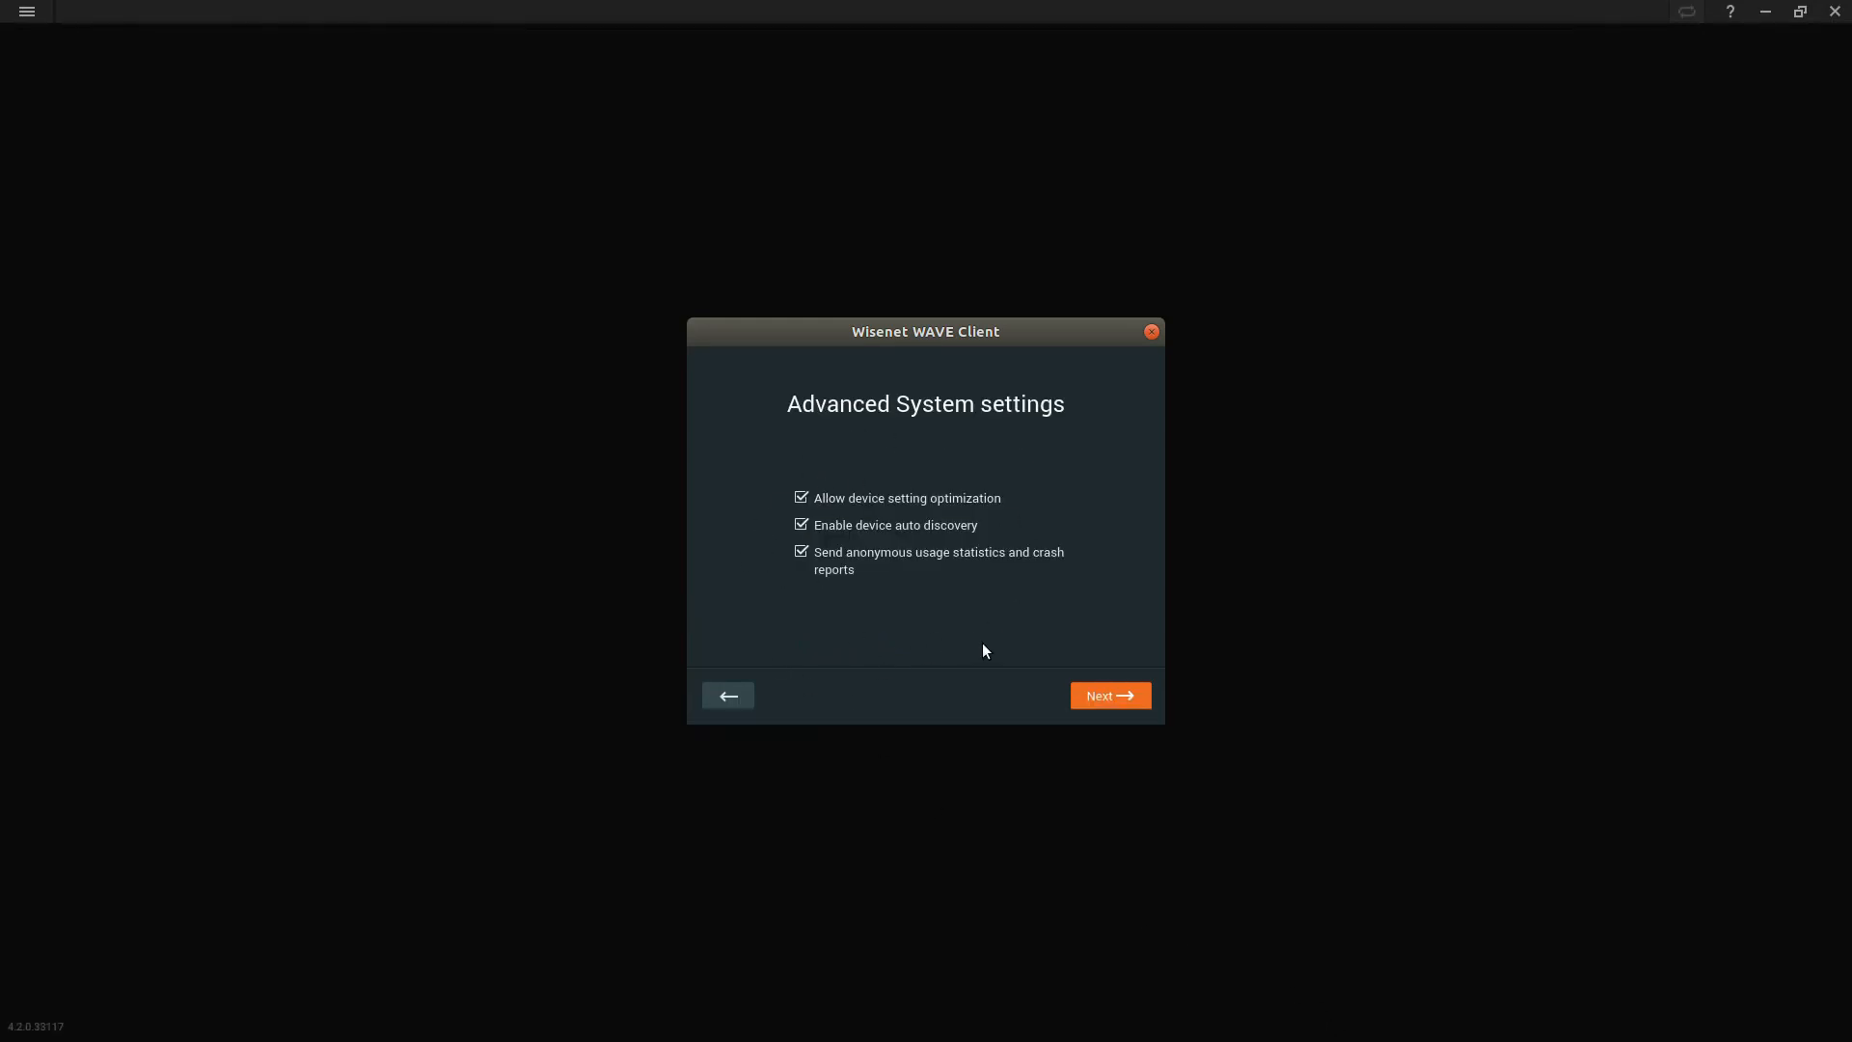
pyautogui.click(1106, 694)
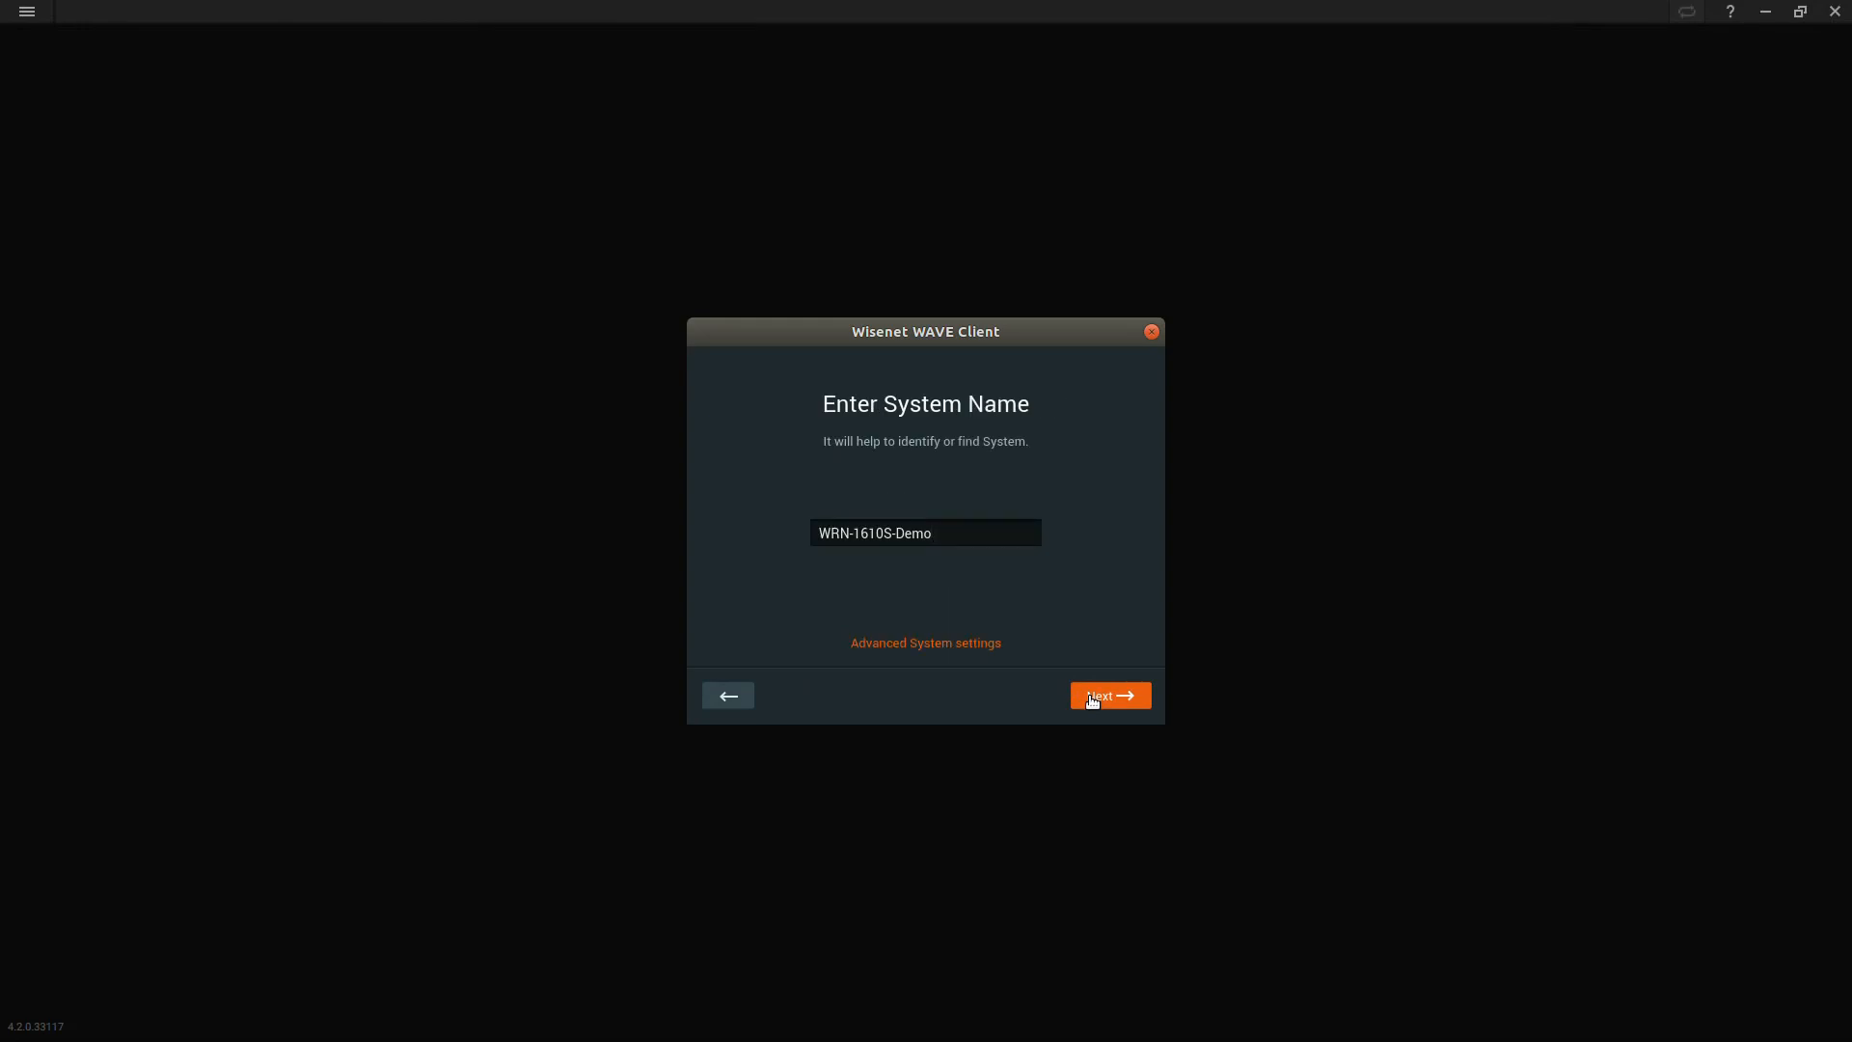
# - Set the administrator password and finish the system setup
pyautogui.click(1108, 694)
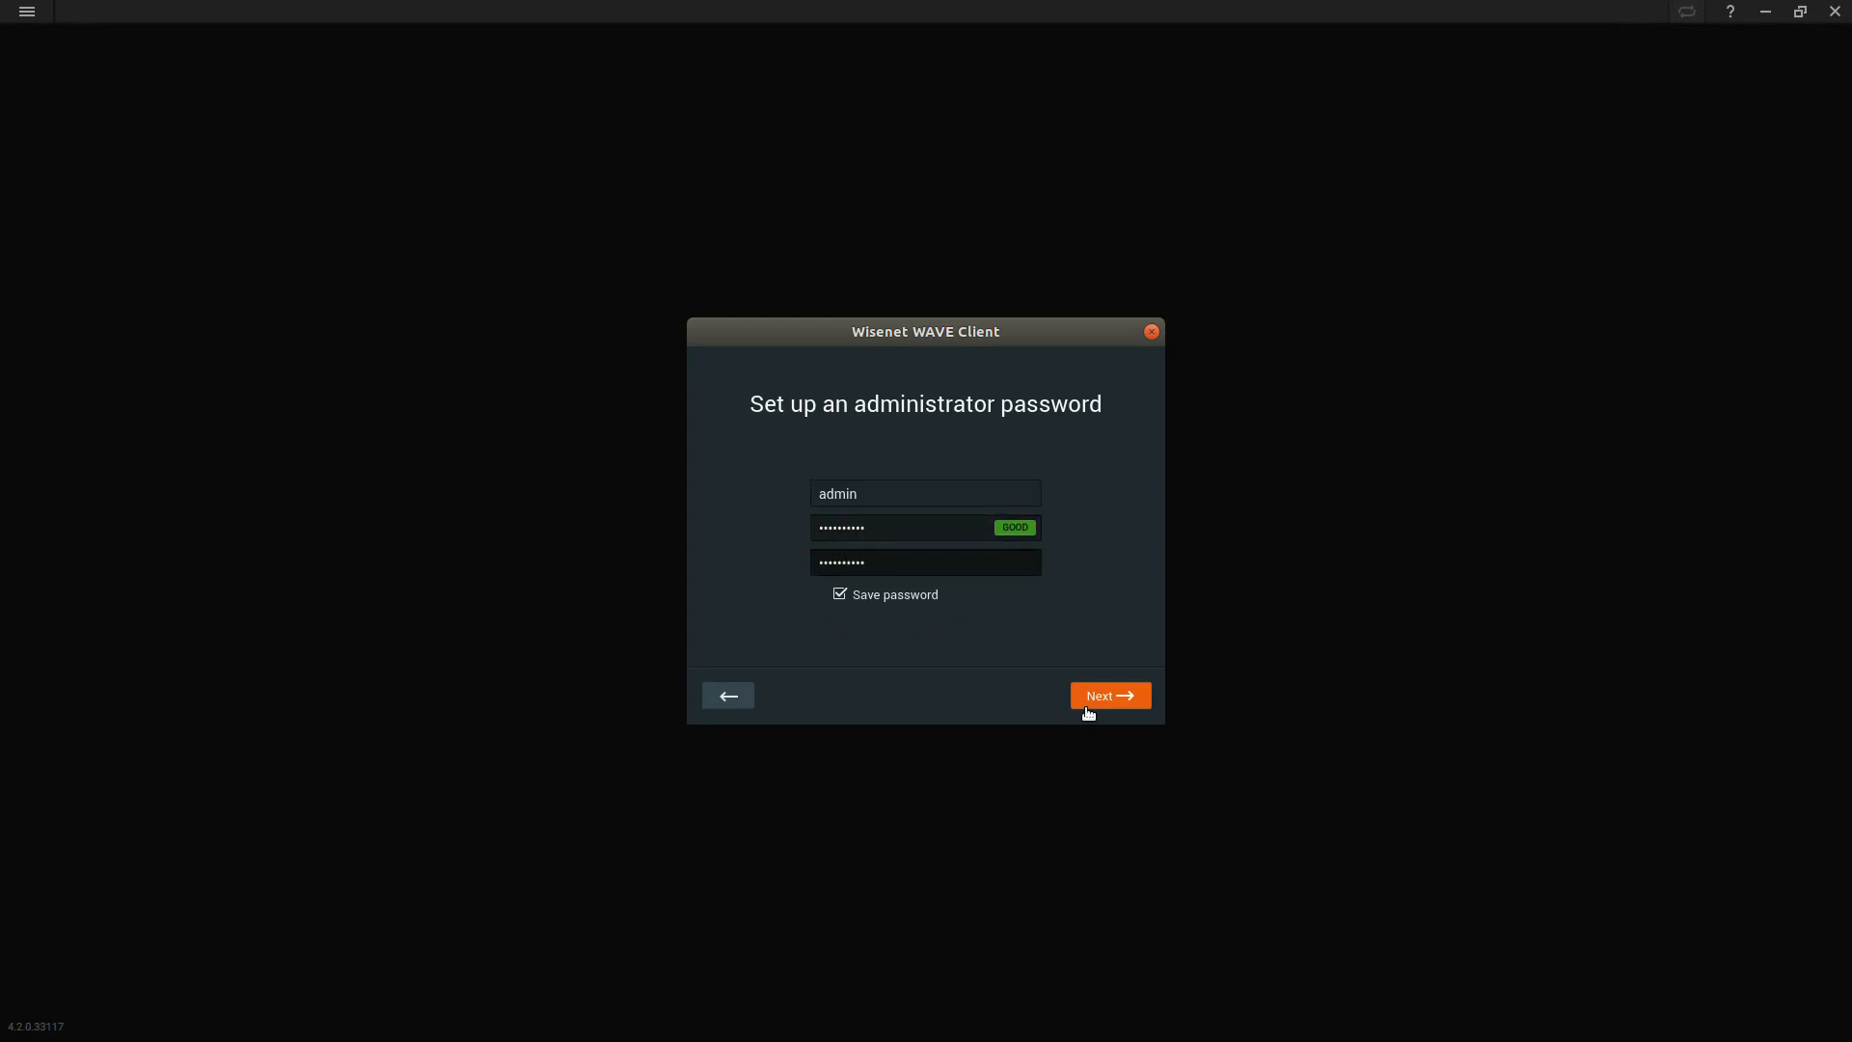
pyautogui.click(1109, 695)
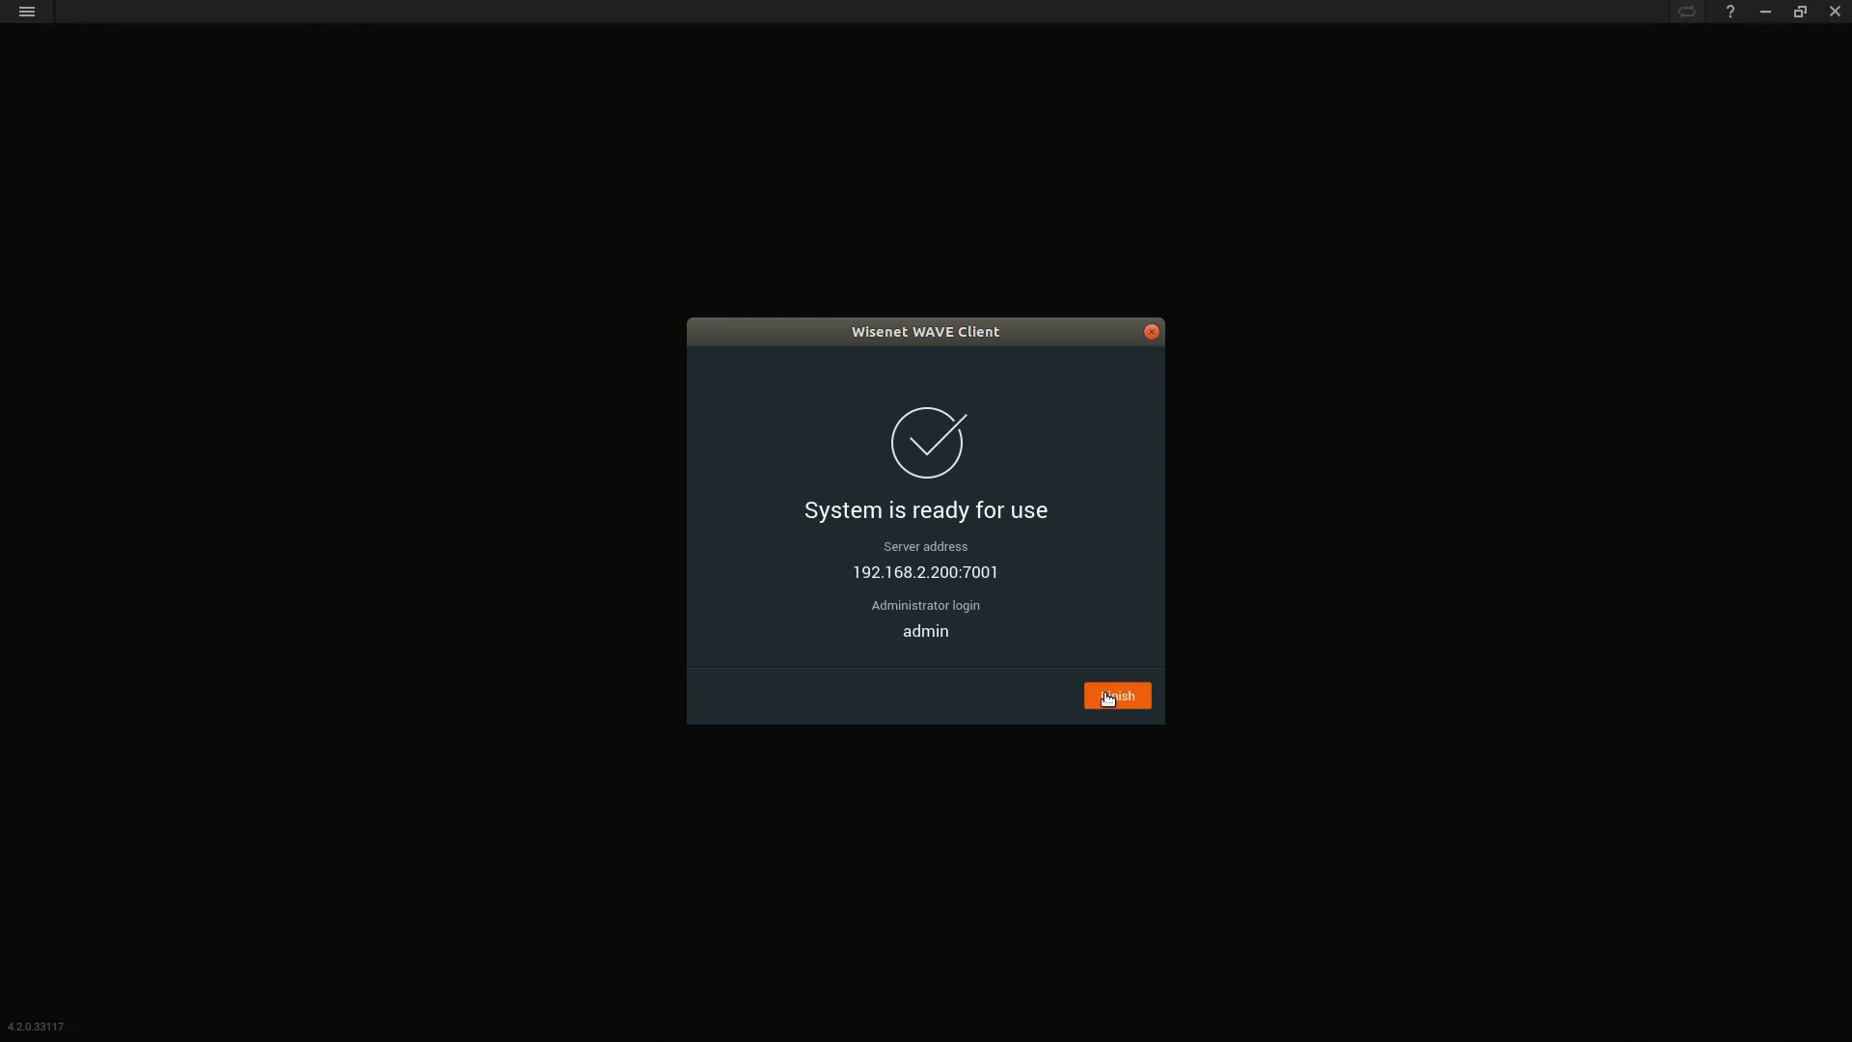
pyautogui.click(1114, 694)
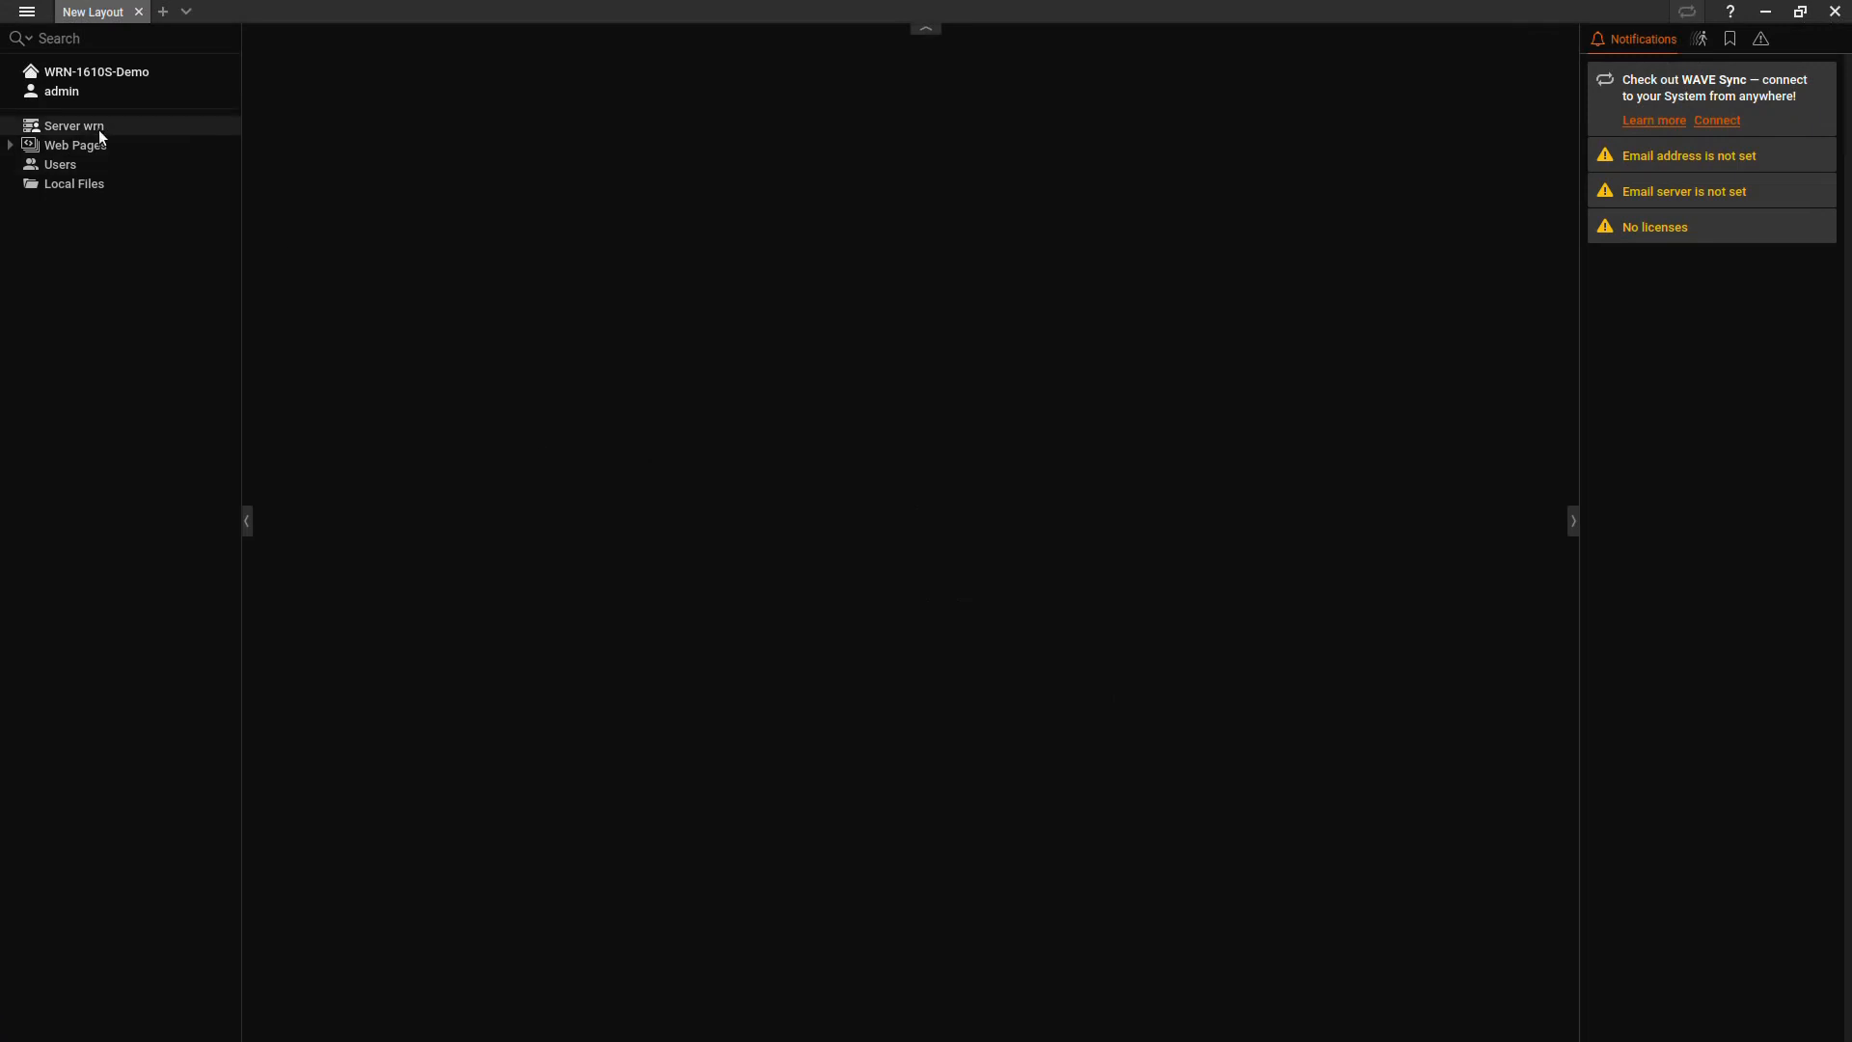
# - Enable the server's NVR IO block, then remove it from the layout
pyautogui.click(73, 125)
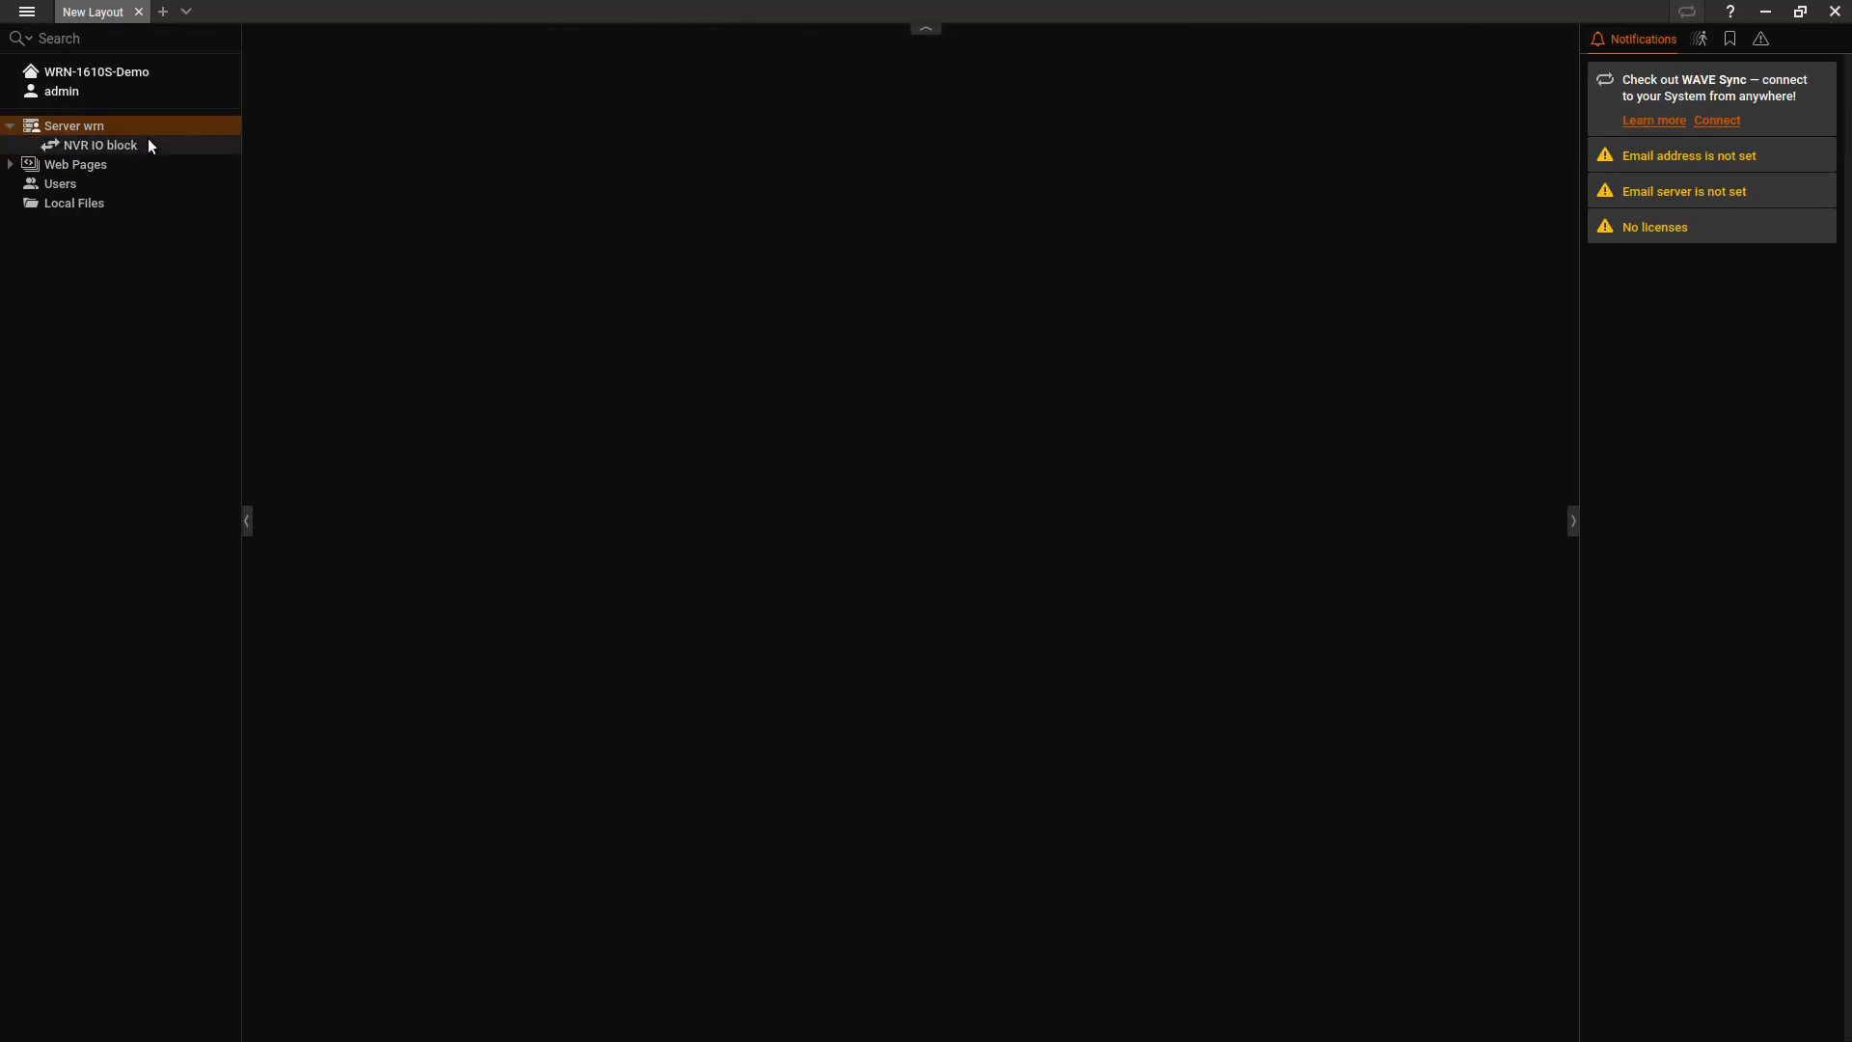
pyautogui.doubleClick(98, 145)
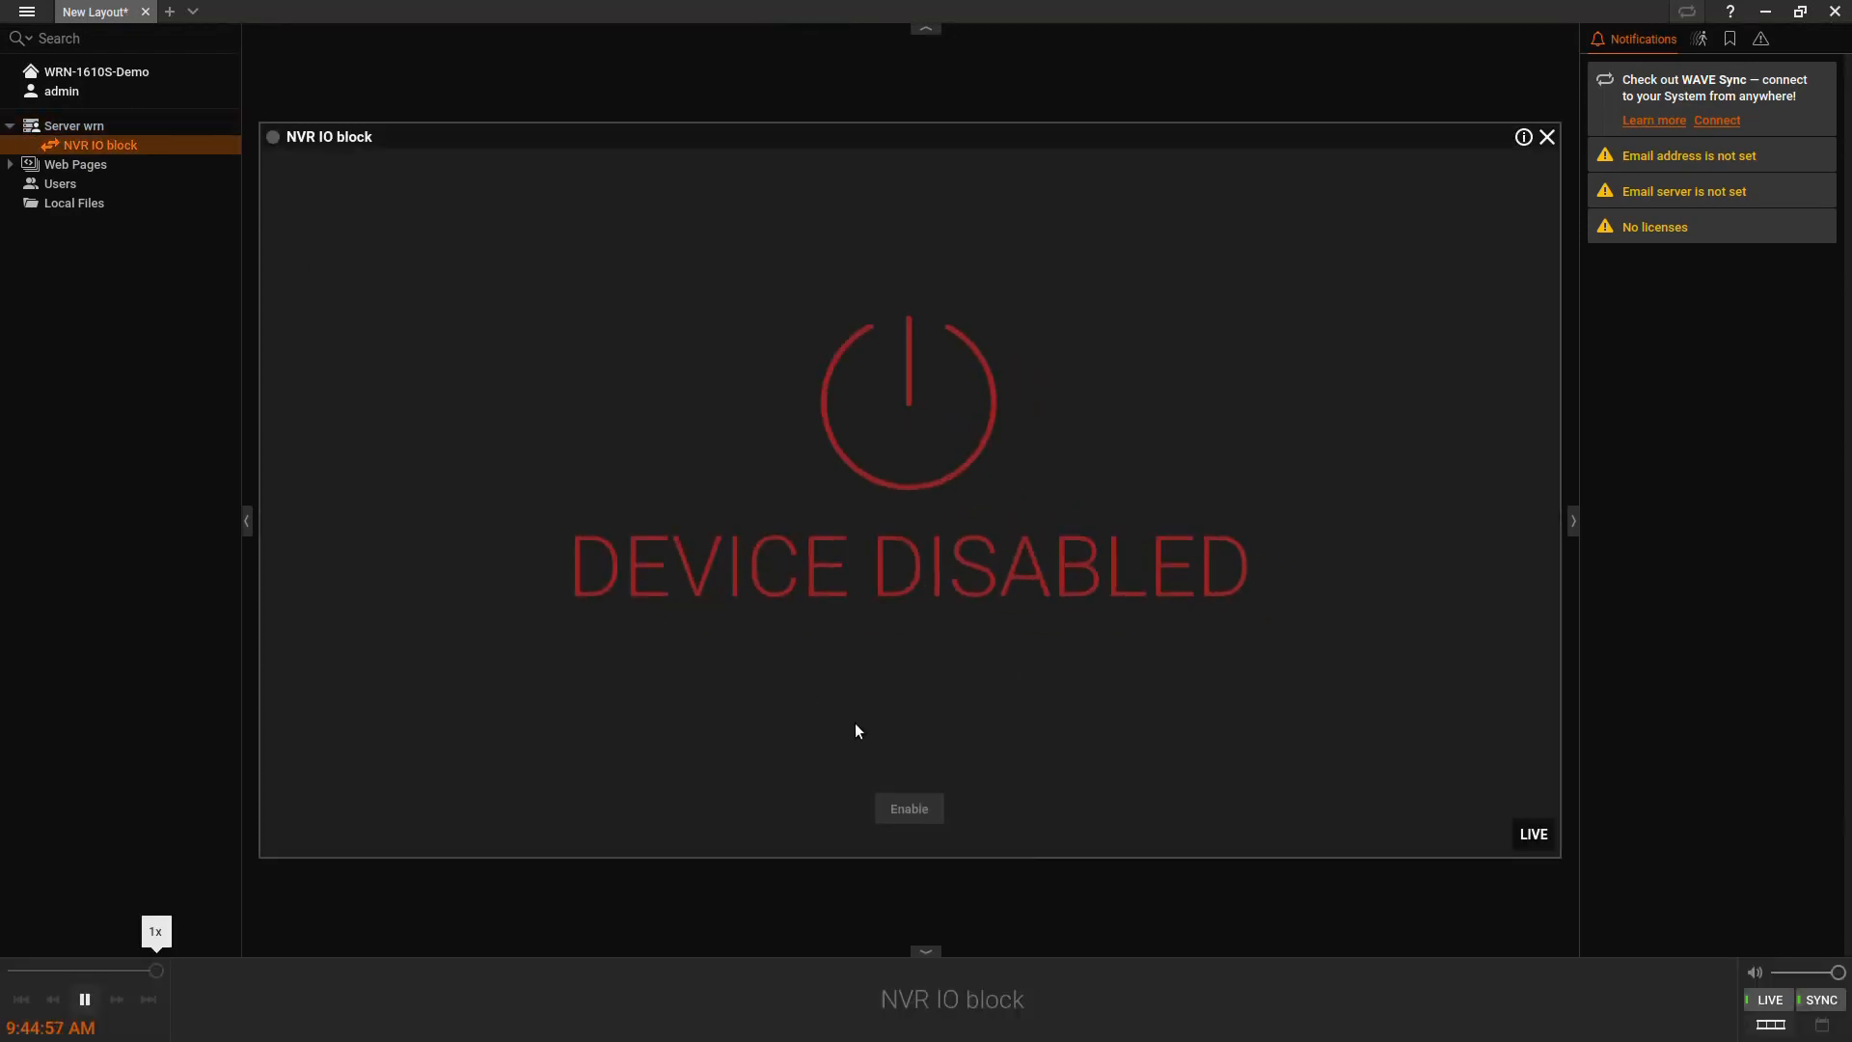
pyautogui.click(909, 808)
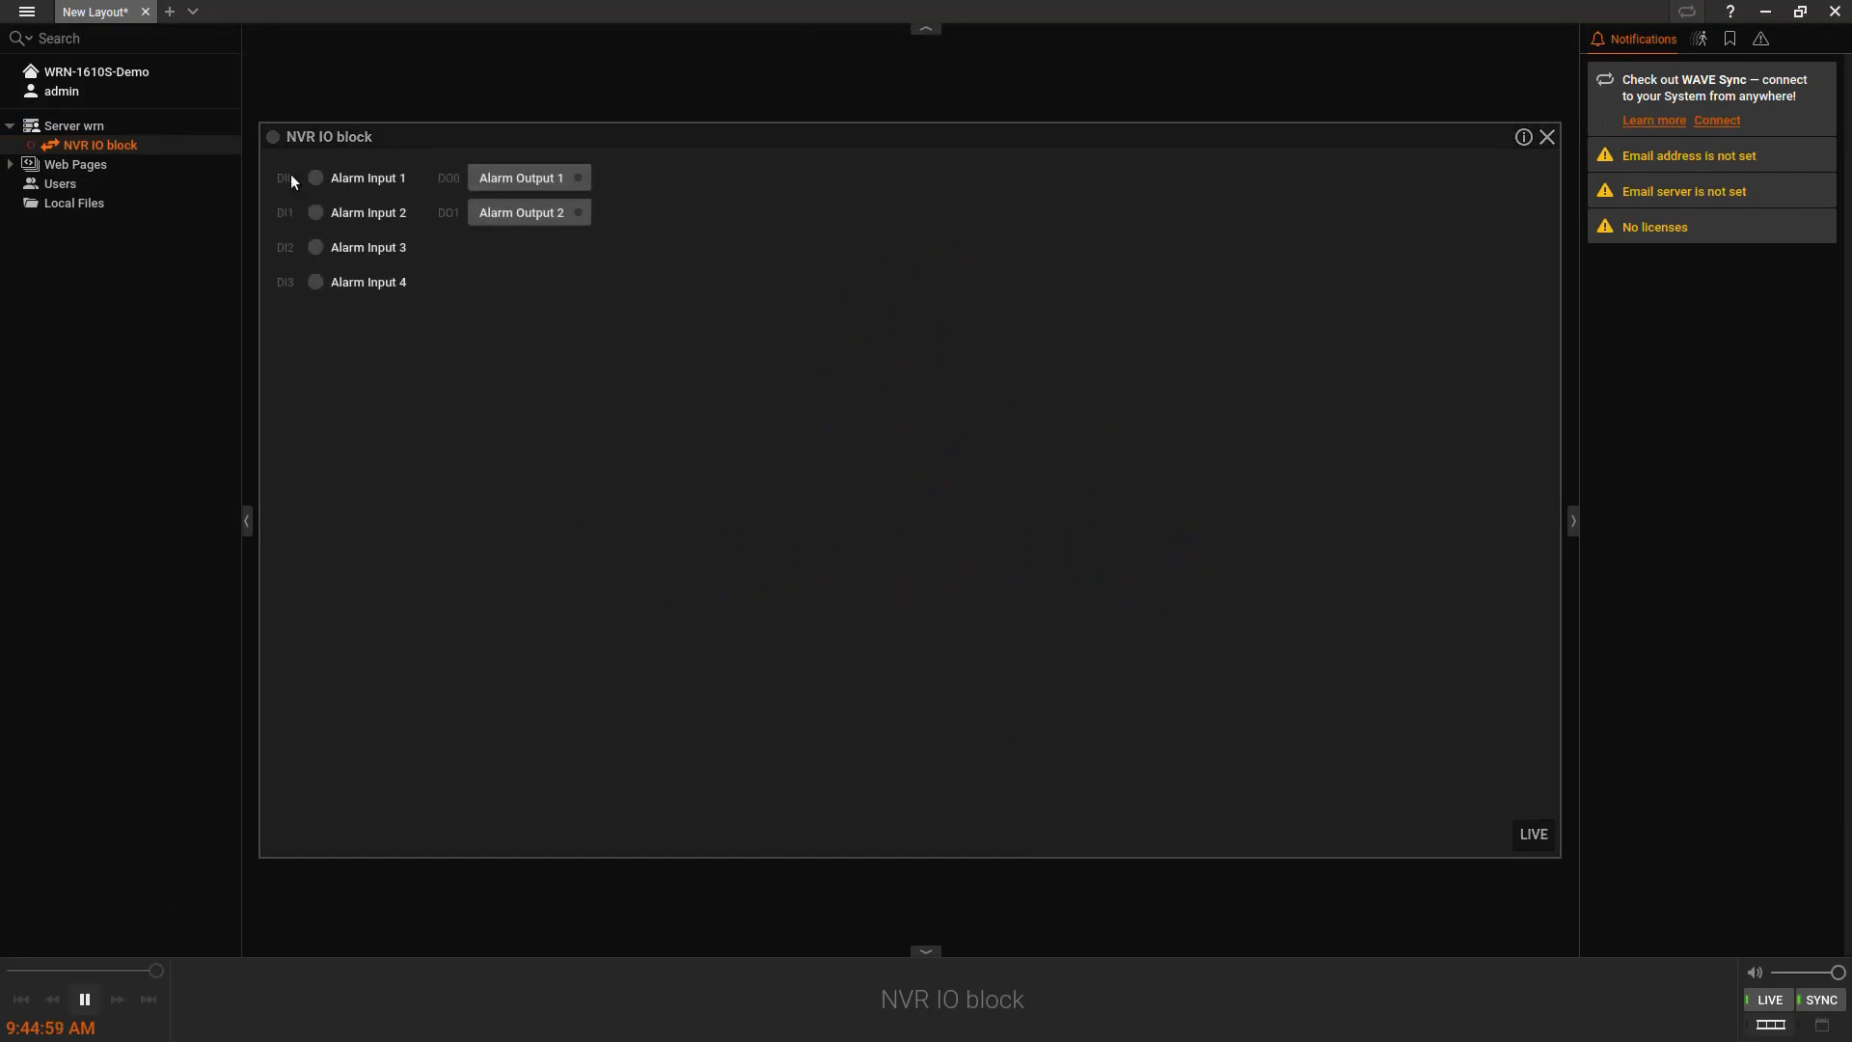
pyautogui.click(1546, 137)
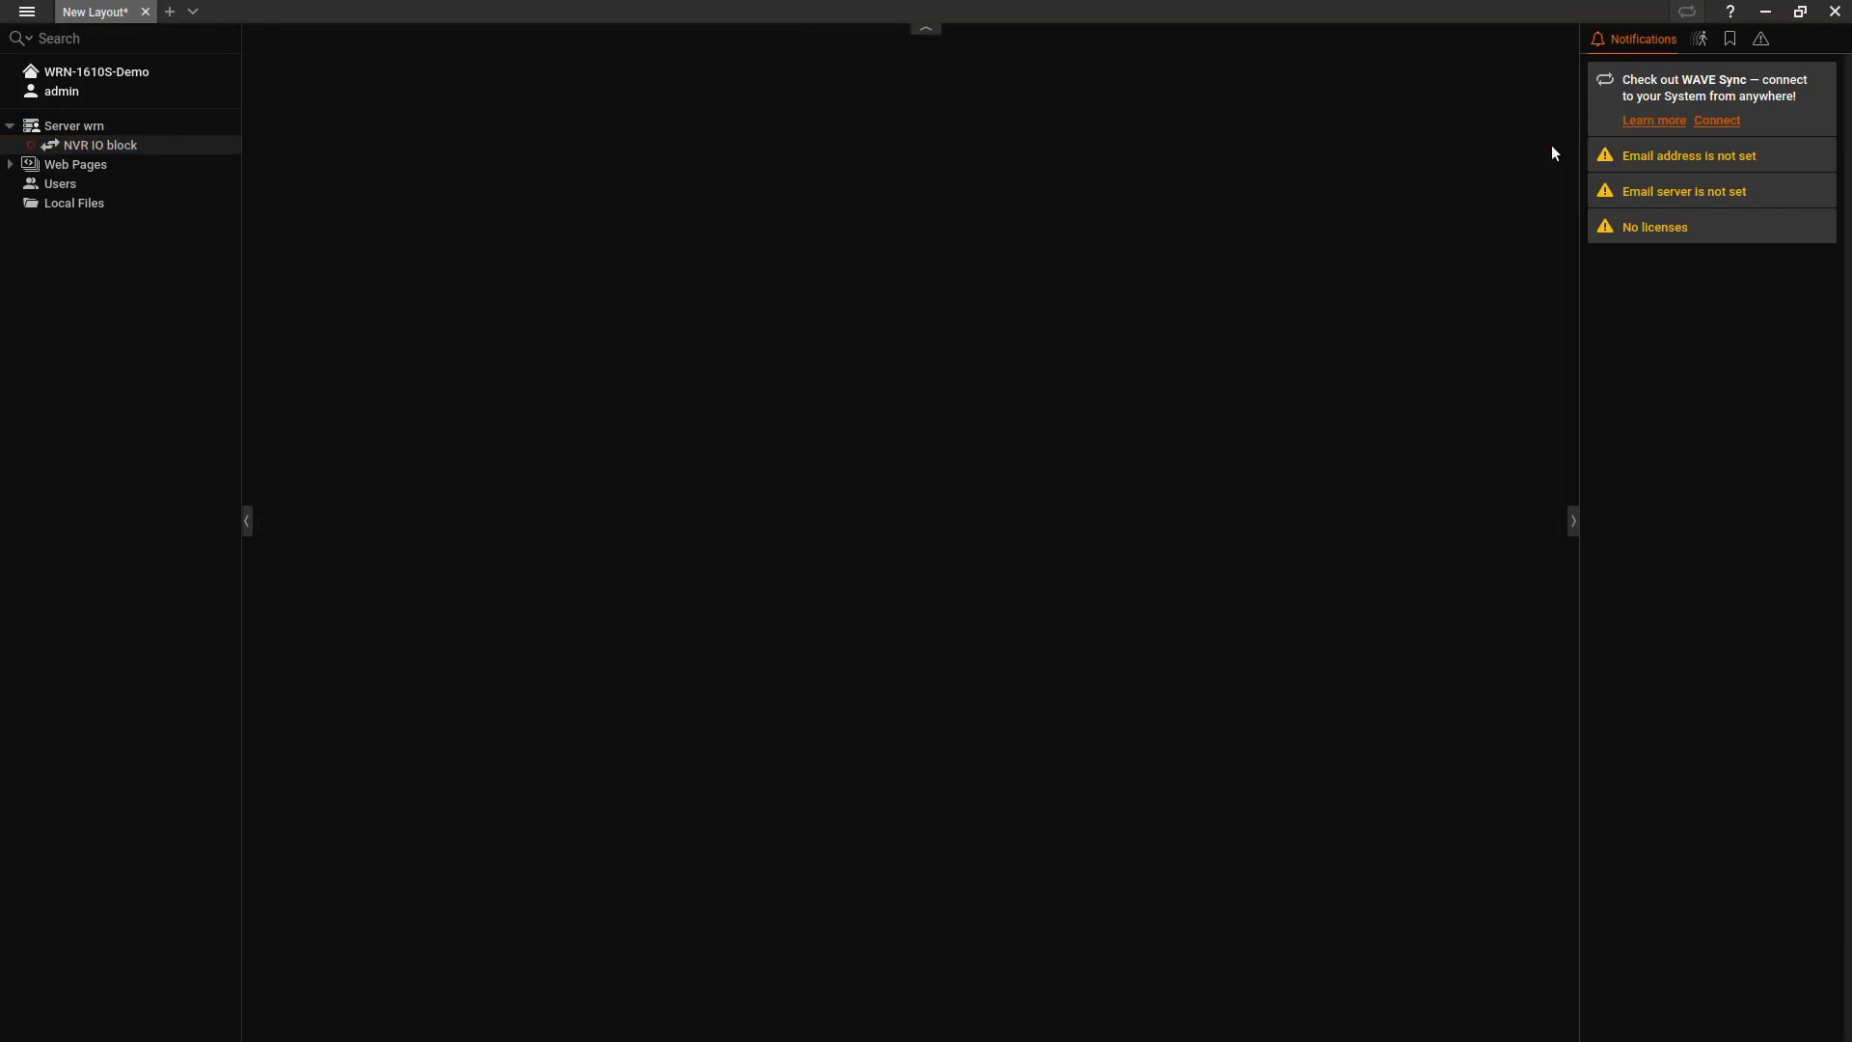
pyautogui.moveTo(1561, 154)
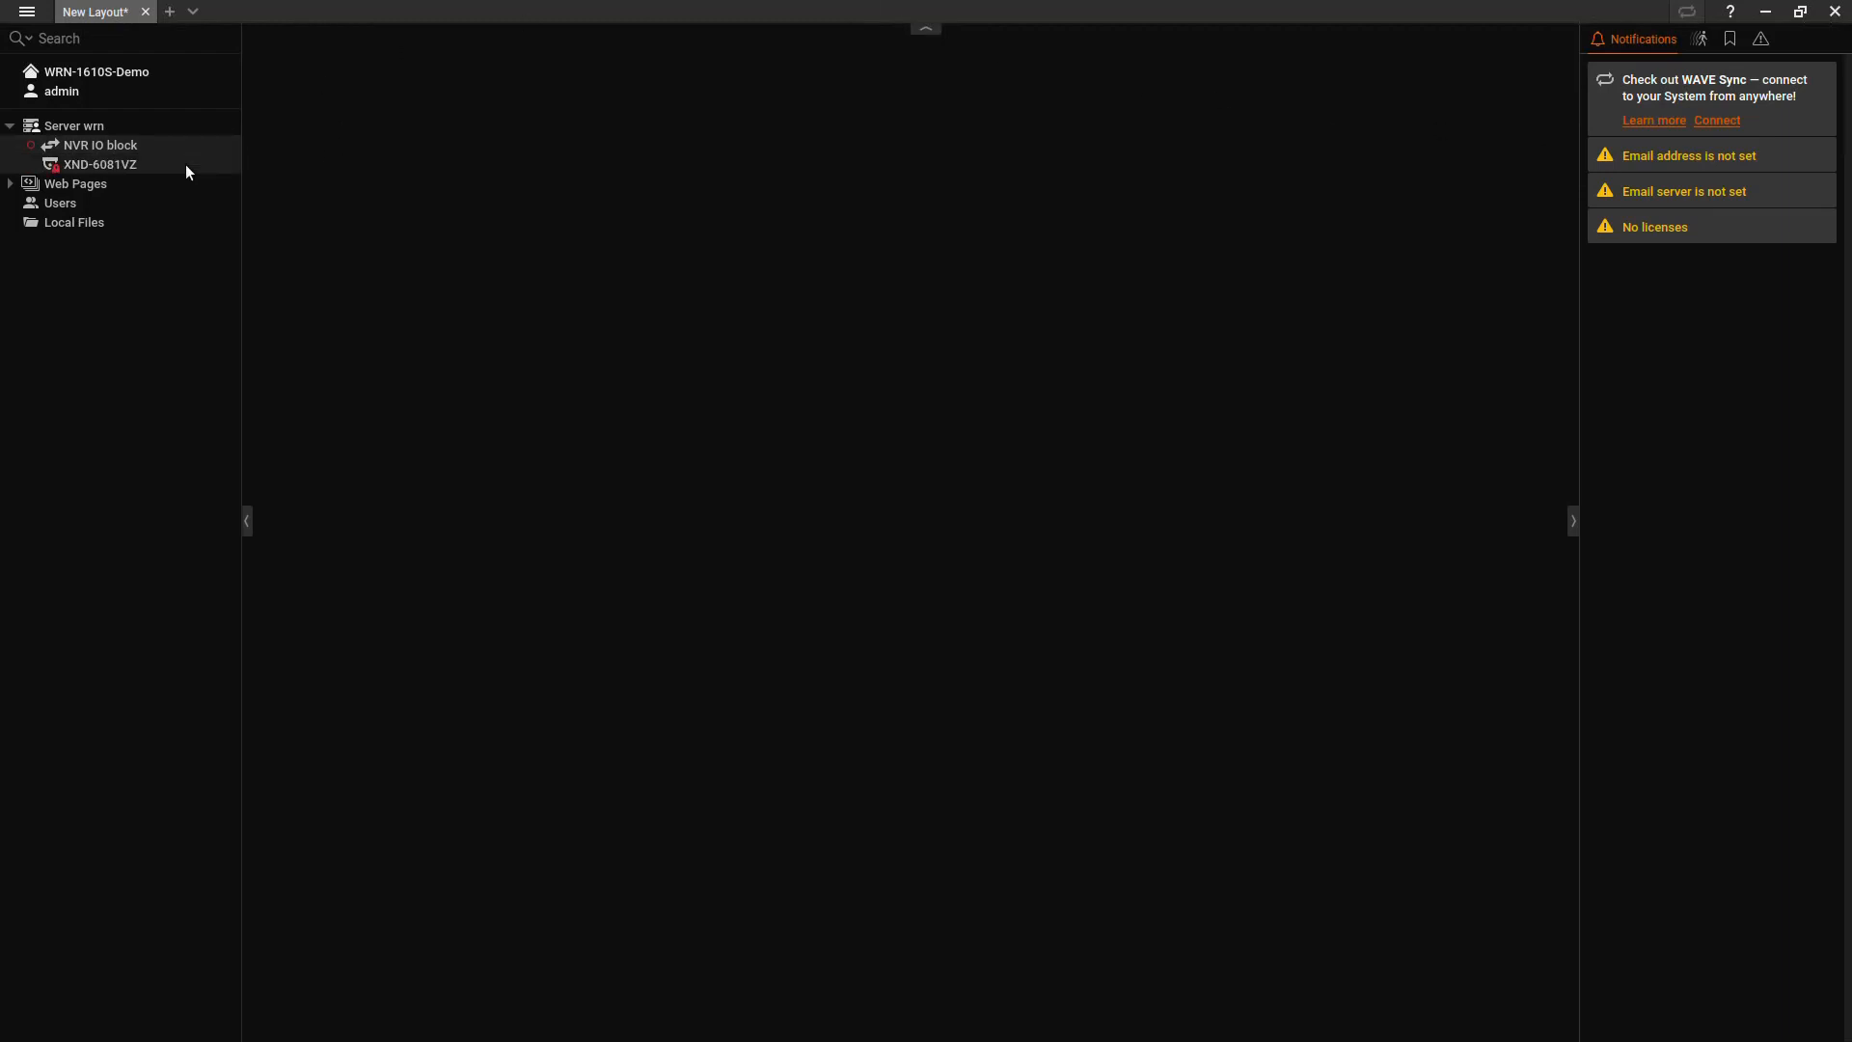
# - Enter admin credentials for XND-6081VZ and accept the default analytics storage location
pyautogui.doubleClick(100, 164)
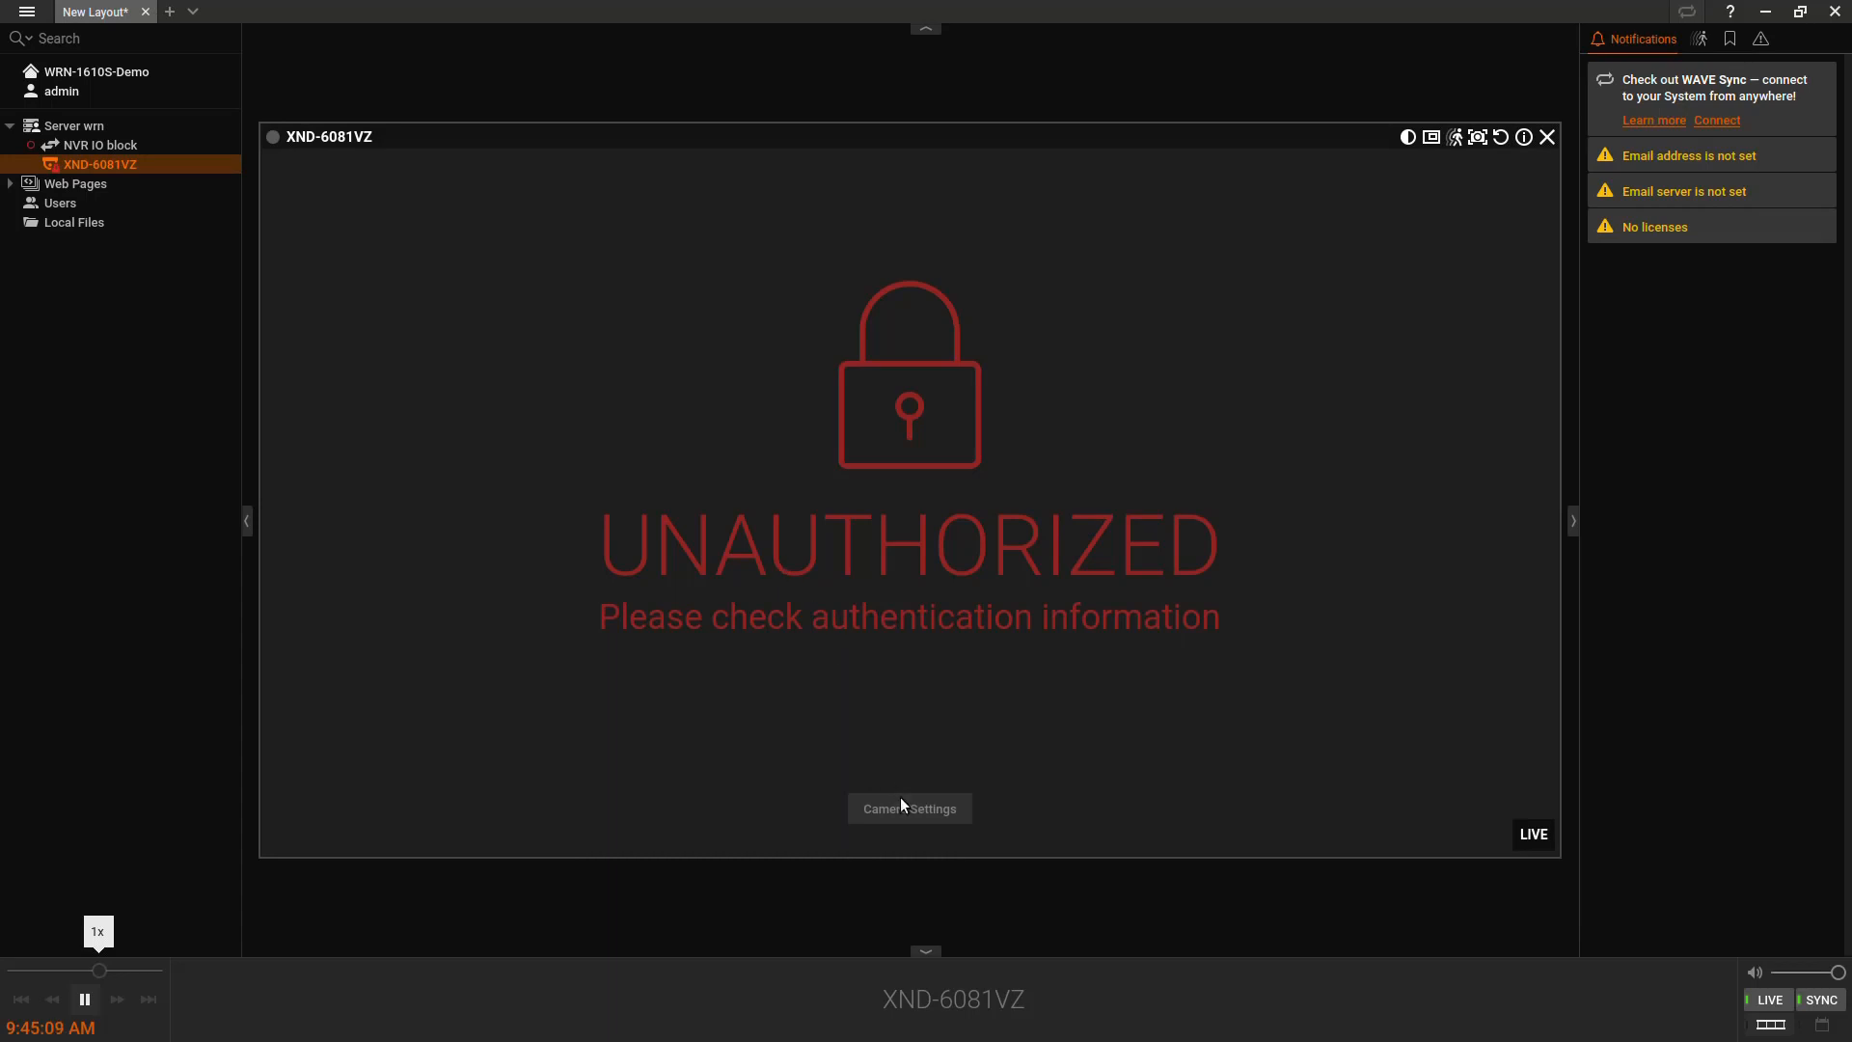
pyautogui.click(908, 809)
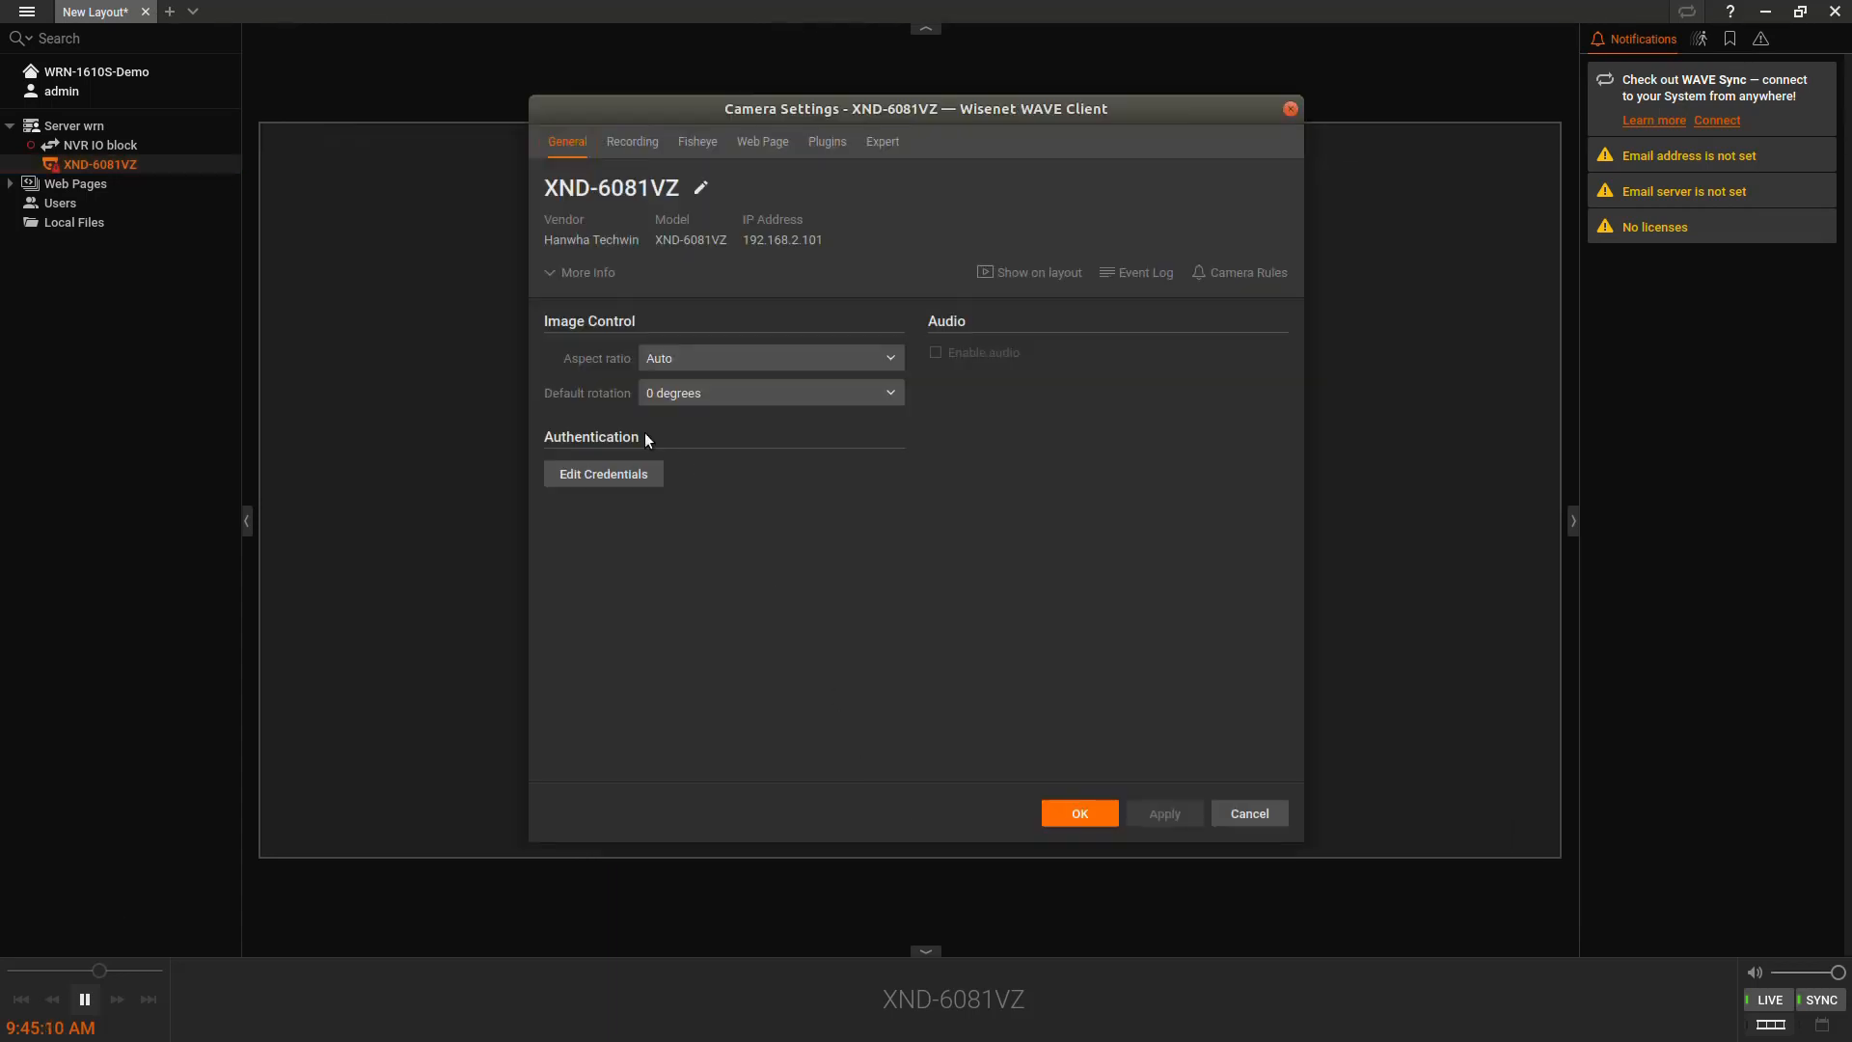
pyautogui.click(602, 473)
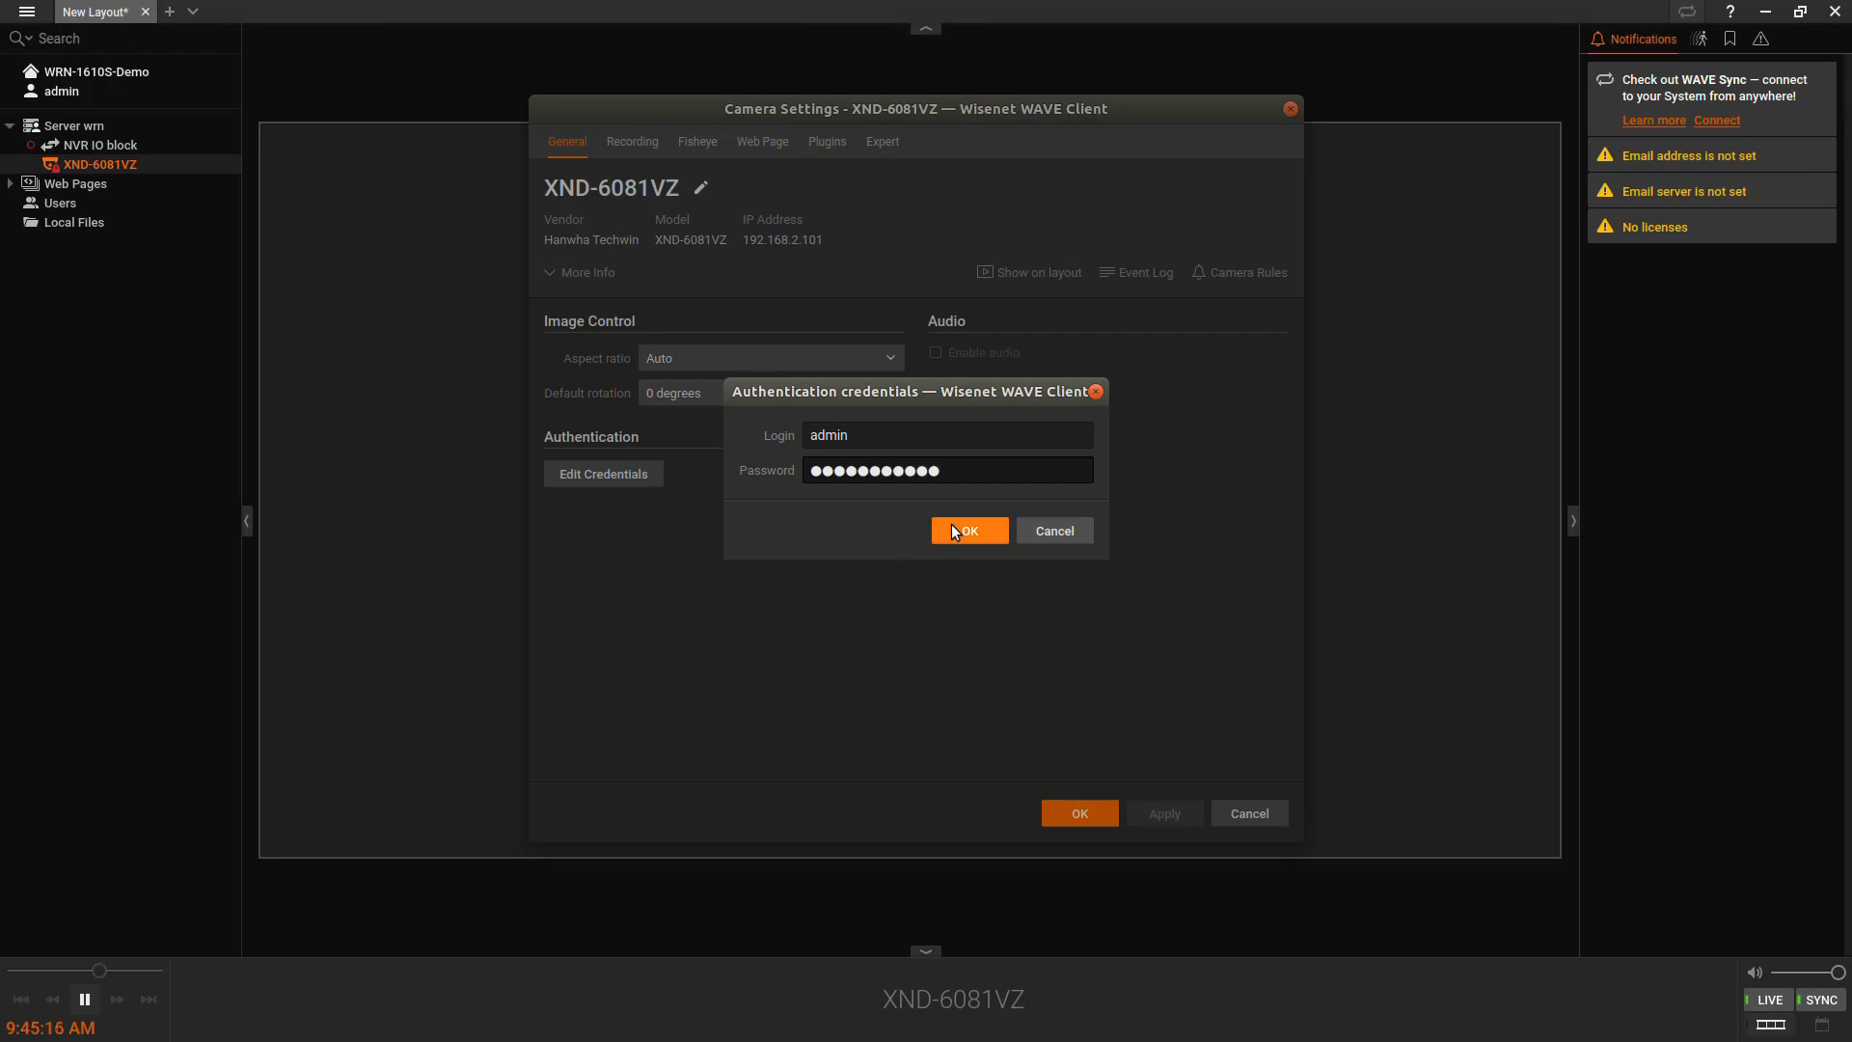
pyautogui.click(967, 530)
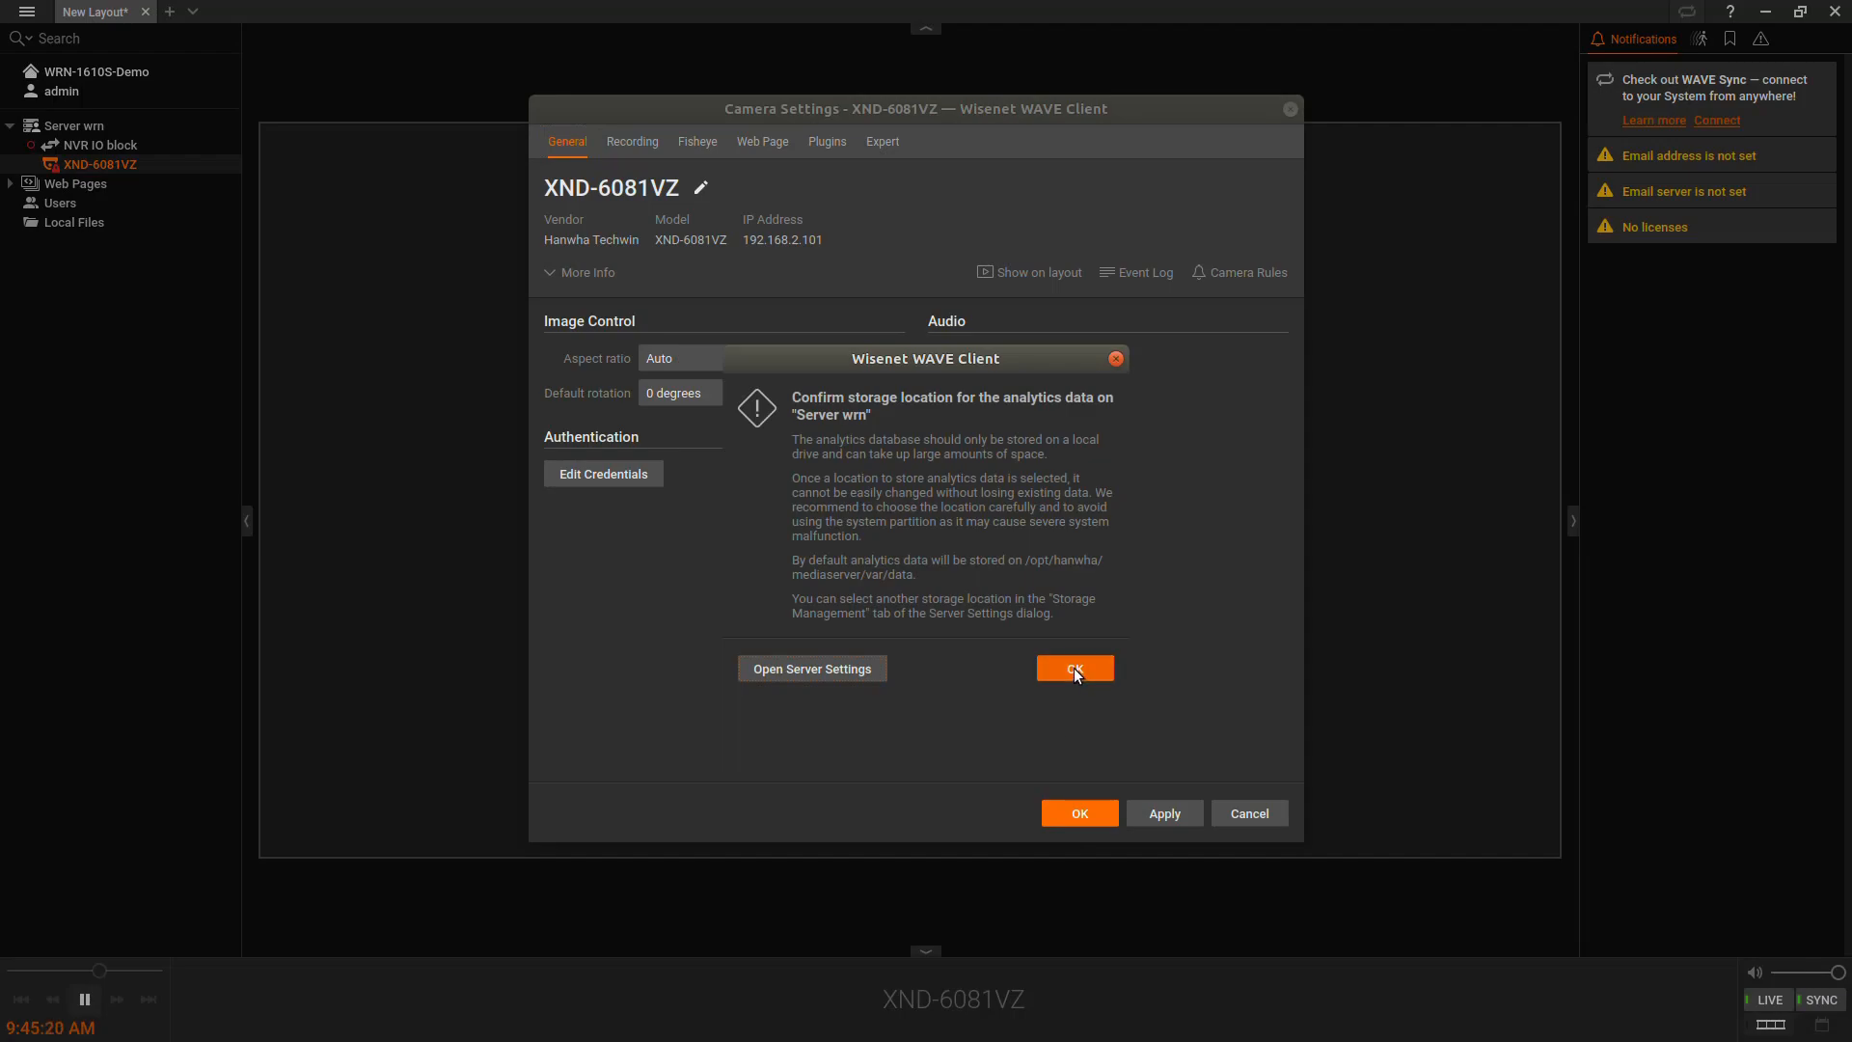
pyautogui.click(1072, 668)
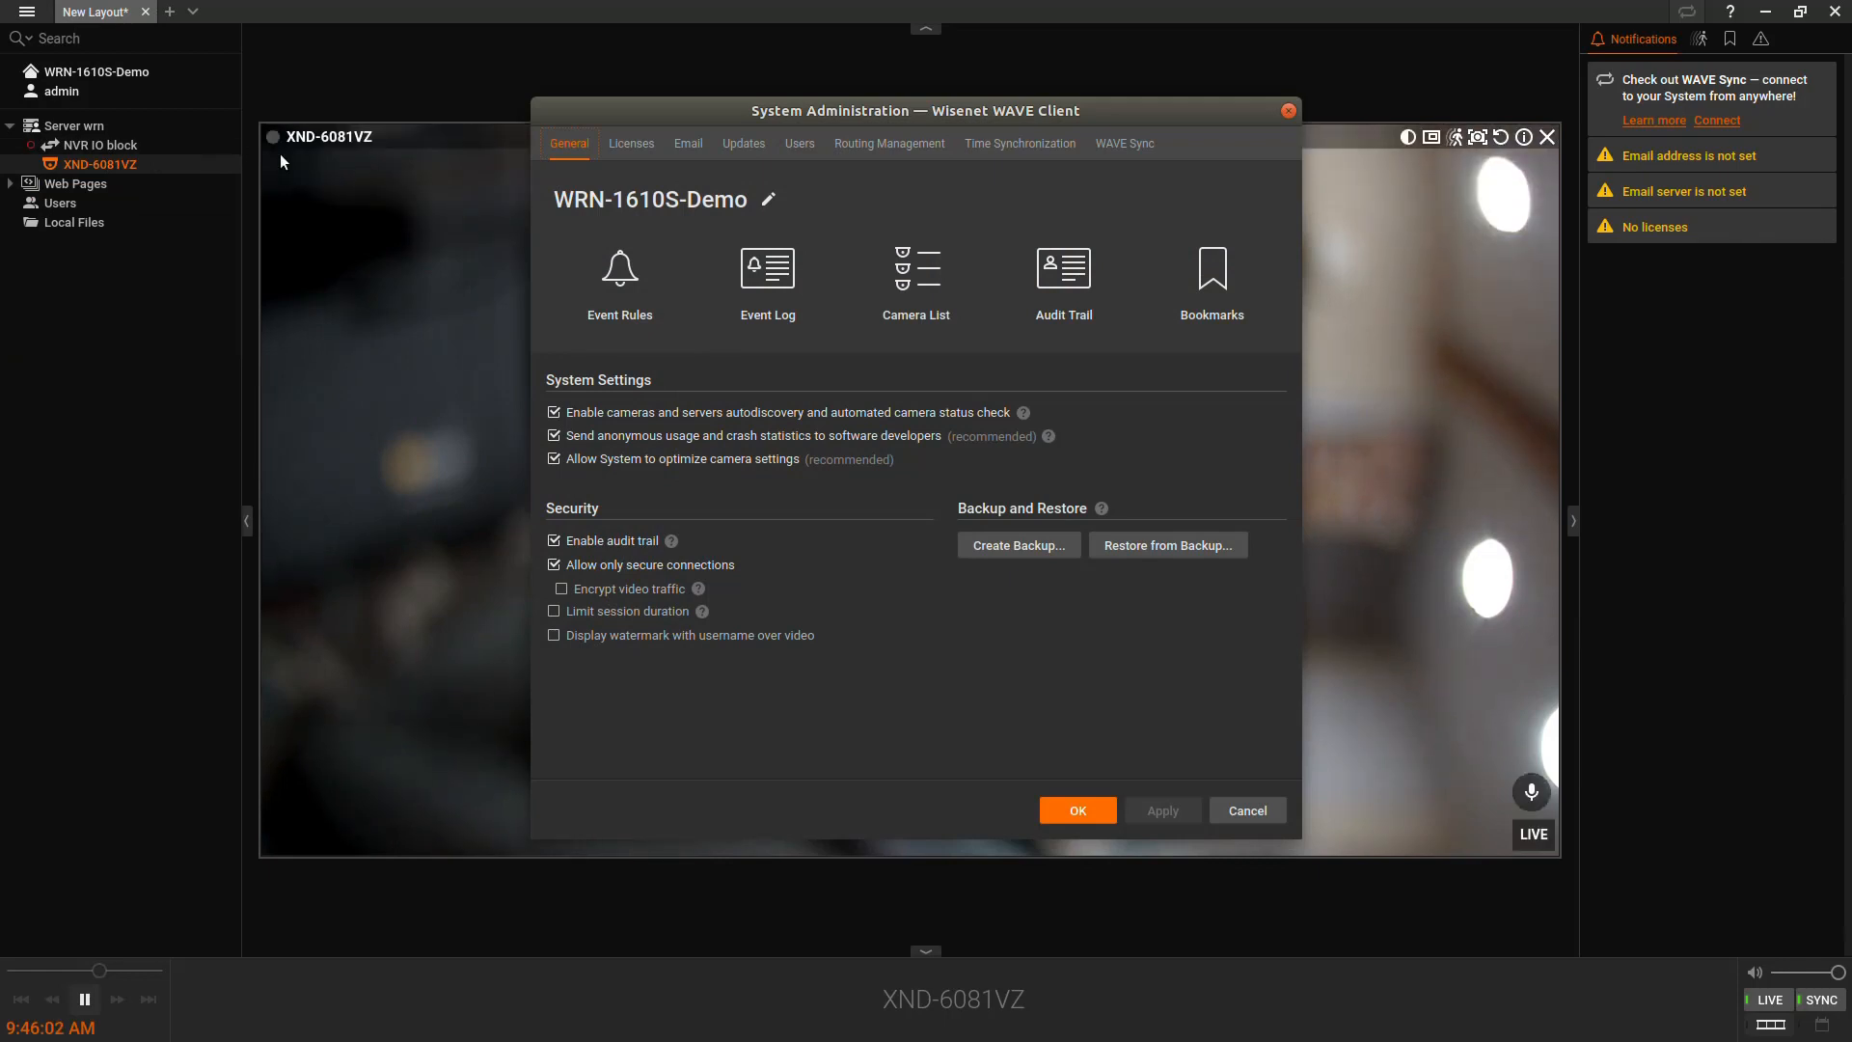
# - Close System Administration so the XND-6081VZ live feed shows
pyautogui.click(630, 142)
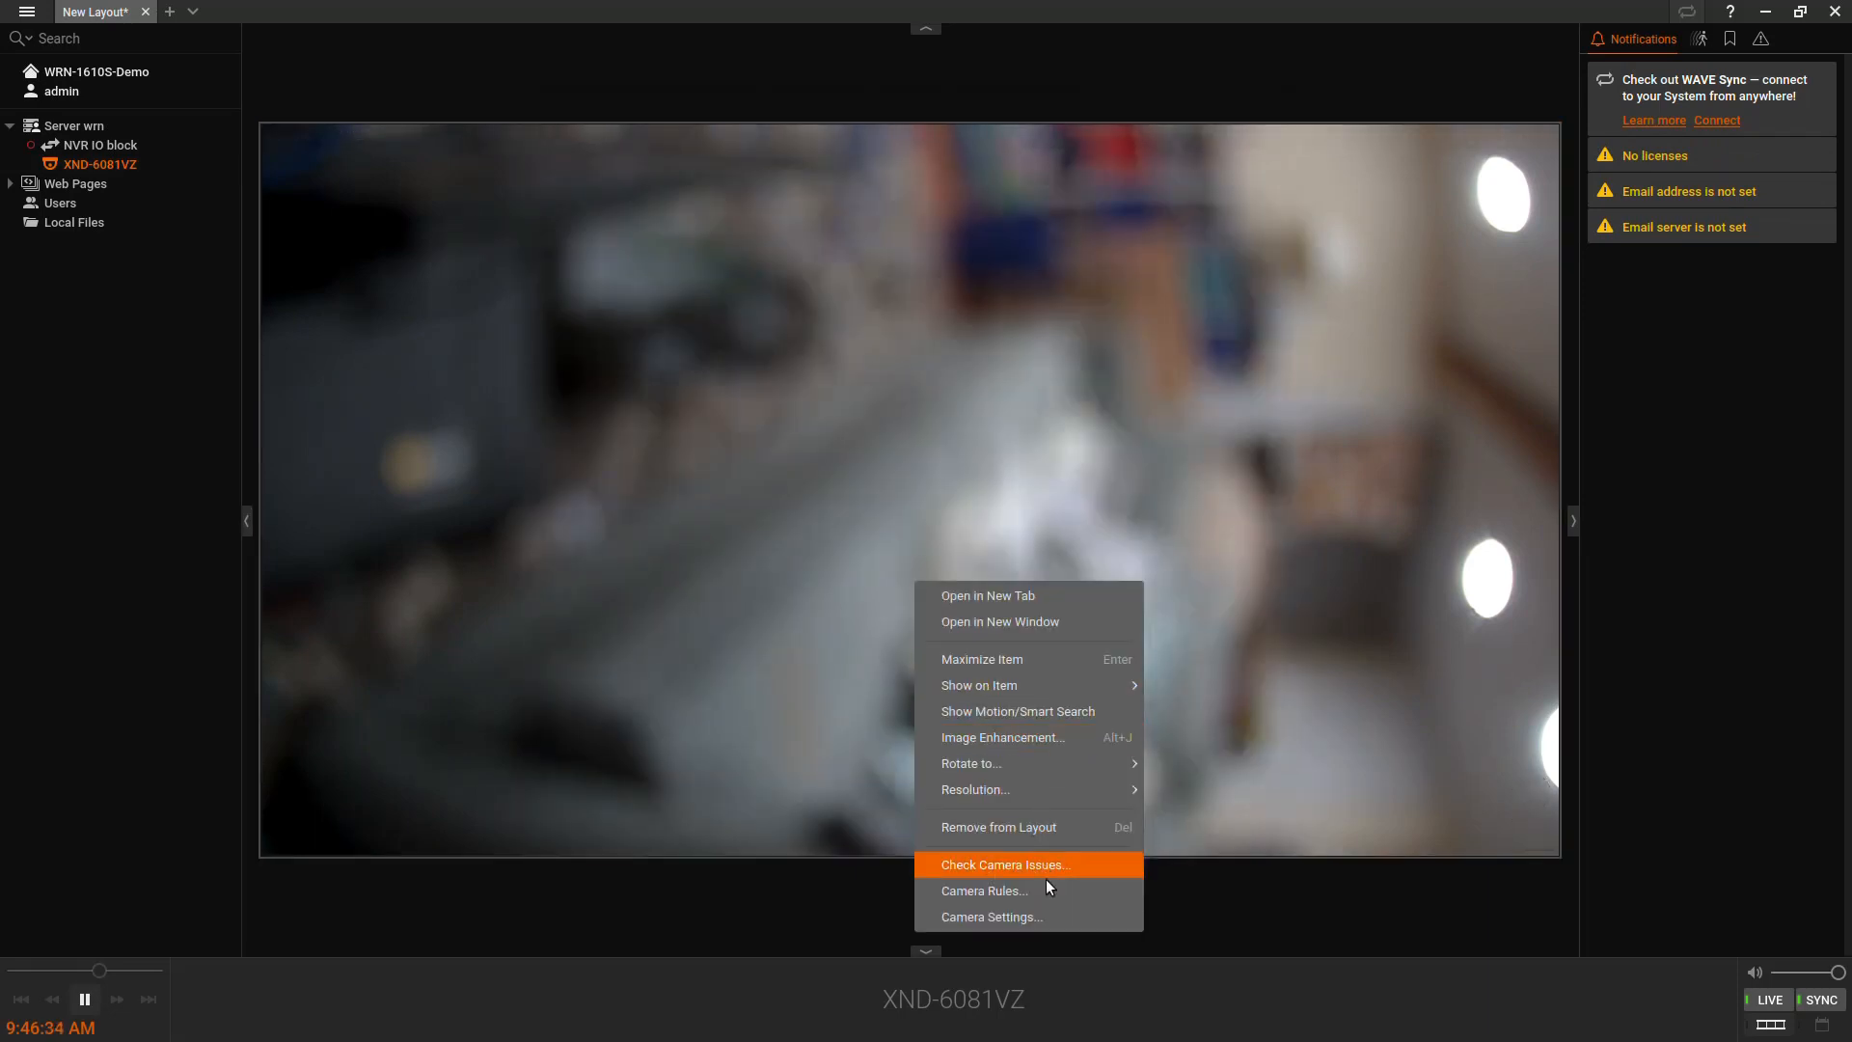
# - Switch the XND-6081VZ Recording toggle on and save its camera settings
pyautogui.click(990, 916)
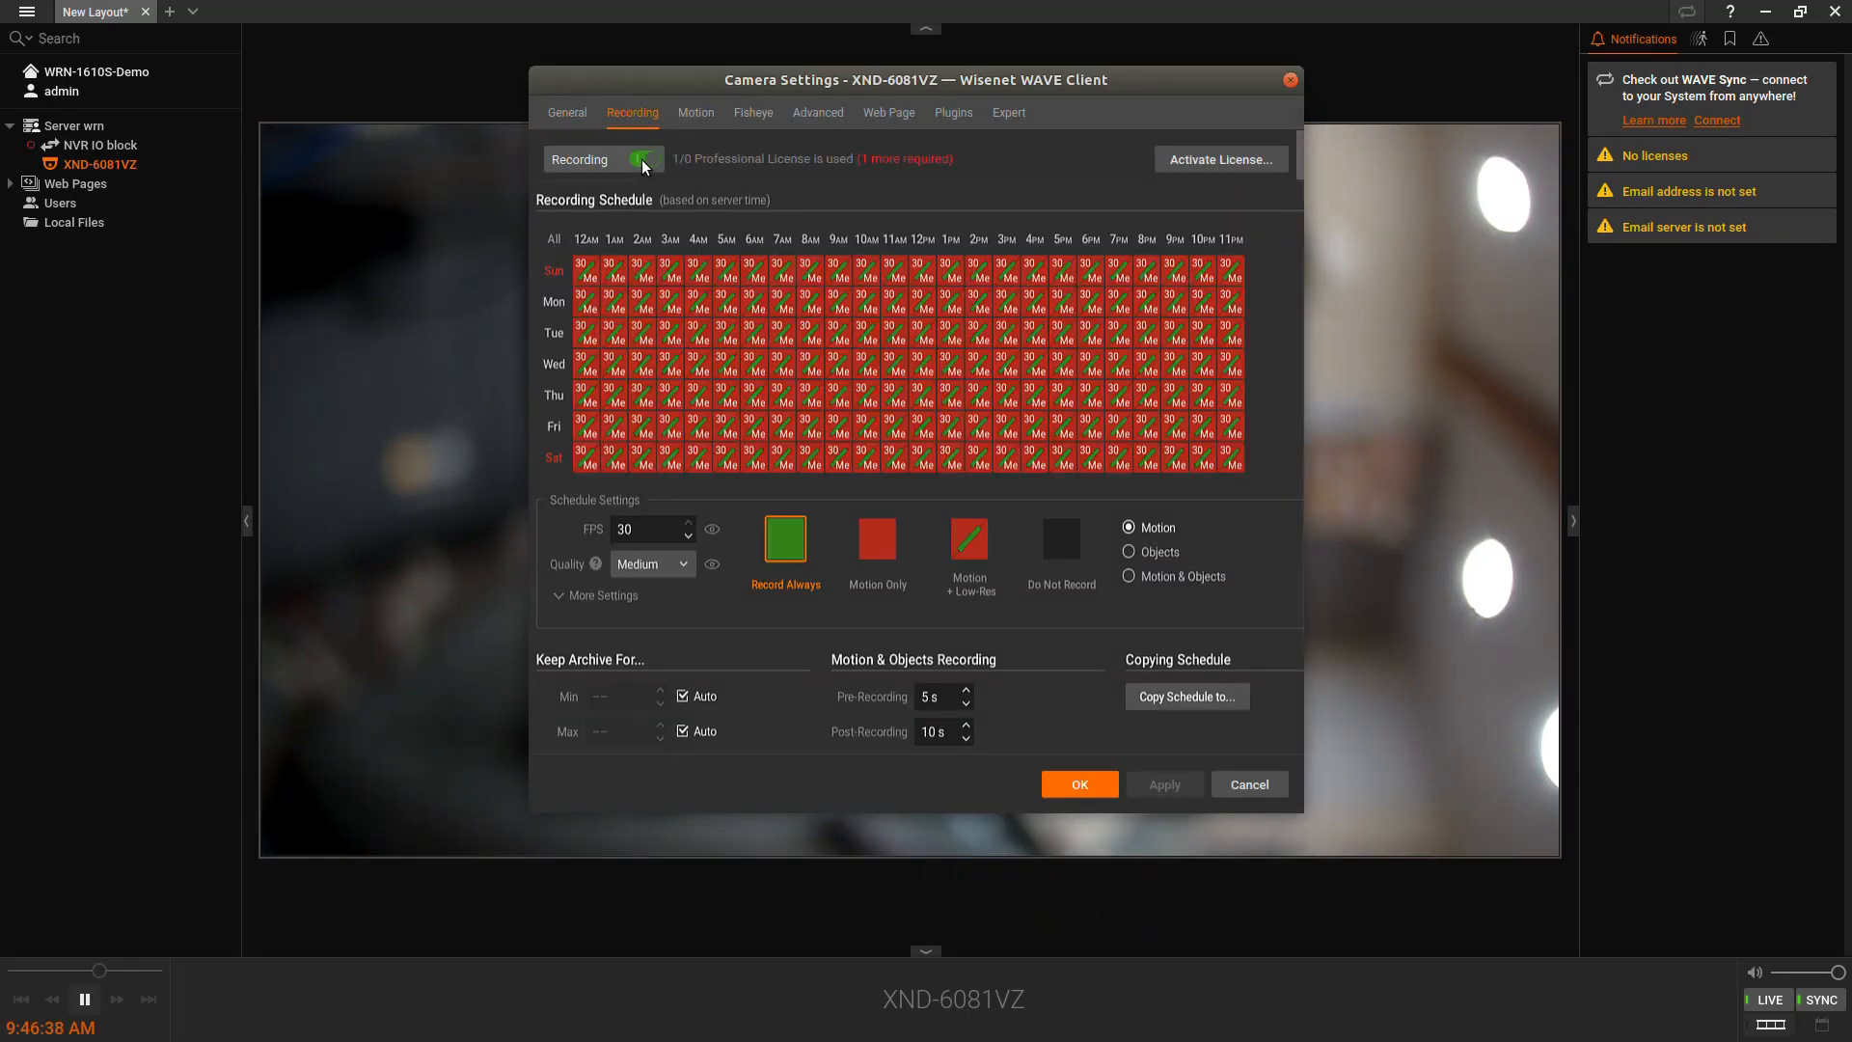
pyautogui.click(642, 158)
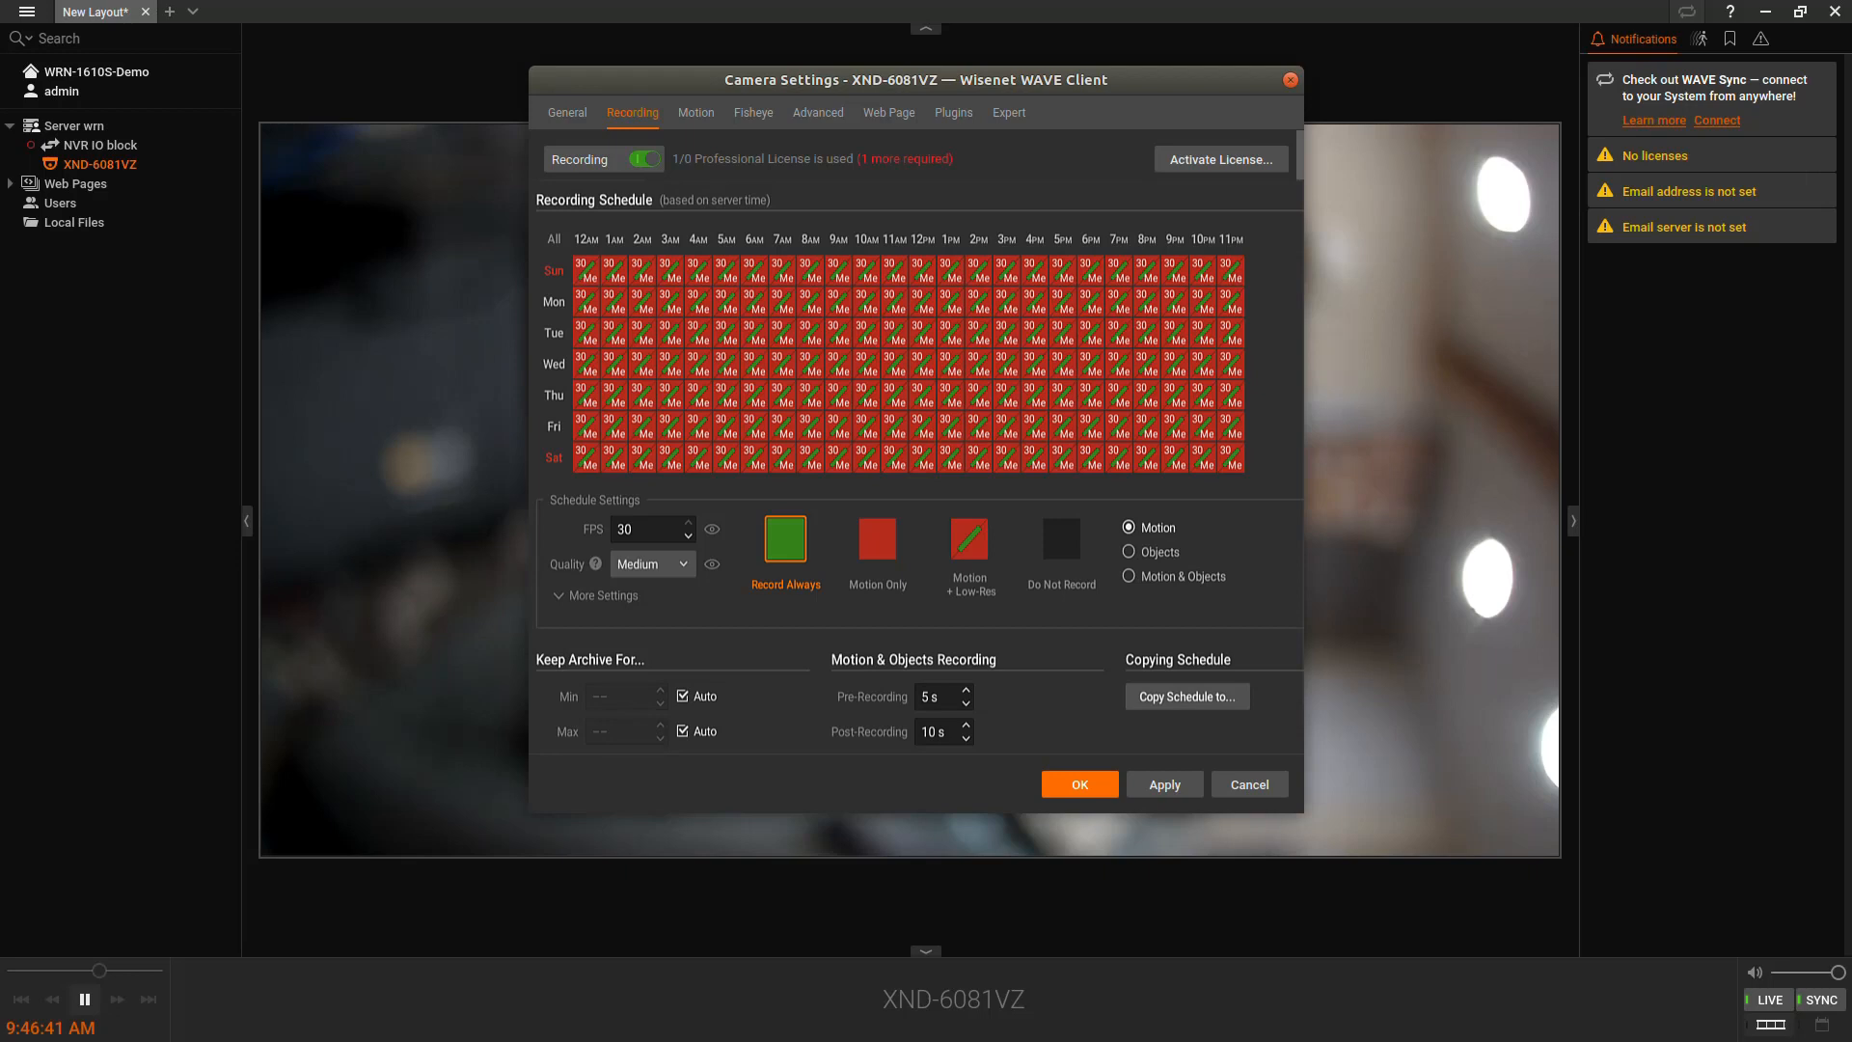
pyautogui.click(684, 115)
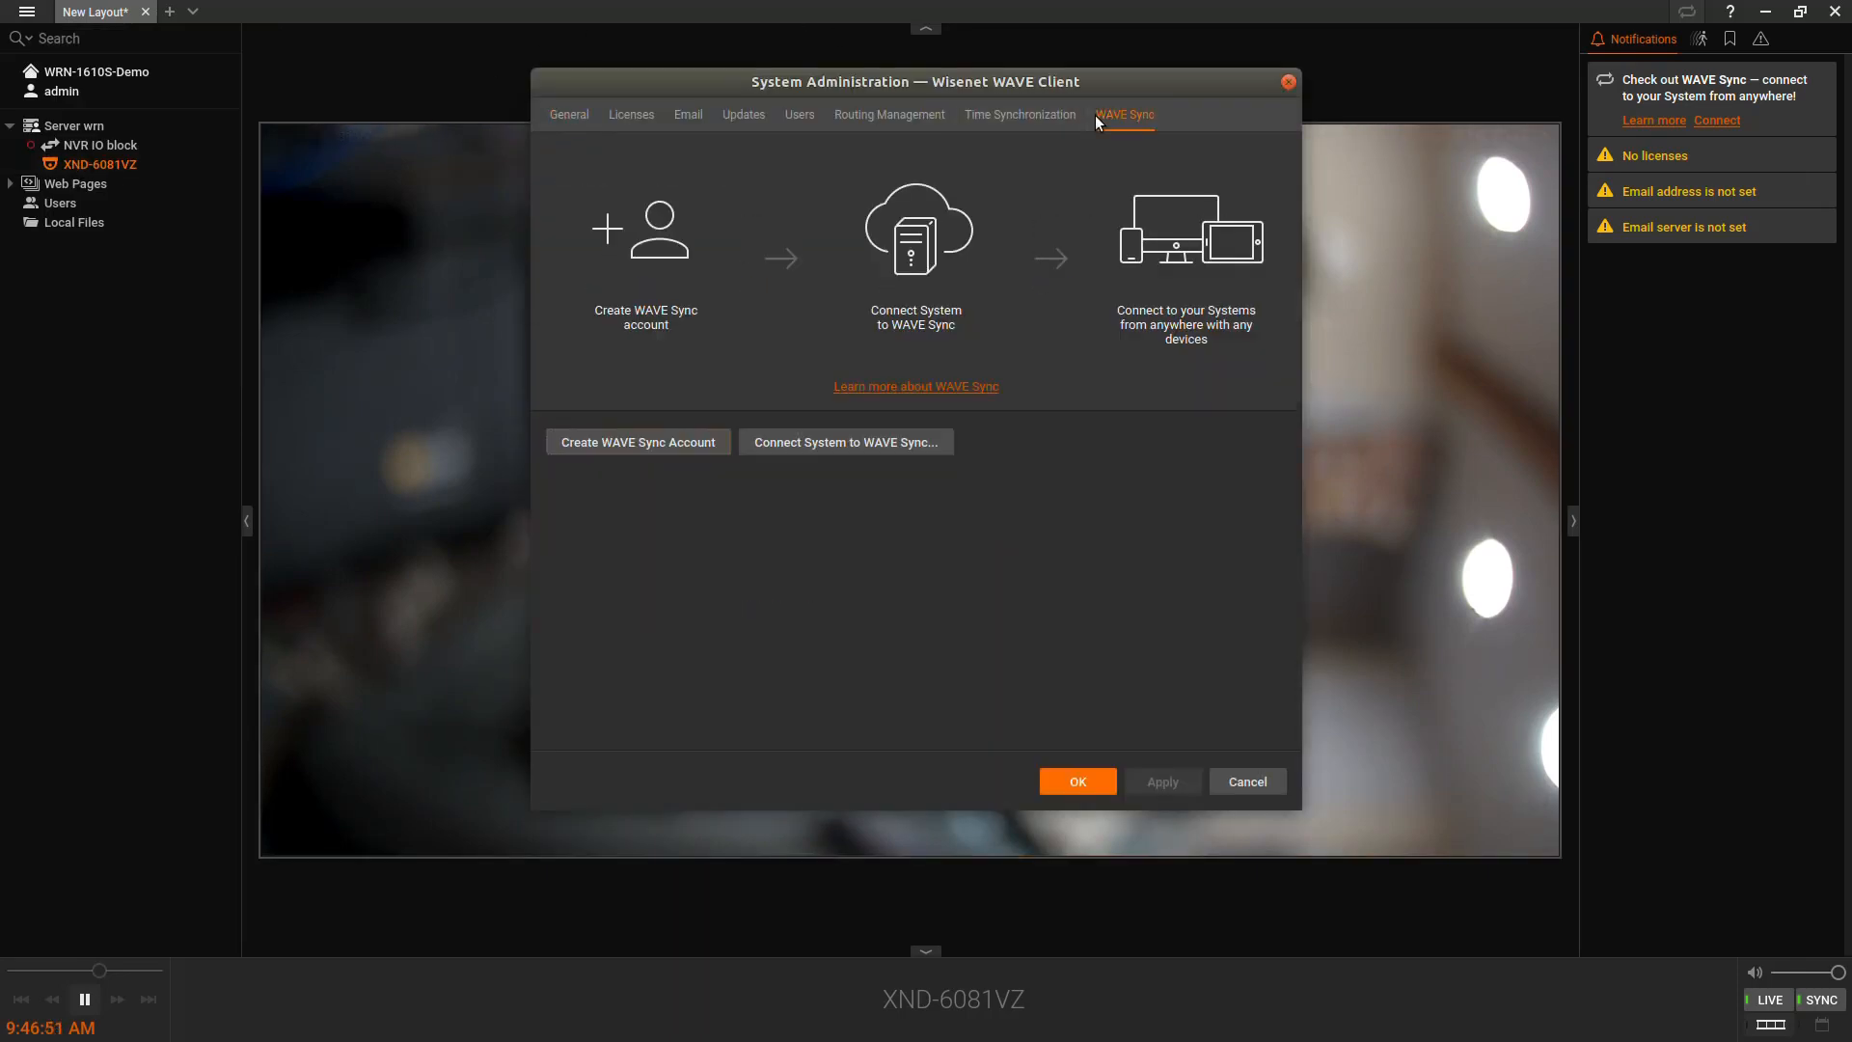
pyautogui.moveTo(772, 236)
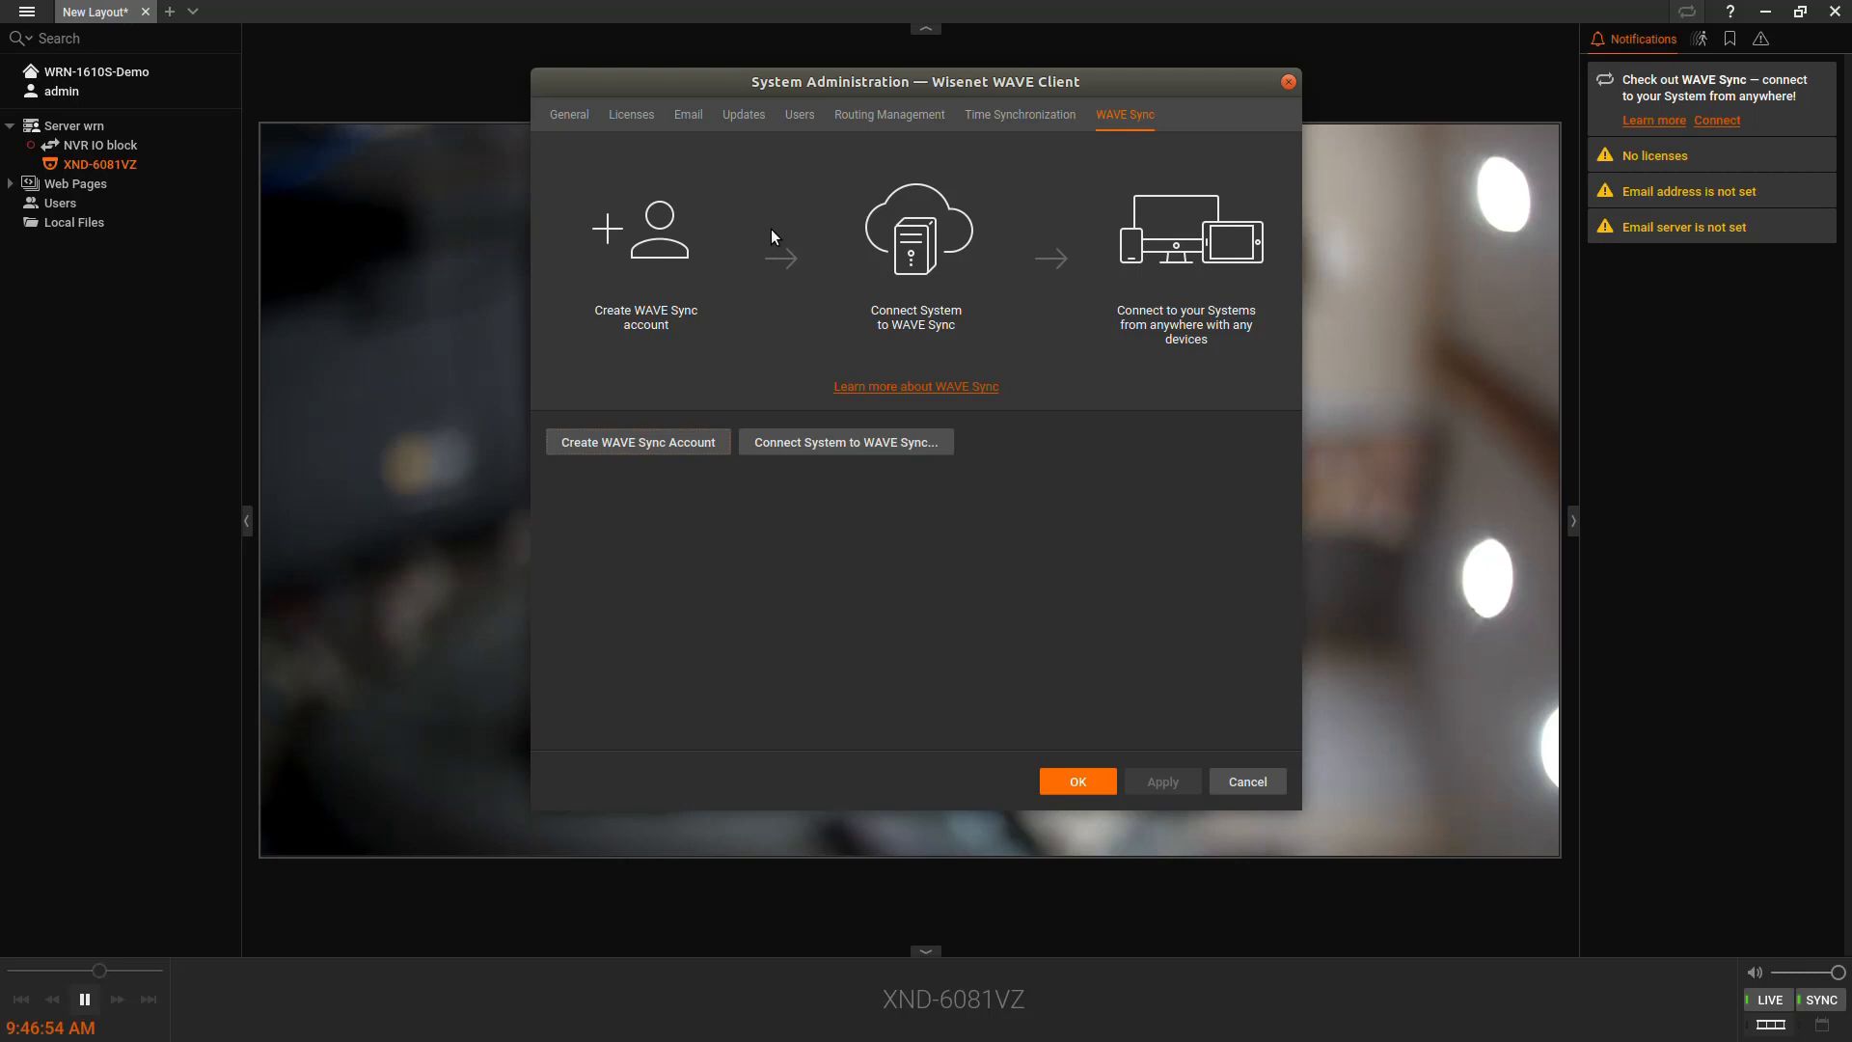
# - Show the General page of System Administration
pyautogui.click(568, 115)
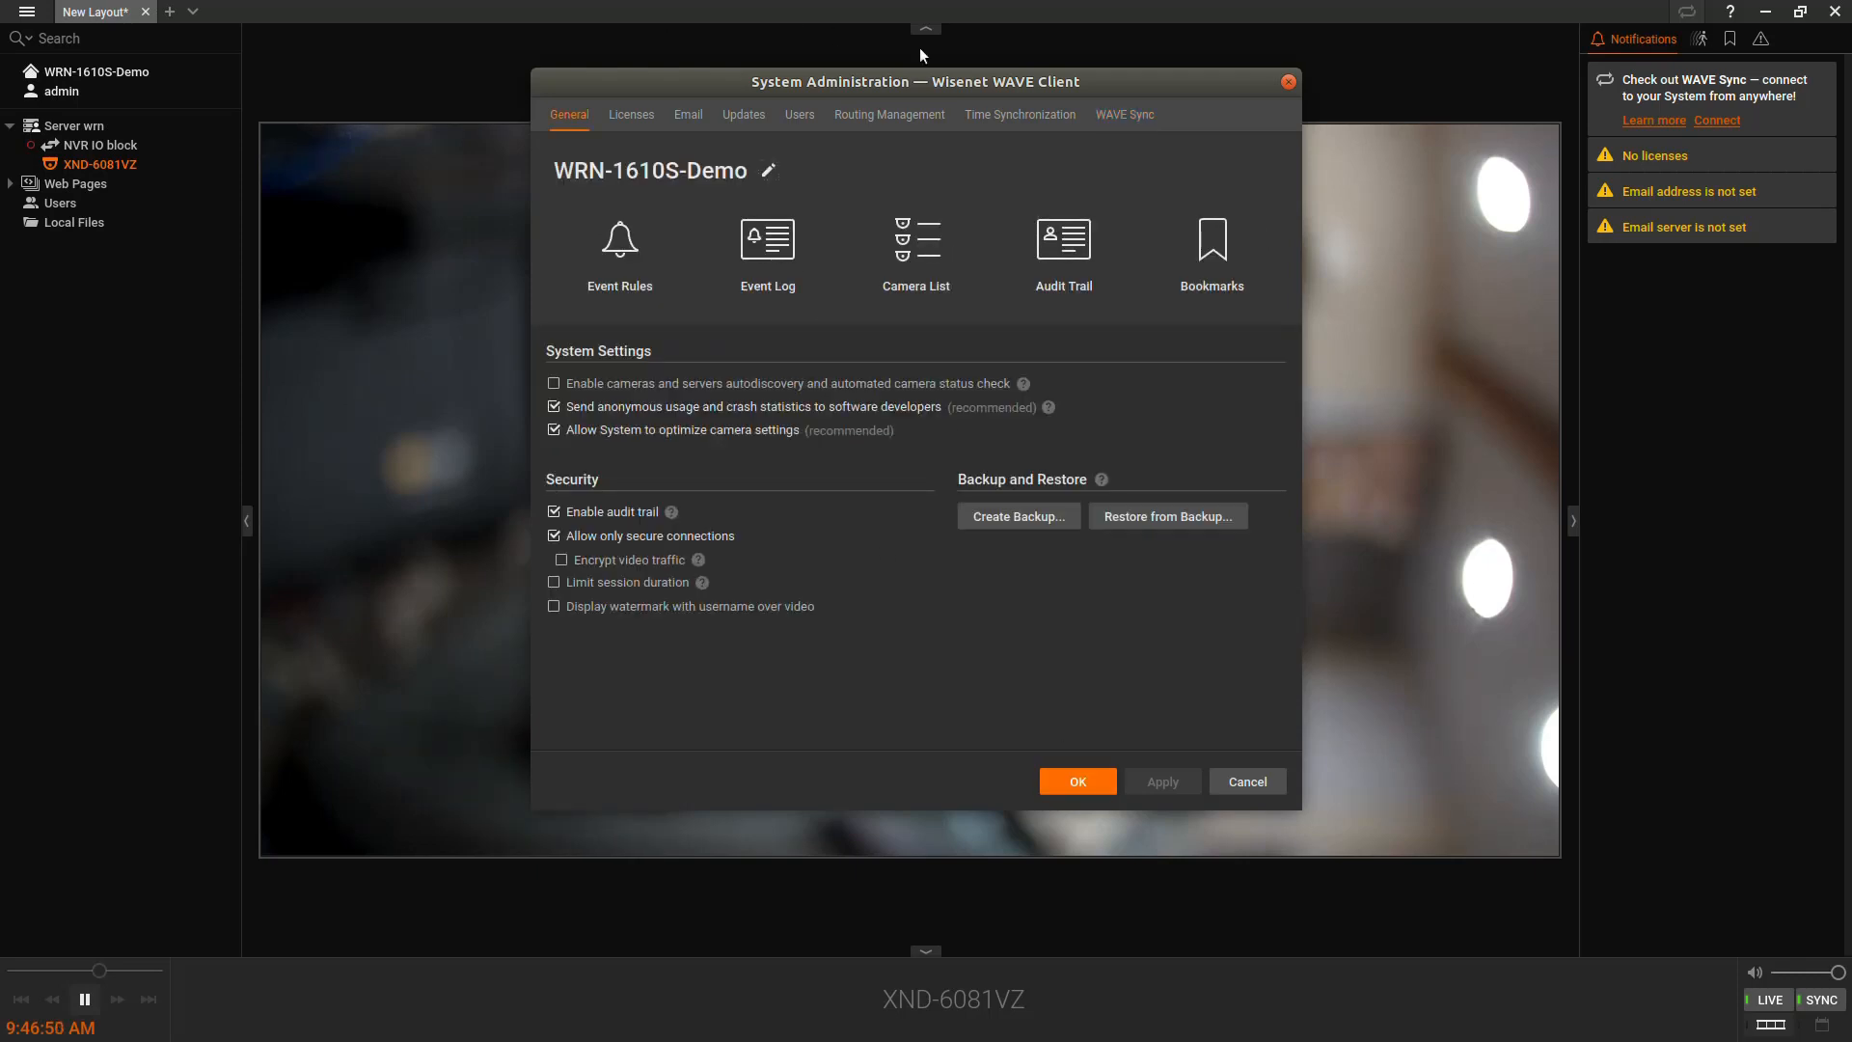
pyautogui.moveTo(1018, 83)
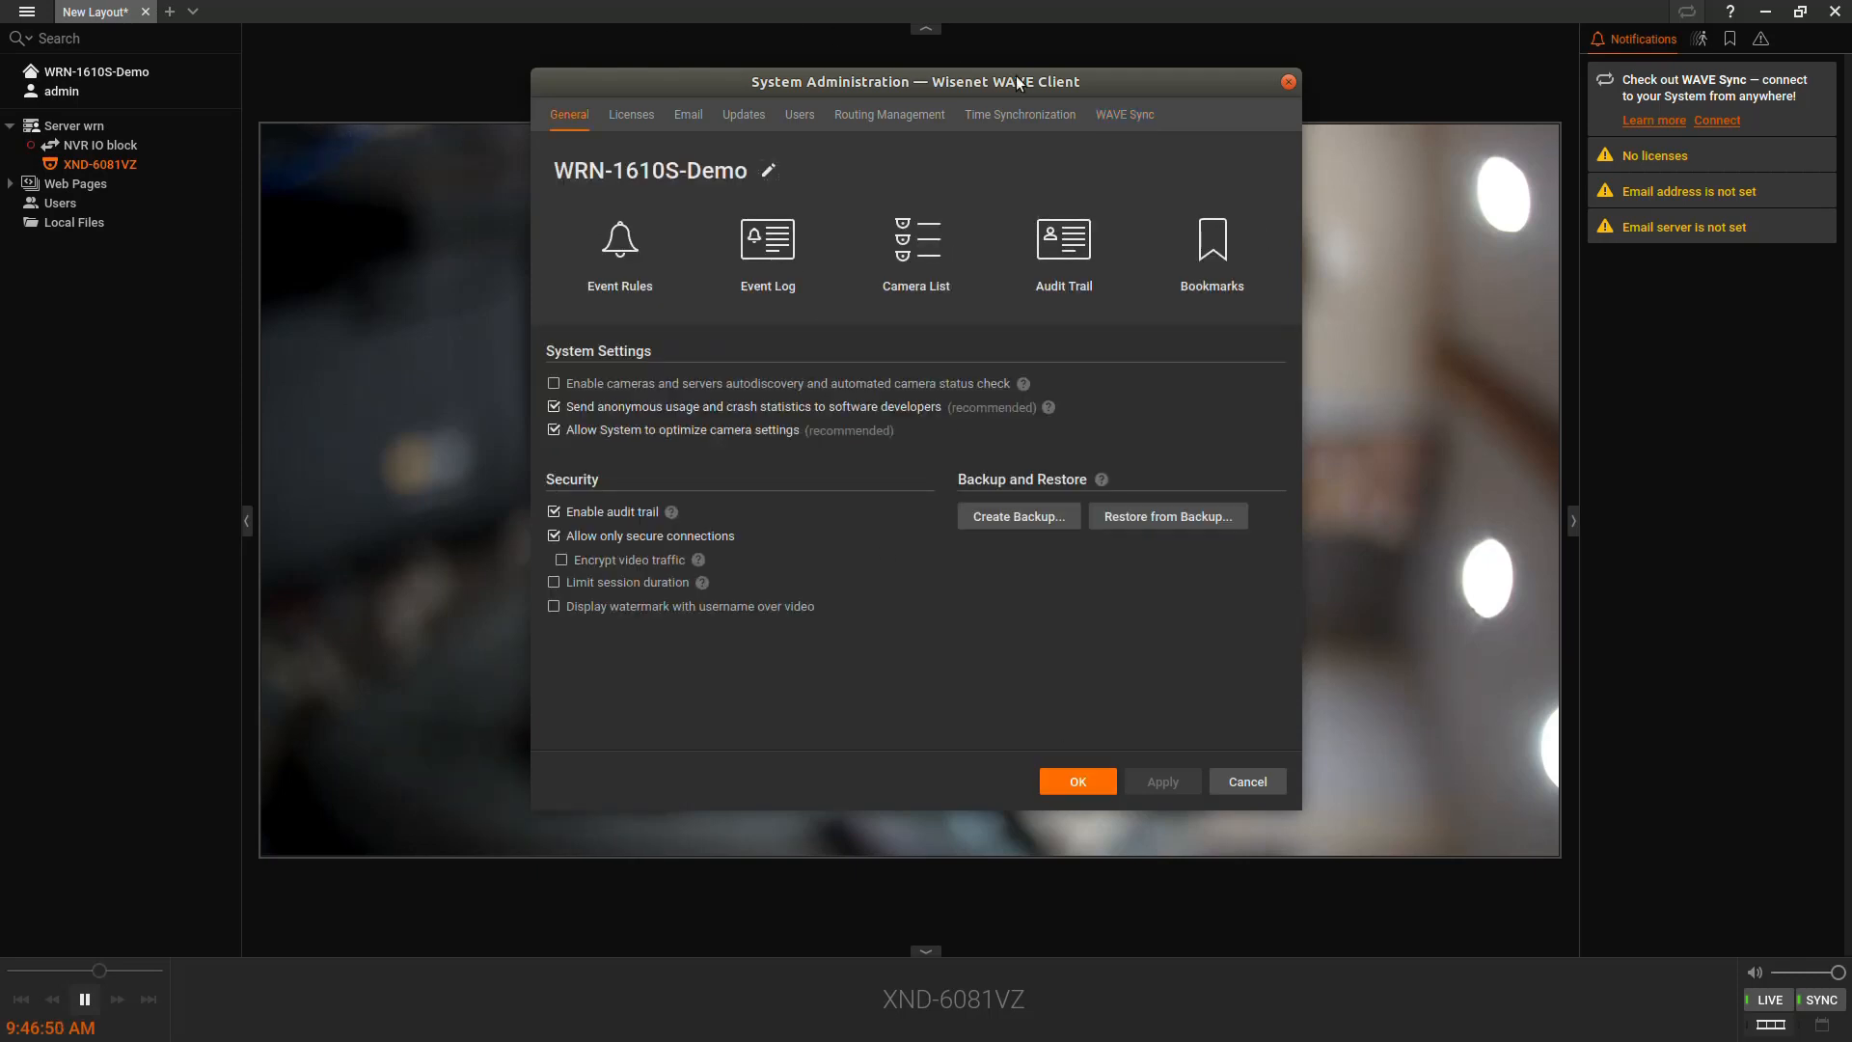